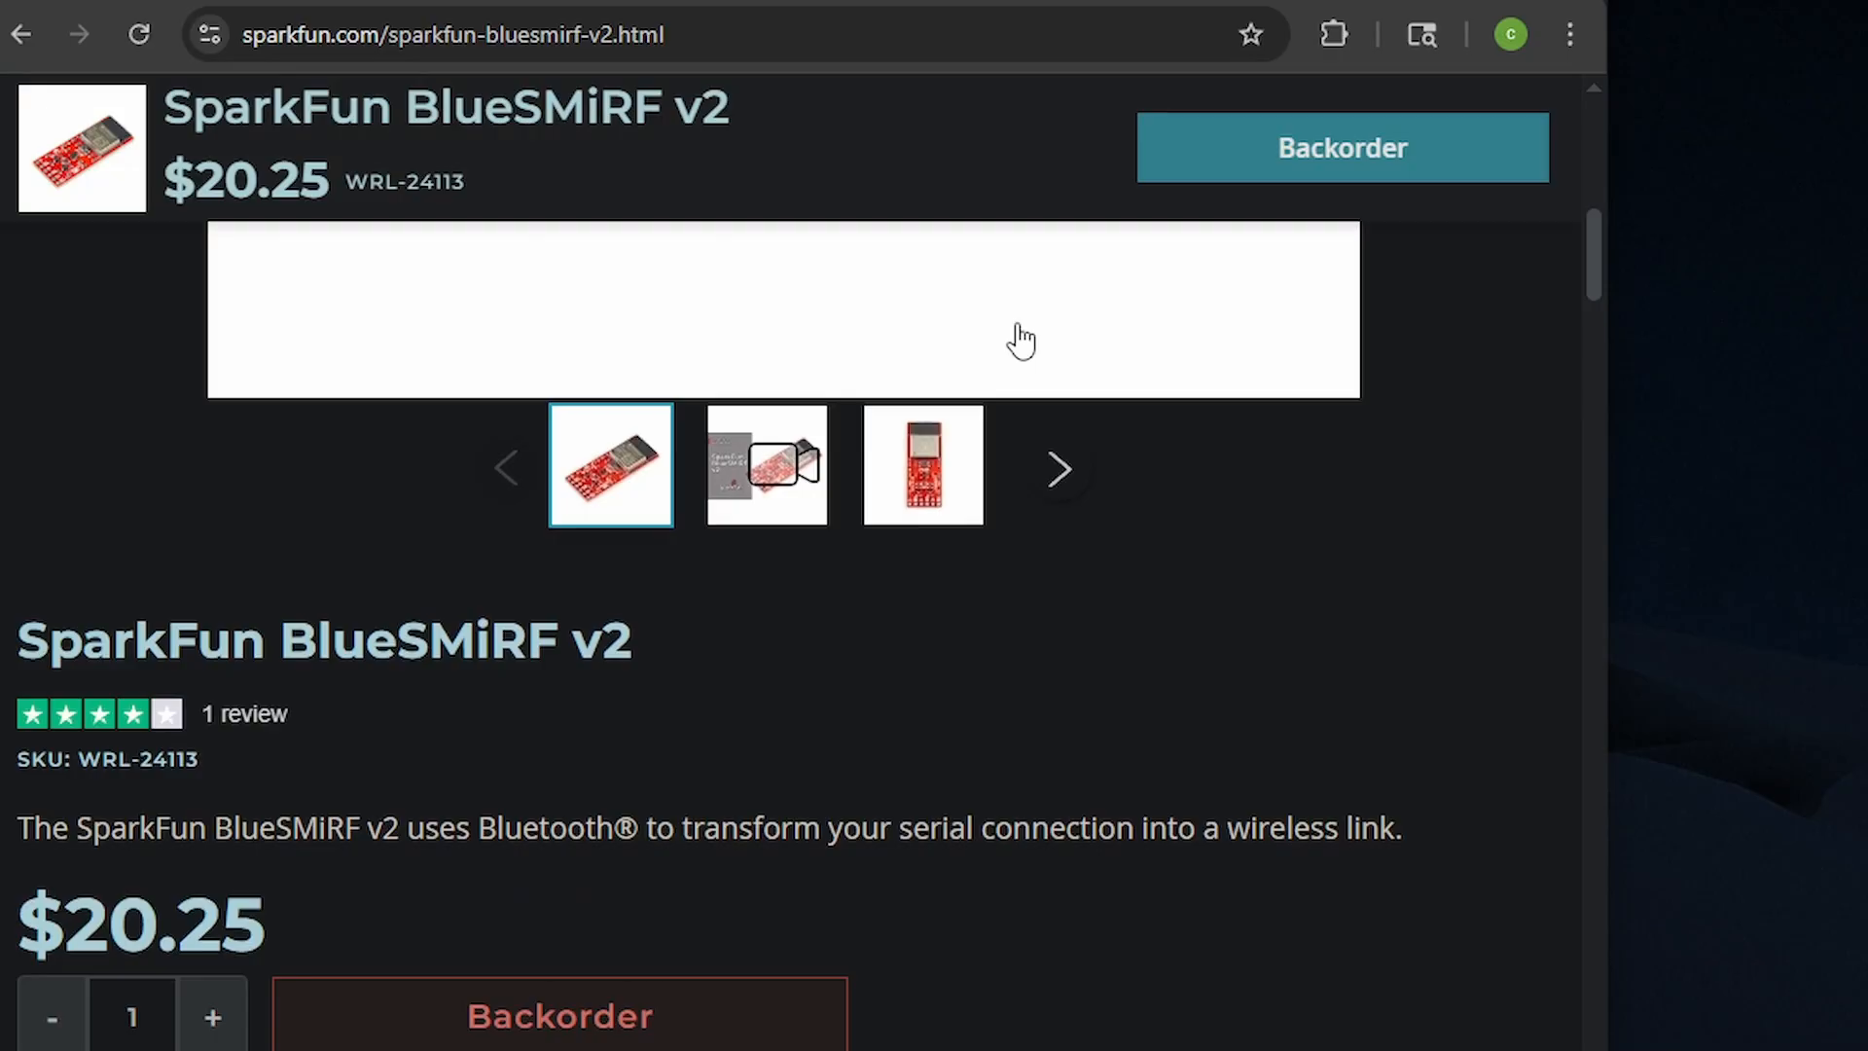
- Scroll the BlueSMiRF v2 page past Helpful Documentation into the Product Overview text
{"action": "scroll", "scroll_direction": "down", "scroll_amount": 3}
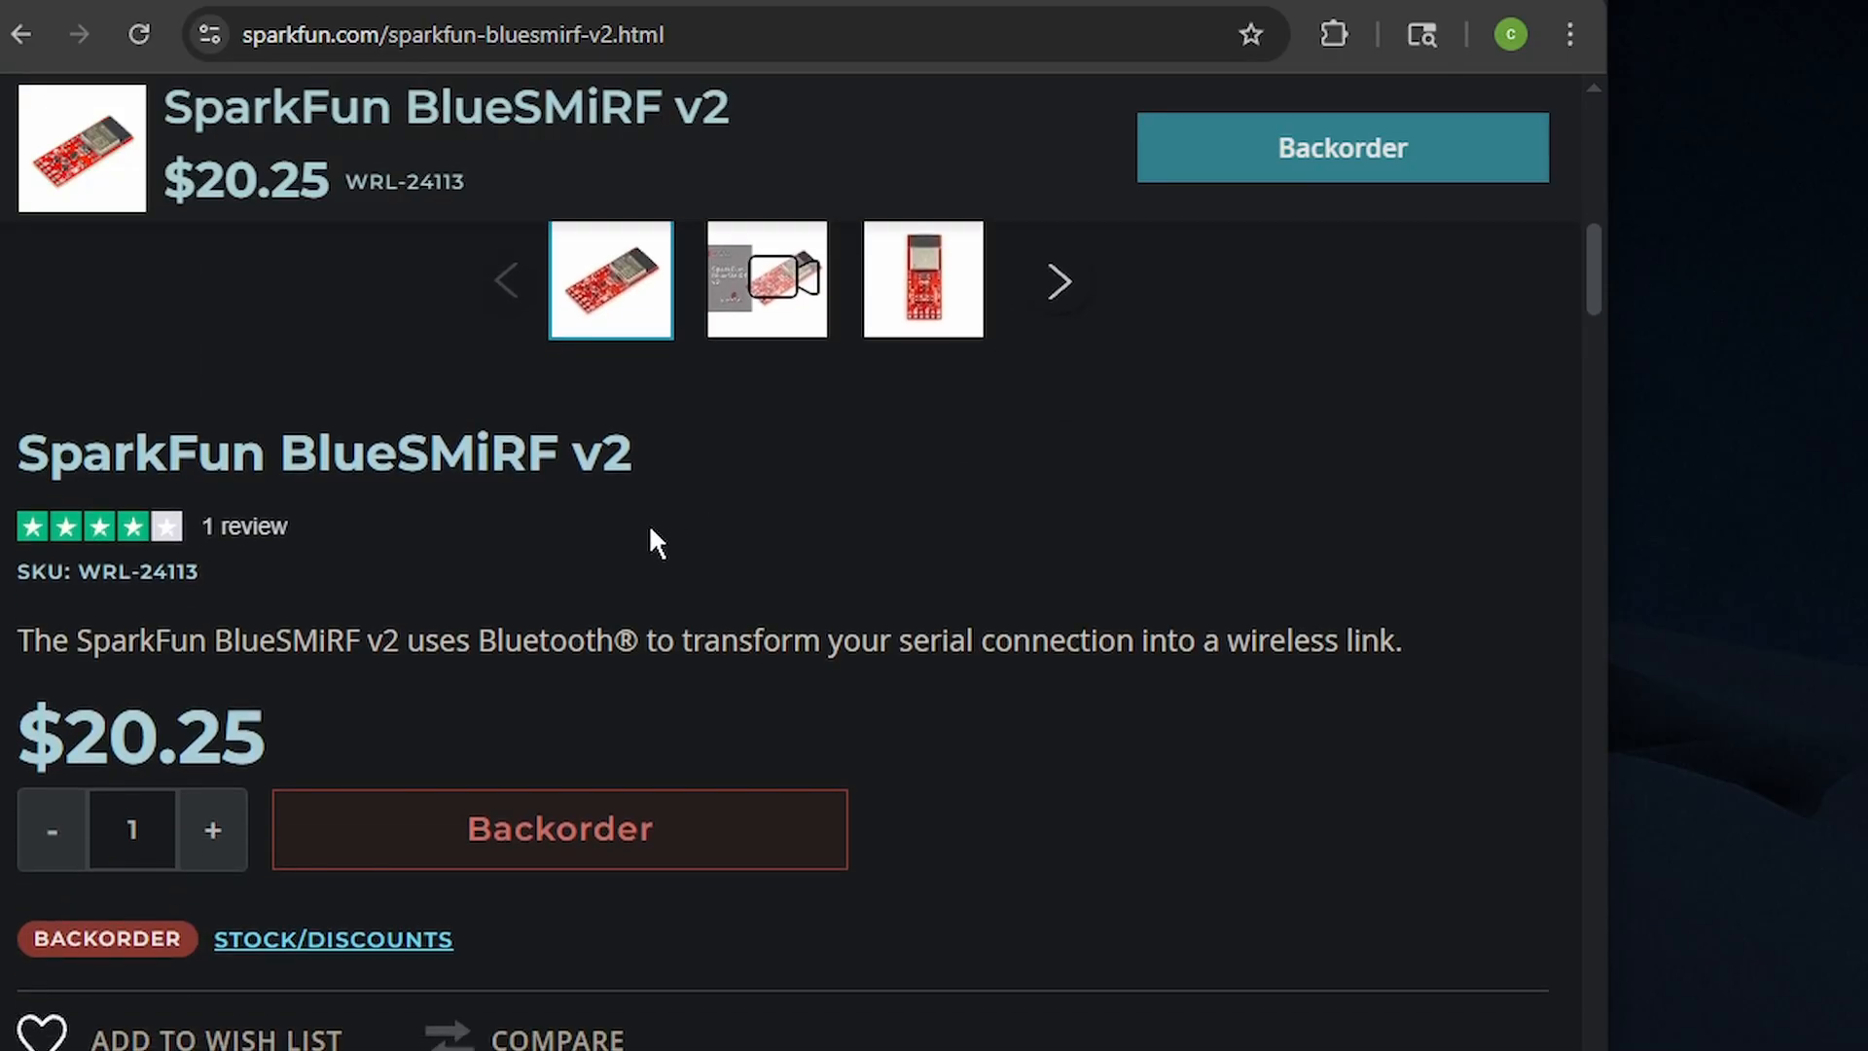
{"action": "scroll", "scroll_direction": "down", "scroll_amount": 3}
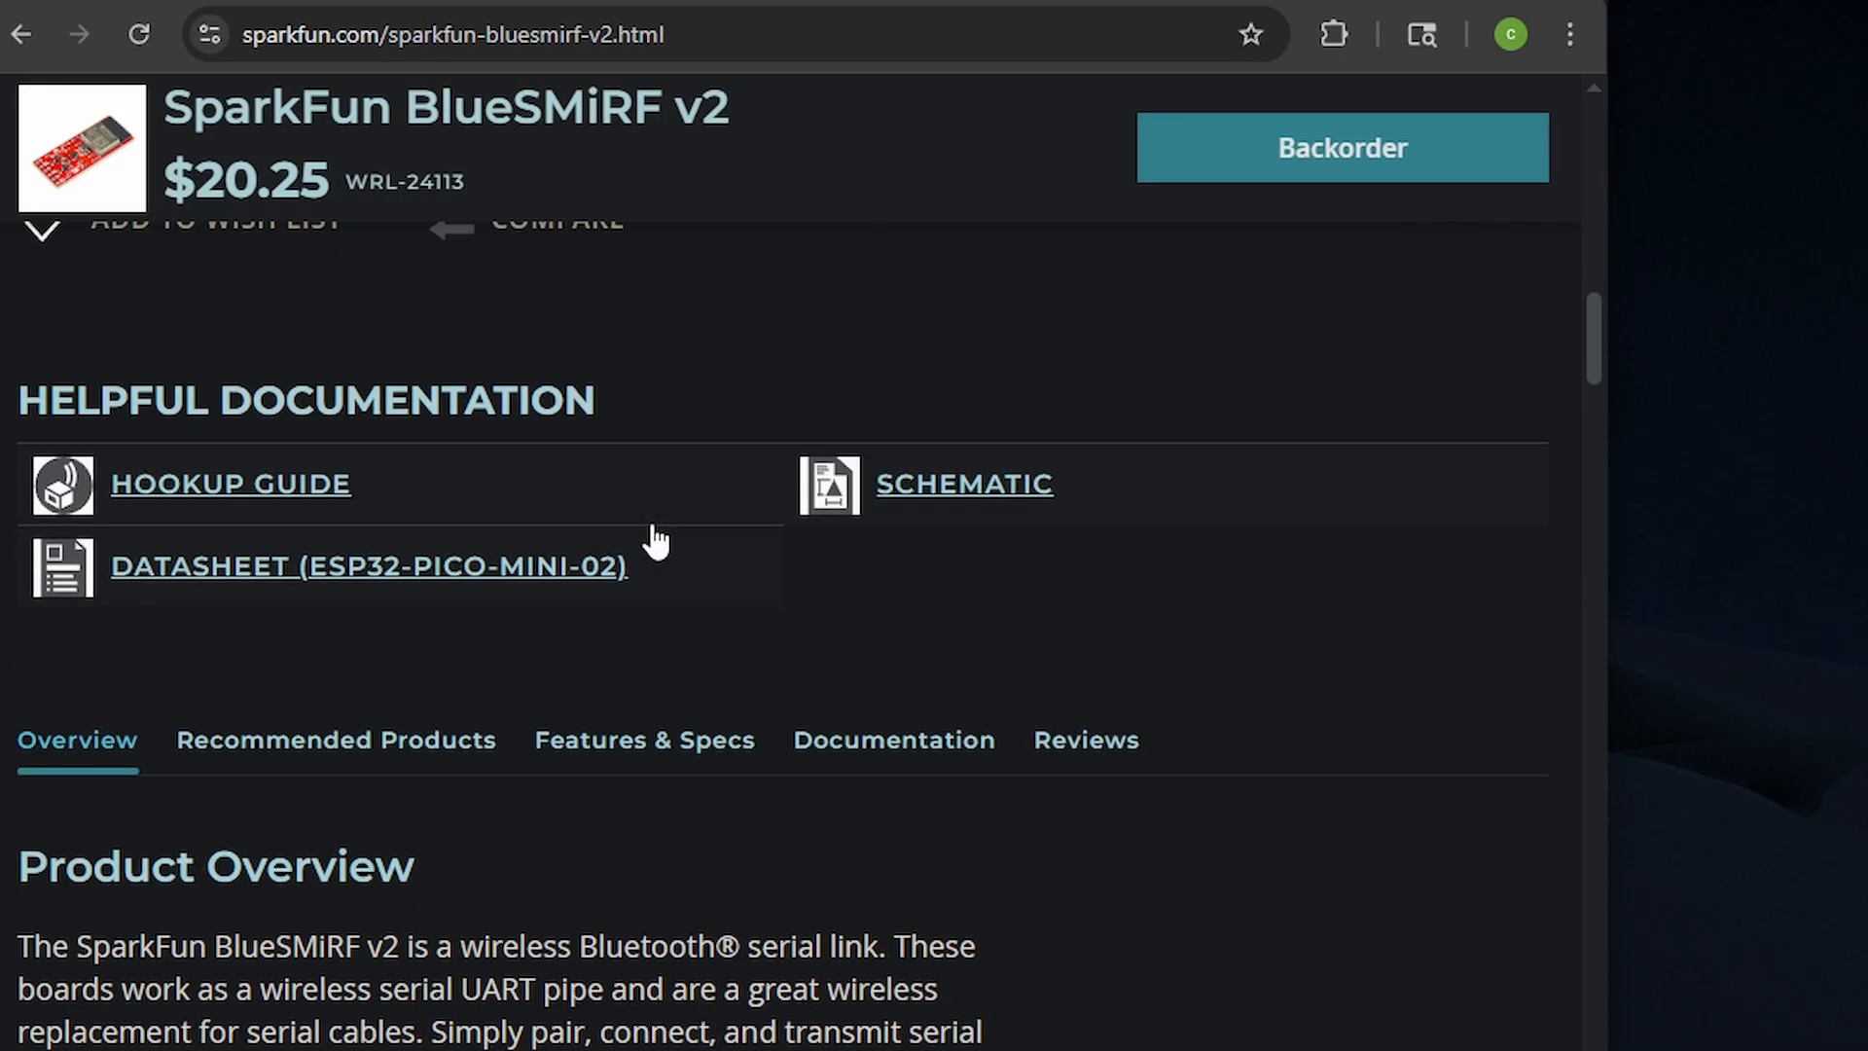
{"action": "scroll", "scroll_direction": "down", "scroll_amount": 3}
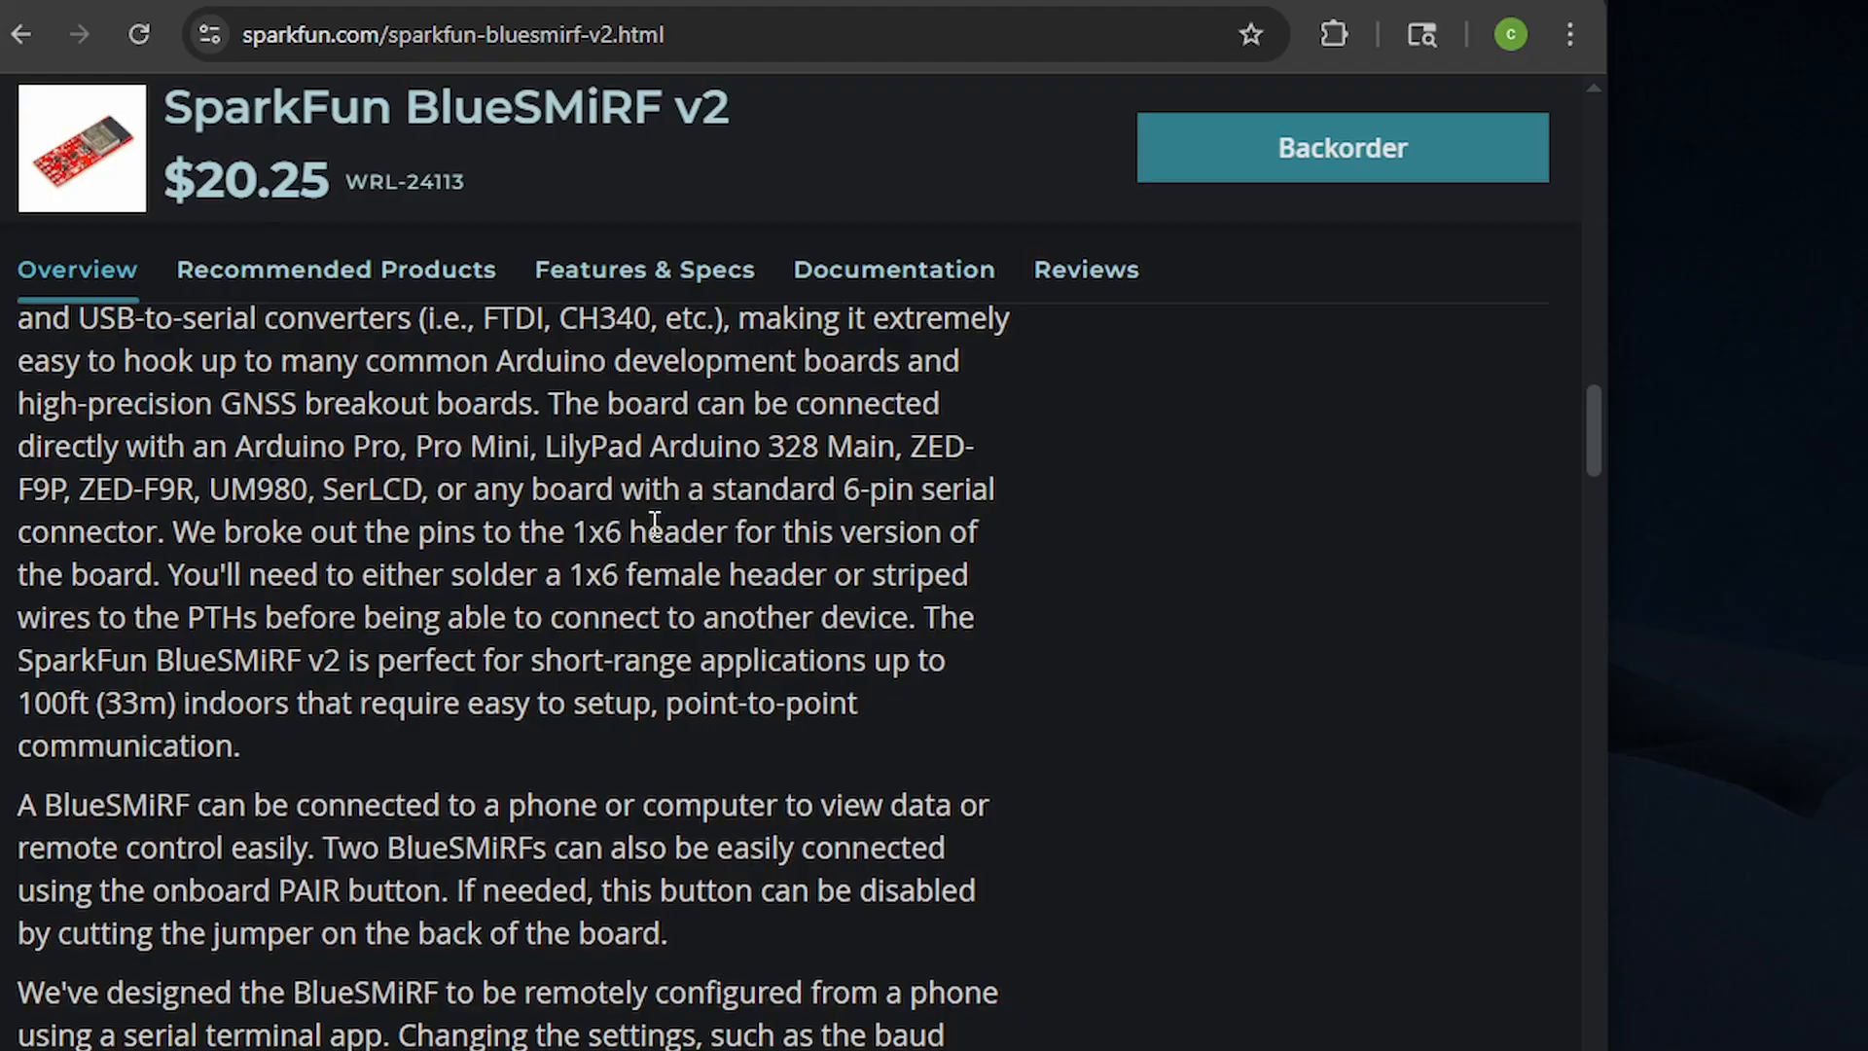
{"action": "scroll", "scroll_direction": "down", "scroll_amount": 3}
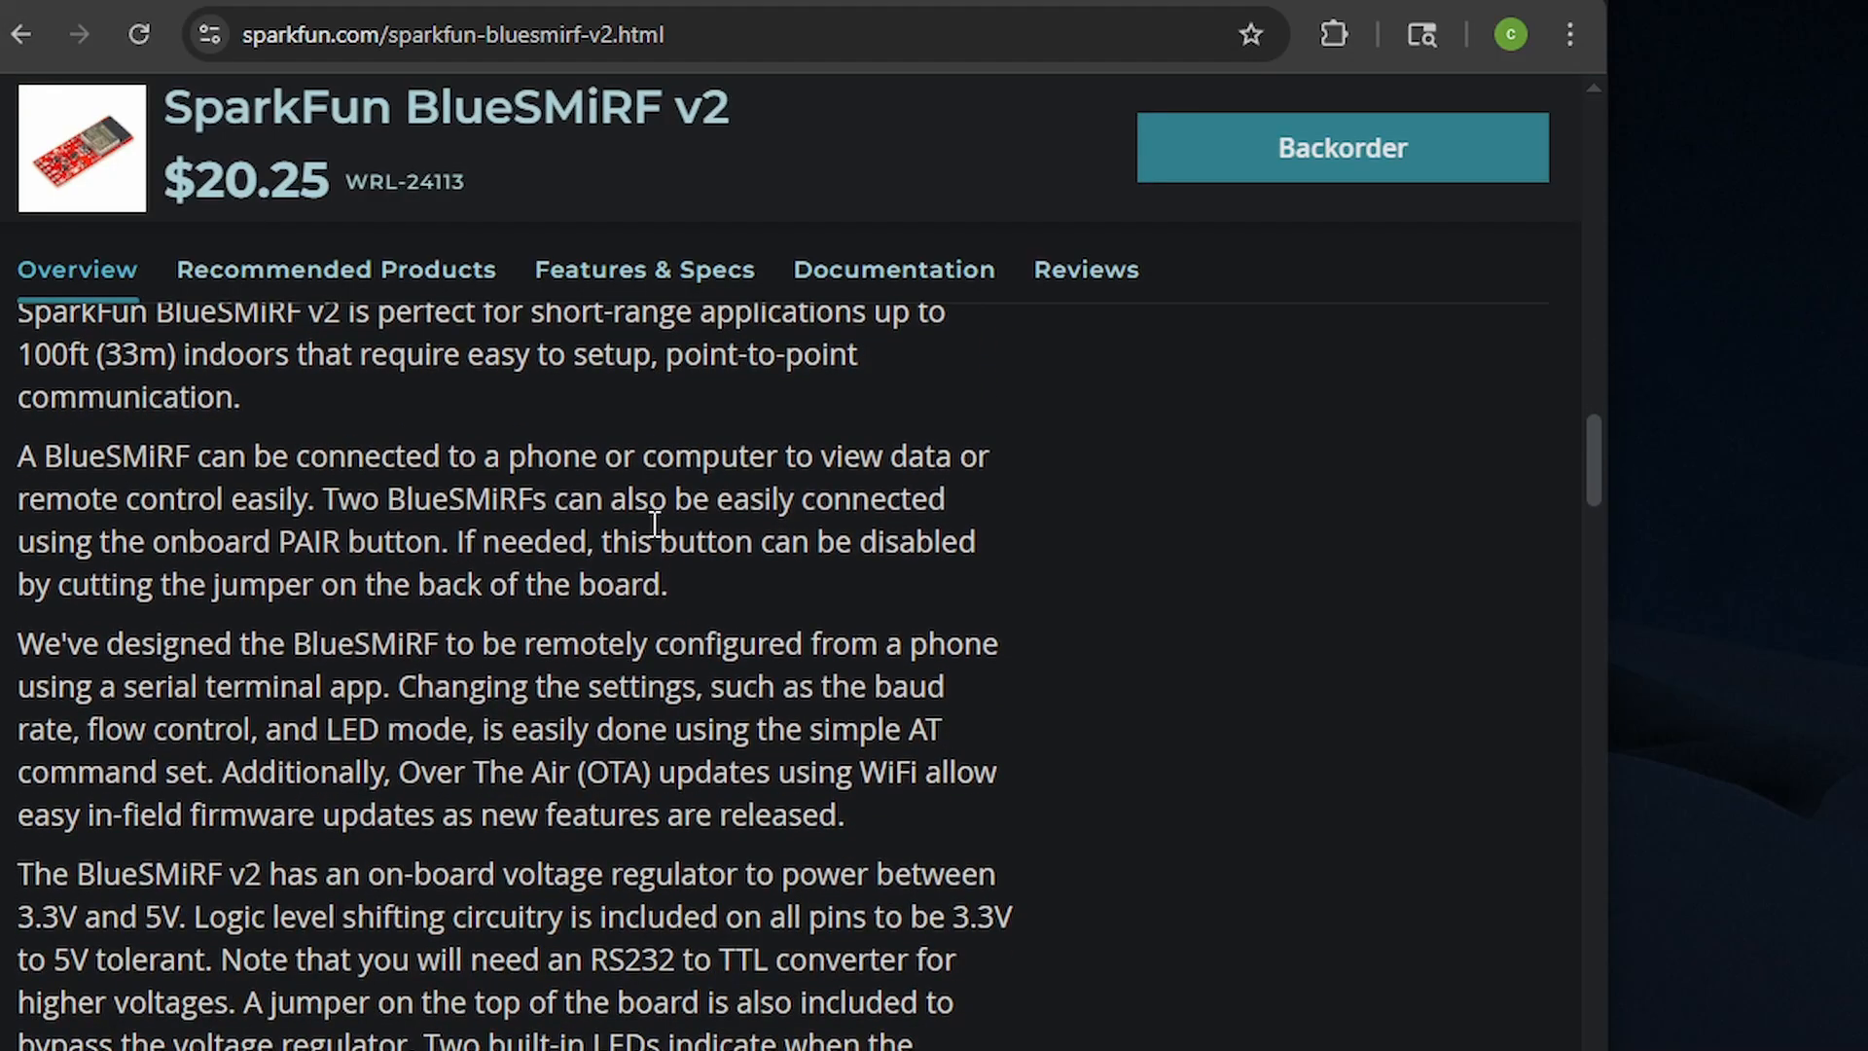
{"action": "scroll", "scroll_direction": "down", "scroll_amount": 3}
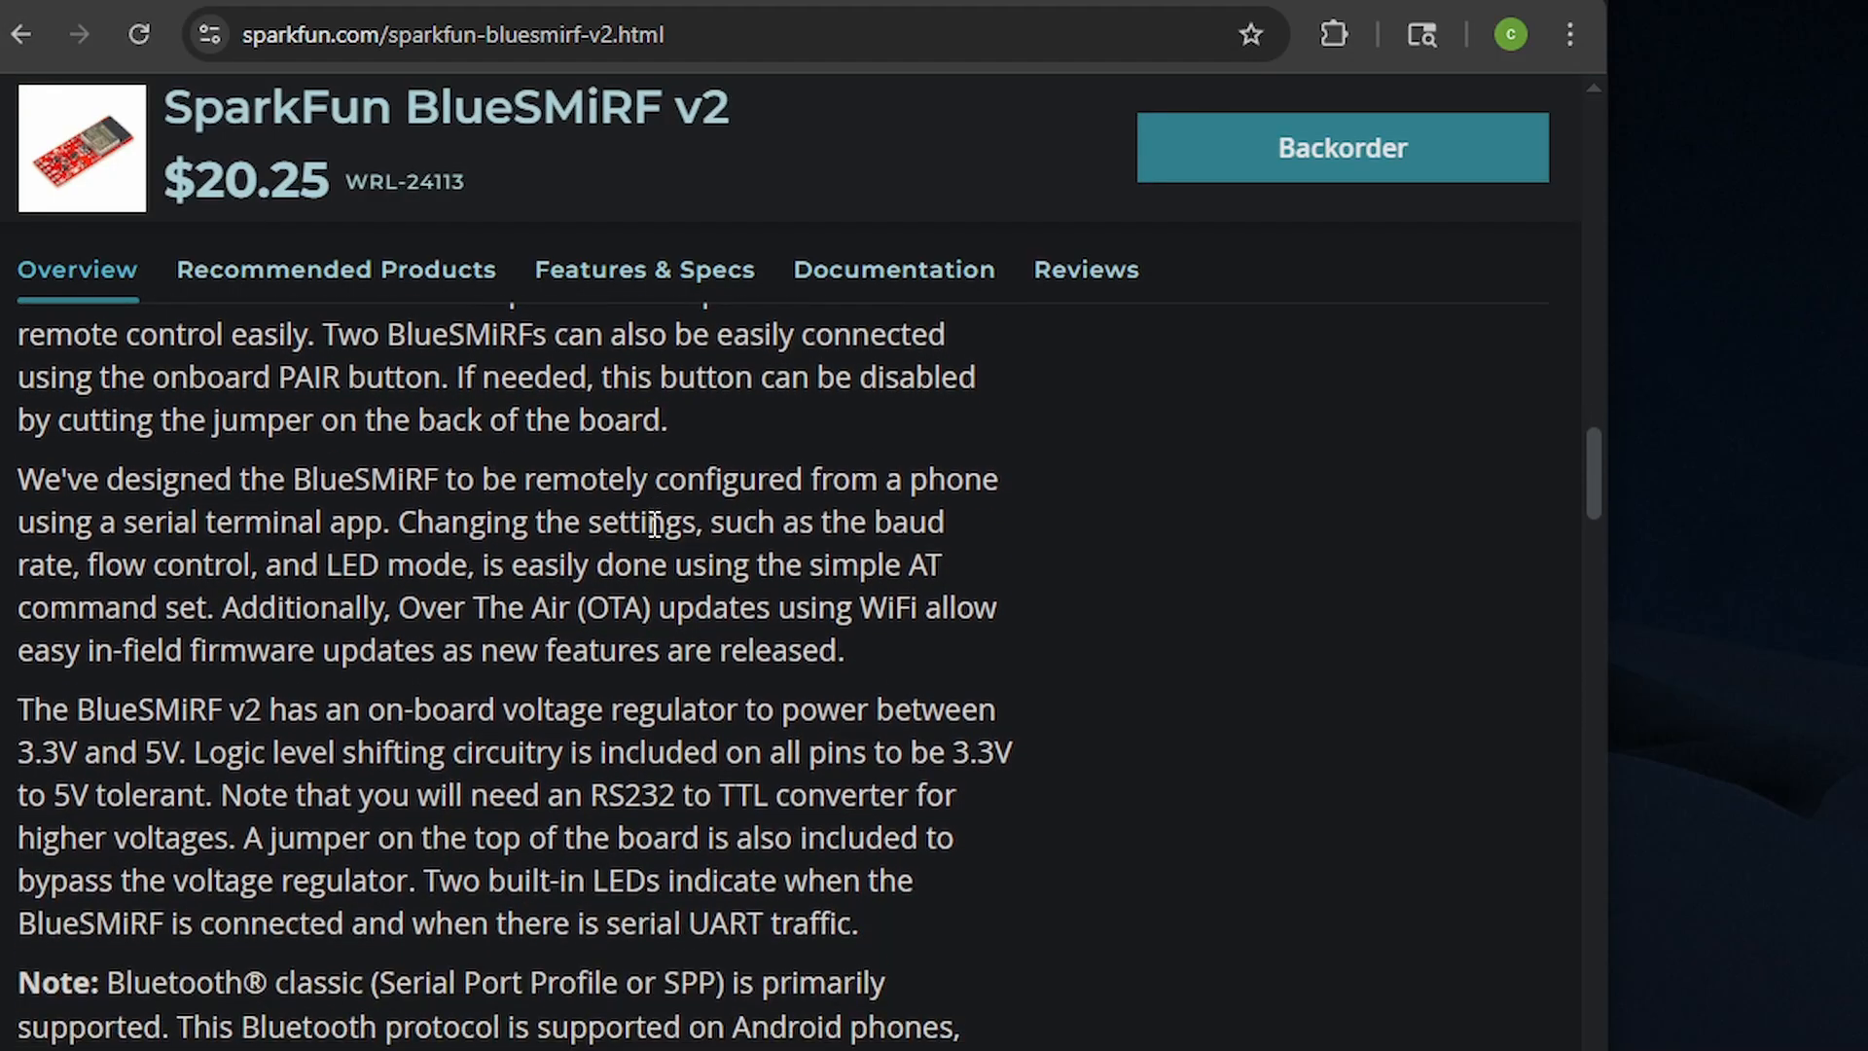
{"action": "scroll", "scroll_direction": "down", "scroll_amount": 3}
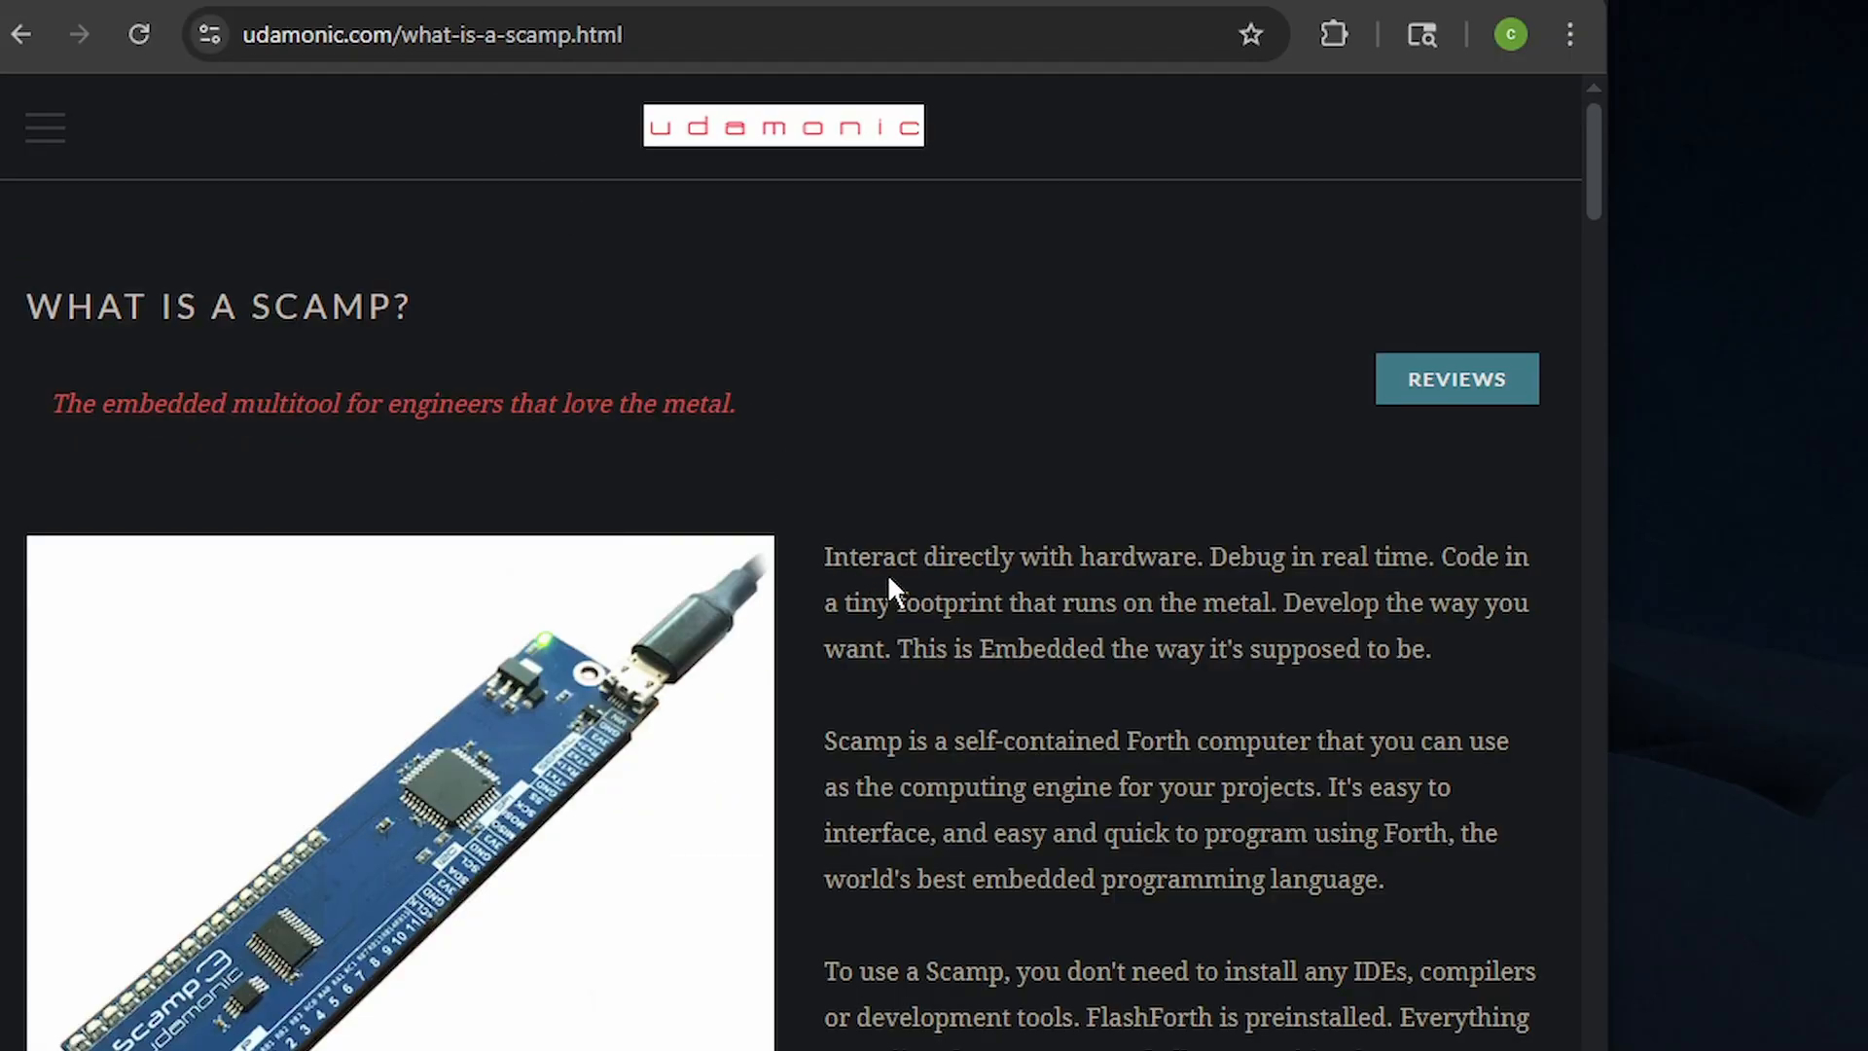
- Scroll through the FlashForth Dictionary Reference word list on the Udamonic site
{"action": "scroll", "scroll_direction": "down", "scroll_amount": 3}
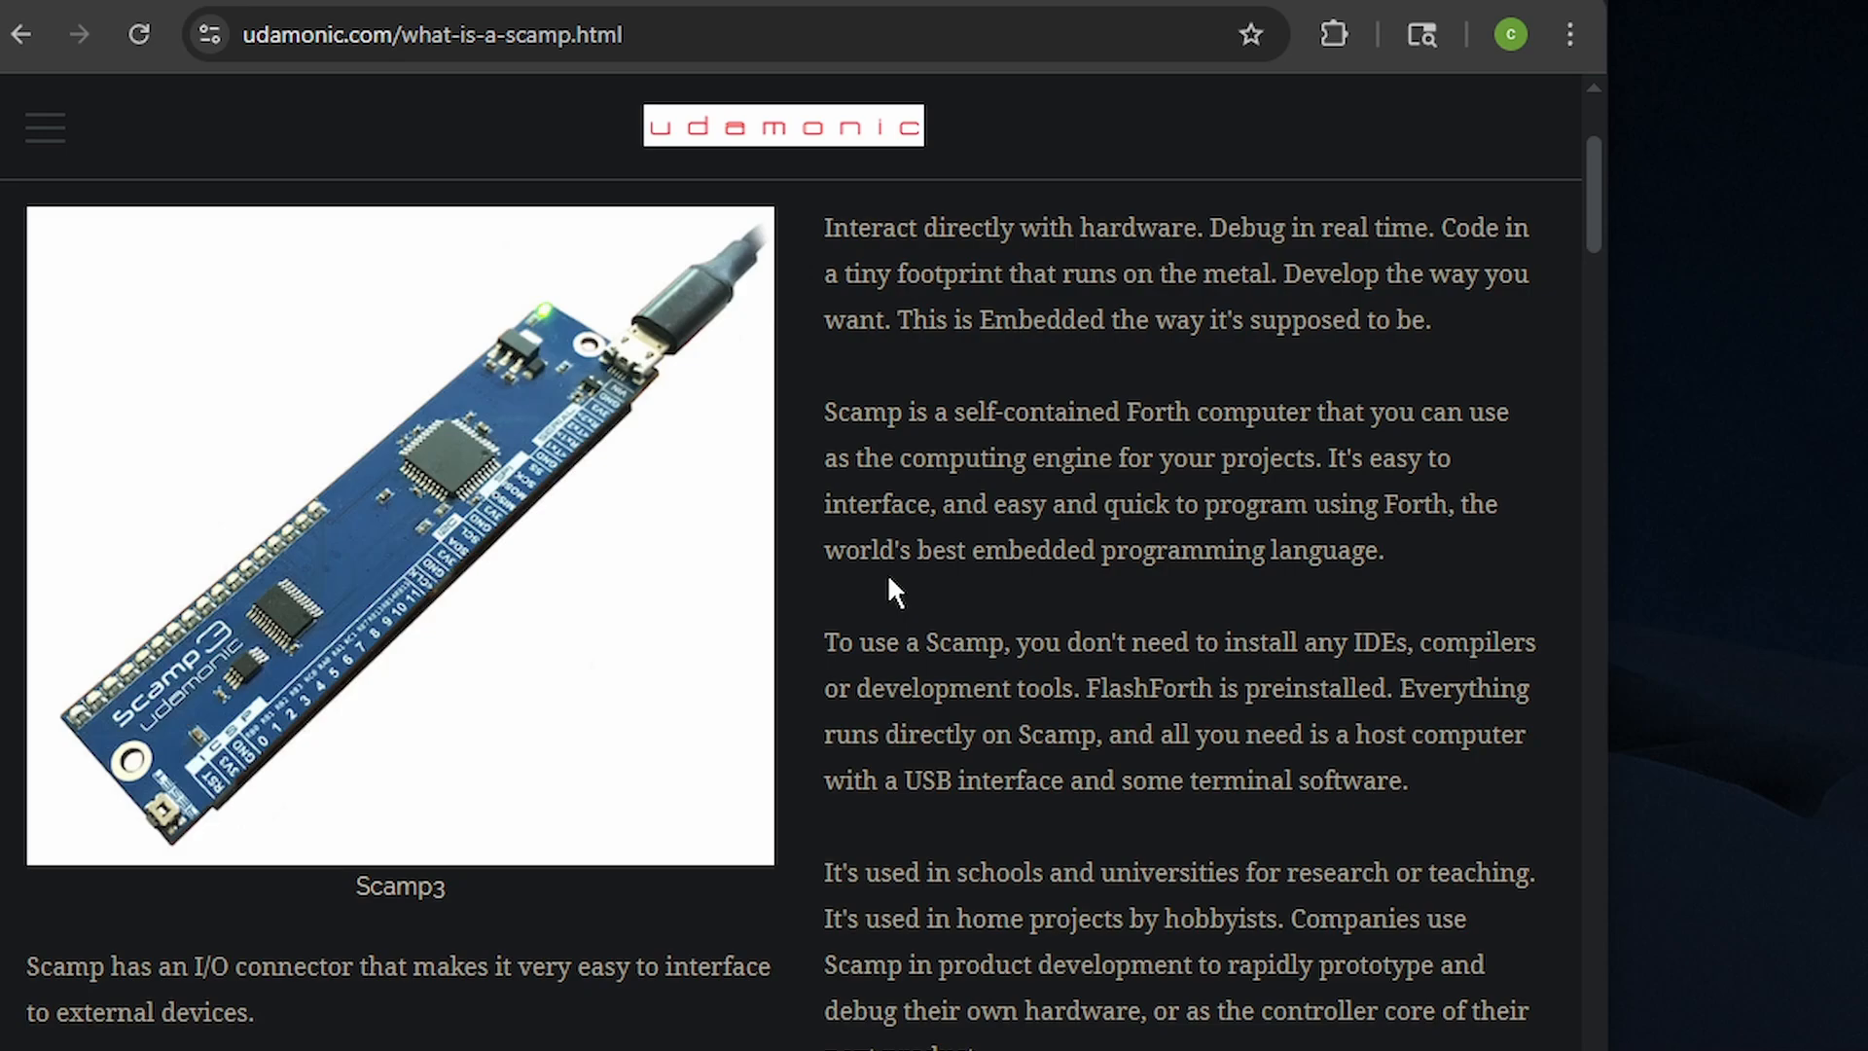
{"action": "scroll", "scroll_direction": "up", "scroll_amount": 3}
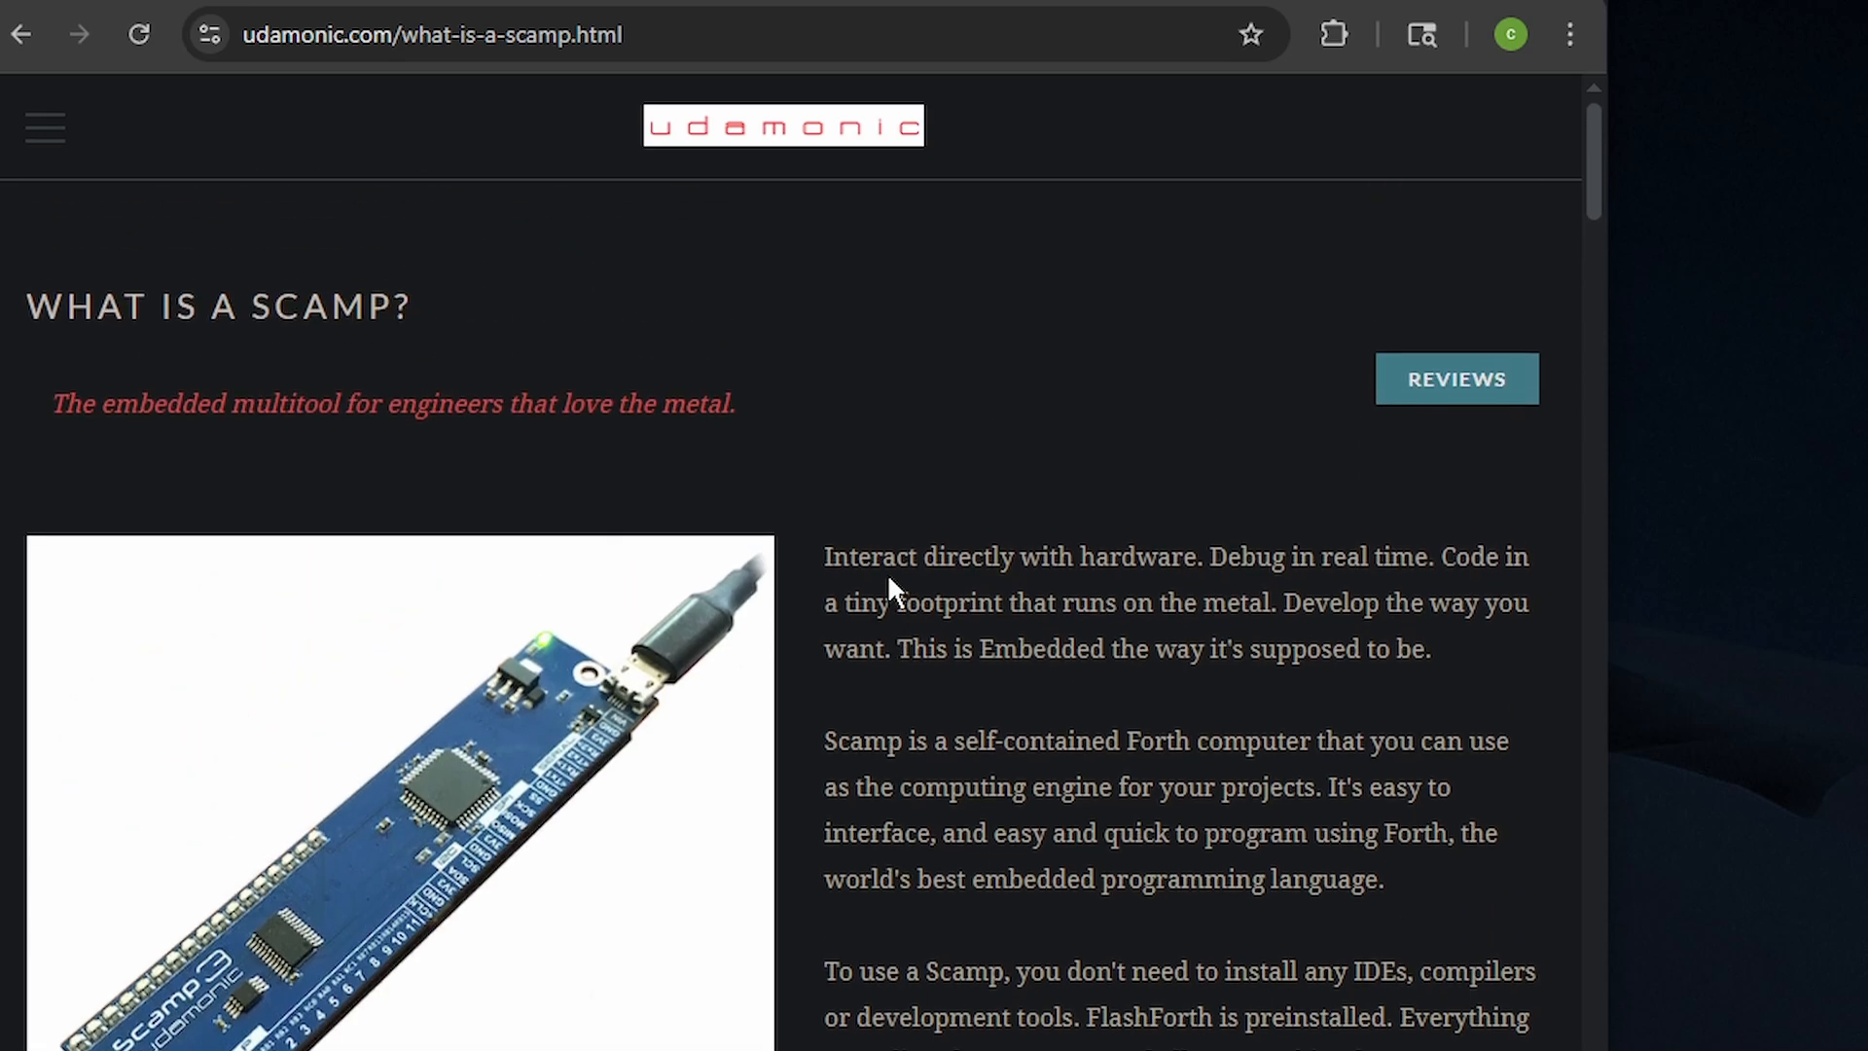
{"action": "scroll", "scroll_direction": "down", "scroll_amount": 3}
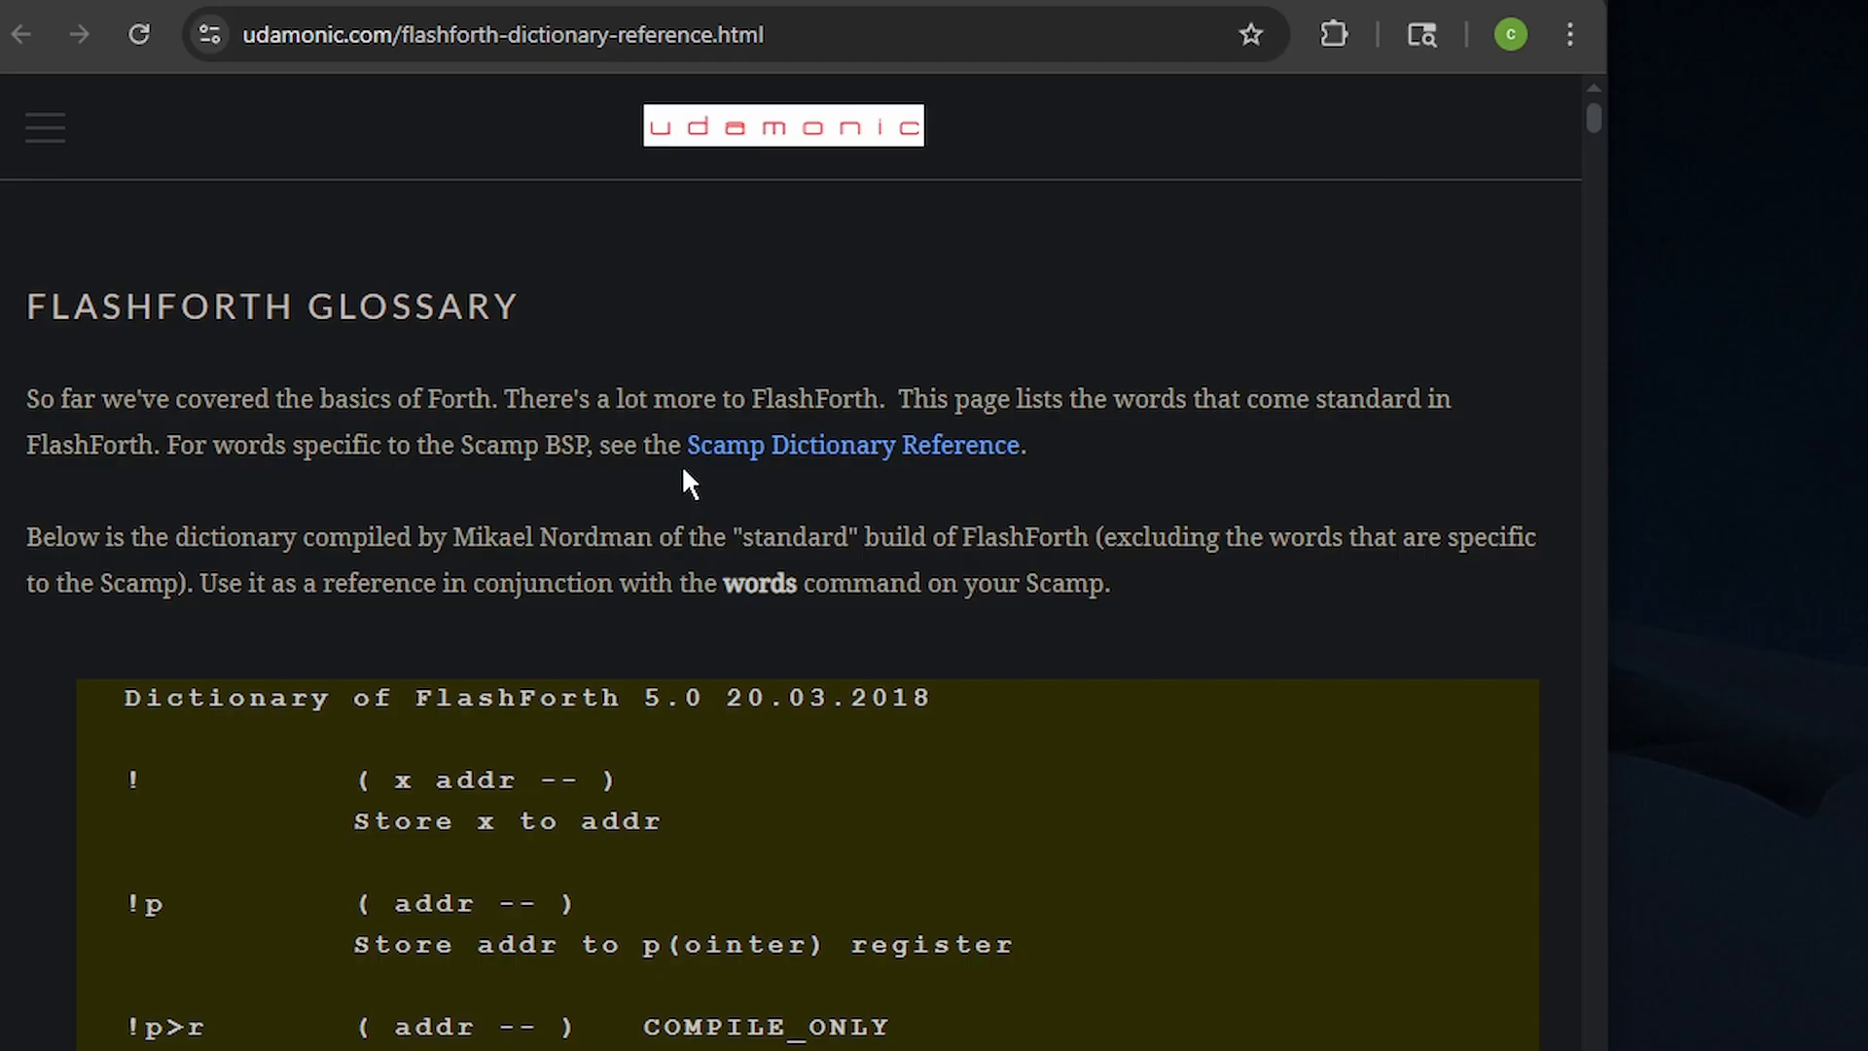
{"action": "mouse_move", "coordinate": [597, 517]}
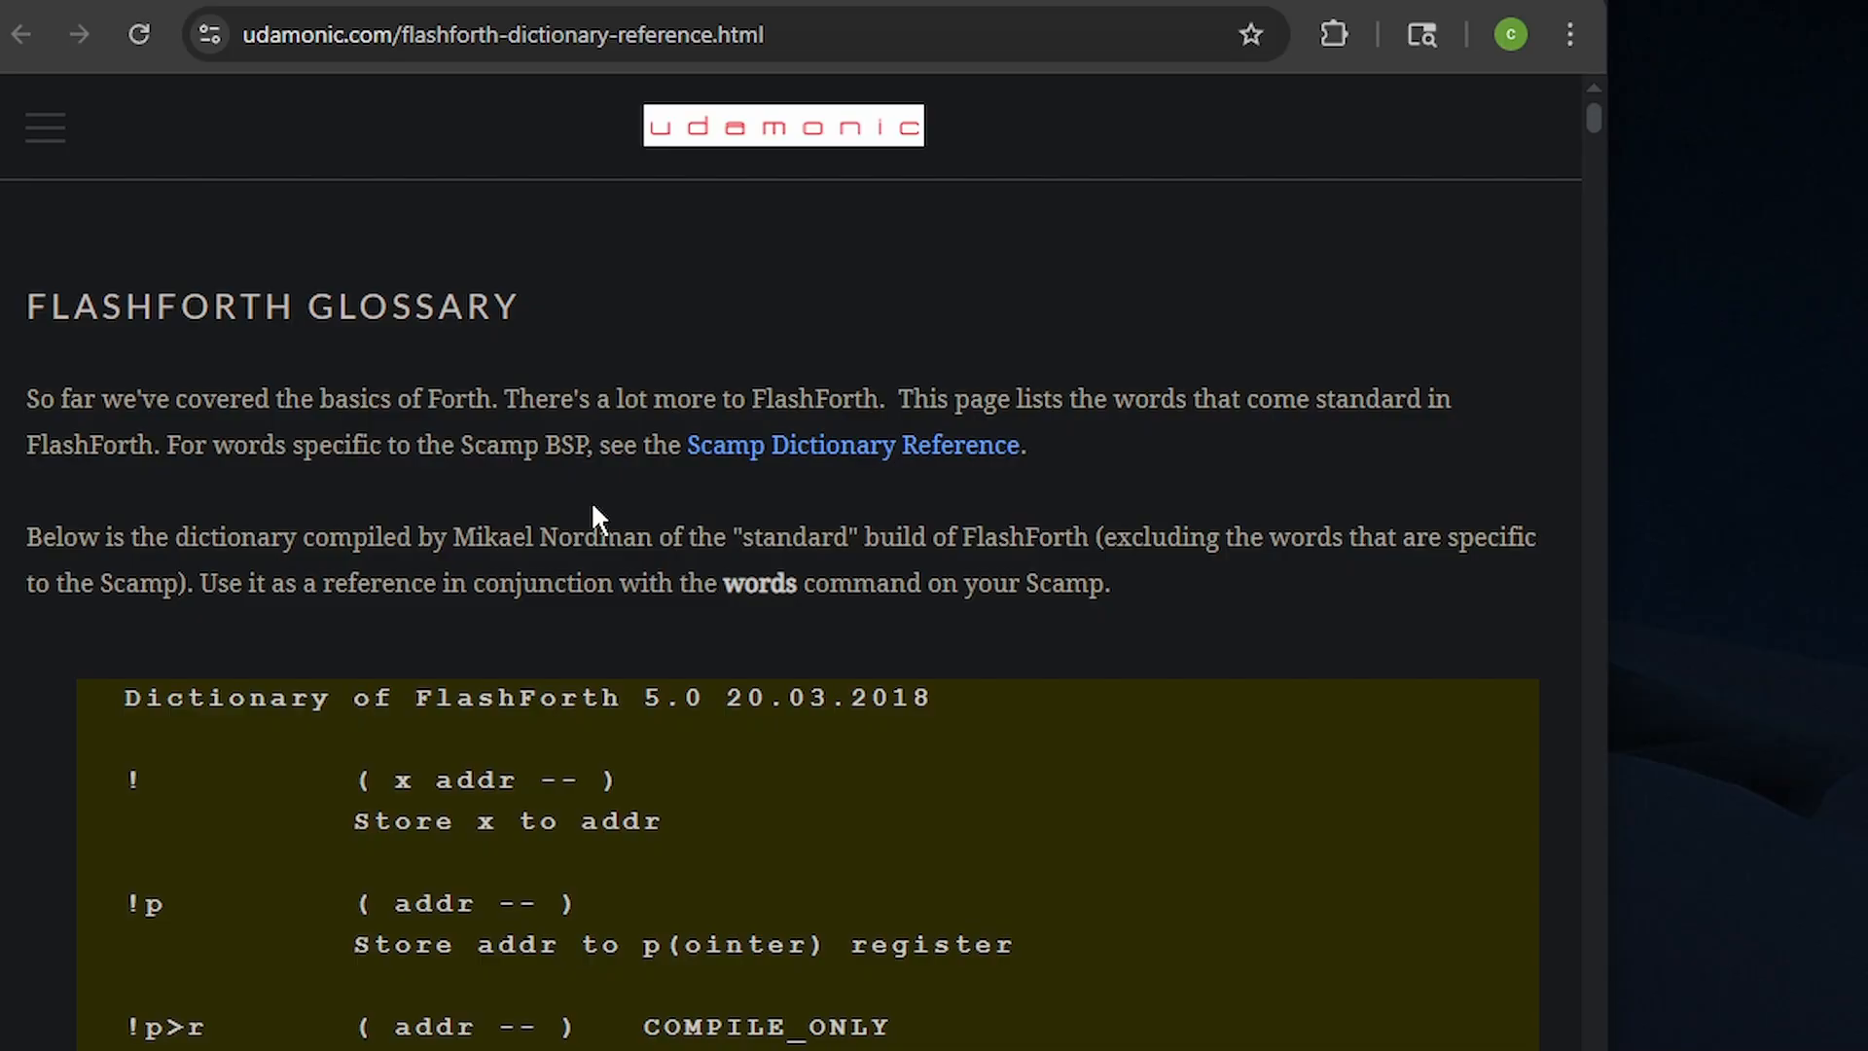
{"action": "scroll", "scroll_direction": "down", "scroll_amount": 3}
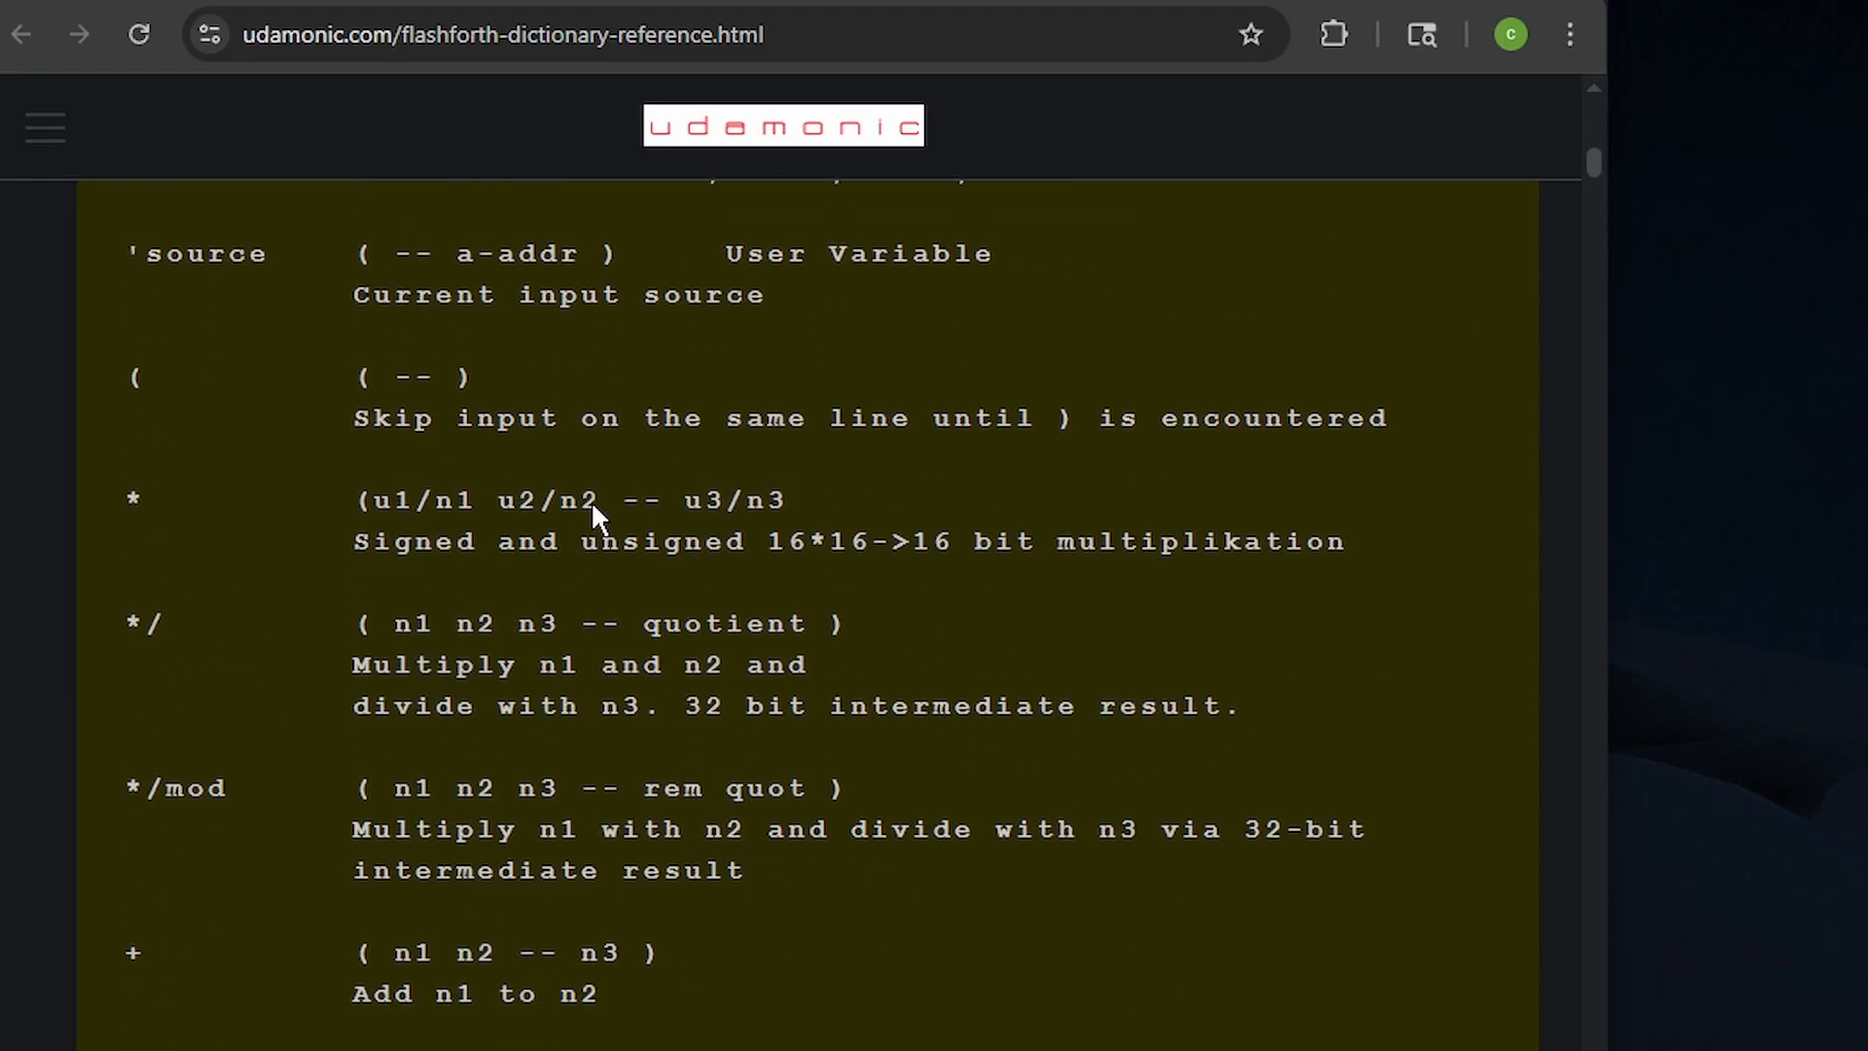
{"action": "scroll", "scroll_direction": "down", "scroll_amount": 3}
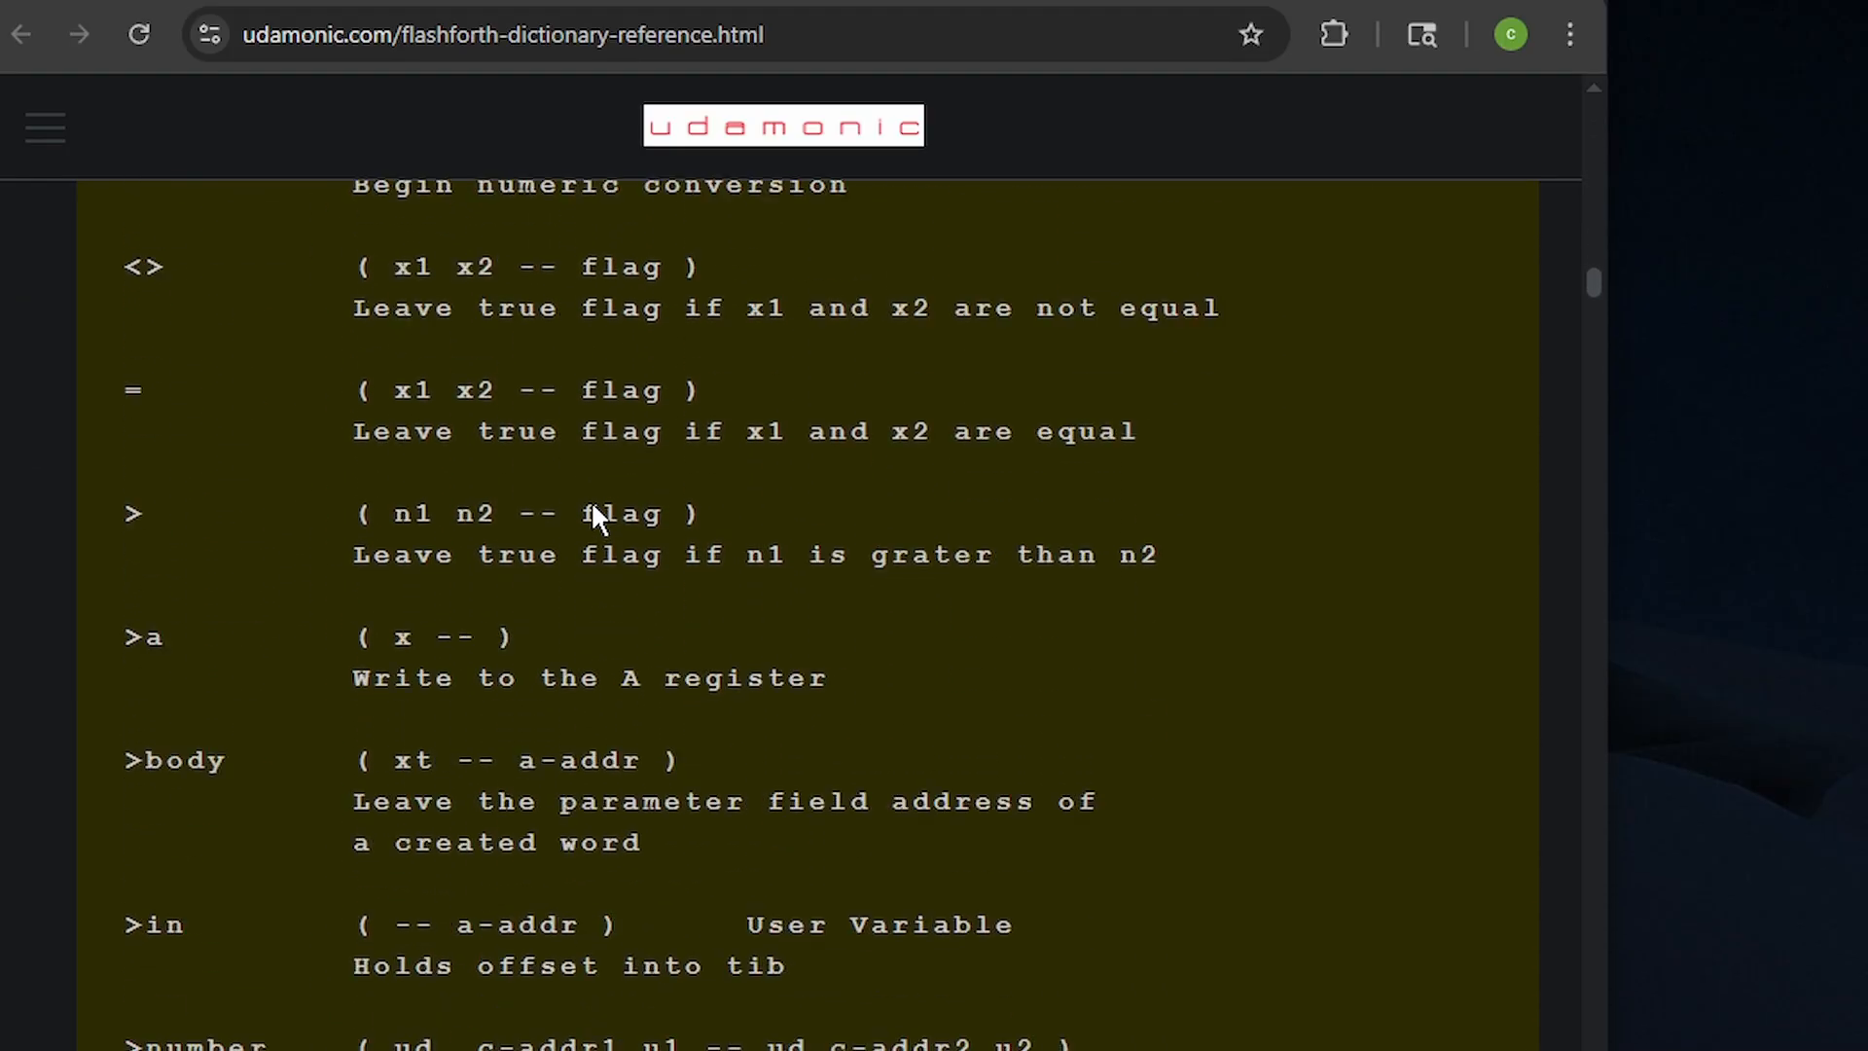
{"action": "scroll", "scroll_direction": "down", "scroll_amount": 3}
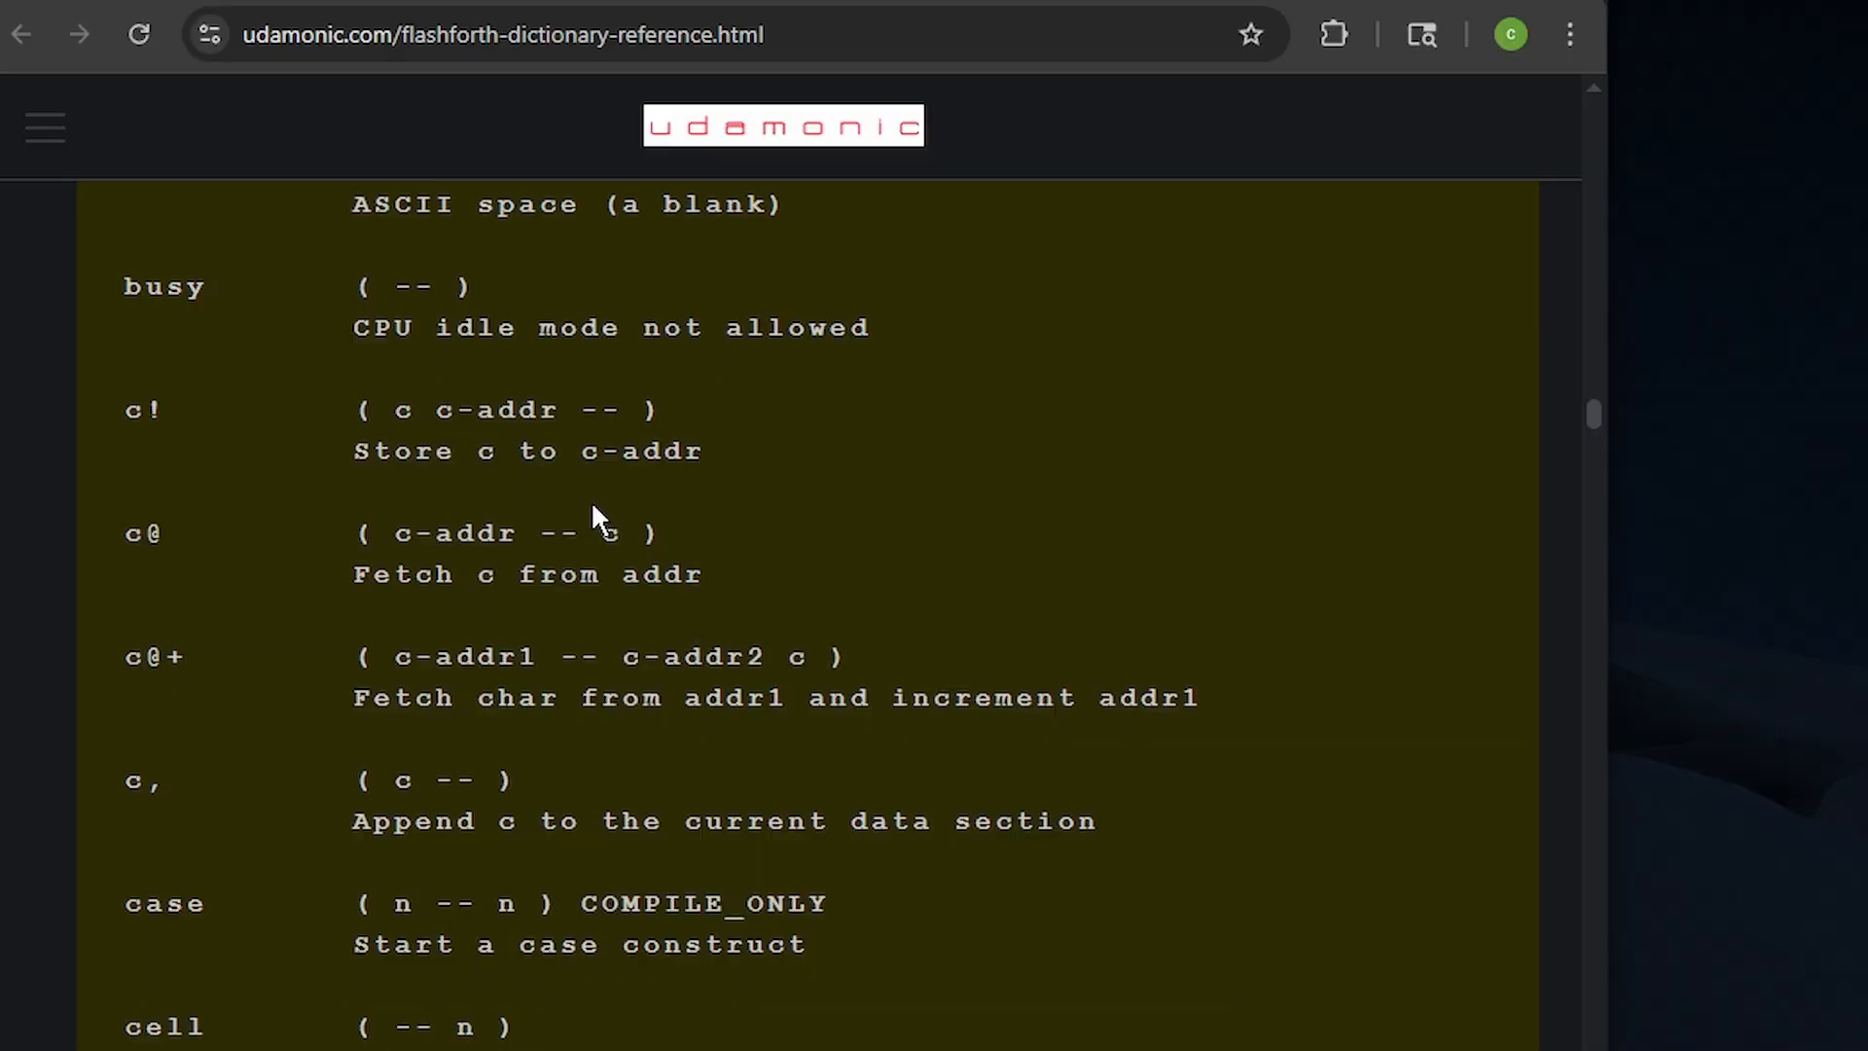
{"action": "scroll", "scroll_direction": "down", "scroll_amount": 3}
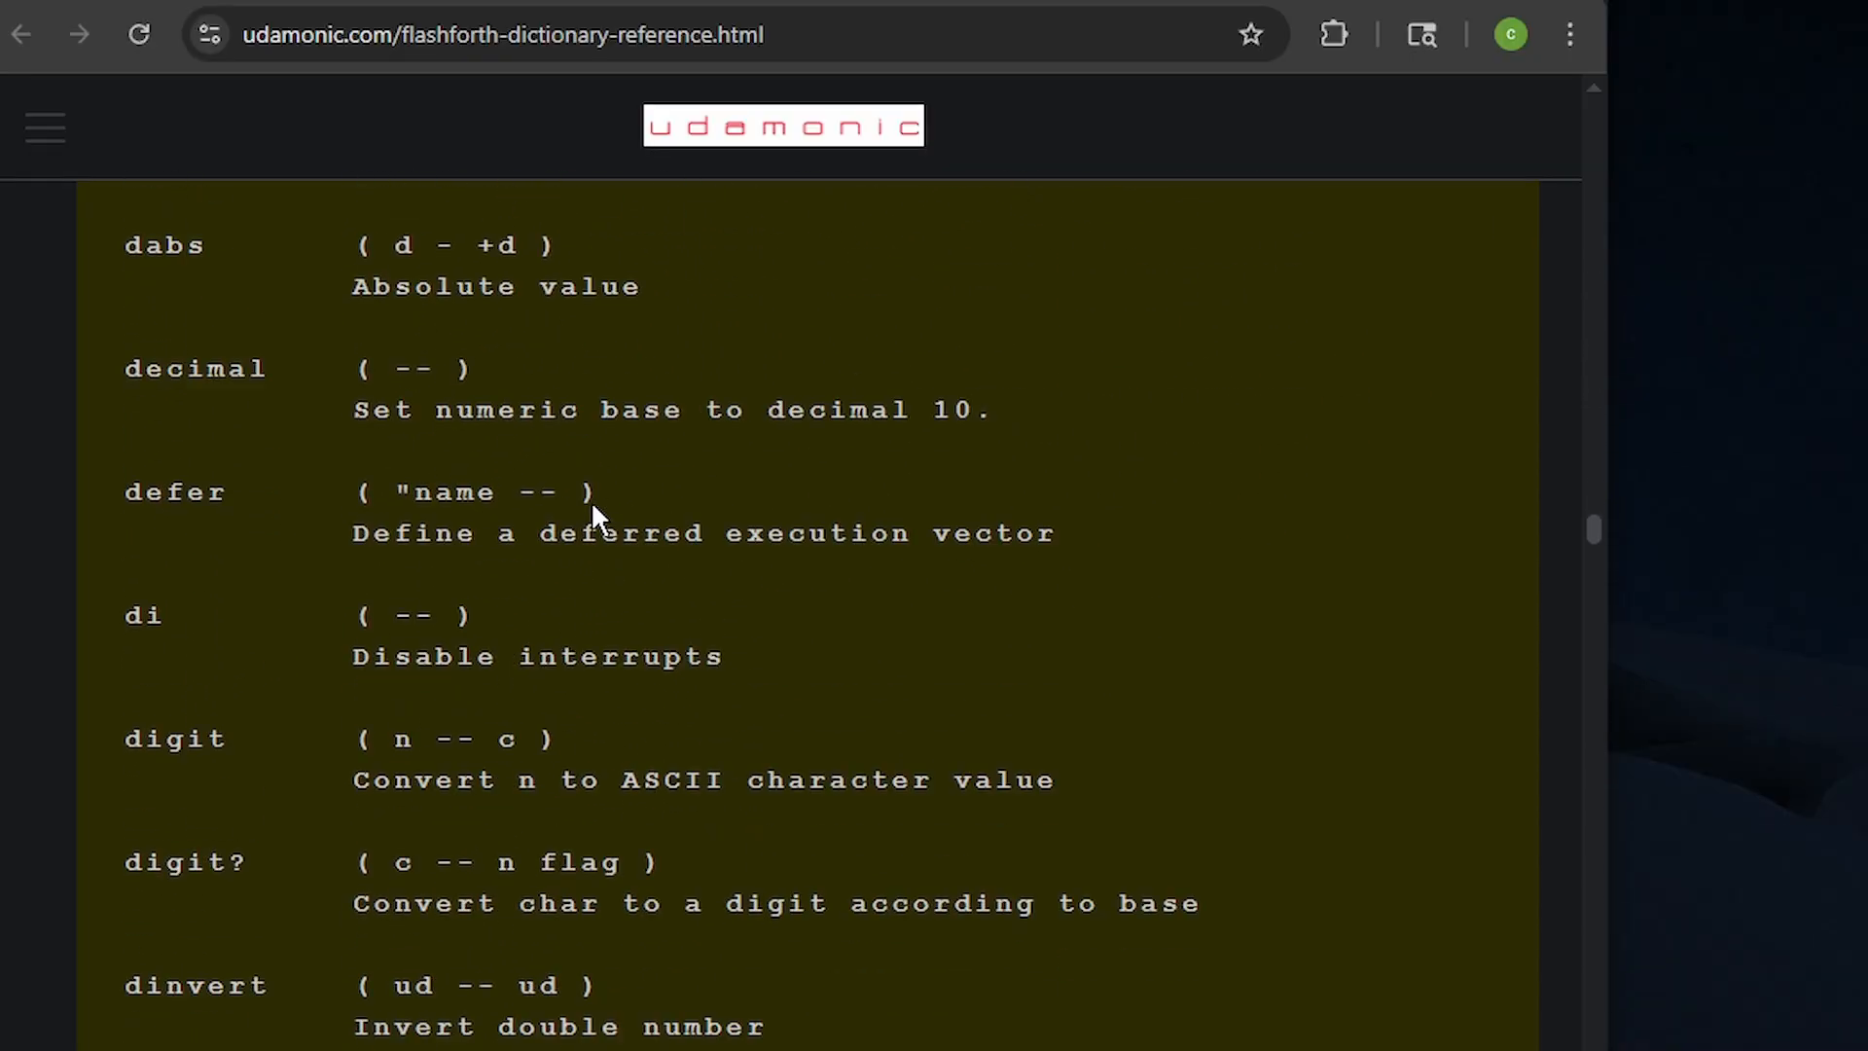
{"action": "scroll", "scroll_direction": "down", "scroll_amount": 3}
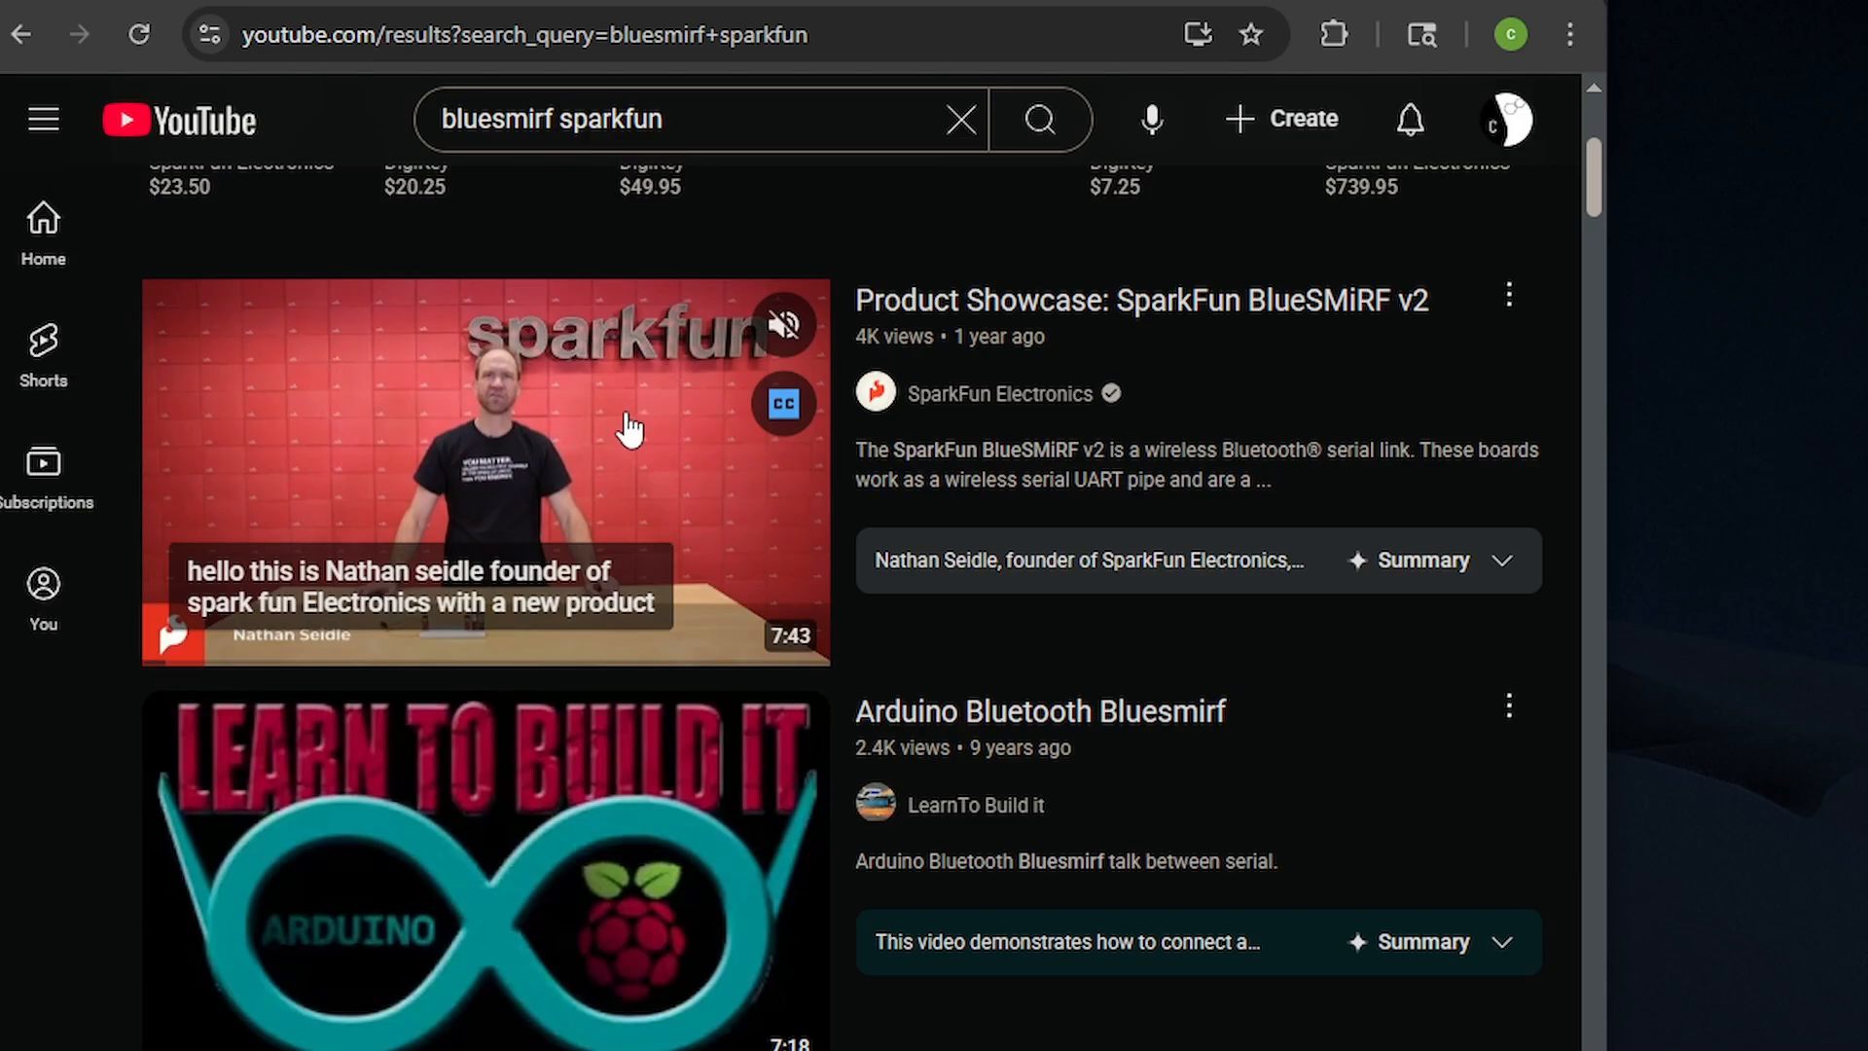
- Scroll down the YouTube video listings for 'bluesmirf sparkfun'
{"action": "scroll", "scroll_direction": "down", "scroll_amount": 3}
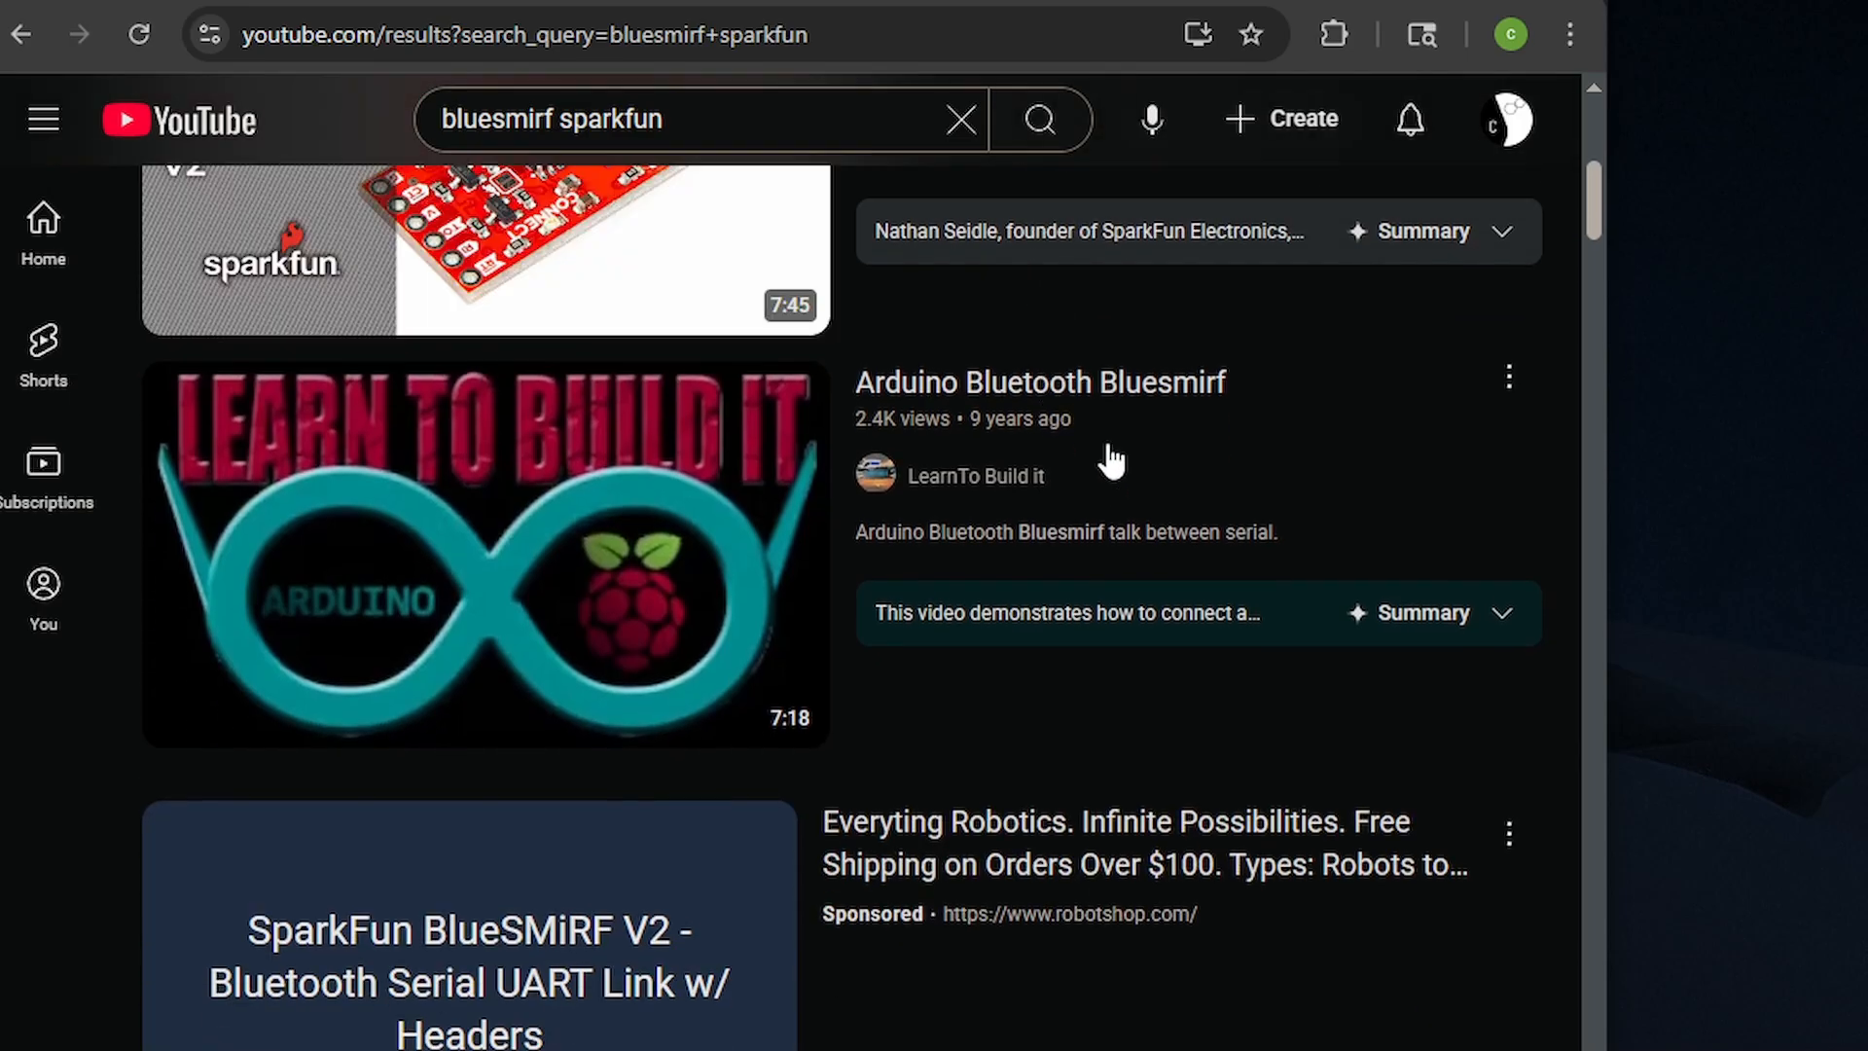
{"action": "scroll", "scroll_direction": "down", "scroll_amount": 3}
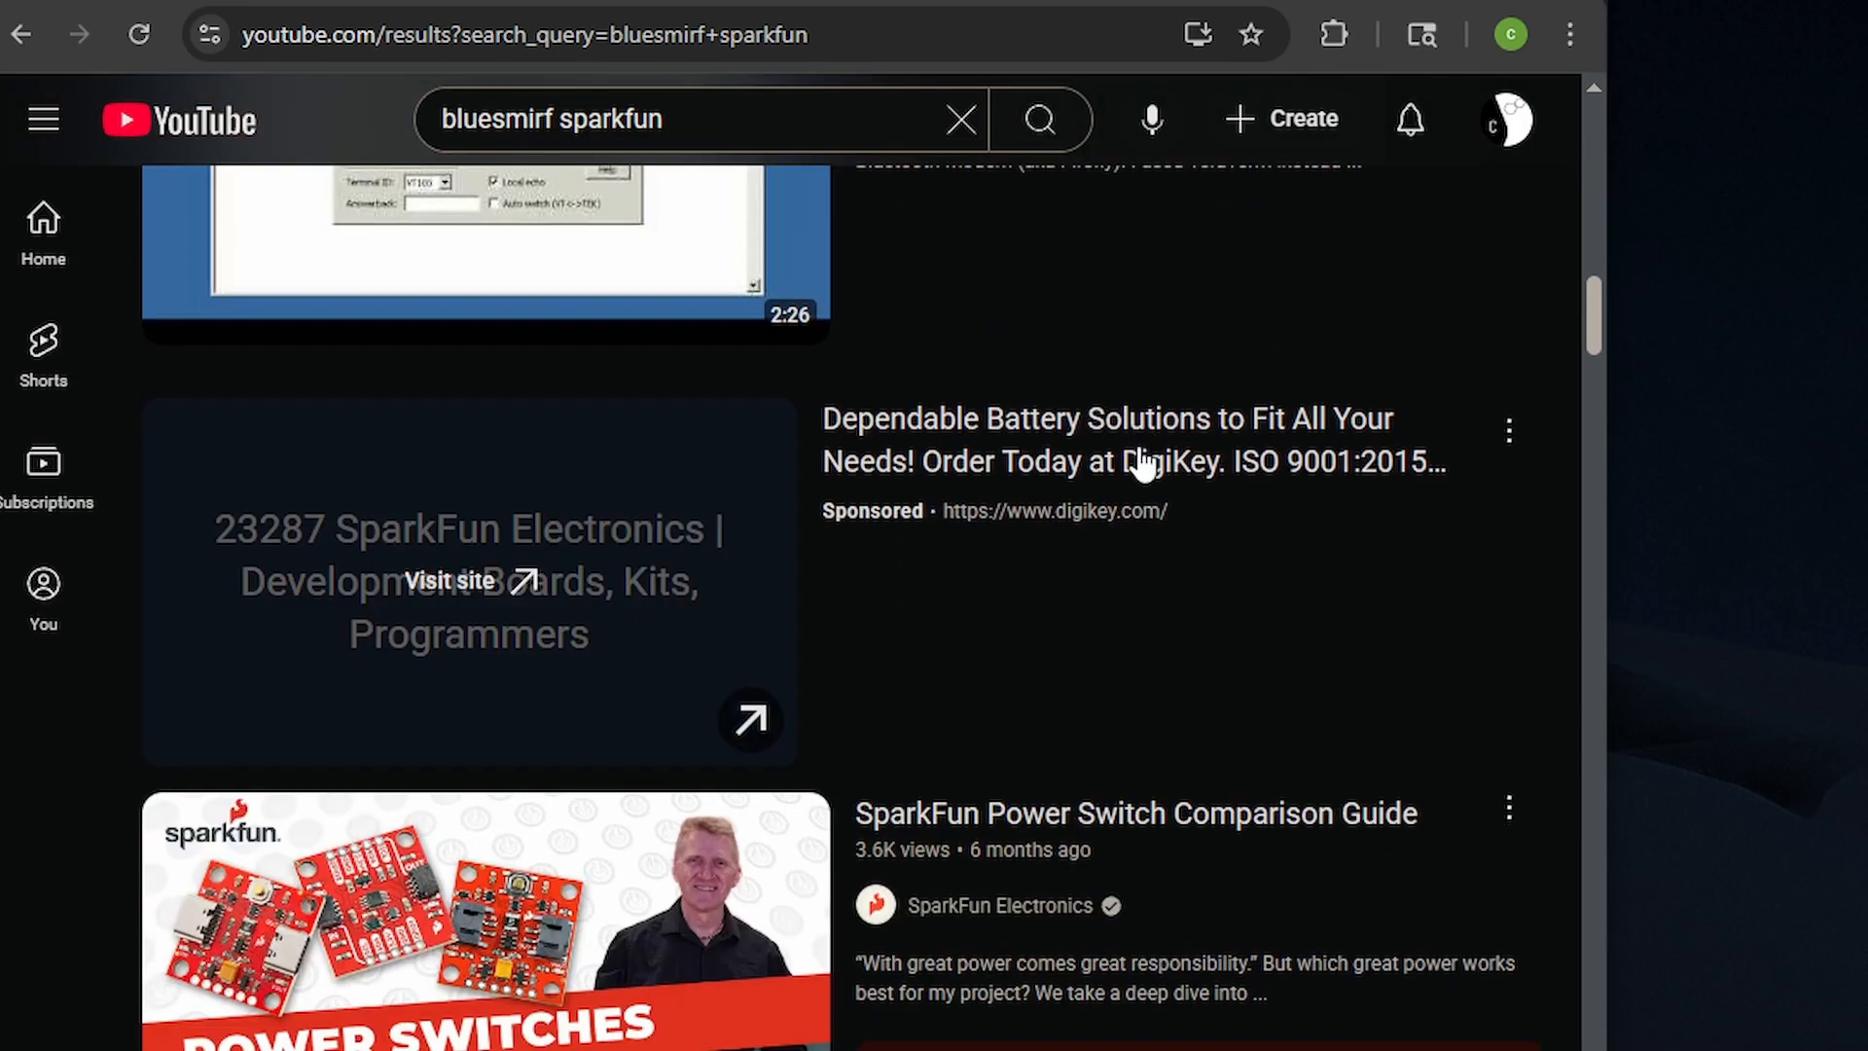
{"action": "scroll", "scroll_direction": "down", "scroll_amount": 3}
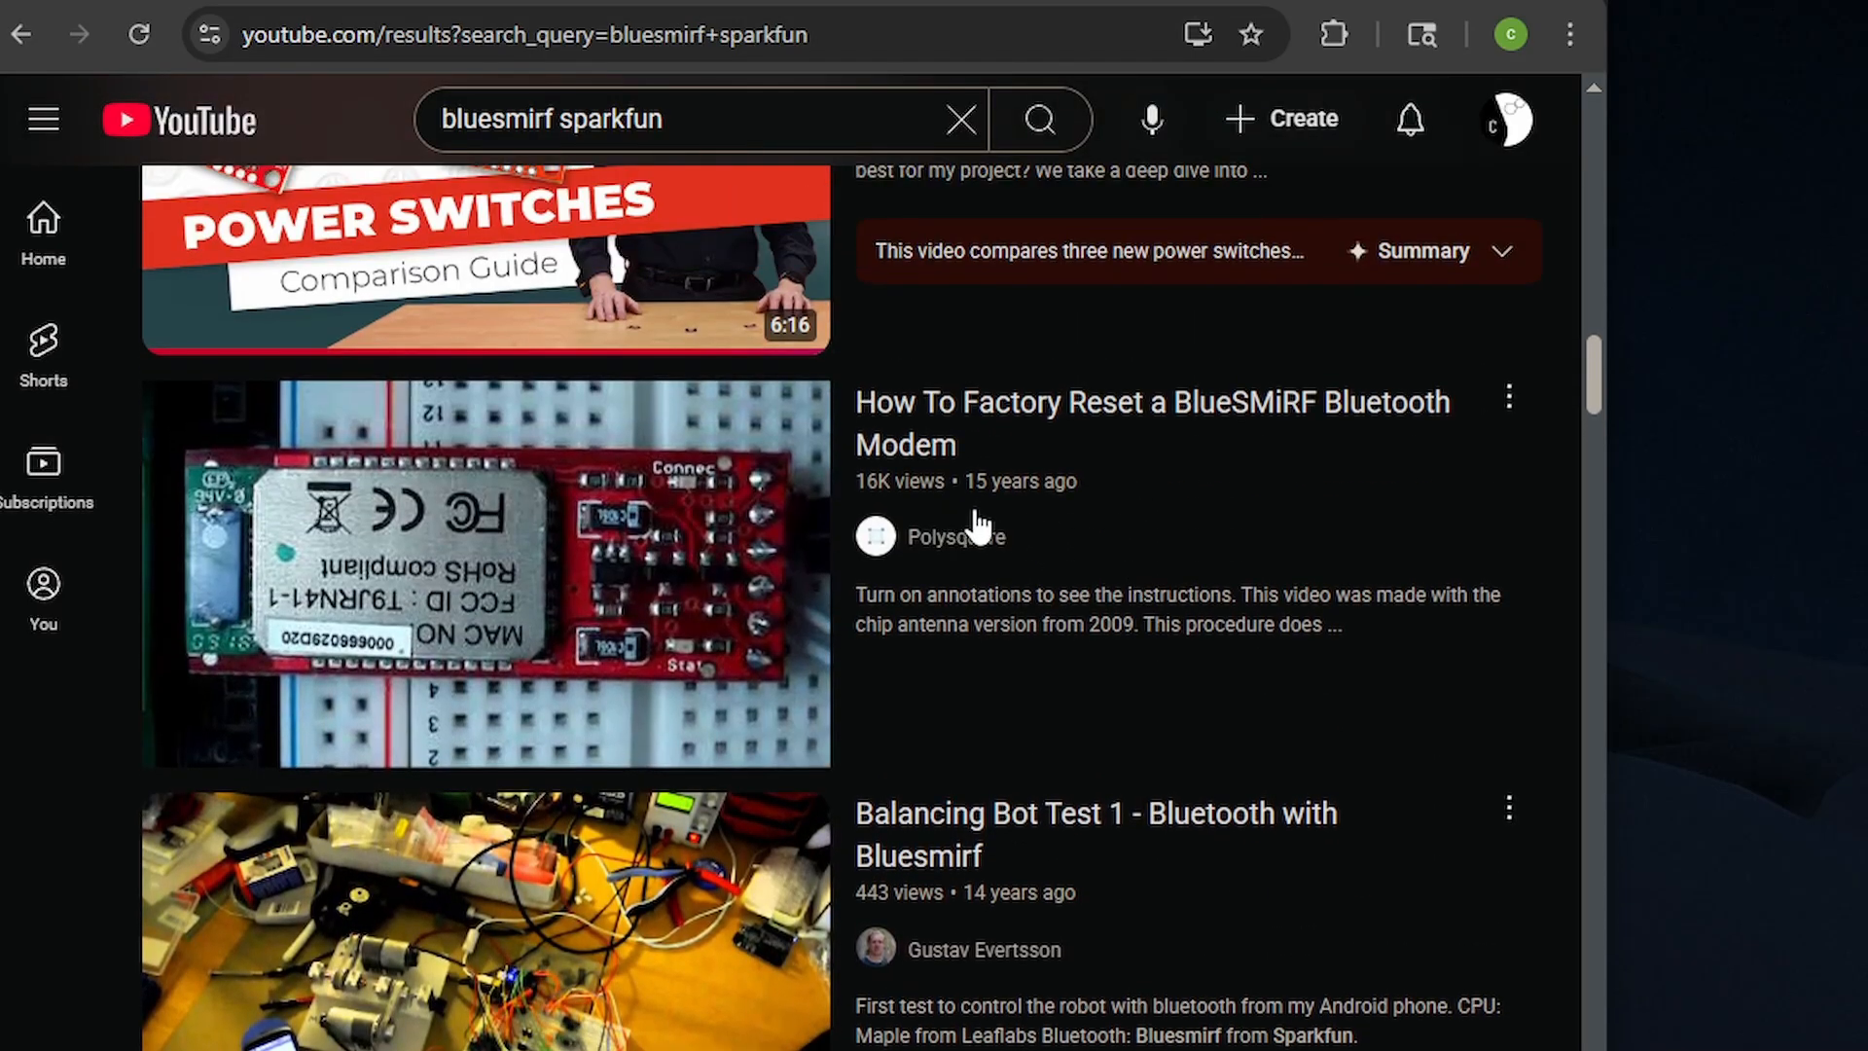
{"action": "scroll", "scroll_direction": "down", "scroll_amount": 3}
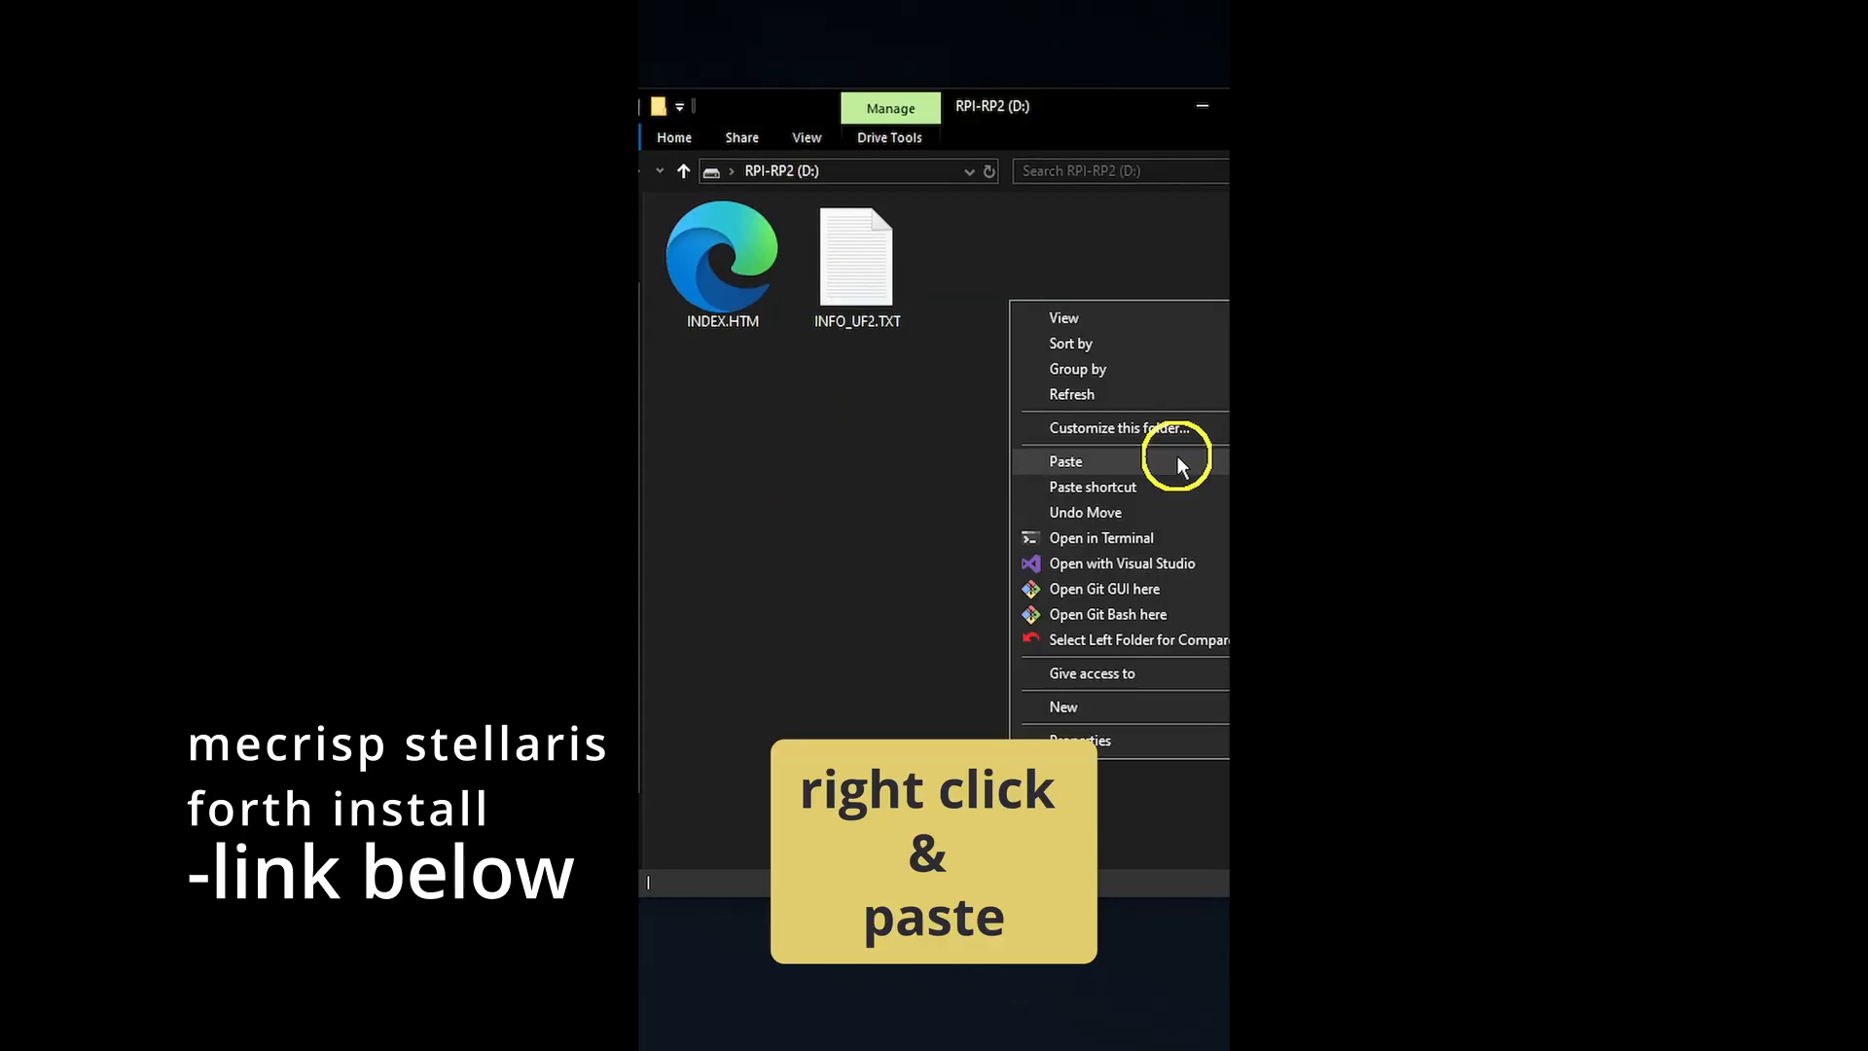
- Paste the file into the RPI-RP2 (D:) drive beside INDEX.HTM and INFO_UF2.TXT
{"action": "left_click", "coordinate": [1064, 461]}
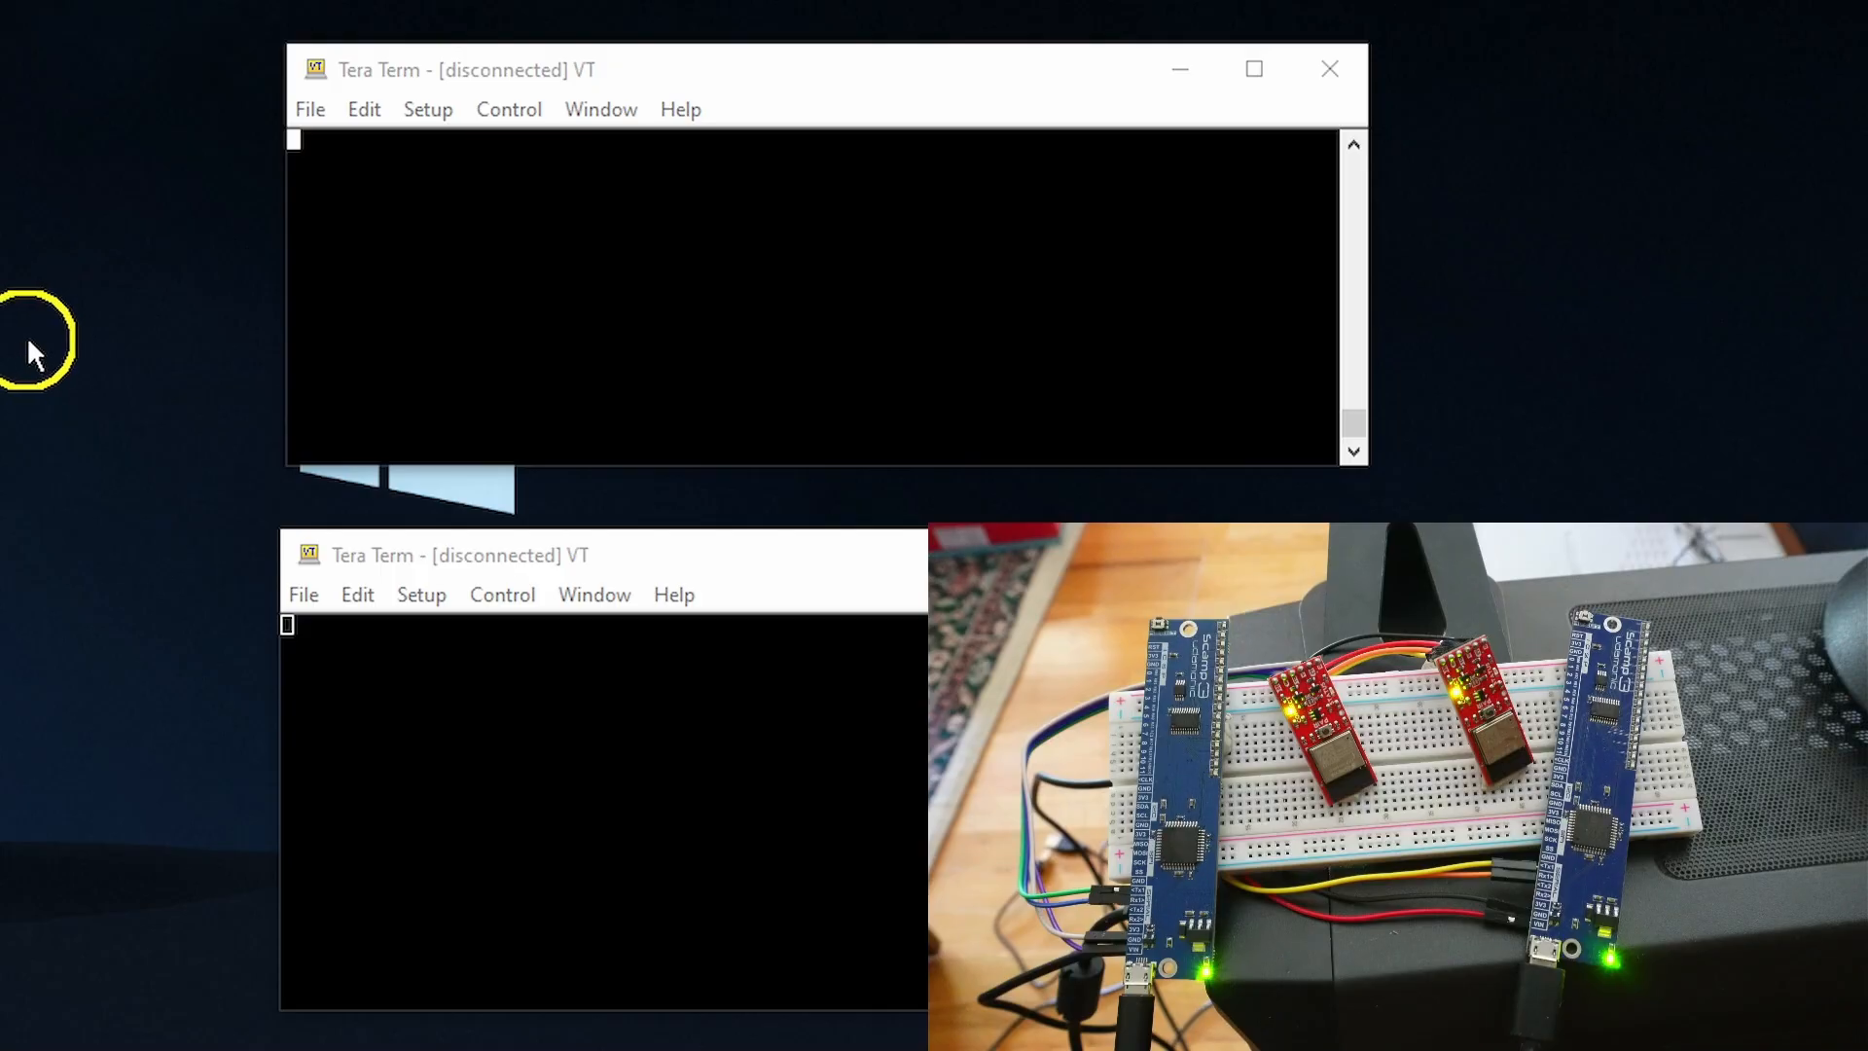
{"action": "mouse_move", "coordinate": [95, 336]}
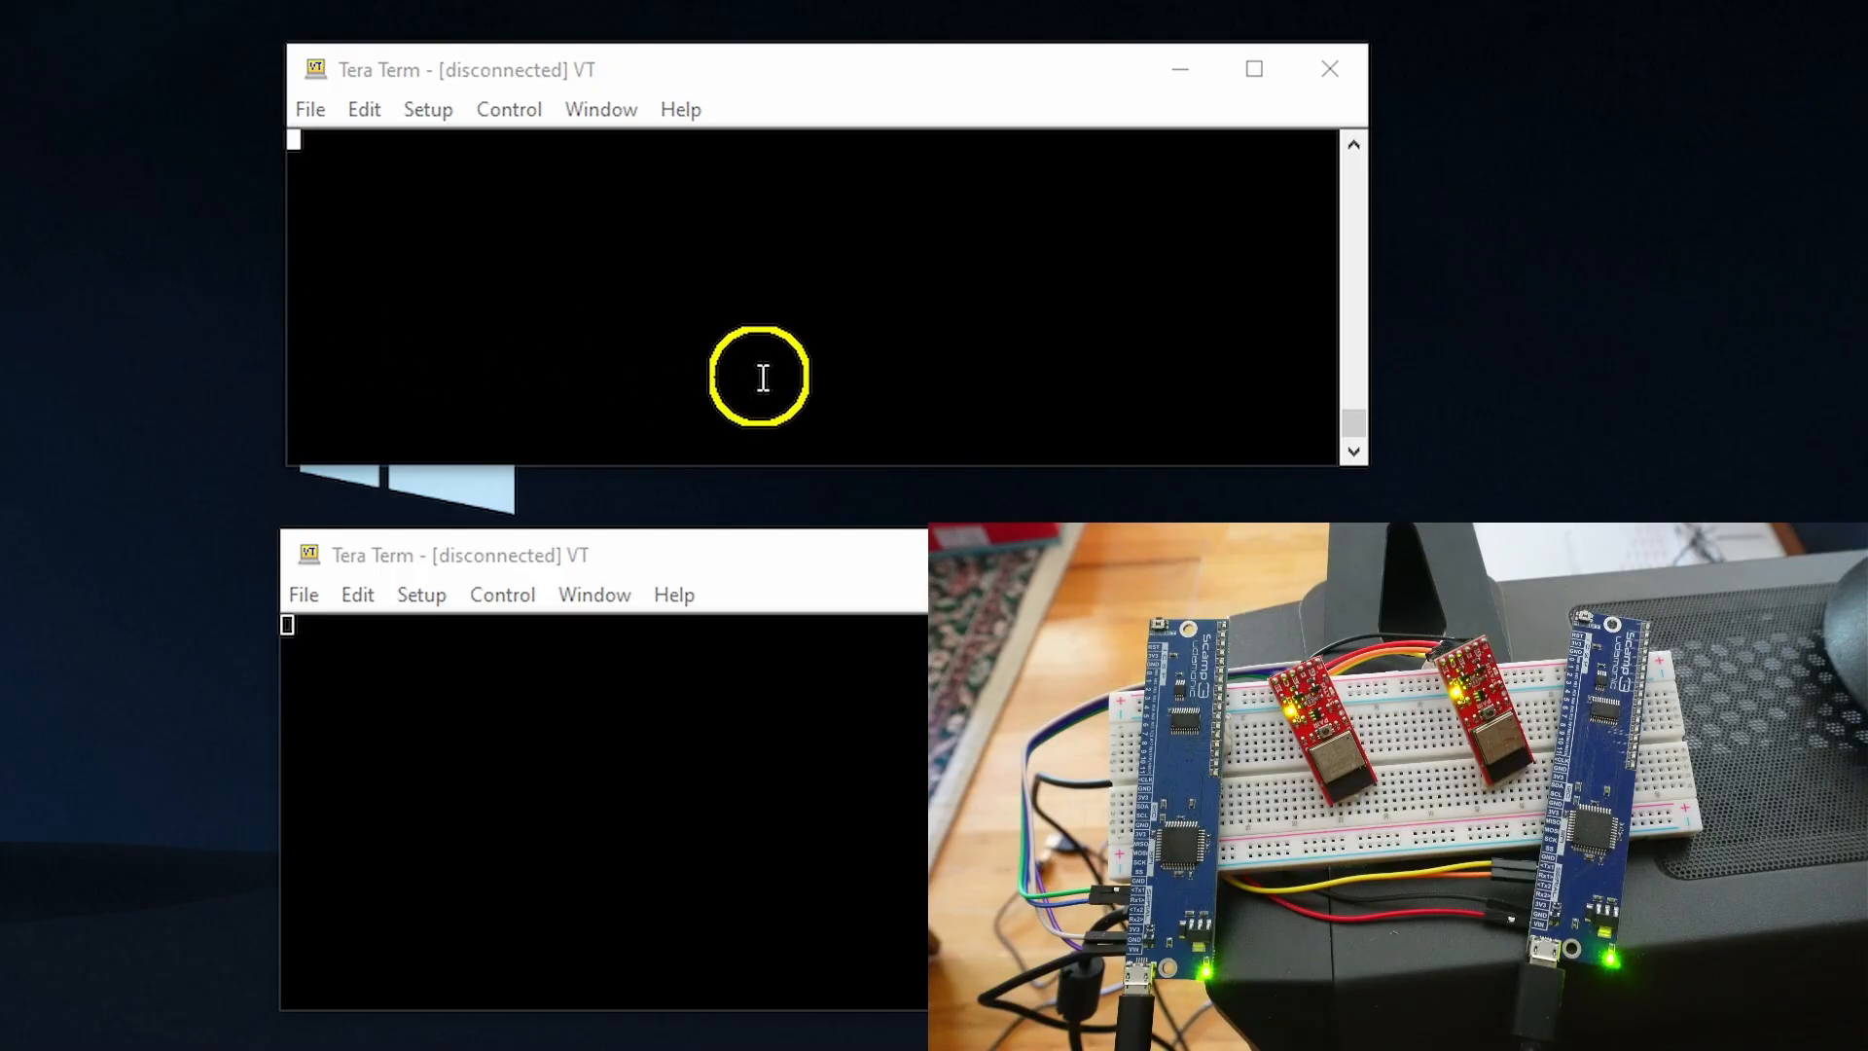
{"action": "mouse_move", "coordinate": [1265, 477]}
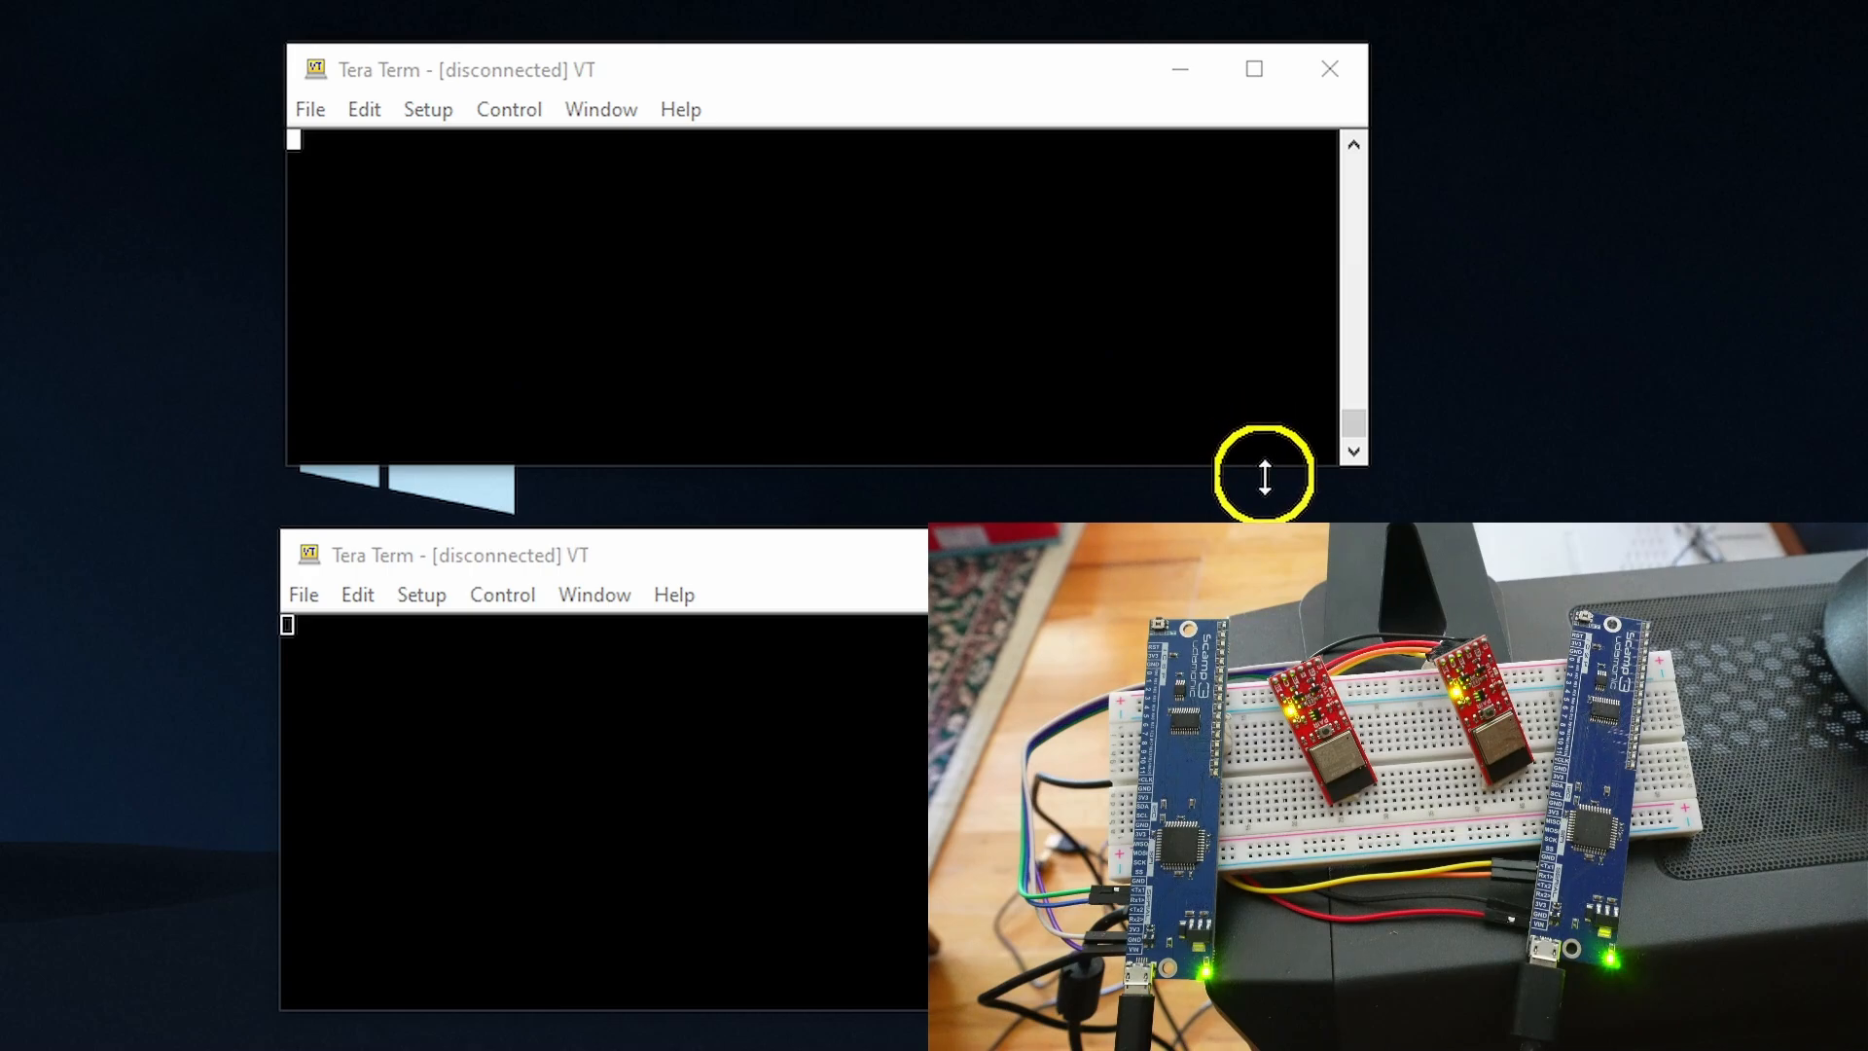
{"action": "mouse_move", "coordinate": [1301, 455]}
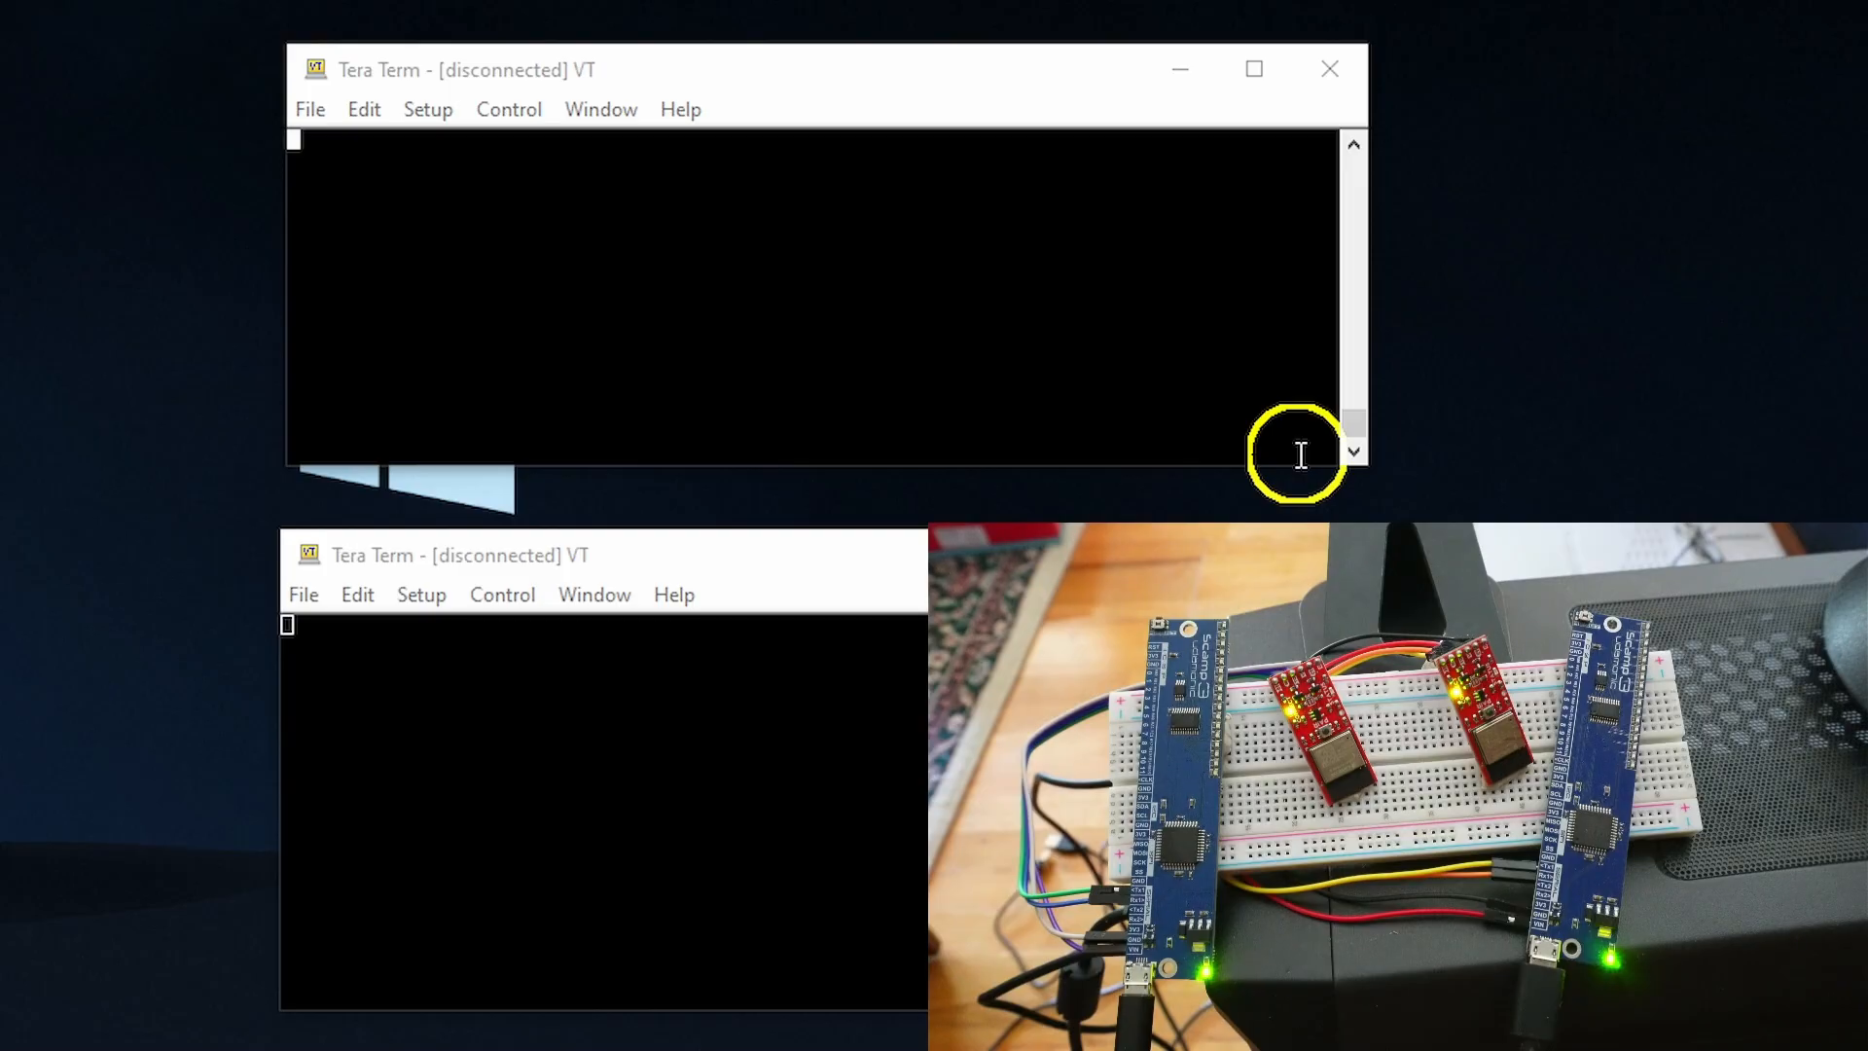
{"action": "mouse_move", "coordinate": [1028, 360]}
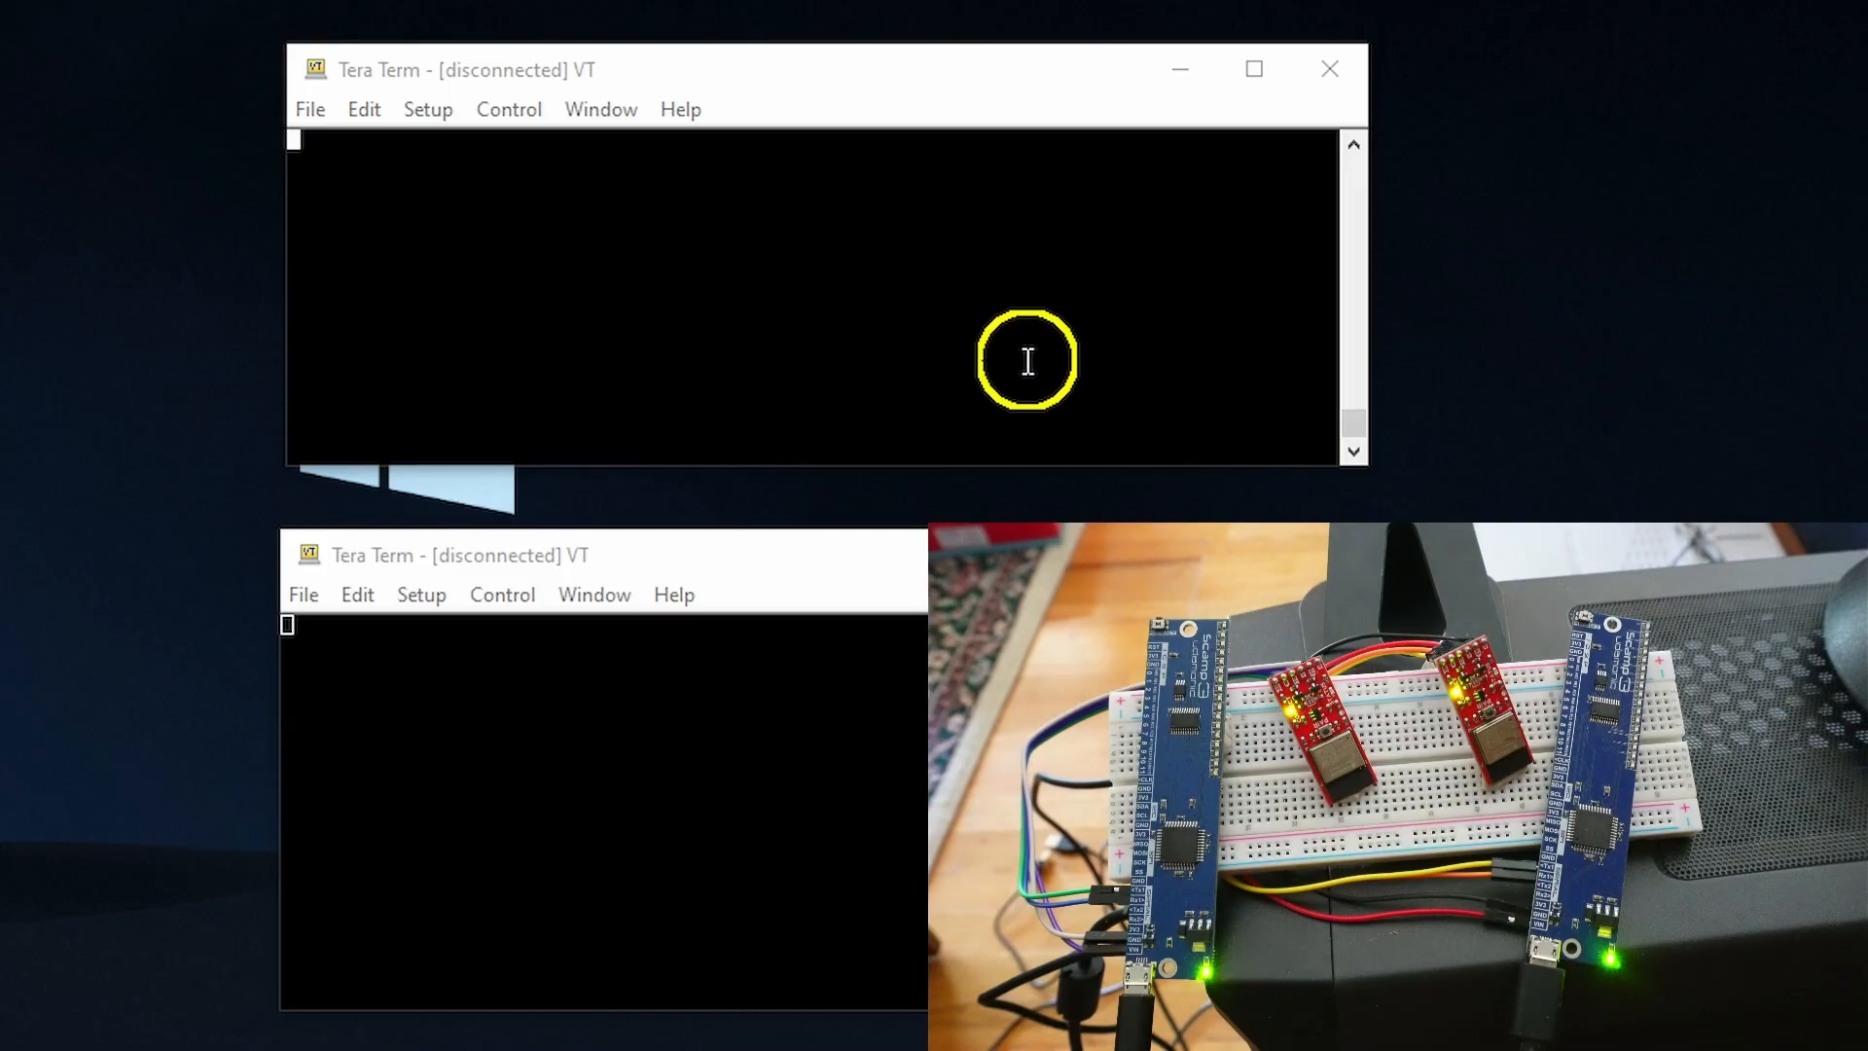
{"action": "mouse_move", "coordinate": [310, 108]}
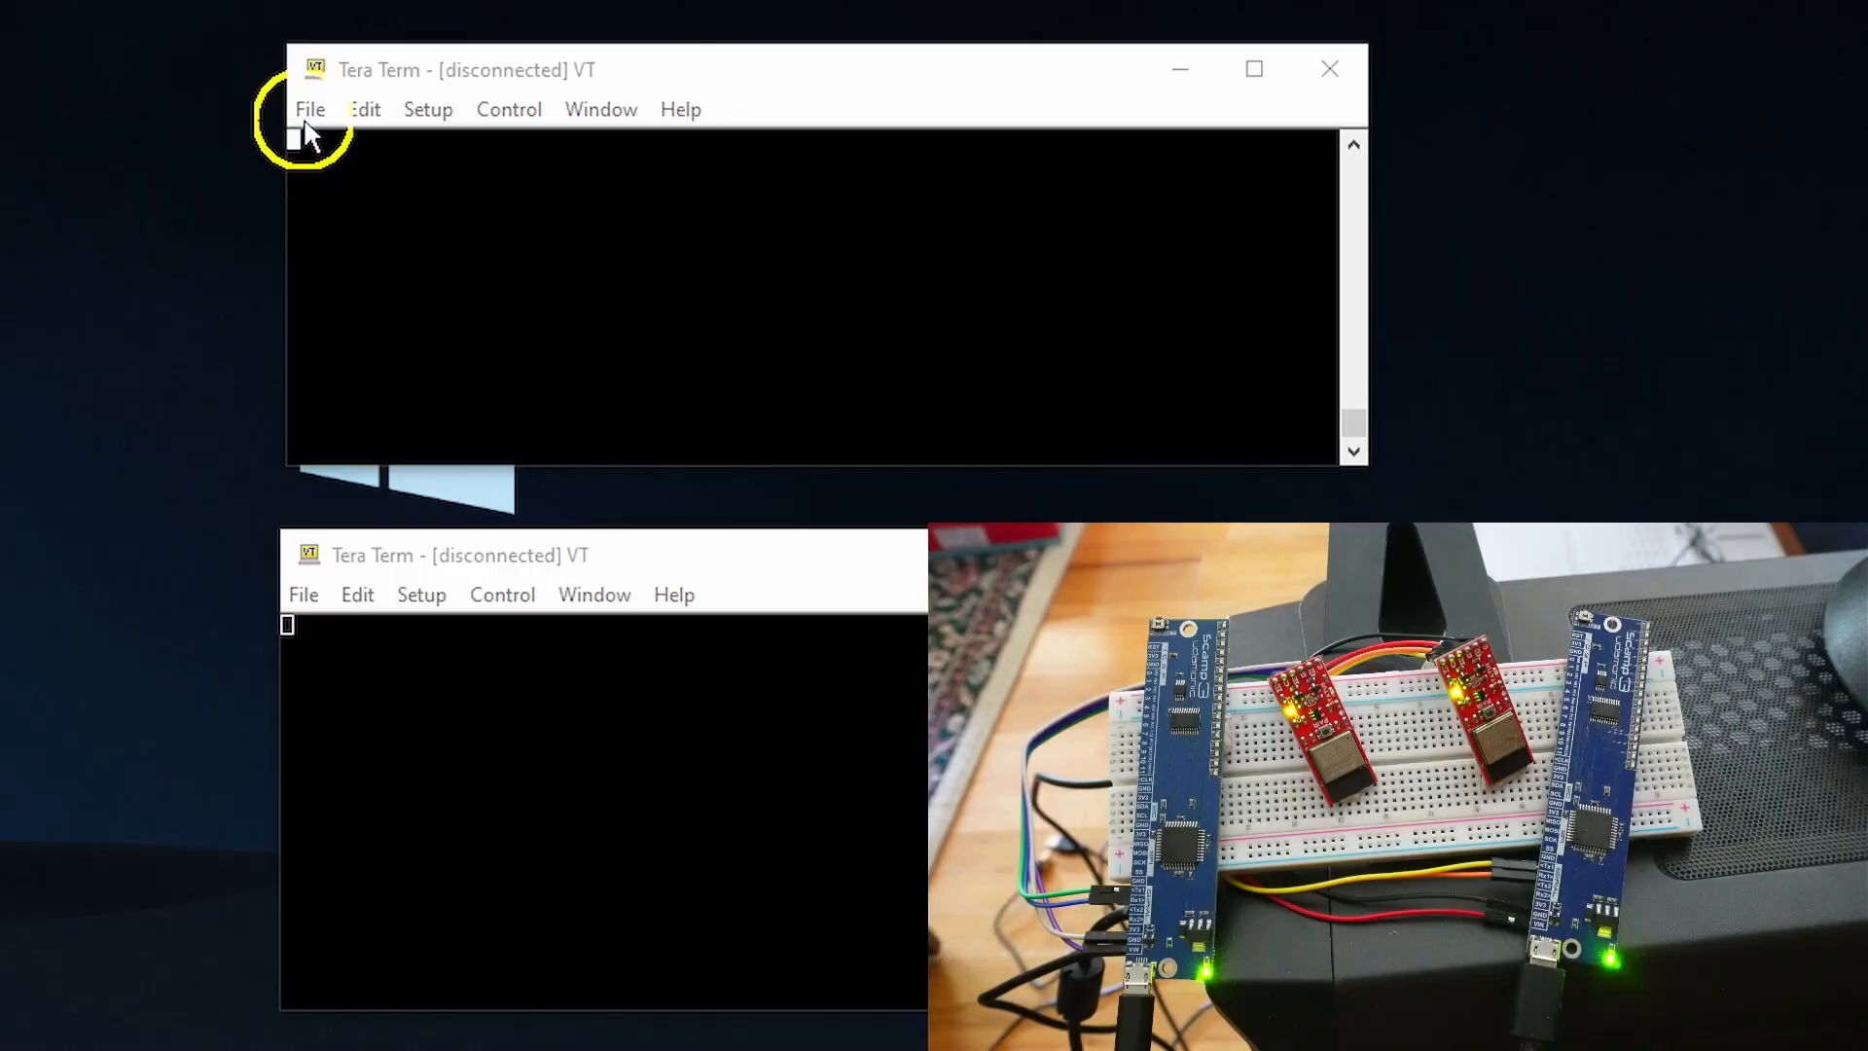
- Connect the first window to serial COM6 and switch the board LEDs on then off with leds
{"action": "left_click", "coordinate": [309, 109]}
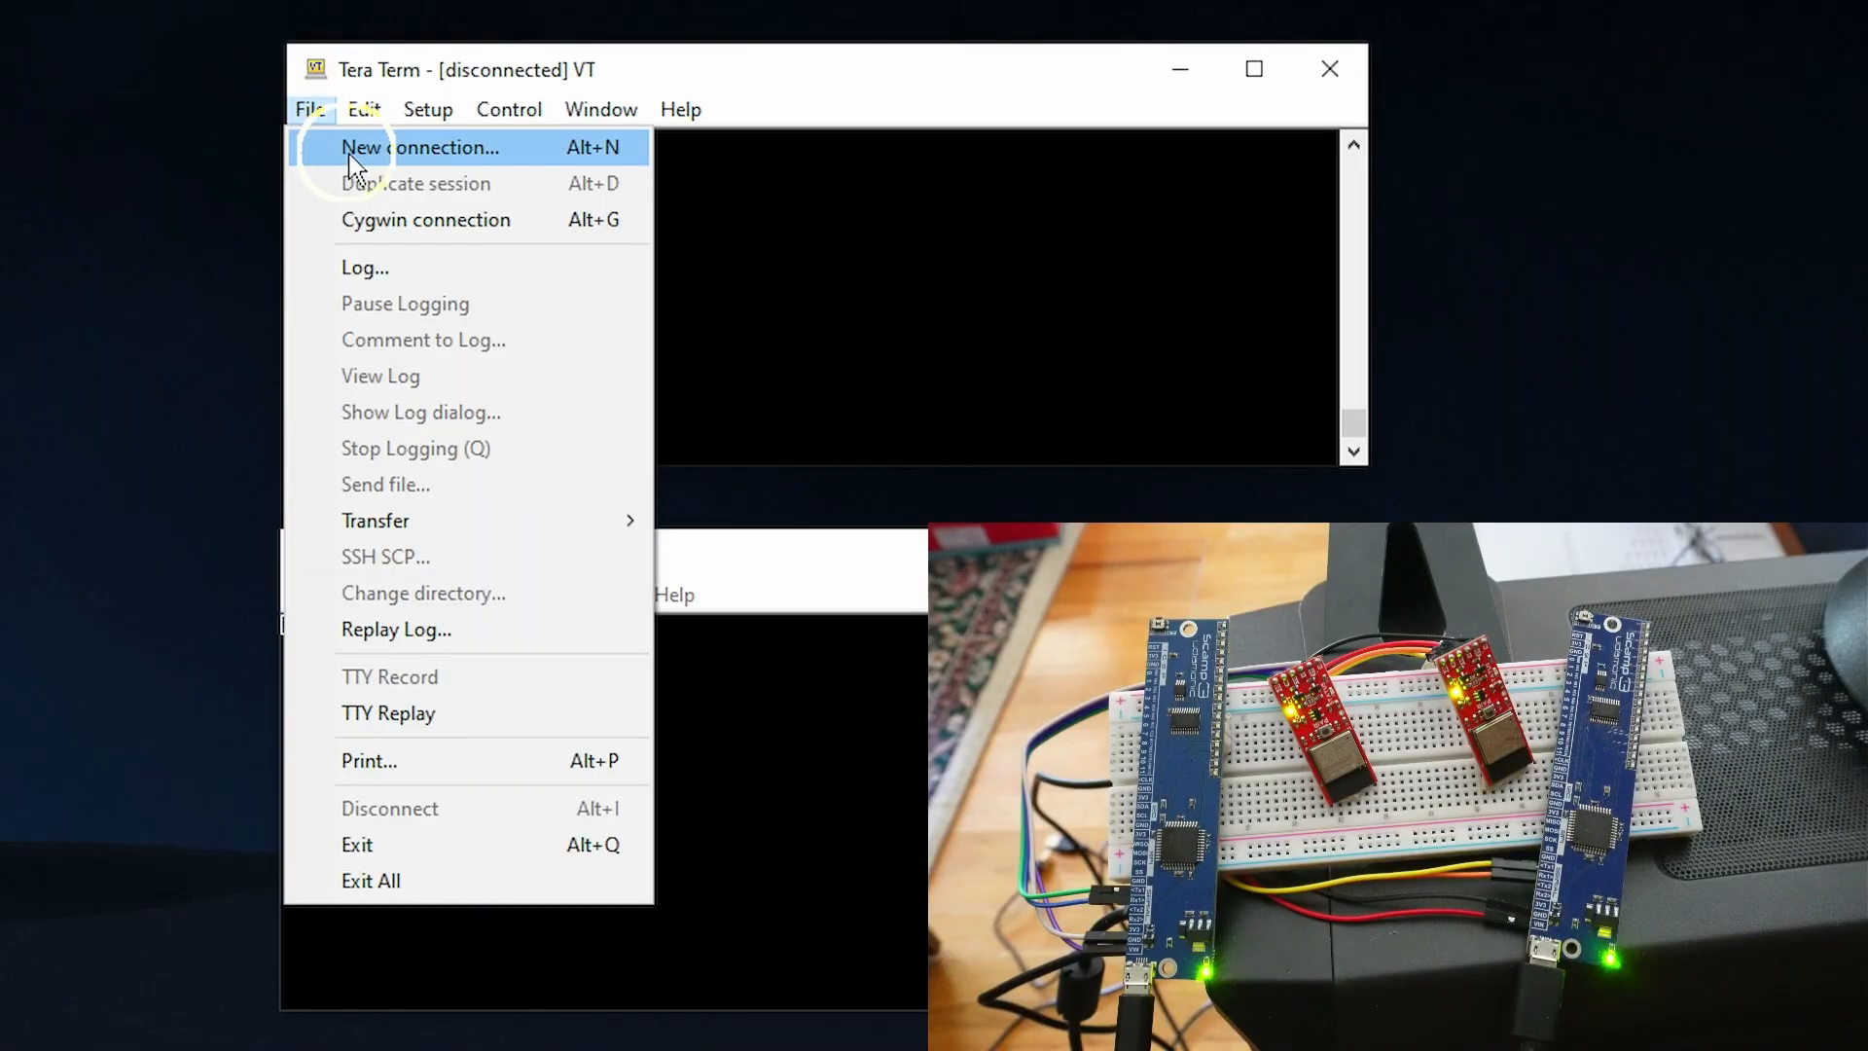
{"action": "left_click", "coordinate": [418, 146]}
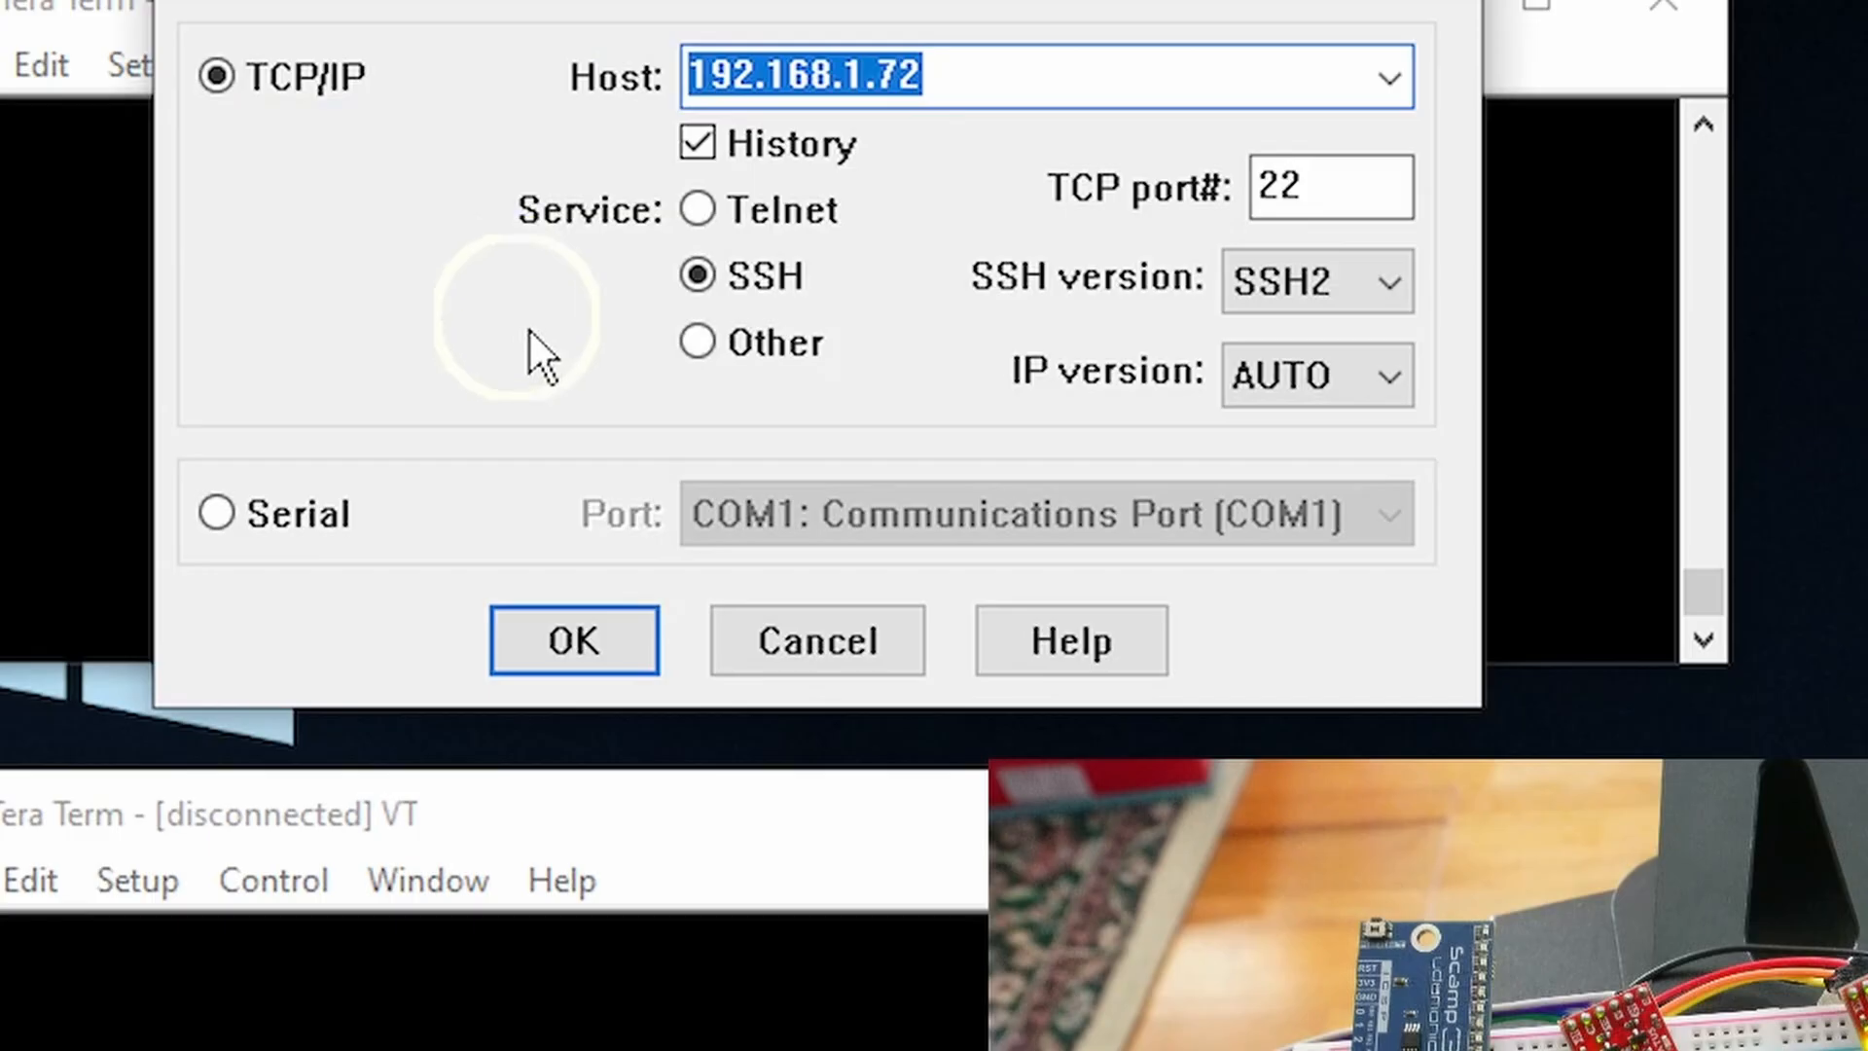
{"action": "left_click", "coordinate": [1385, 514]}
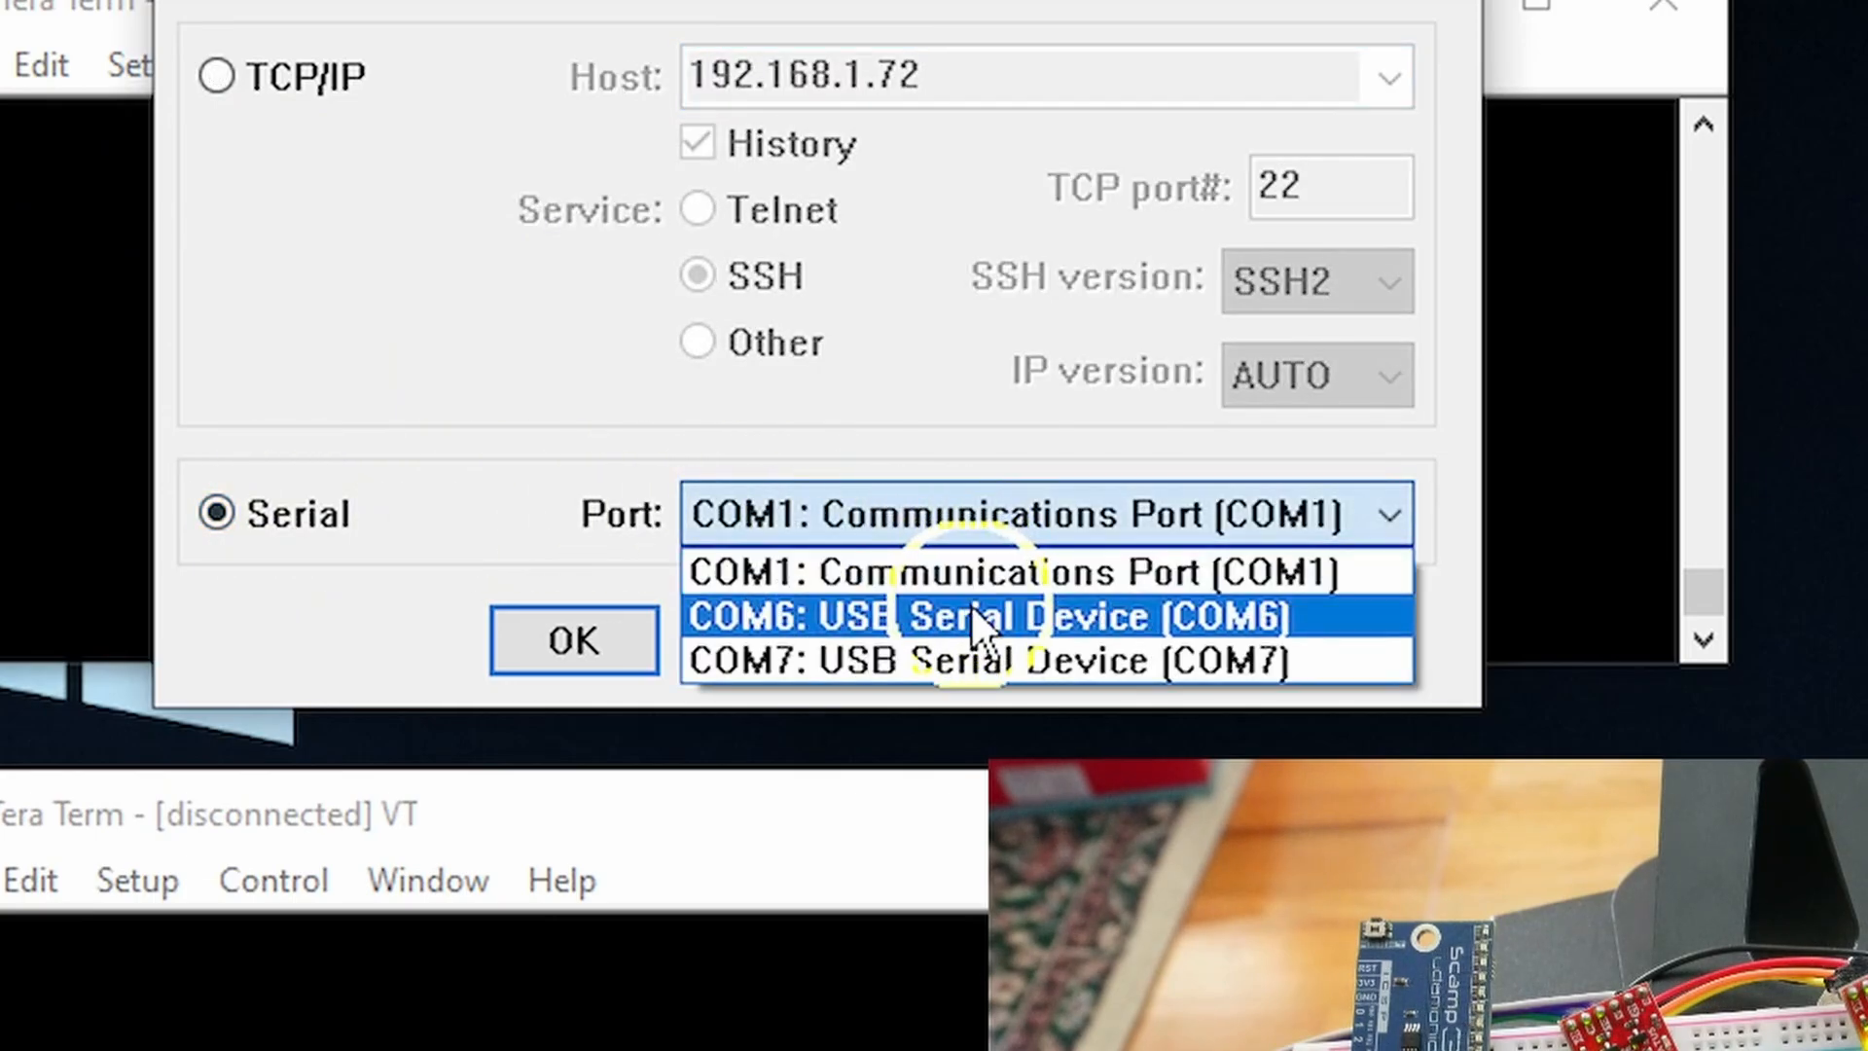
{"action": "left_click", "coordinate": [988, 617]}
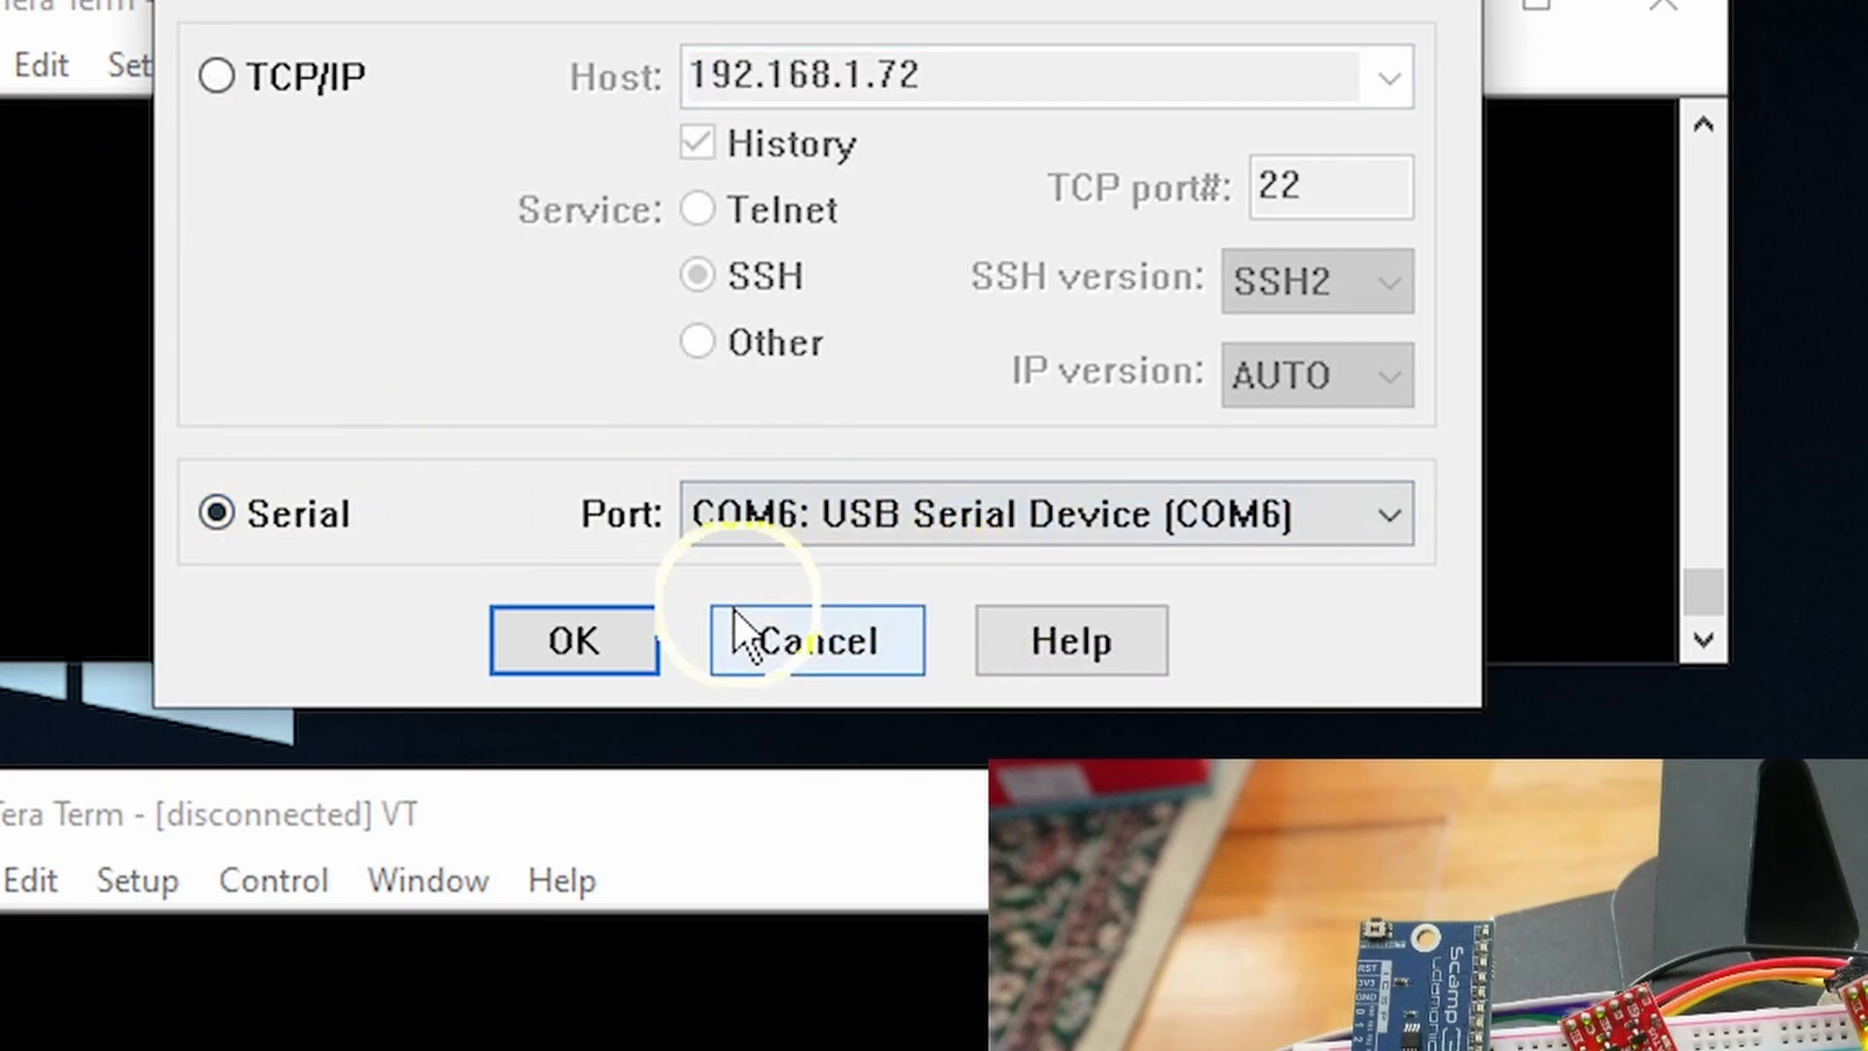
{"action": "left_click", "coordinate": [572, 640]}
{"action": "type", "text": "1 leds"}
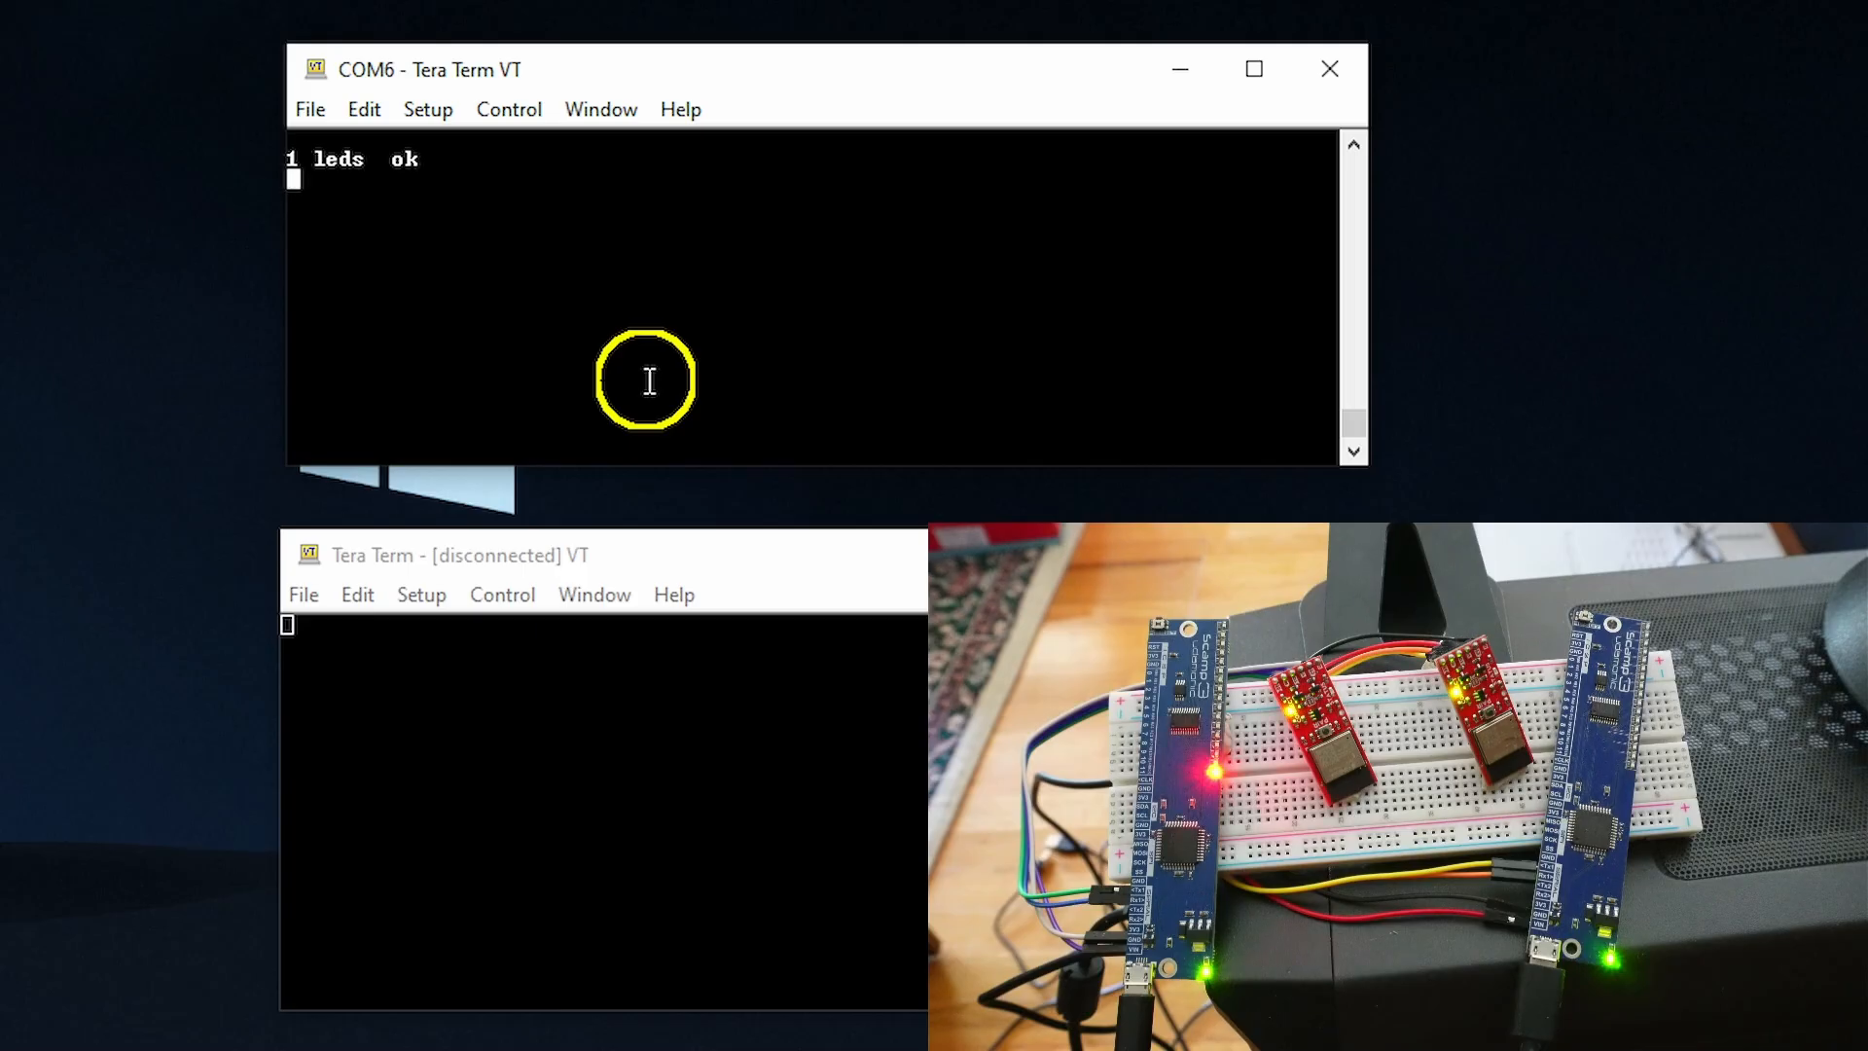
{"action": "mouse_move", "coordinate": [621, 315]}
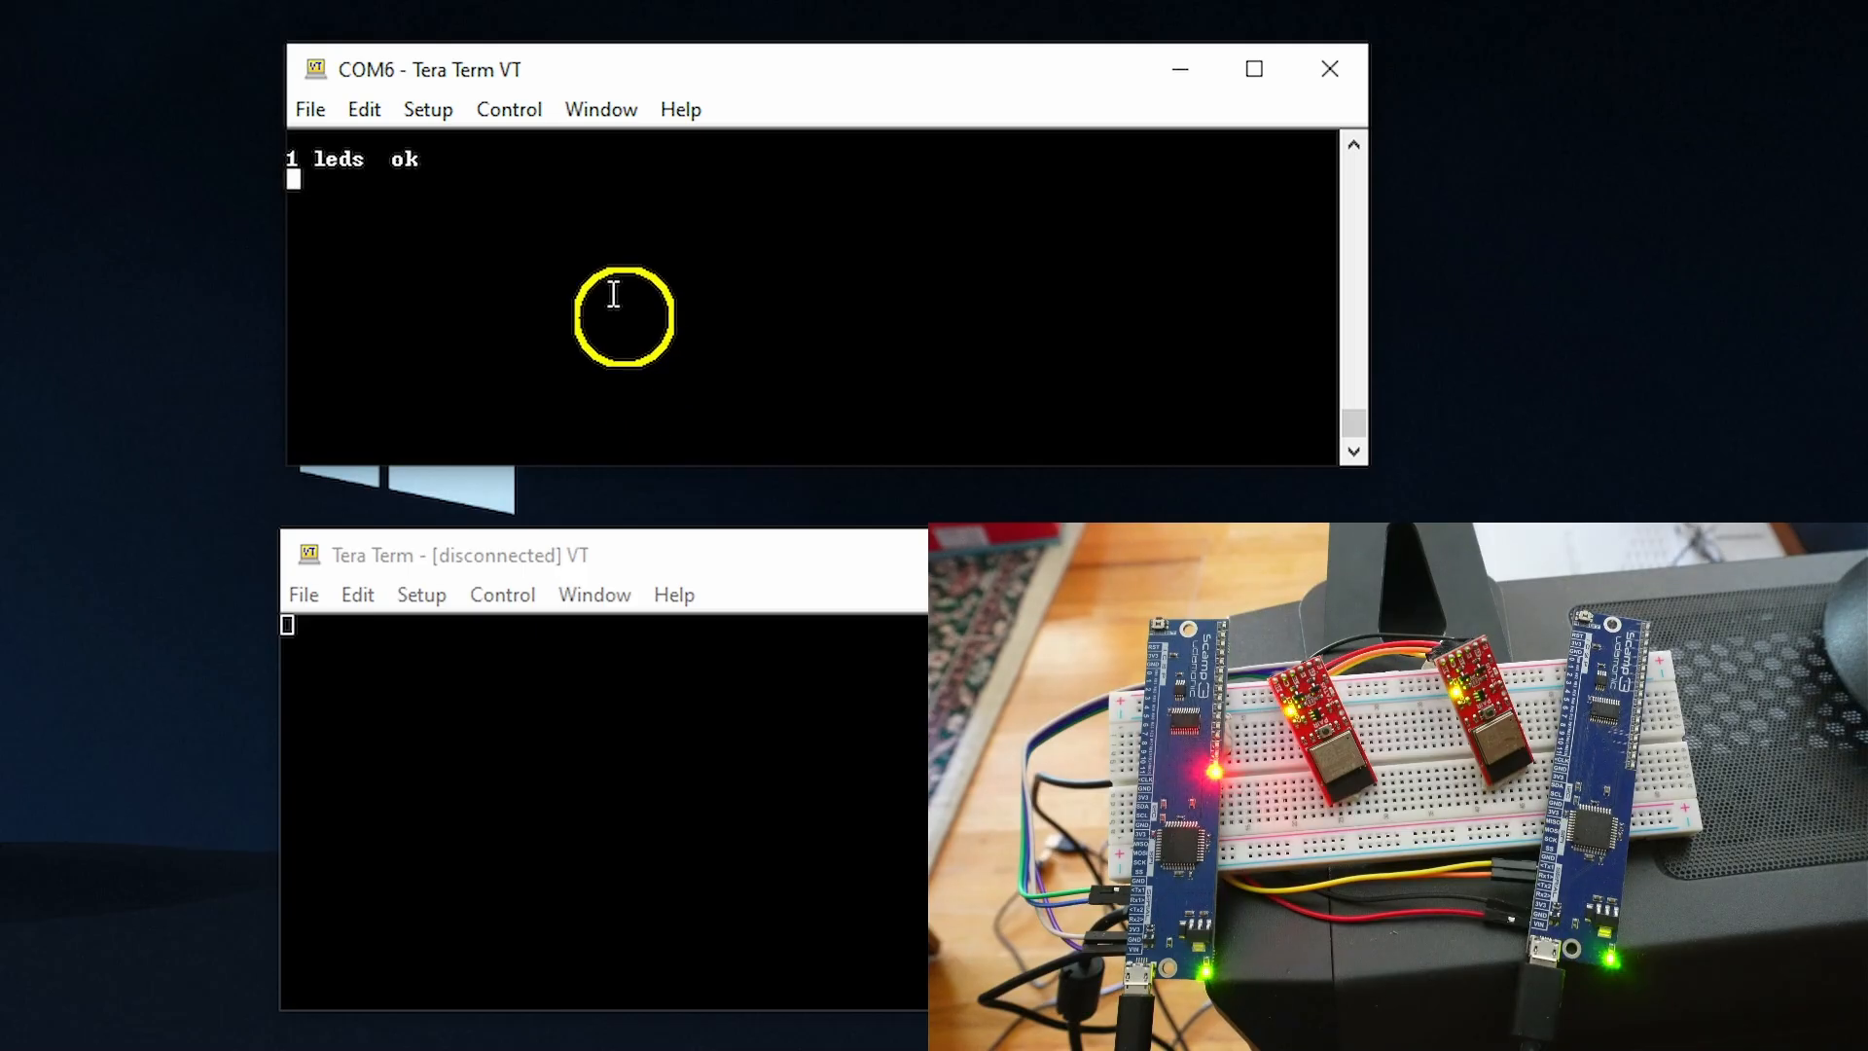
{"action": "mouse_move", "coordinate": [576, 253]}
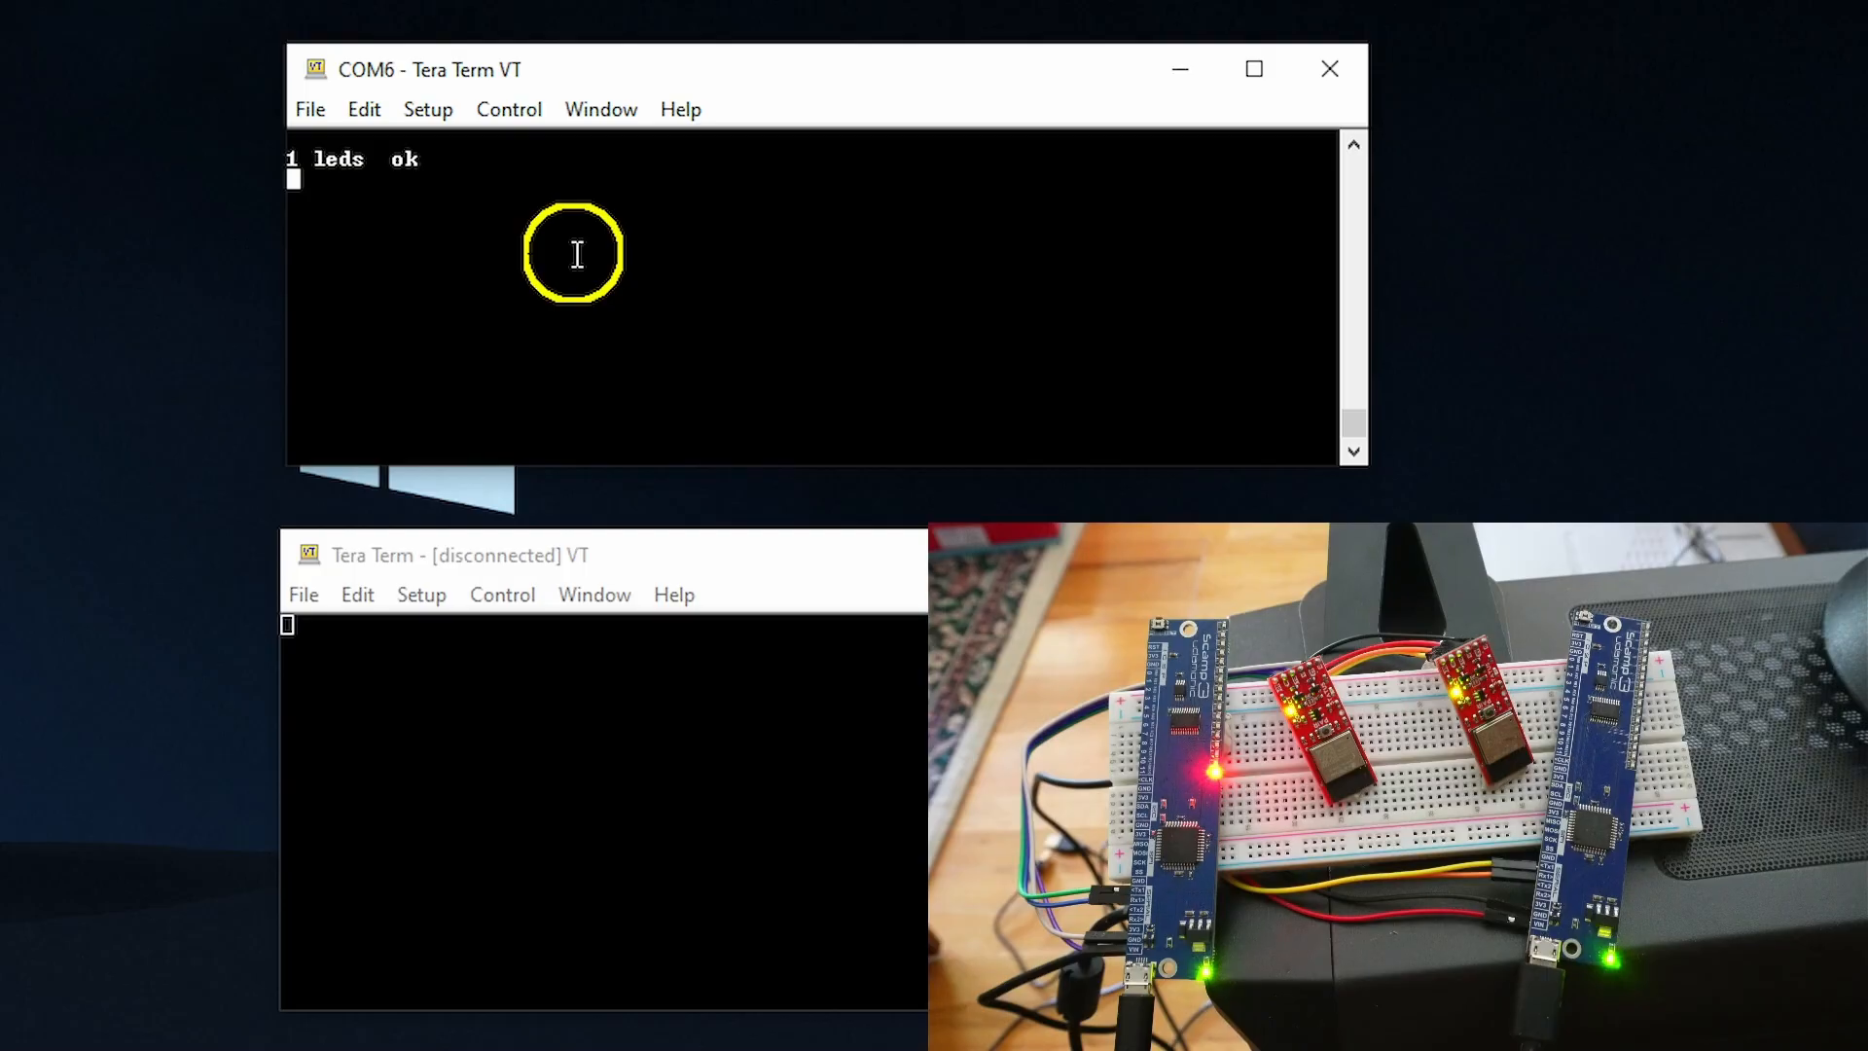
{"action": "type", "text": "0 le"}
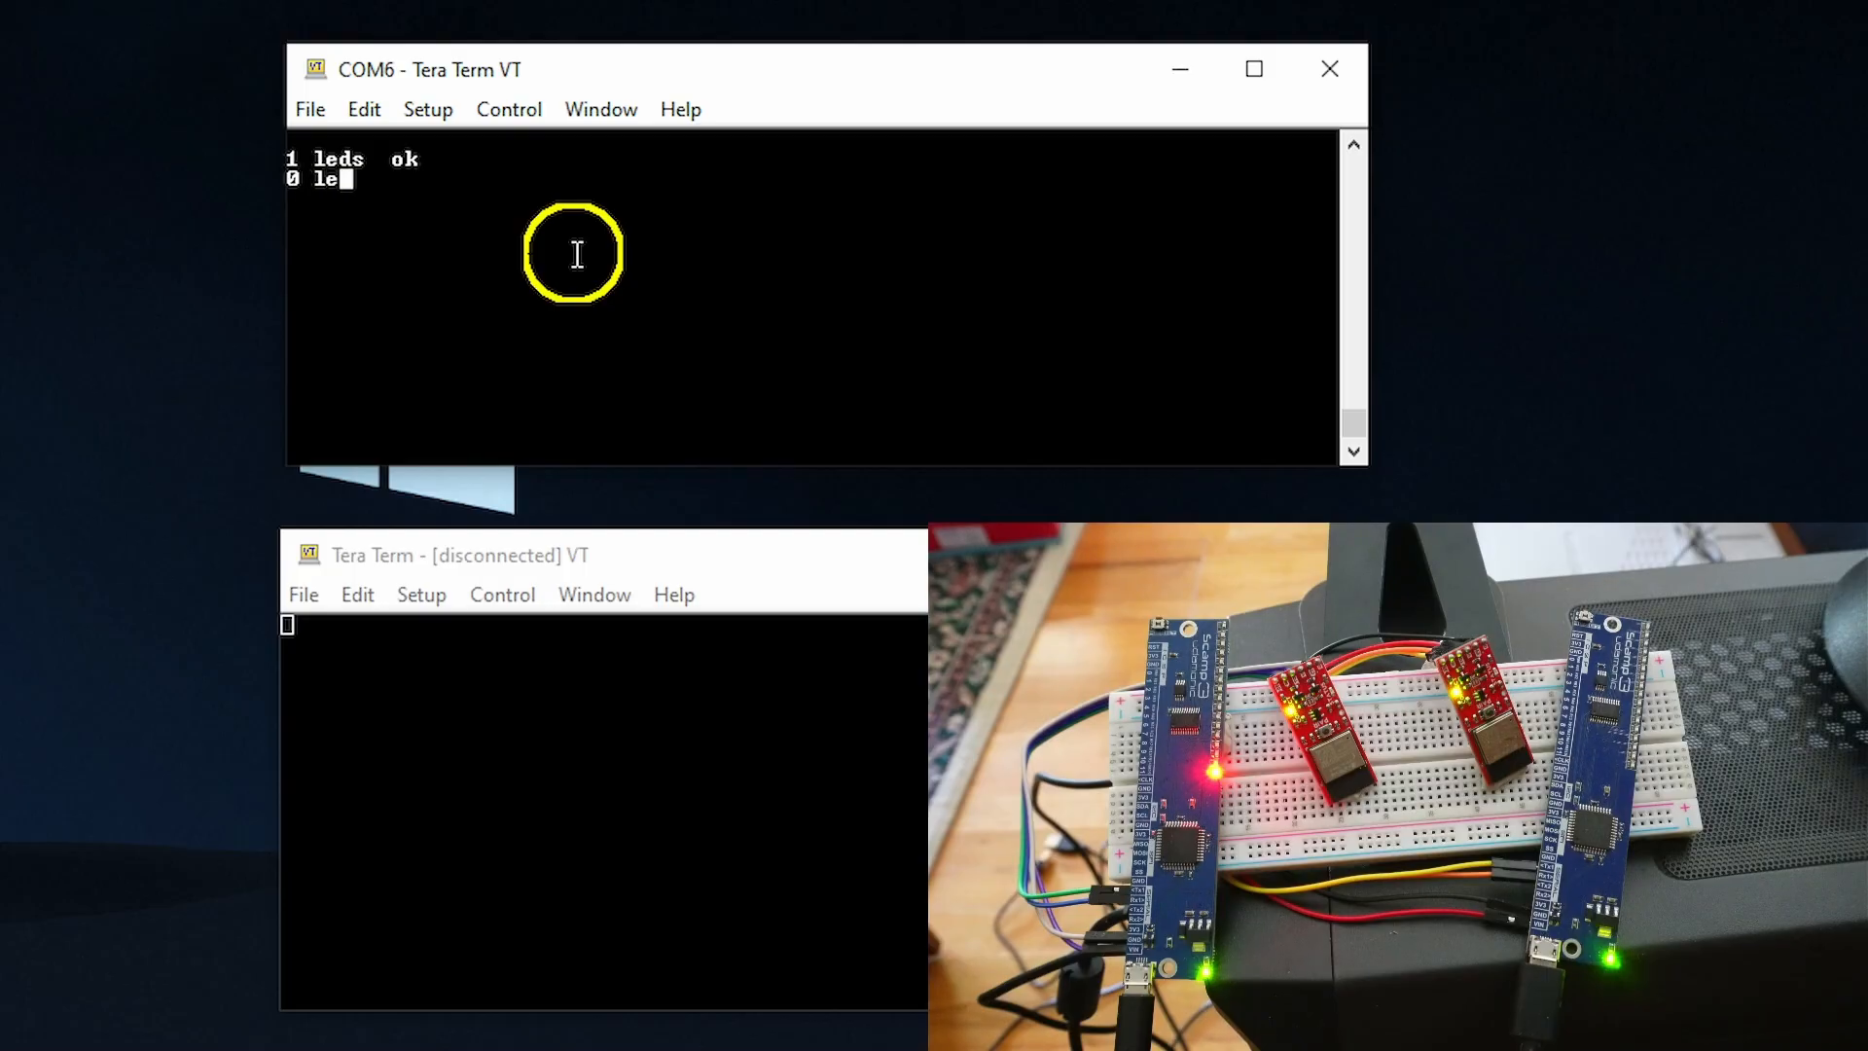
{"action": "type", "text": "ds  ok"}
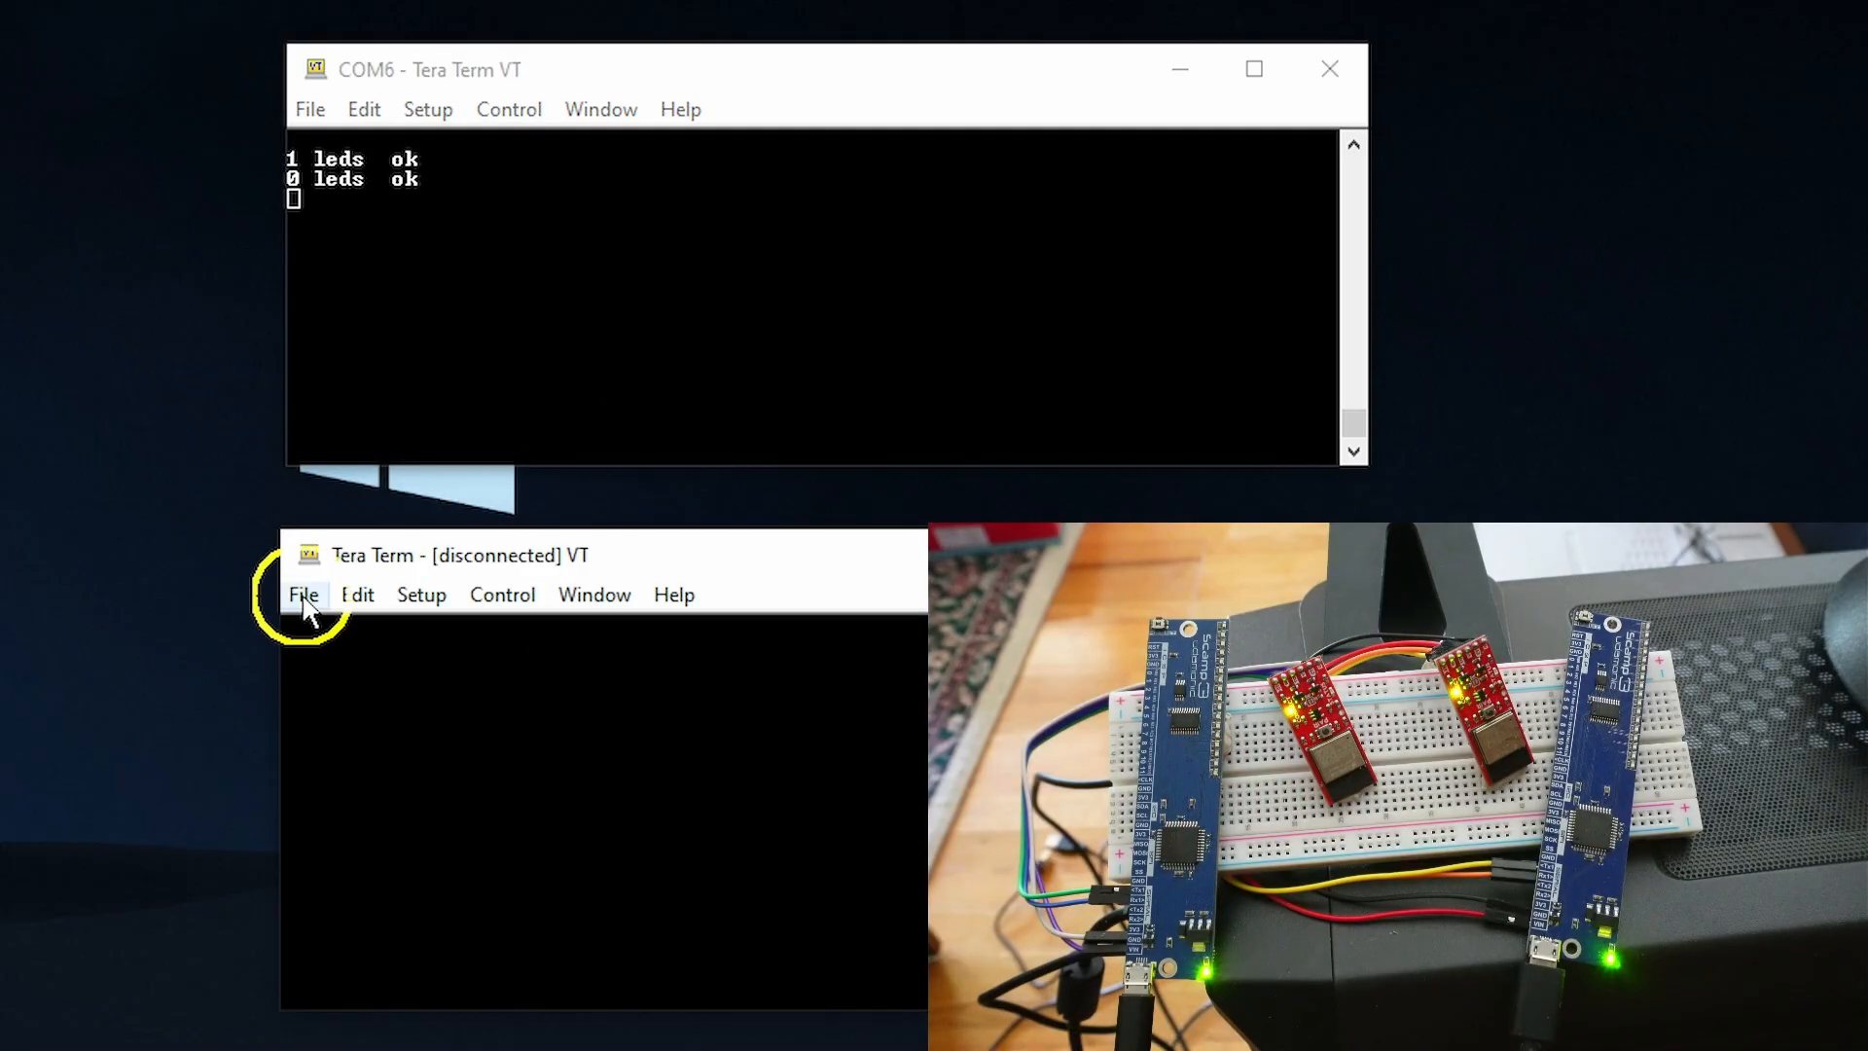
- Connect the second window to serial COM7 and toggle its LEDs the same way
{"action": "left_click", "coordinate": [305, 595]}
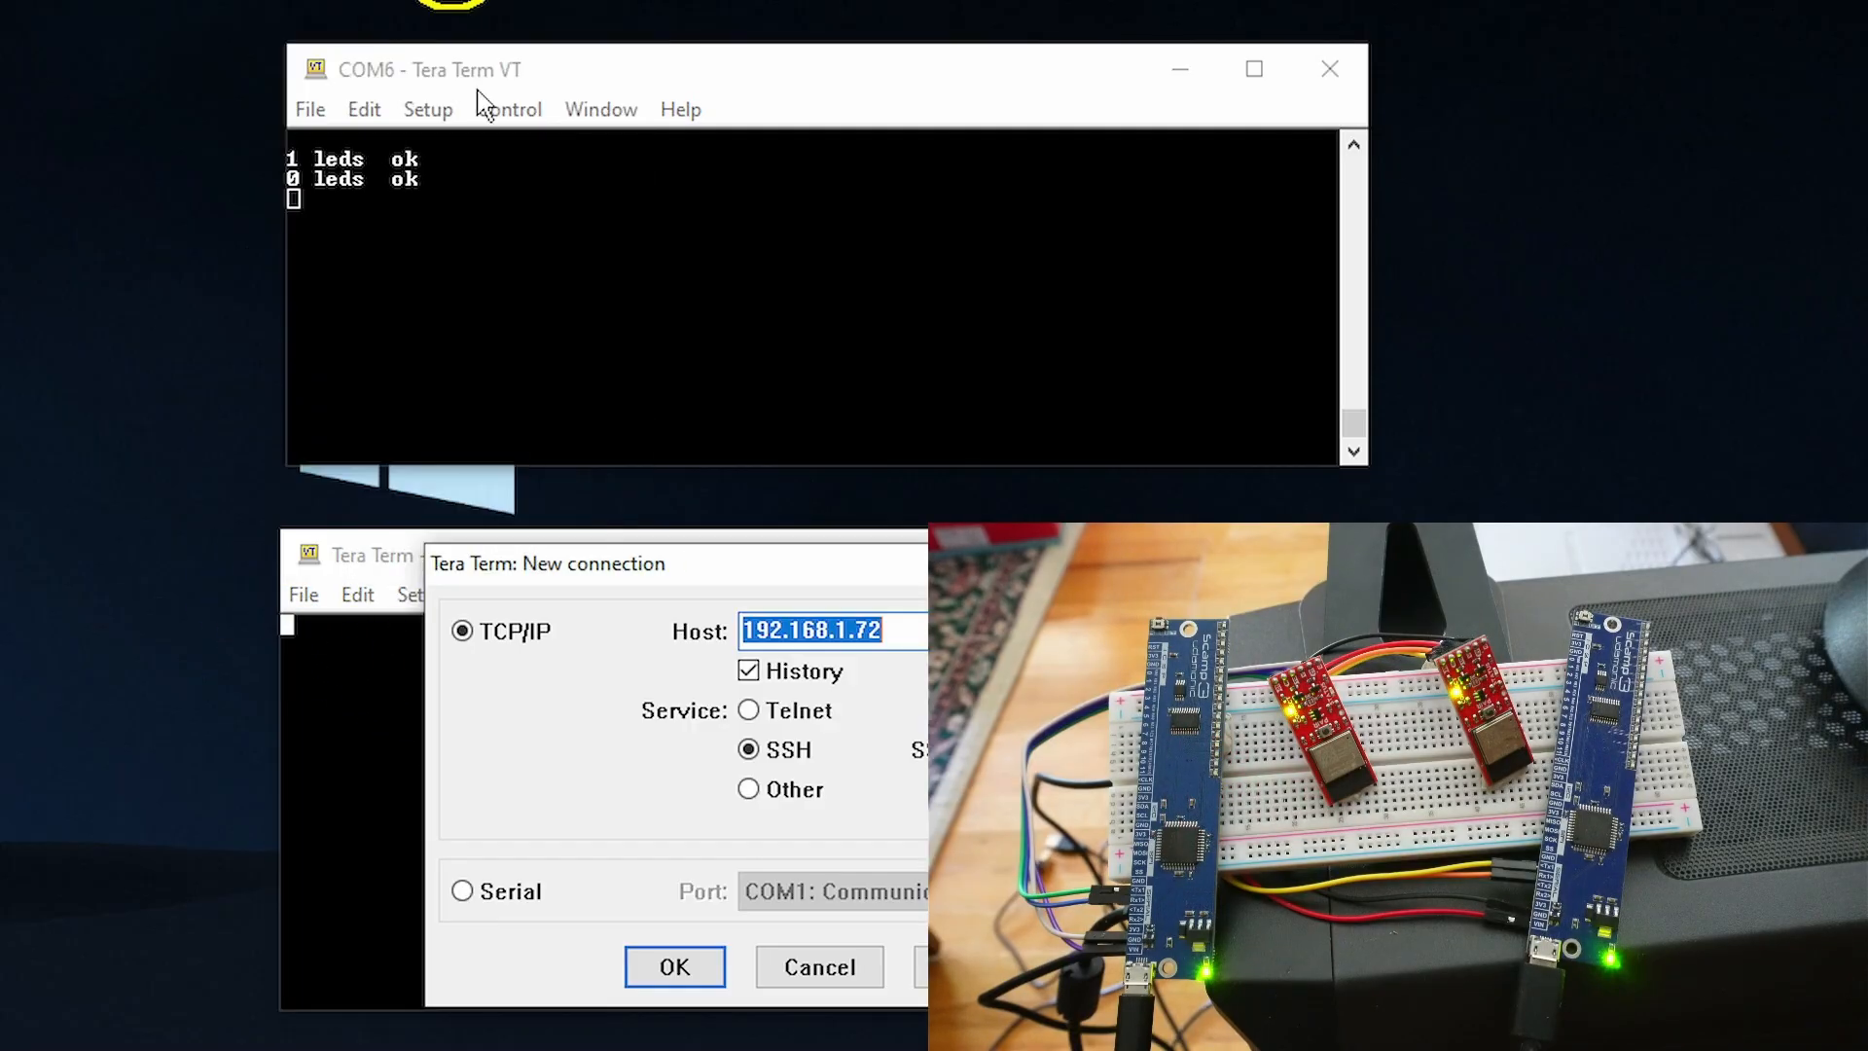
{"action": "left_click", "coordinate": [463, 891]}
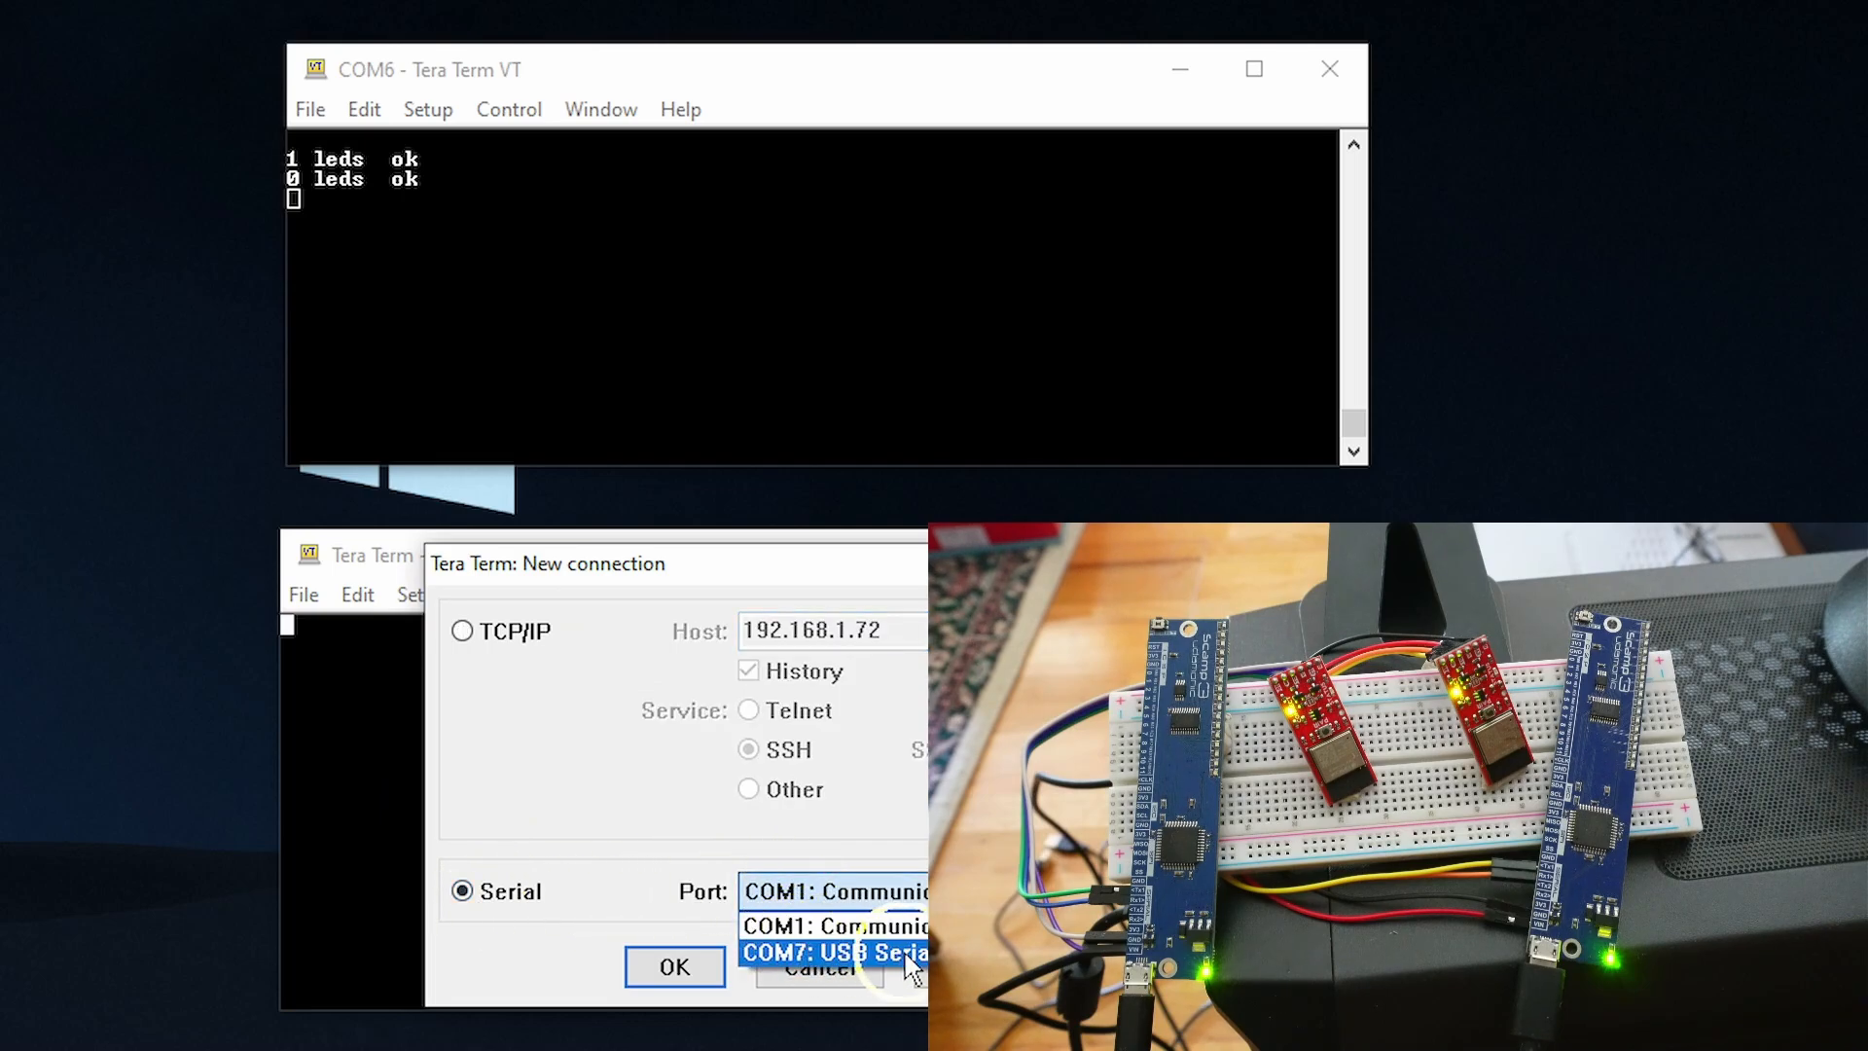
{"action": "left_click", "coordinate": [675, 967]}
{"action": "type", "text": "0 le"}
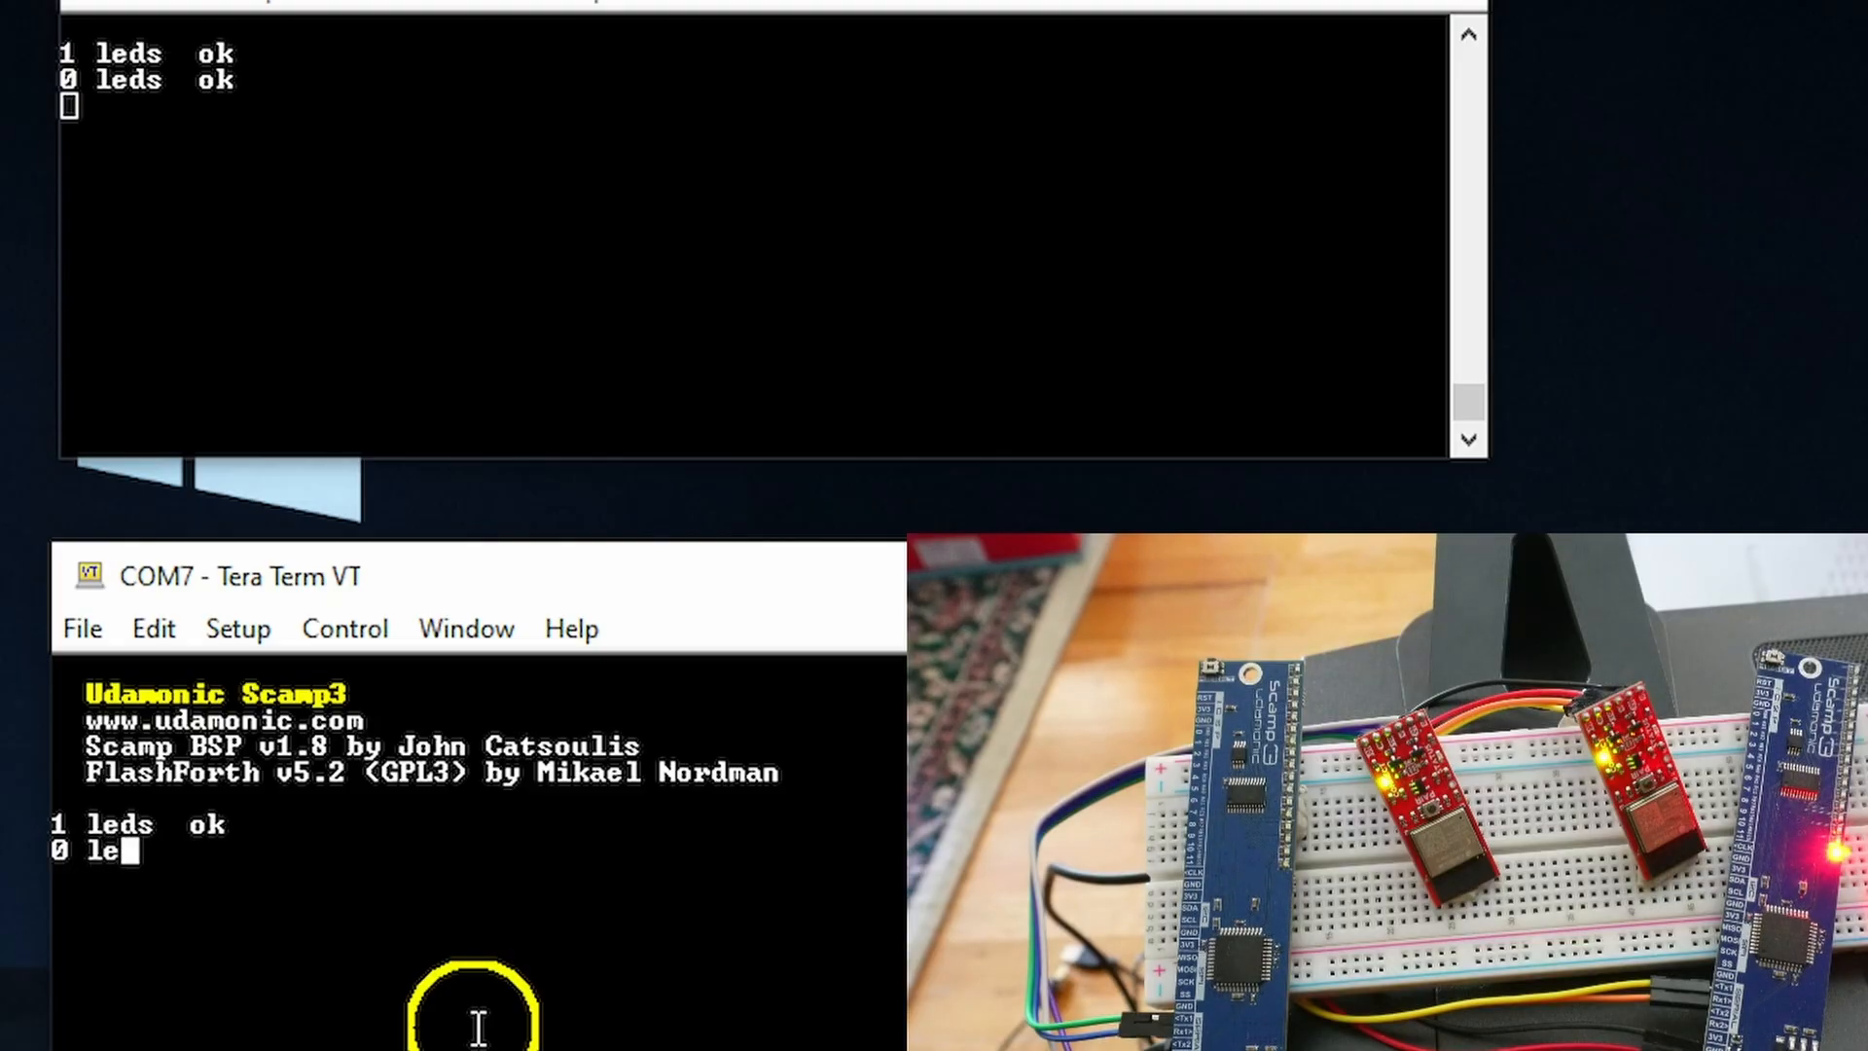
{"action": "type", "text": "ds  ok"}
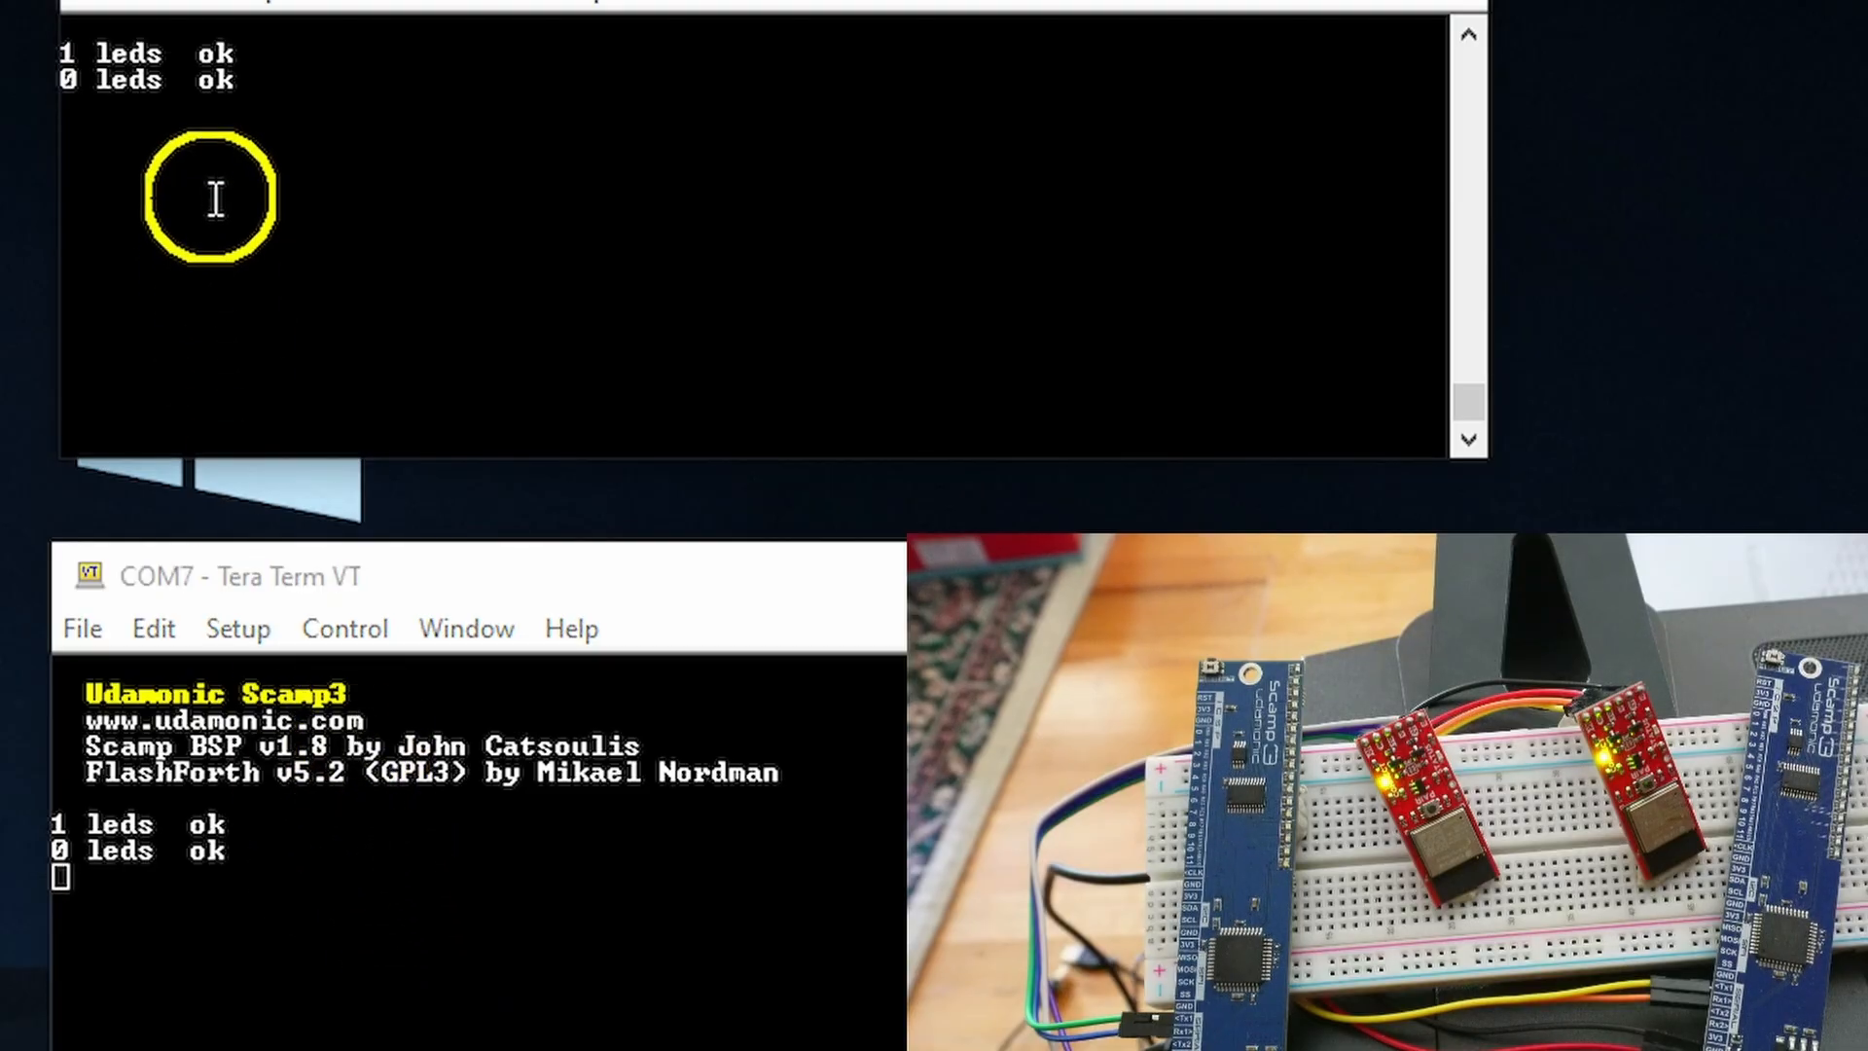
{"action": "mouse_move", "coordinate": [302, 850]}
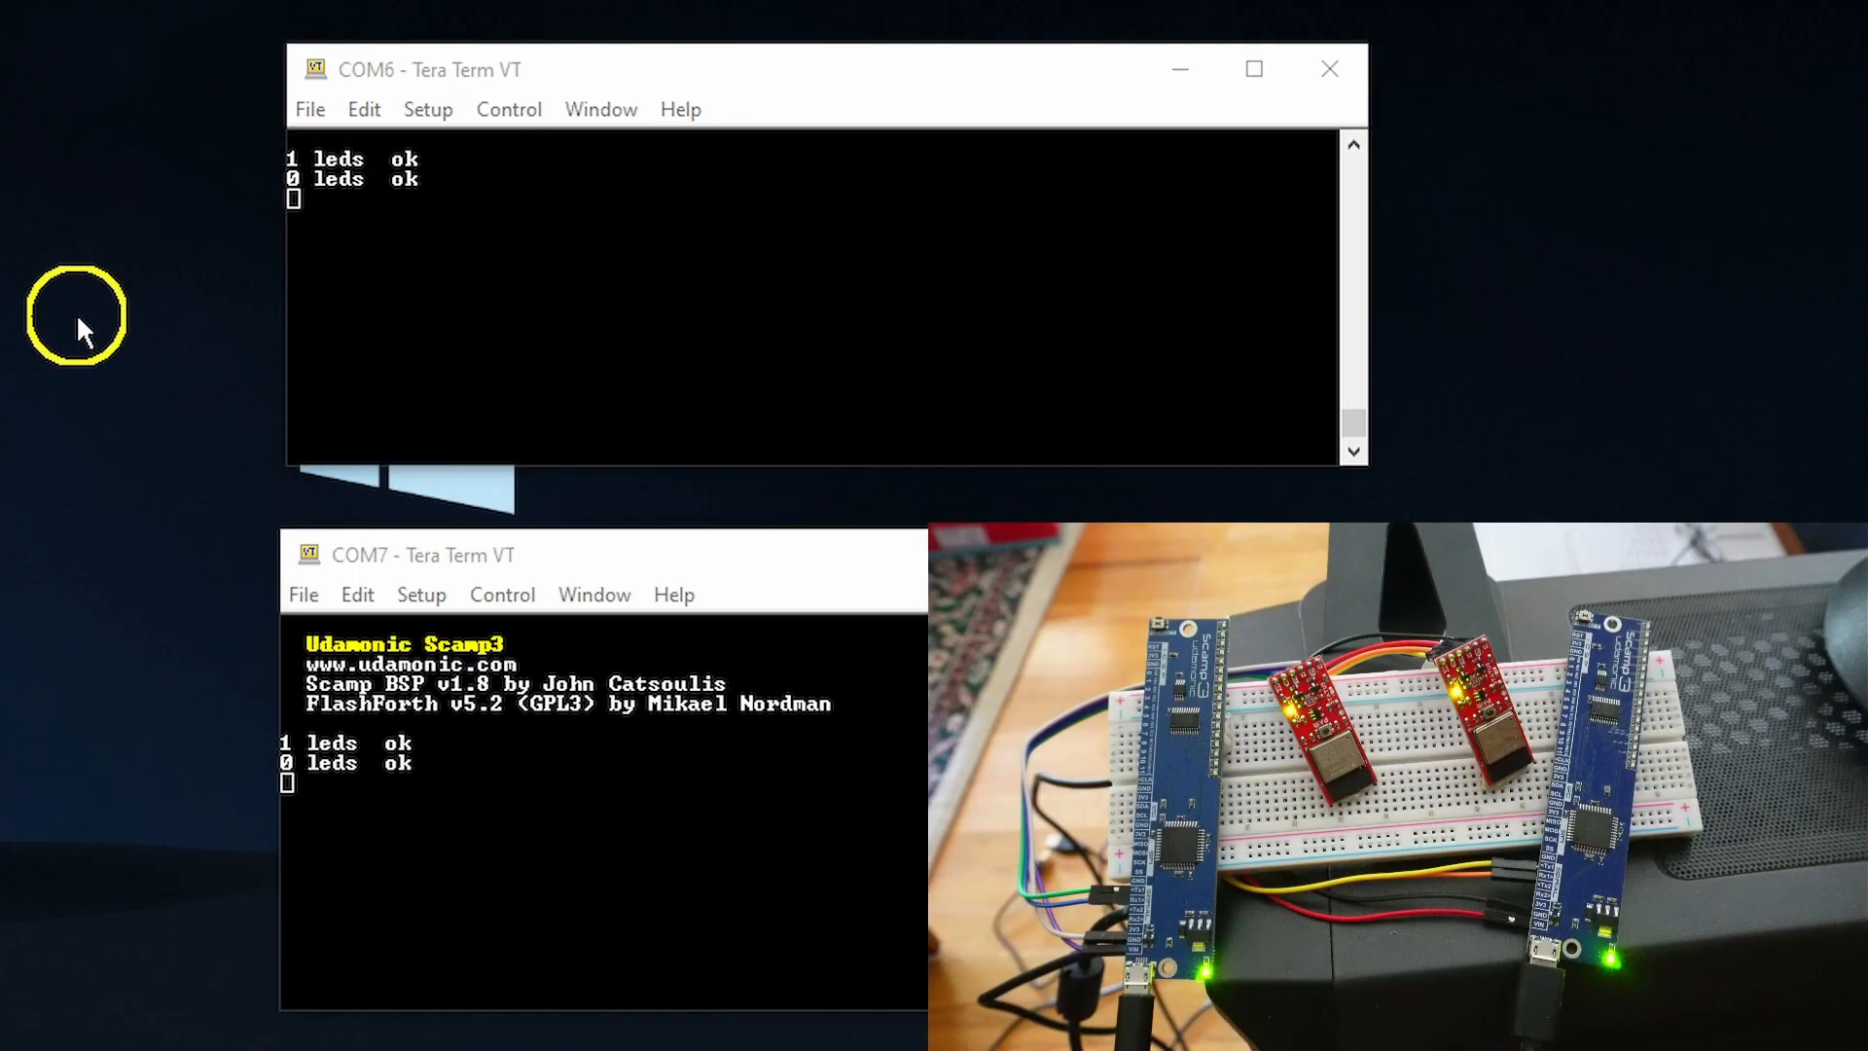
{"action": "left_click", "coordinate": [426, 109]}
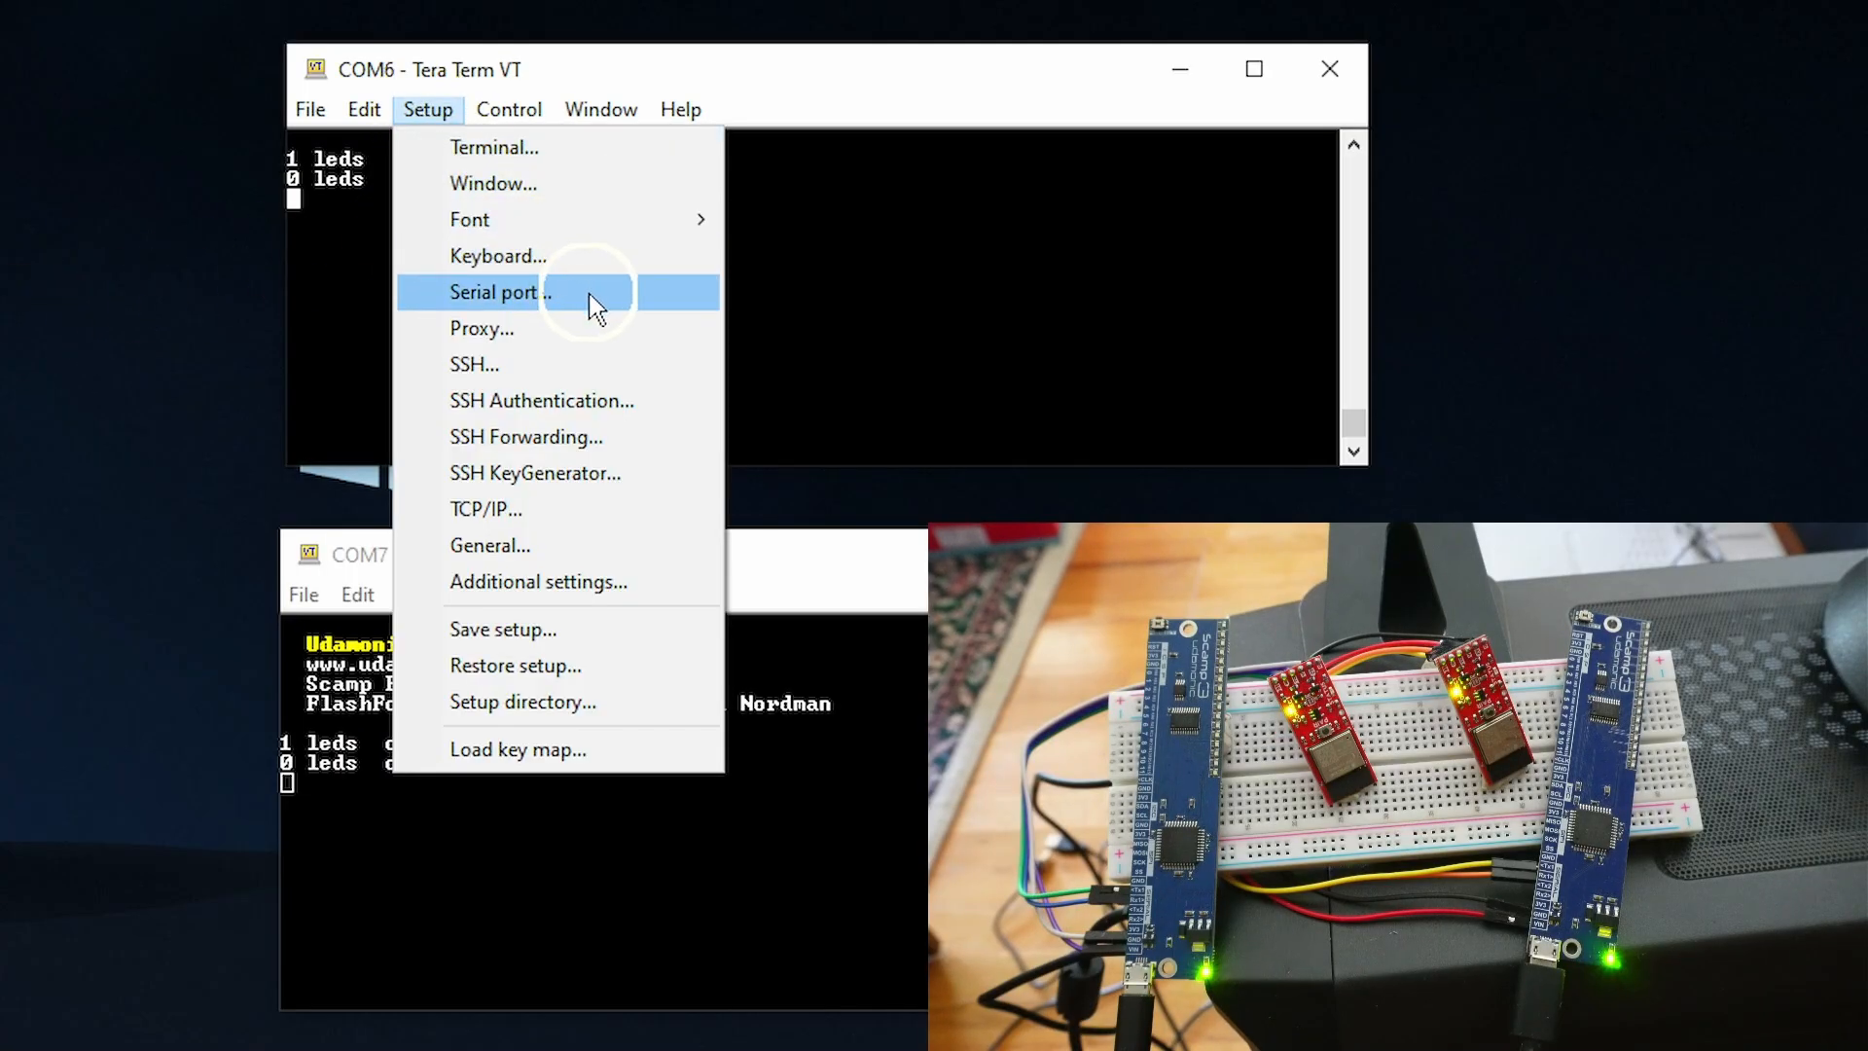
{"action": "left_click", "coordinate": [500, 292]}
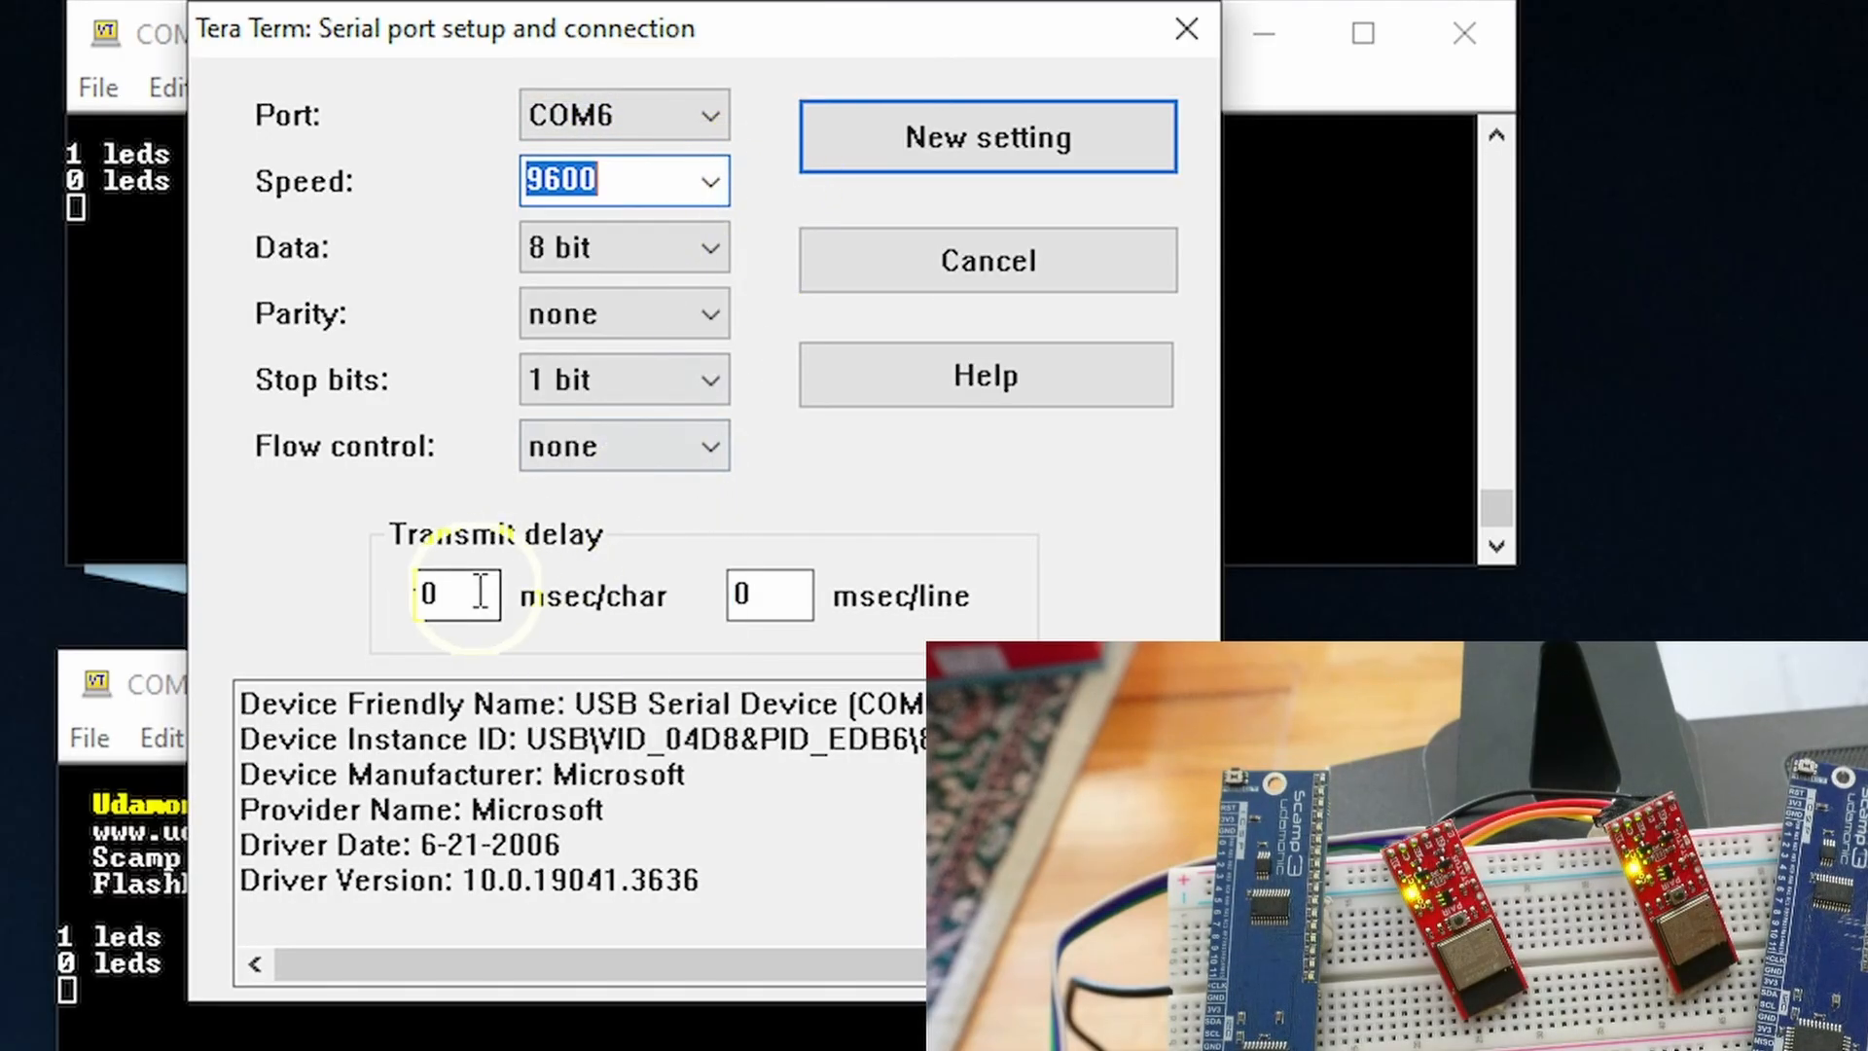
{"action": "left_click", "coordinate": [455, 595]}
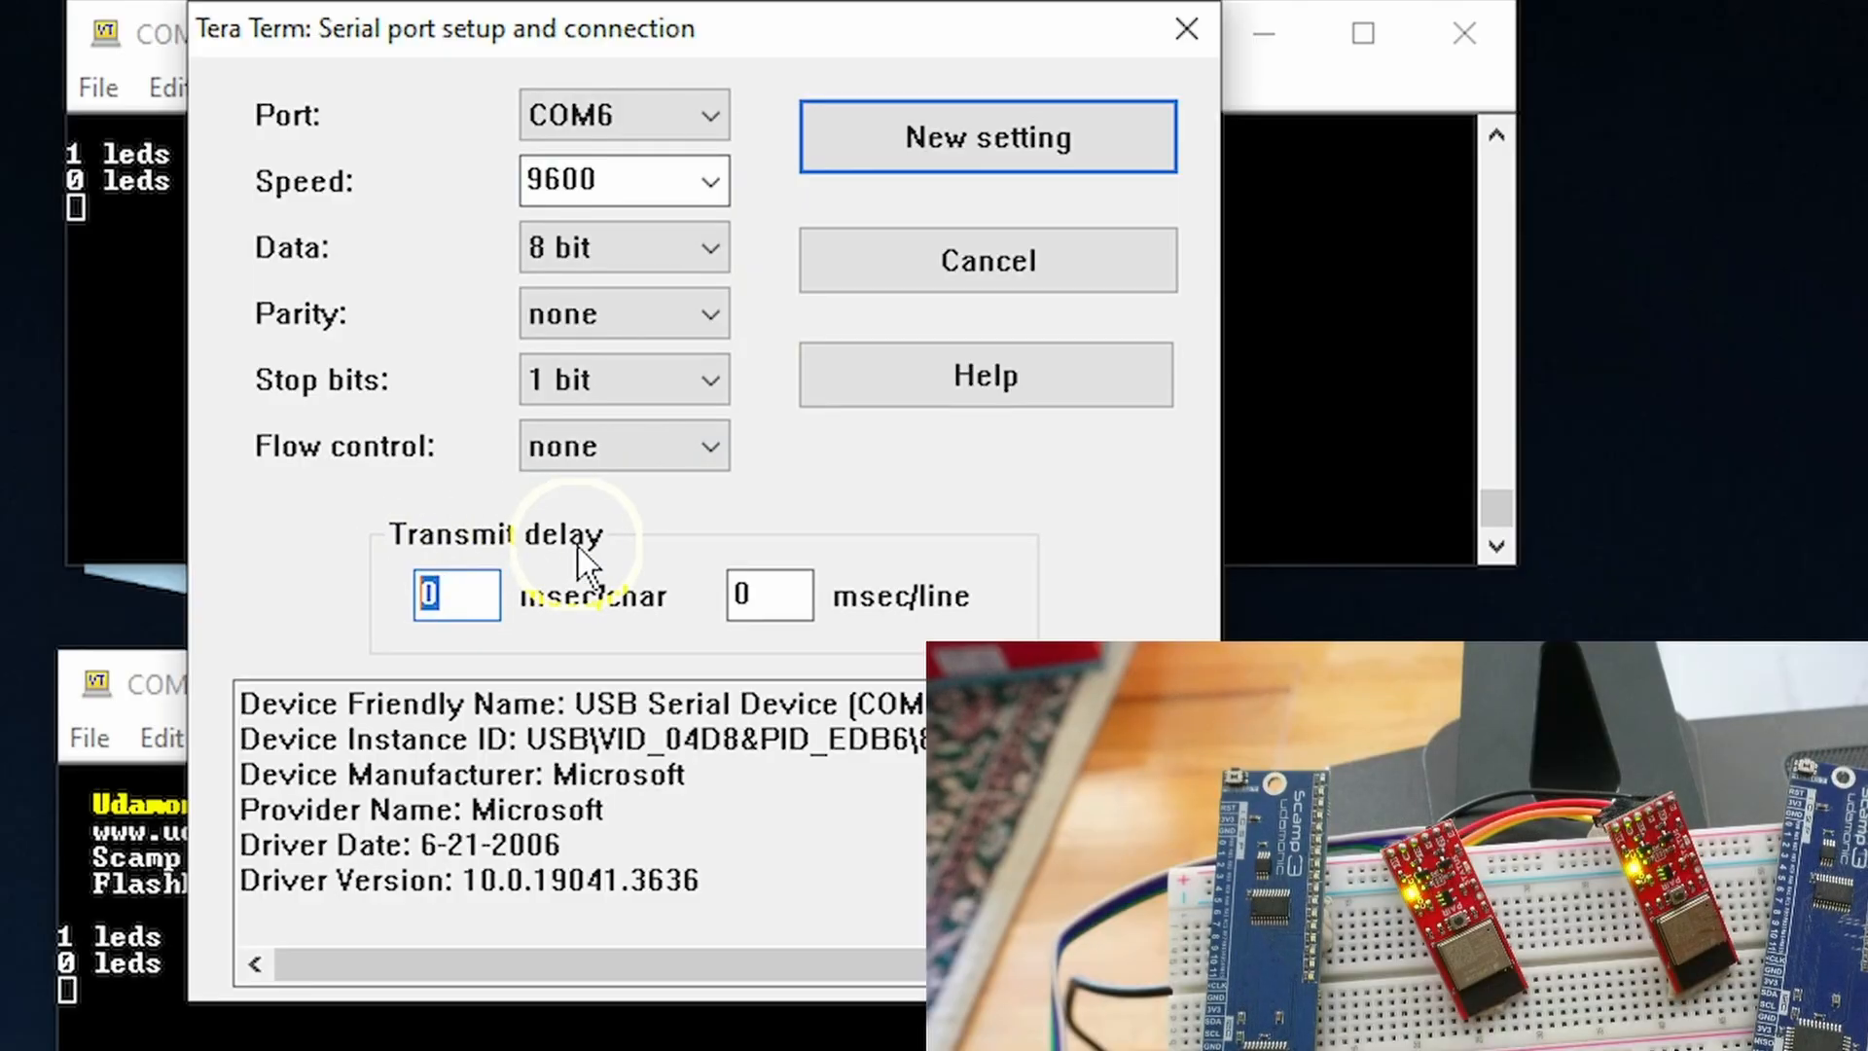
{"action": "type", "text": "10"}
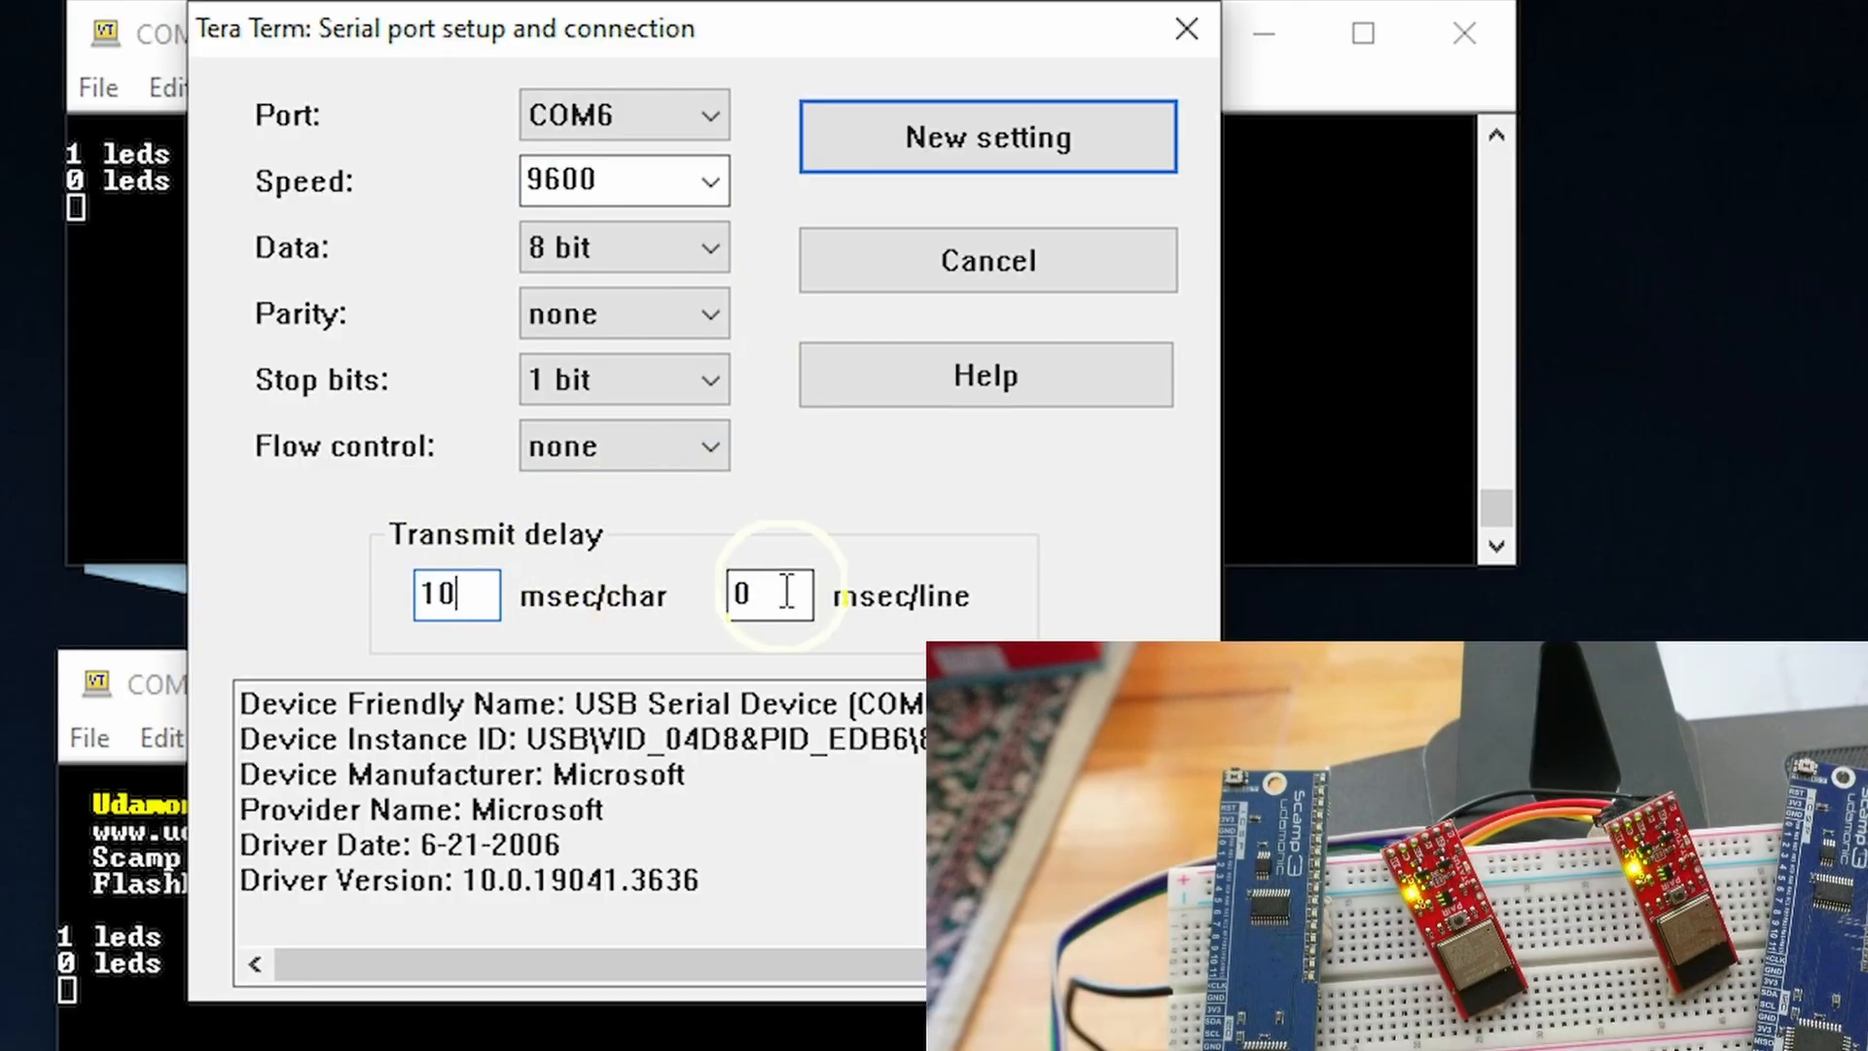
{"action": "type", "text": "10"}
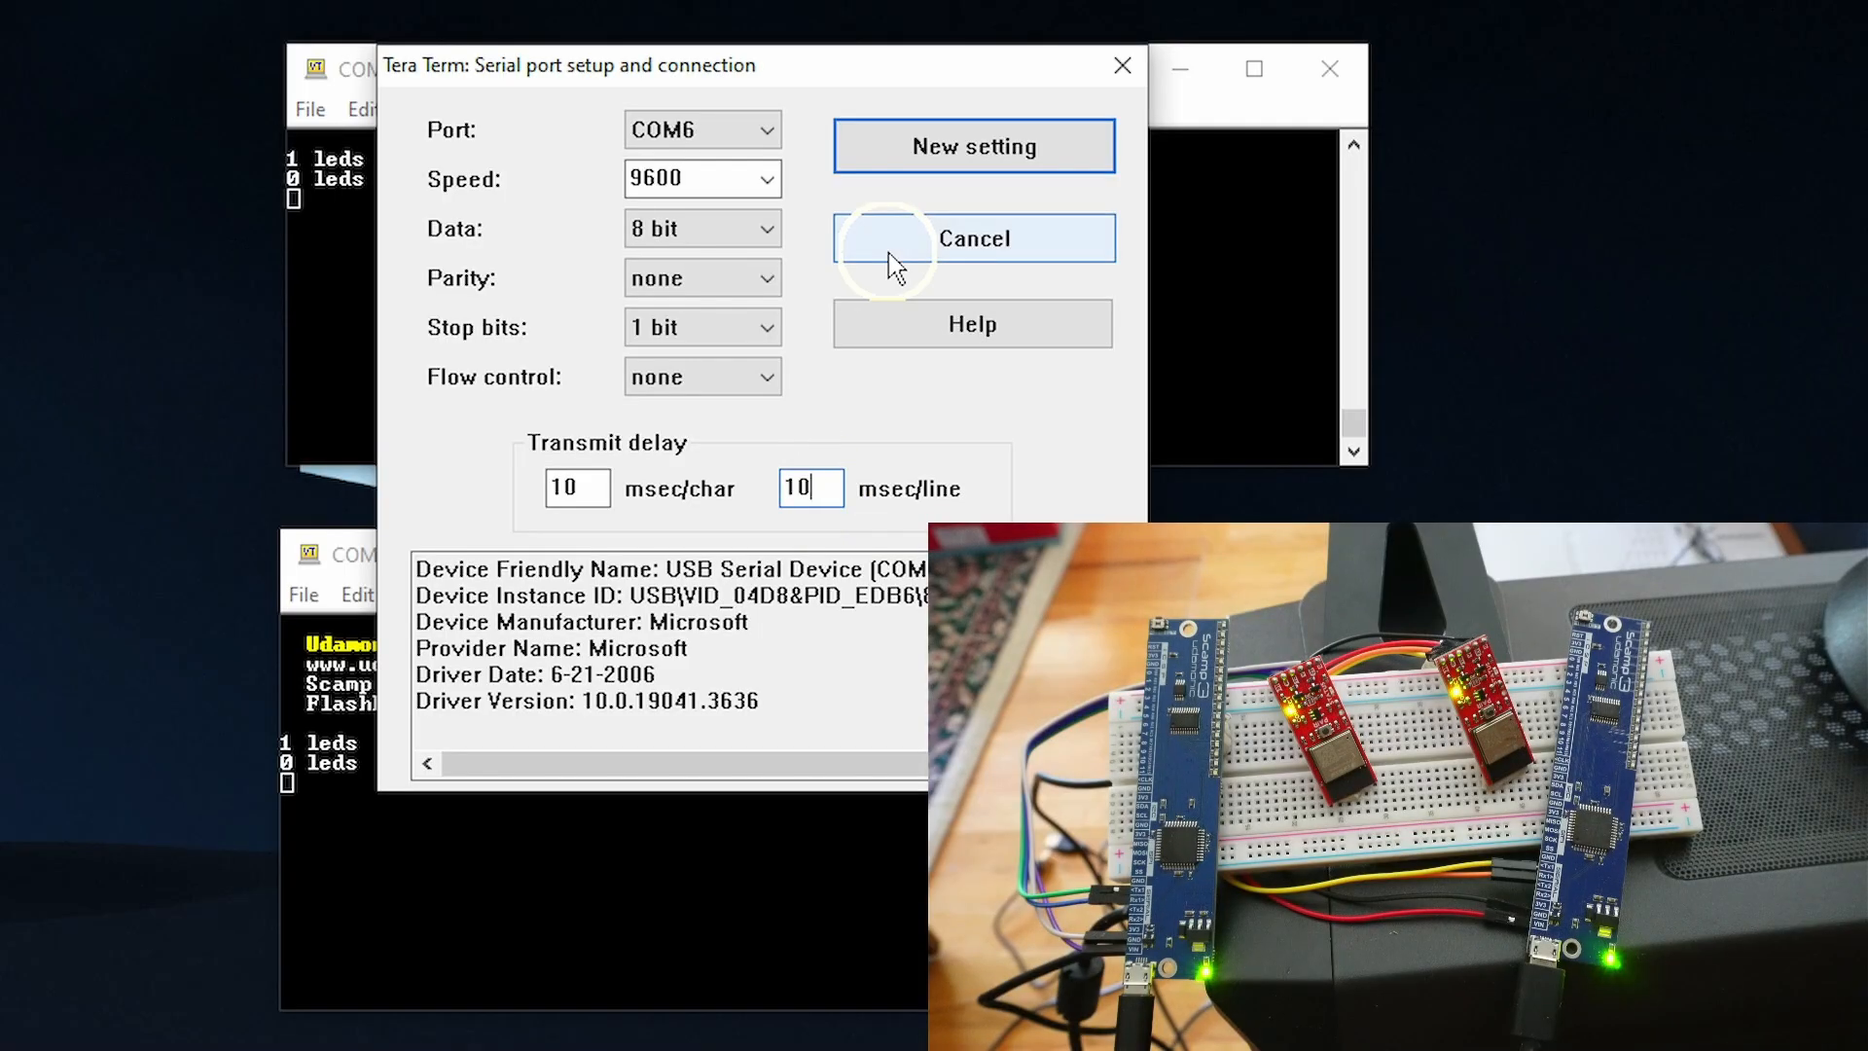
{"action": "left_click", "coordinate": [973, 237]}
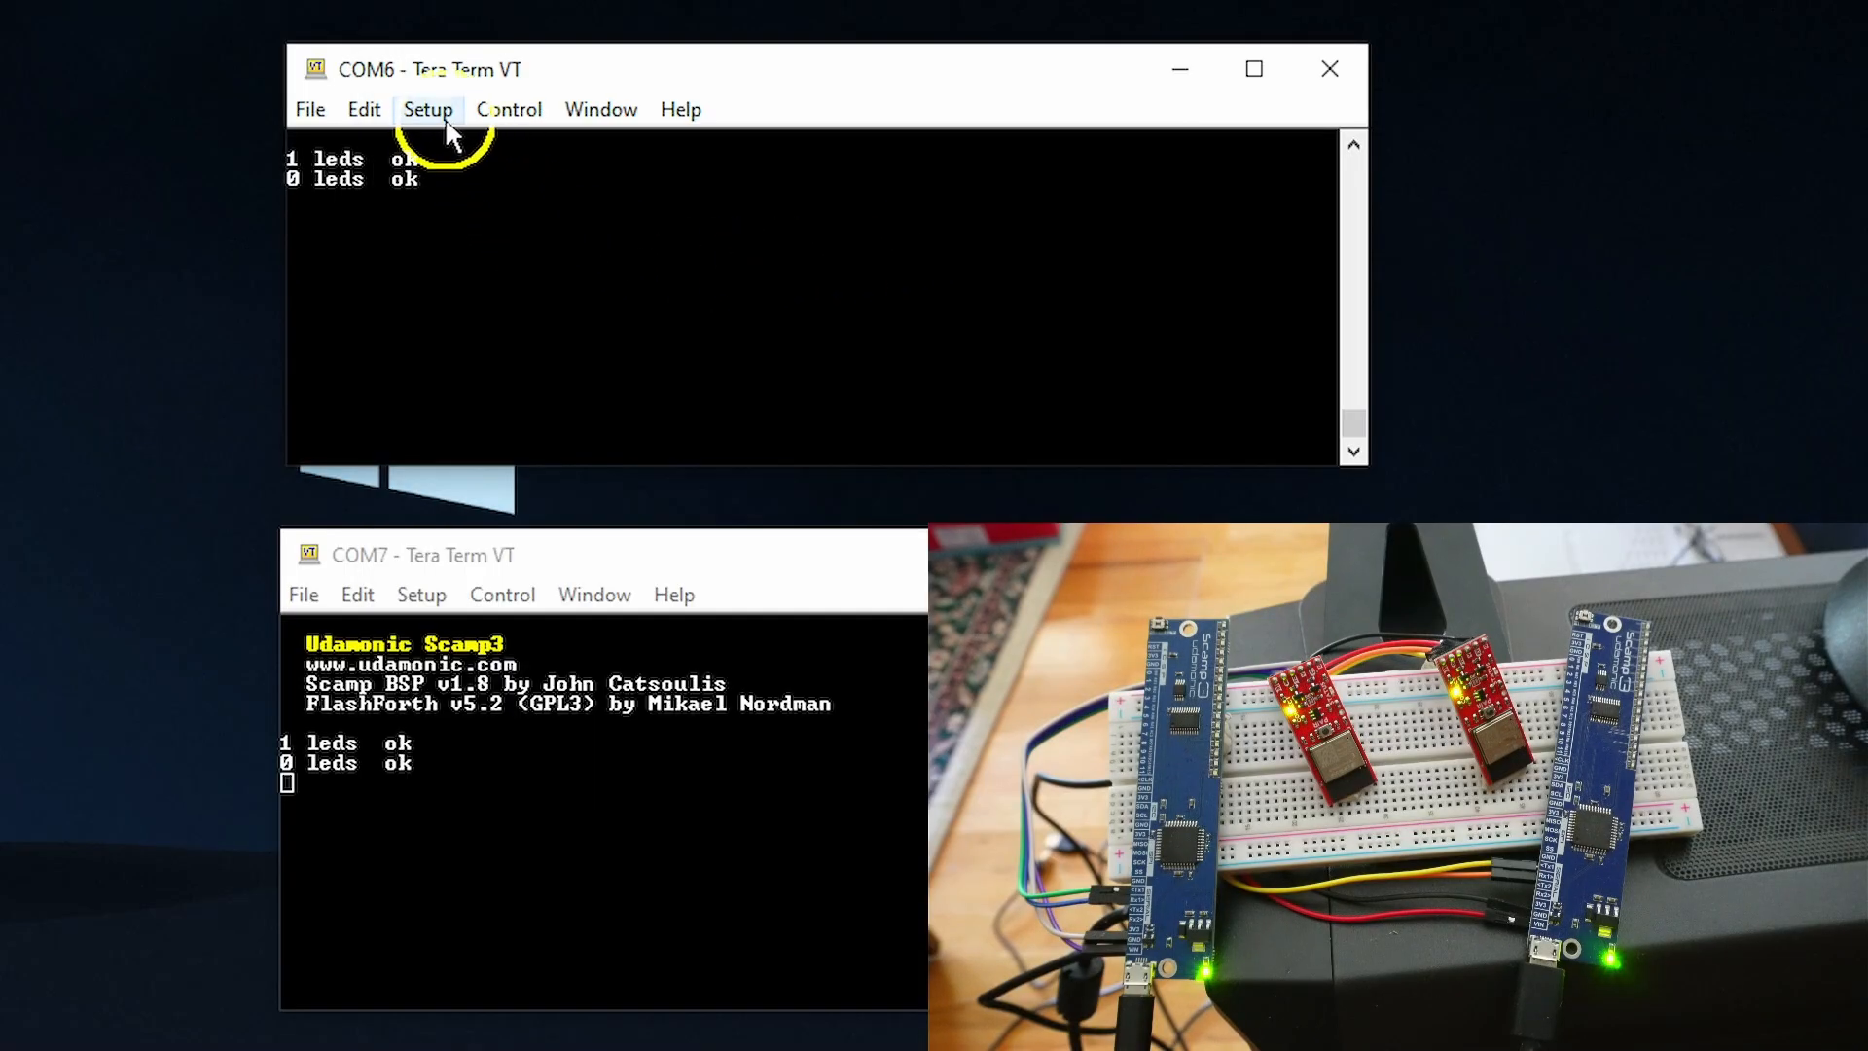
{"action": "left_click", "coordinate": [426, 109]}
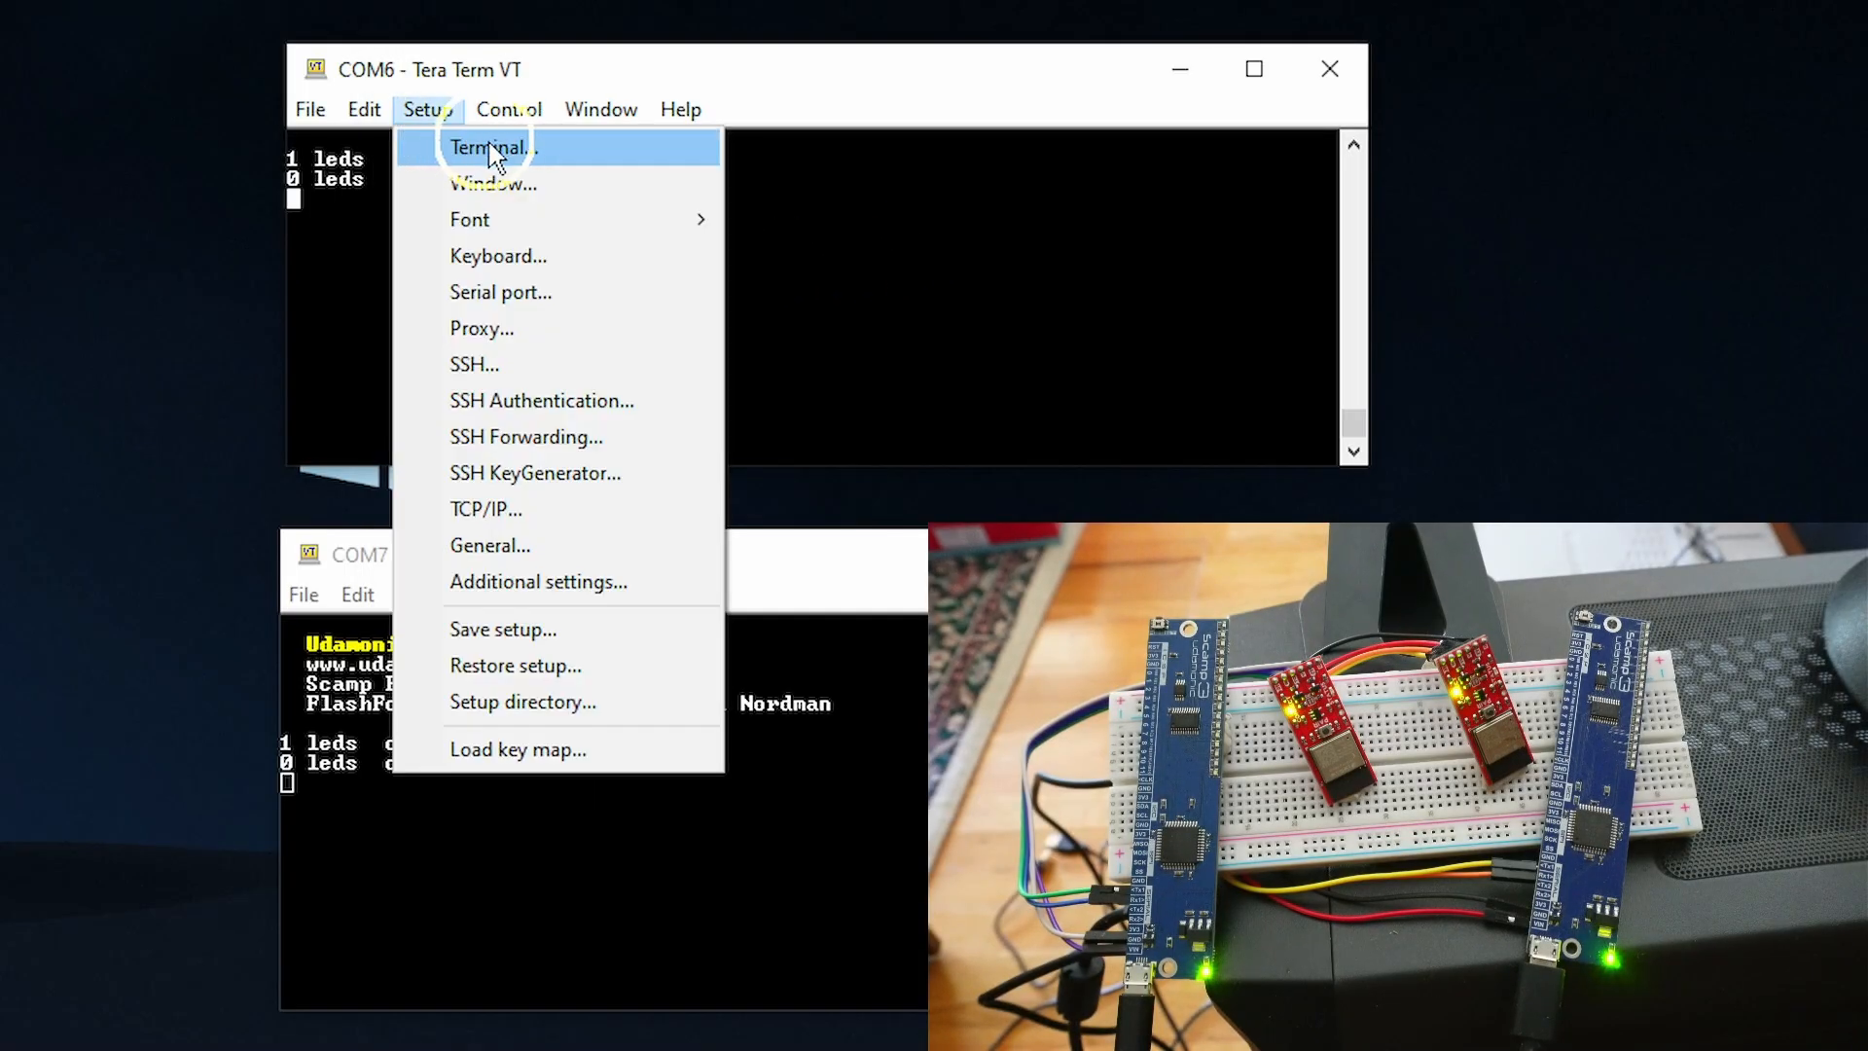
{"action": "mouse_move", "coordinate": [601, 162]}
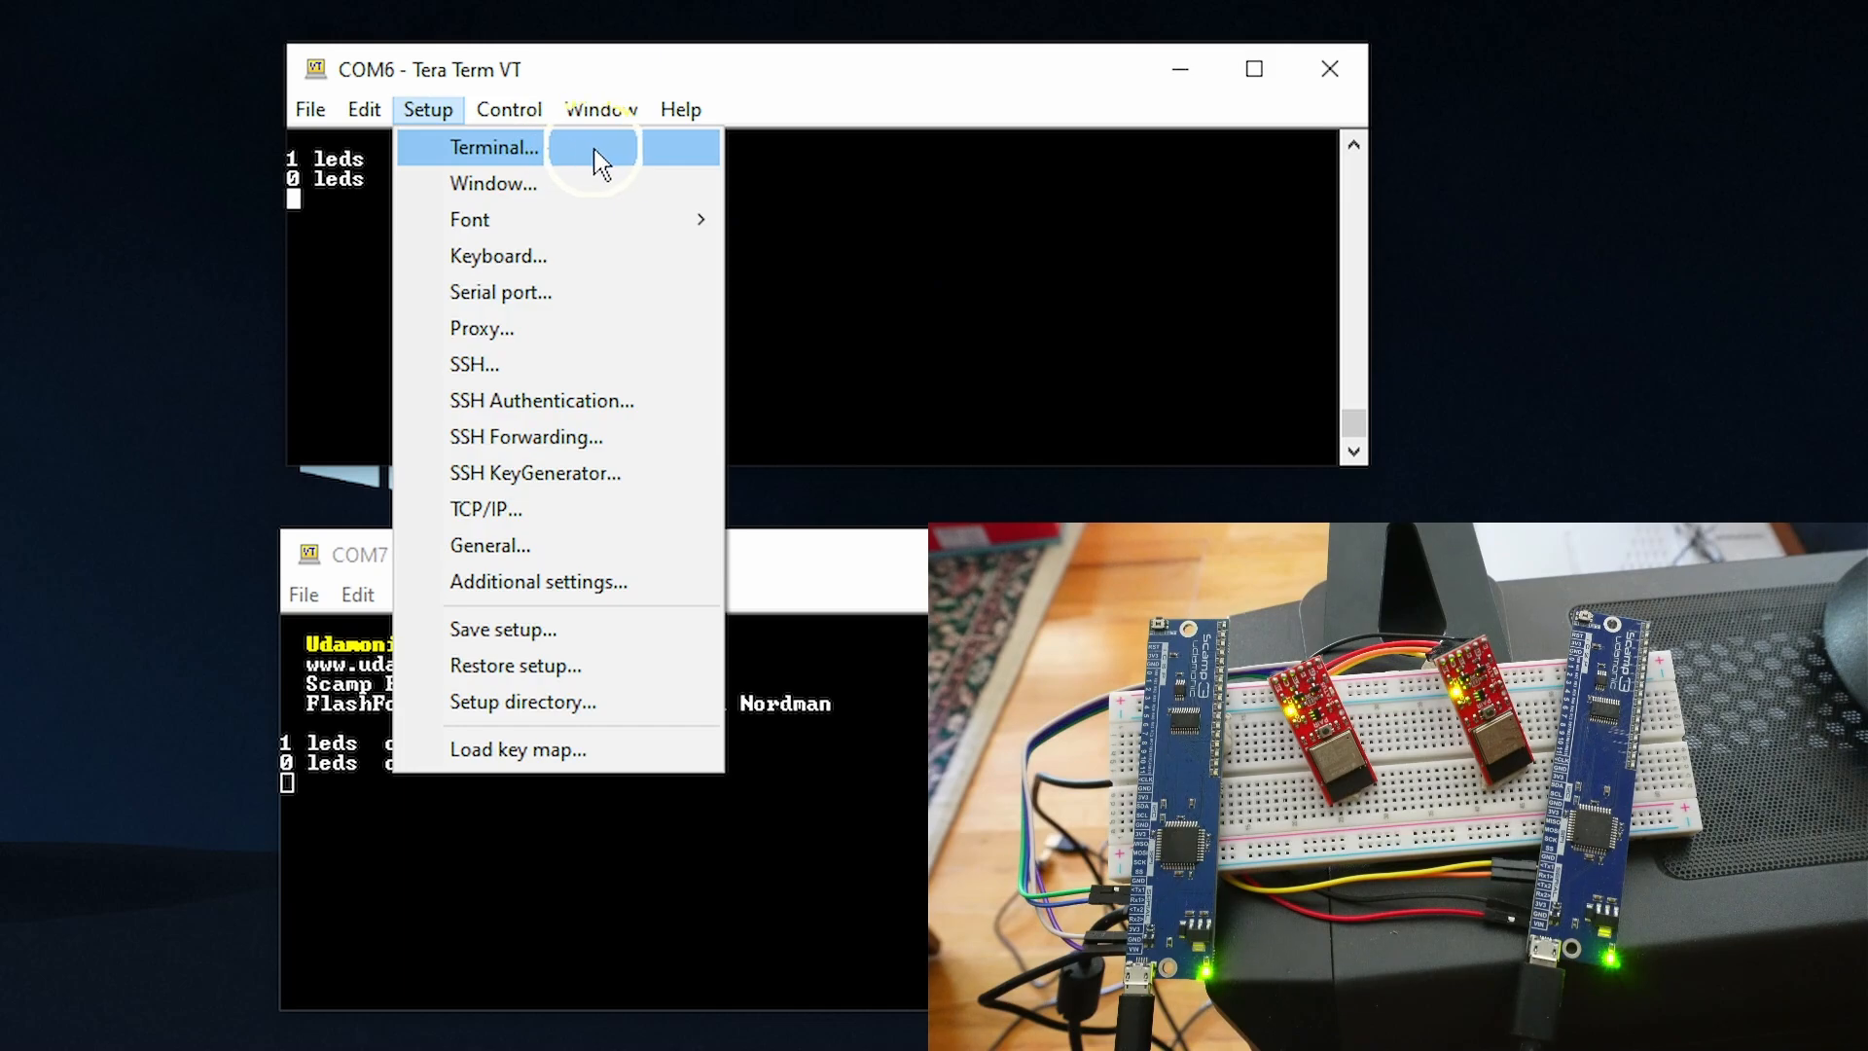
{"action": "left_click", "coordinate": [492, 146]}
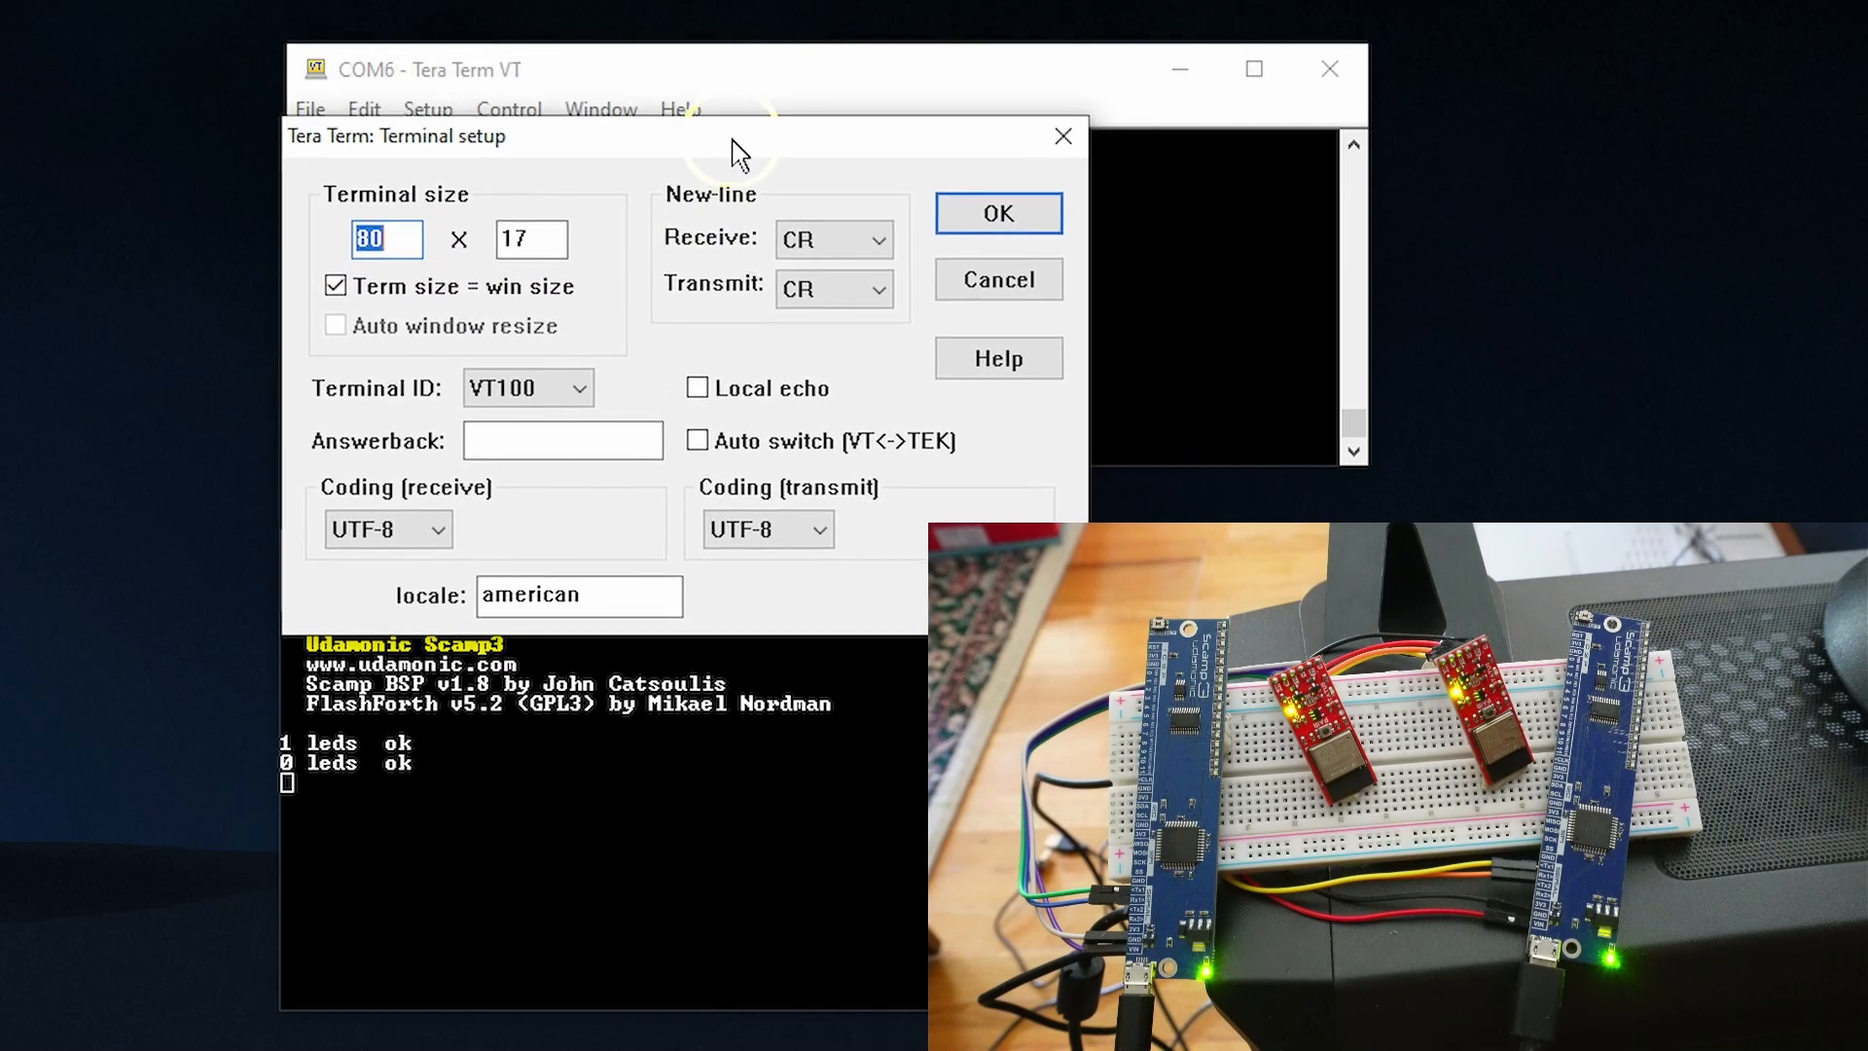
{"action": "left_click", "coordinate": [829, 244]}
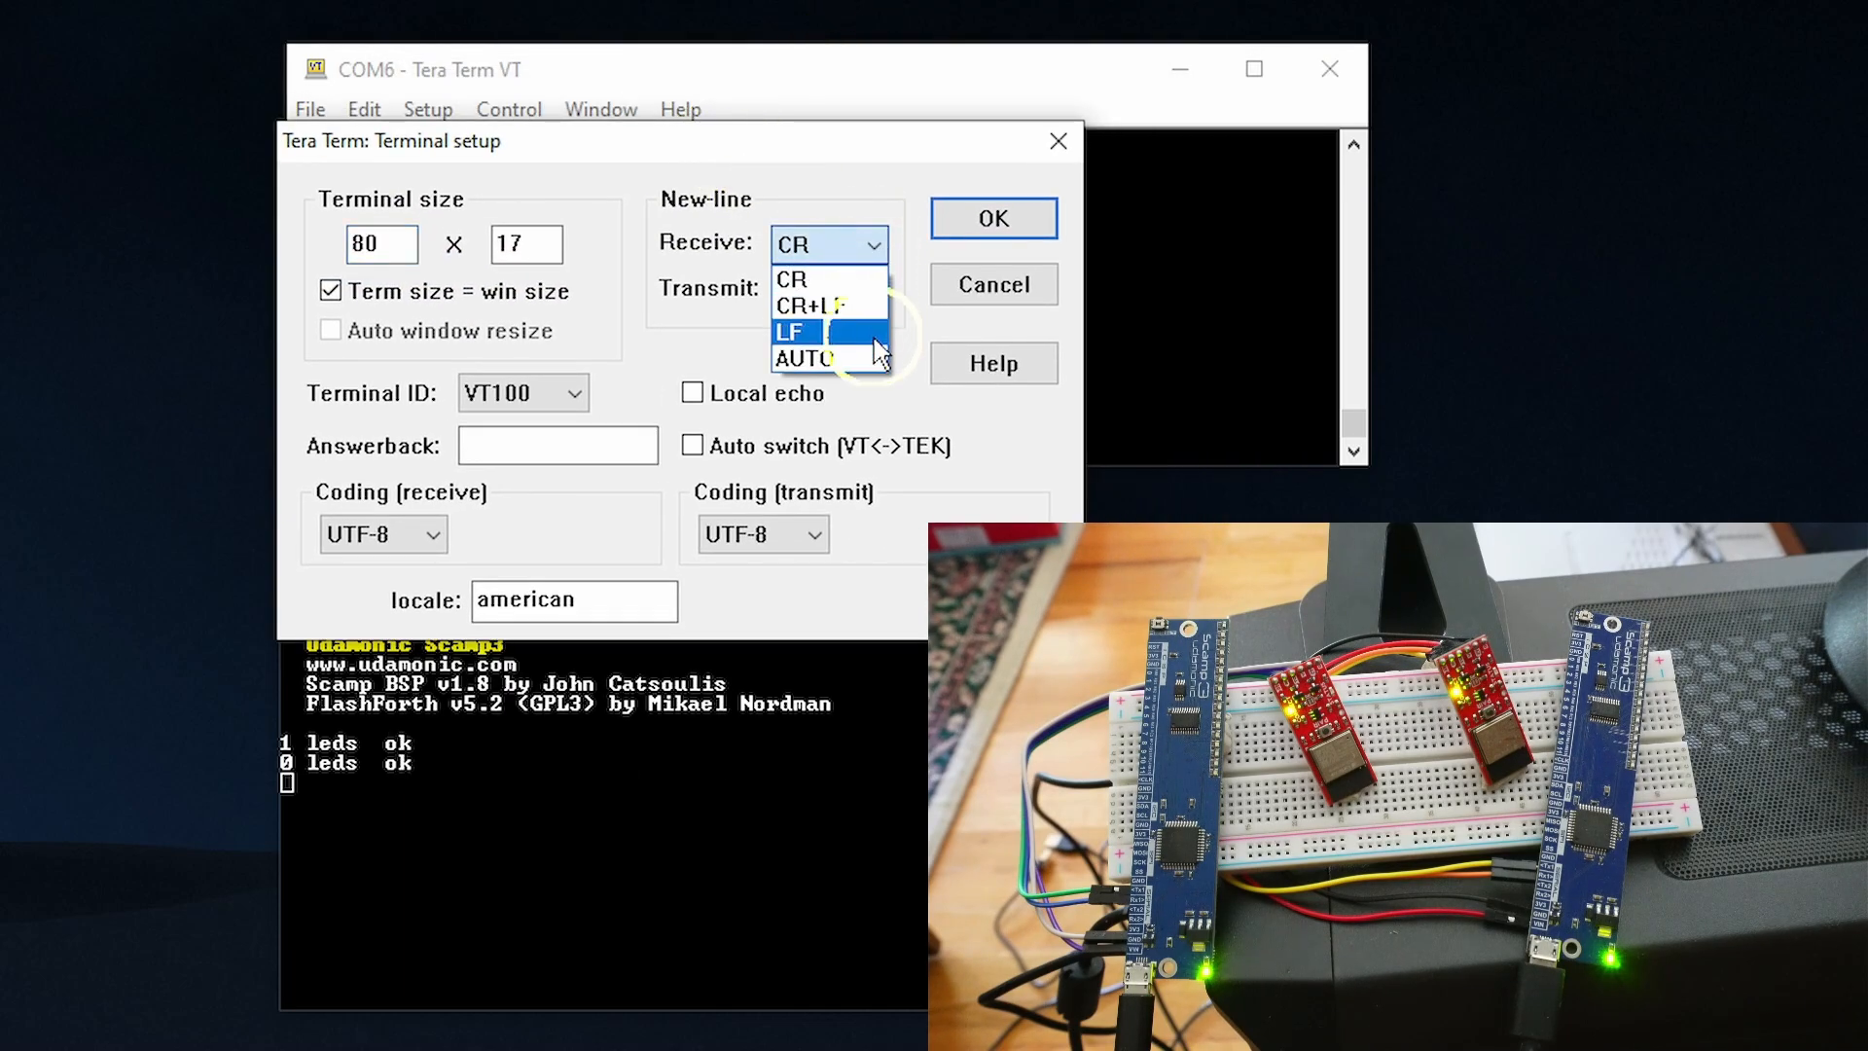
{"action": "left_click", "coordinate": [792, 278]}
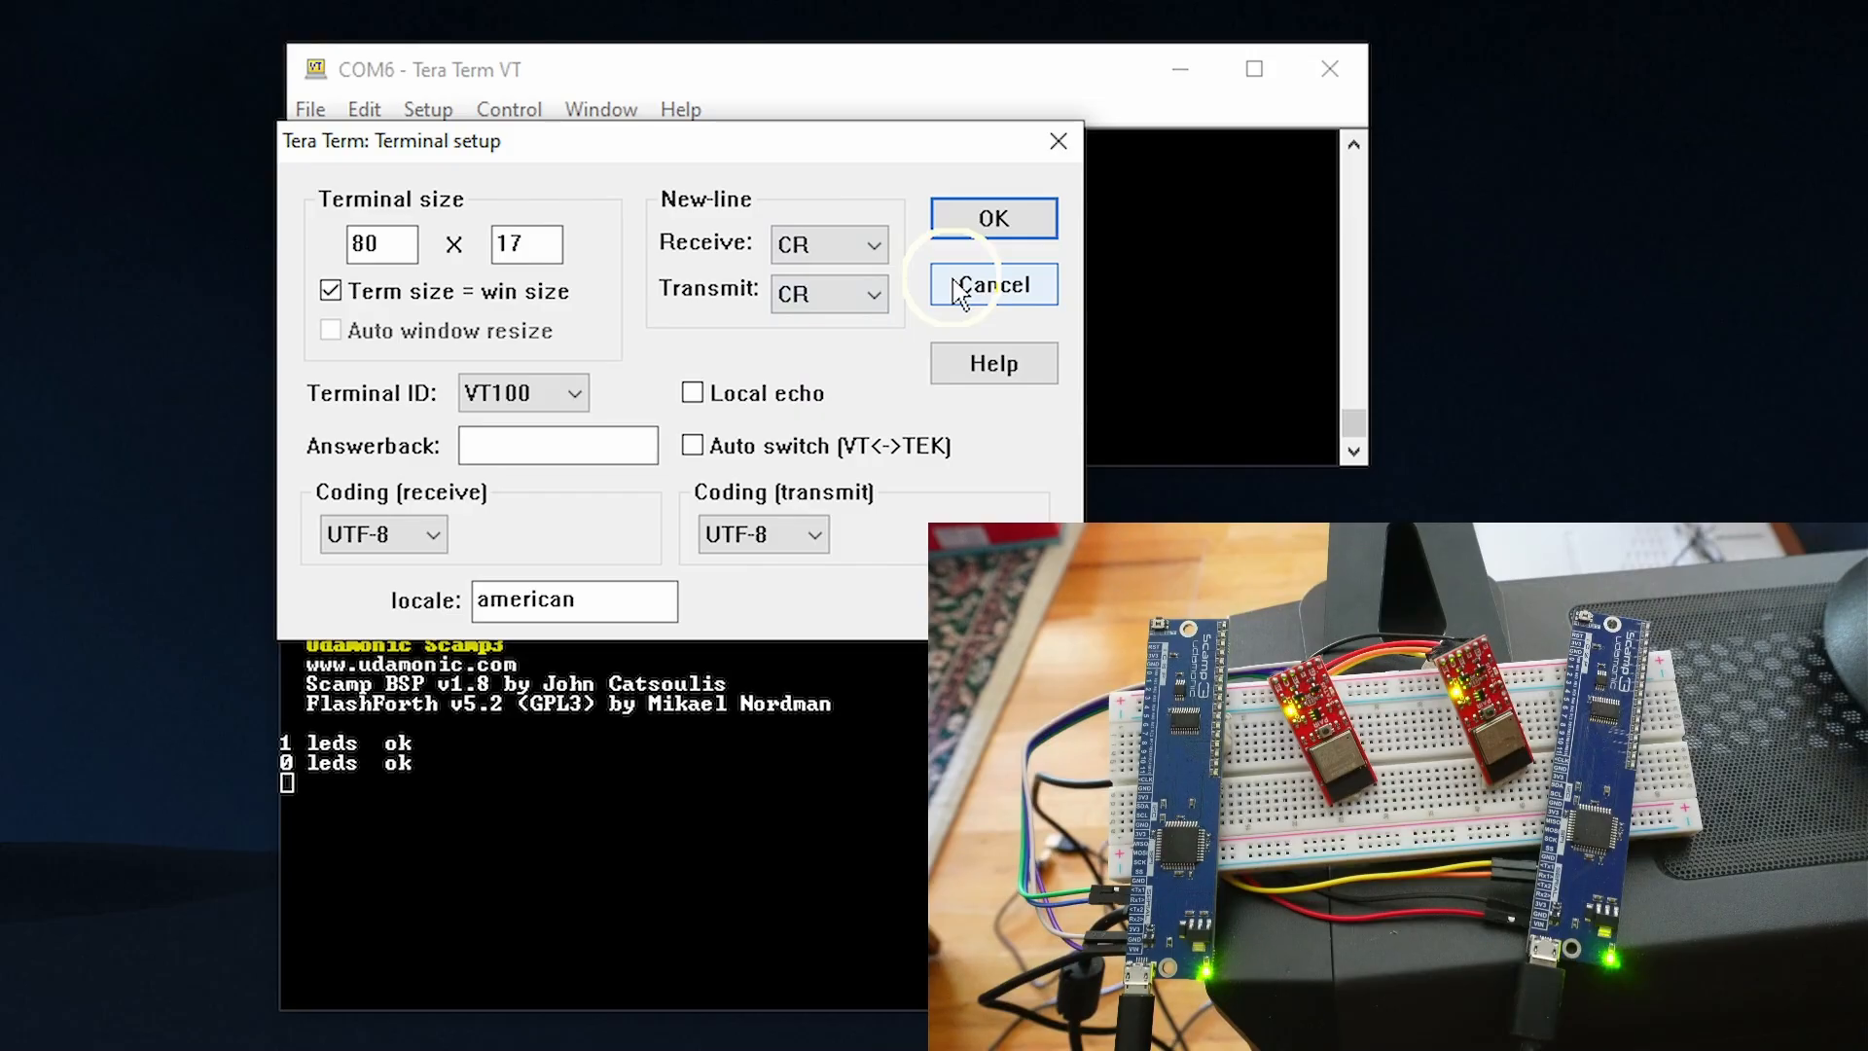
{"action": "left_click", "coordinate": [992, 284]}
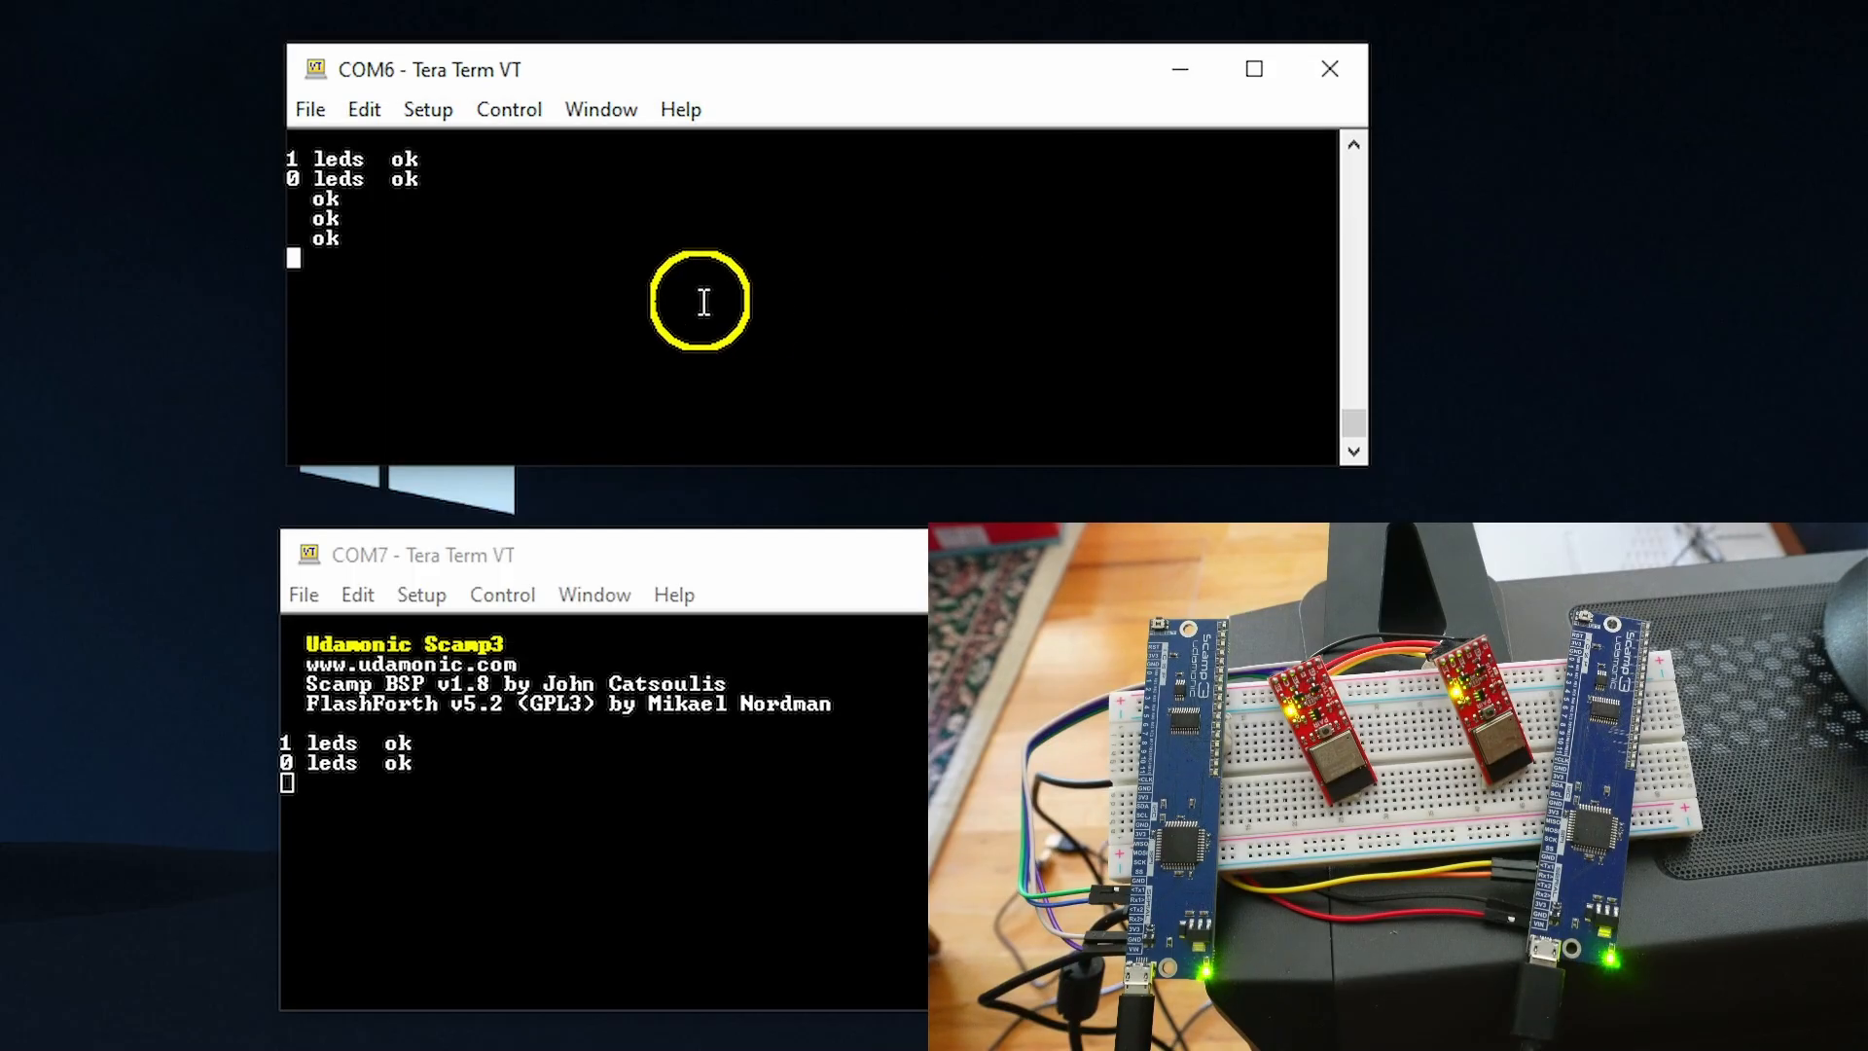
{"action": "mouse_move", "coordinate": [517, 317]}
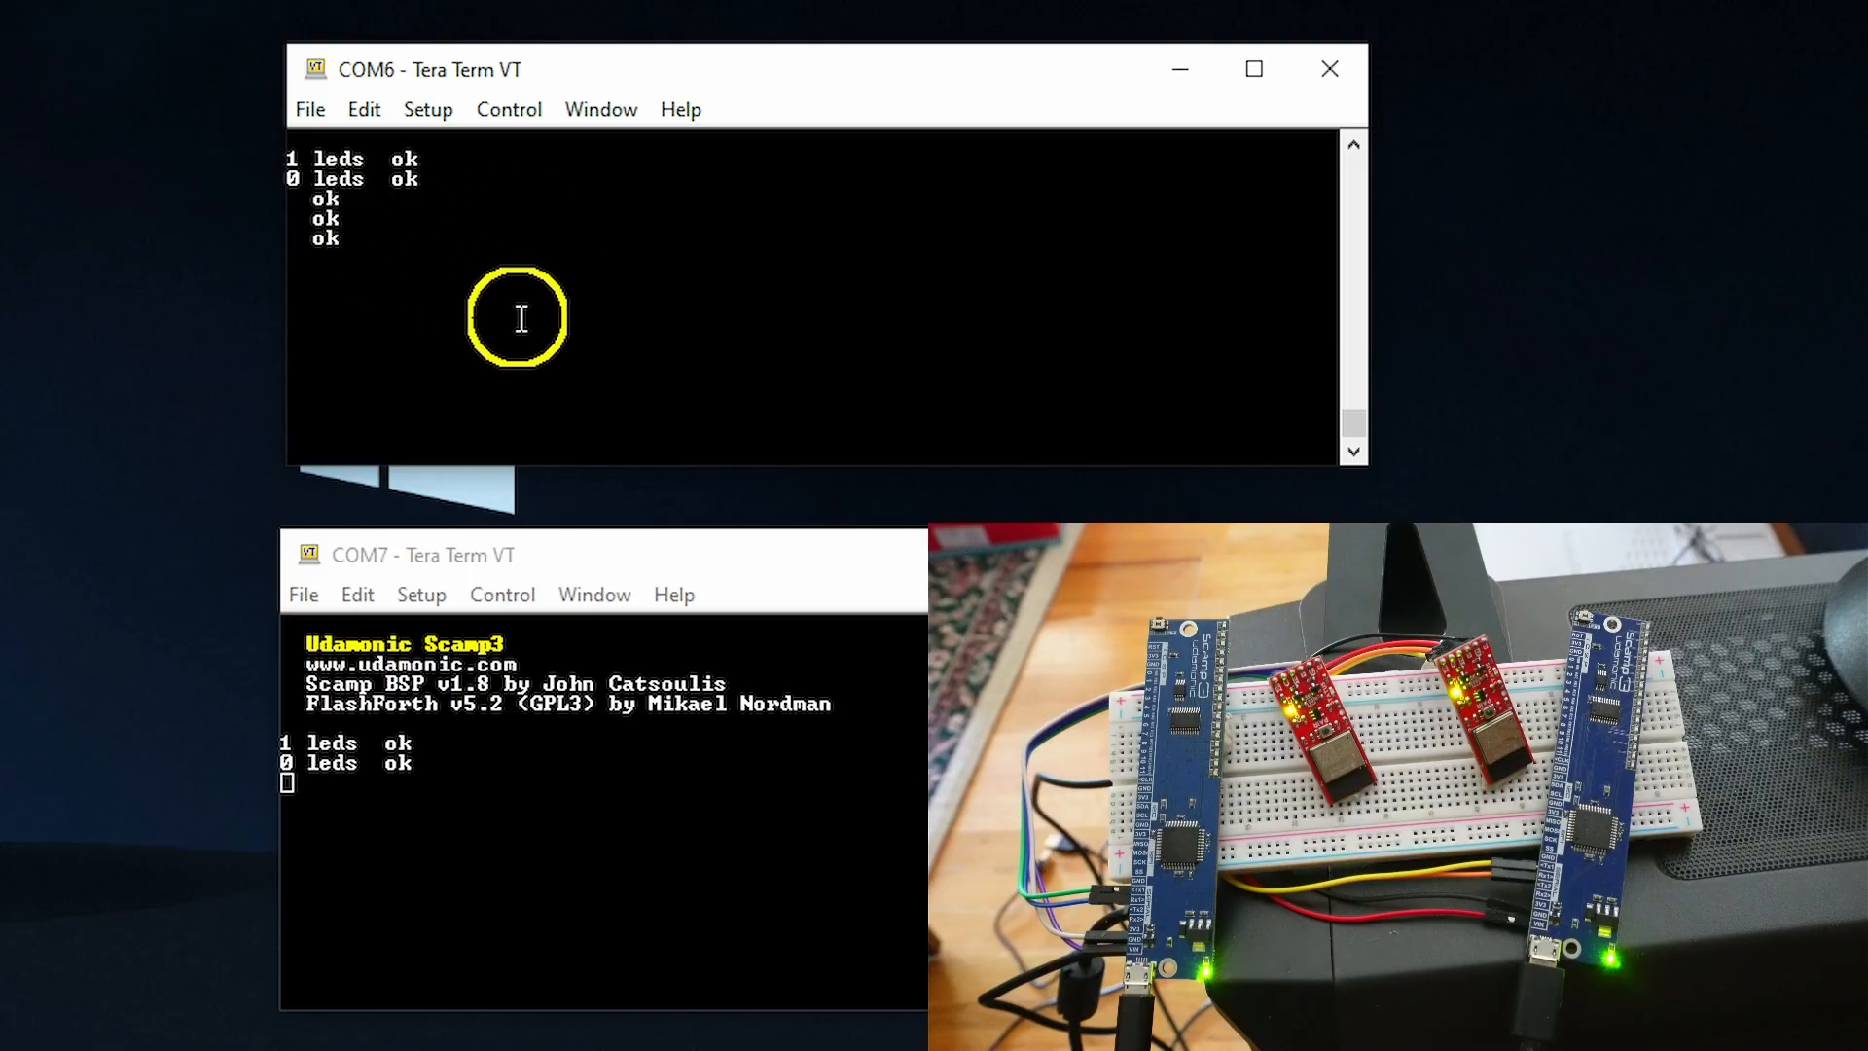
{"action": "mouse_move", "coordinate": [453, 225]}
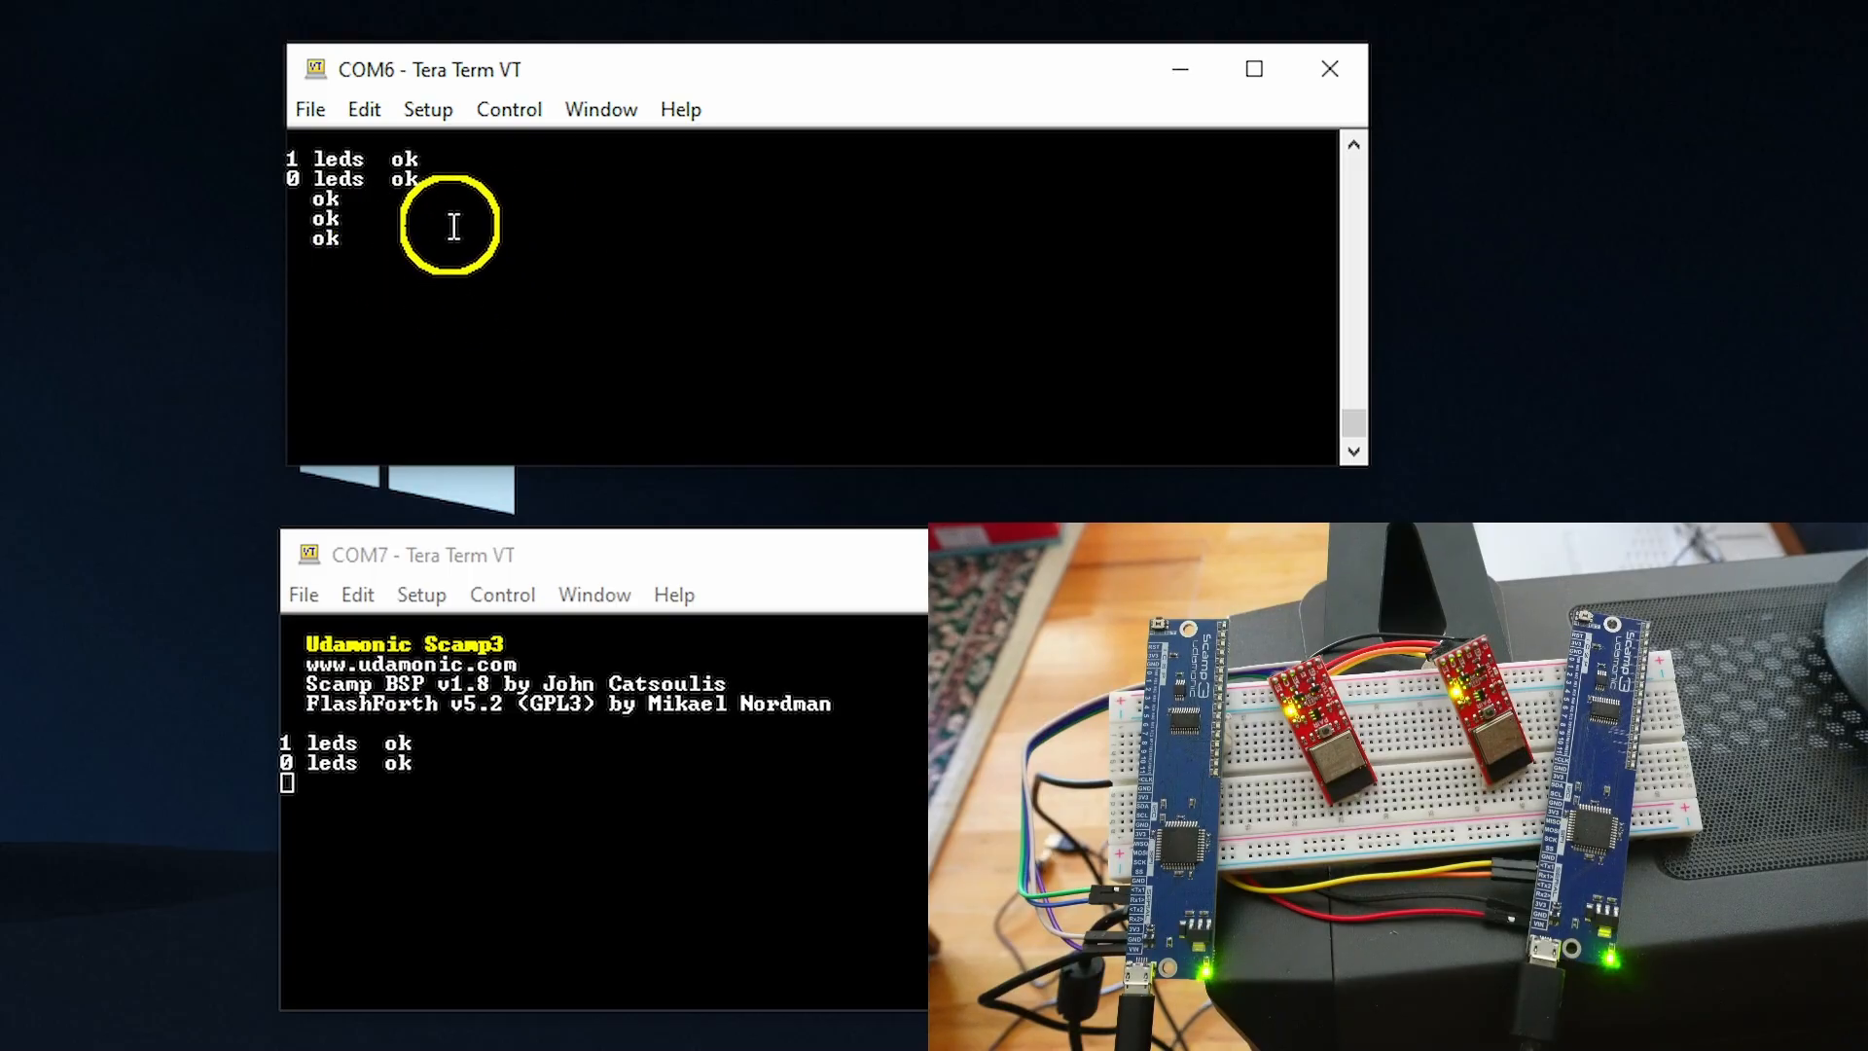
{"action": "left_click", "coordinate": [428, 109]}
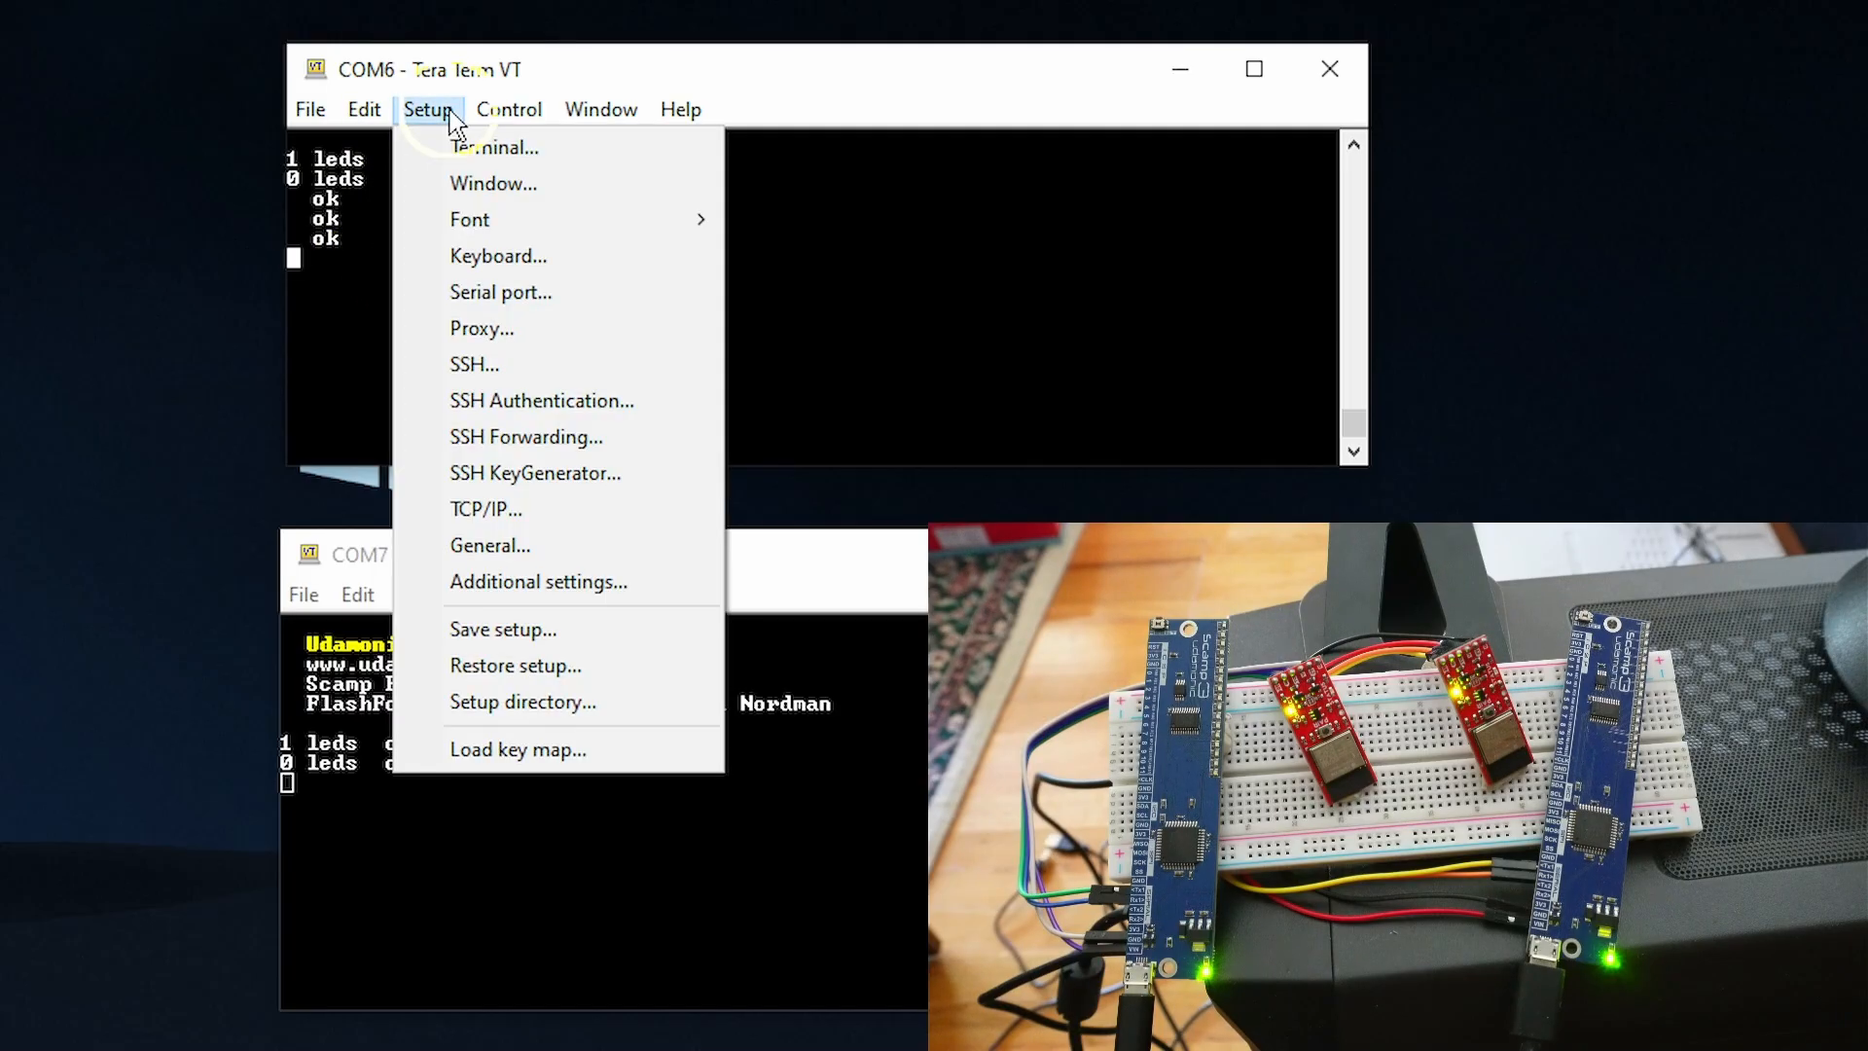
{"action": "left_click", "coordinate": [492, 146]}
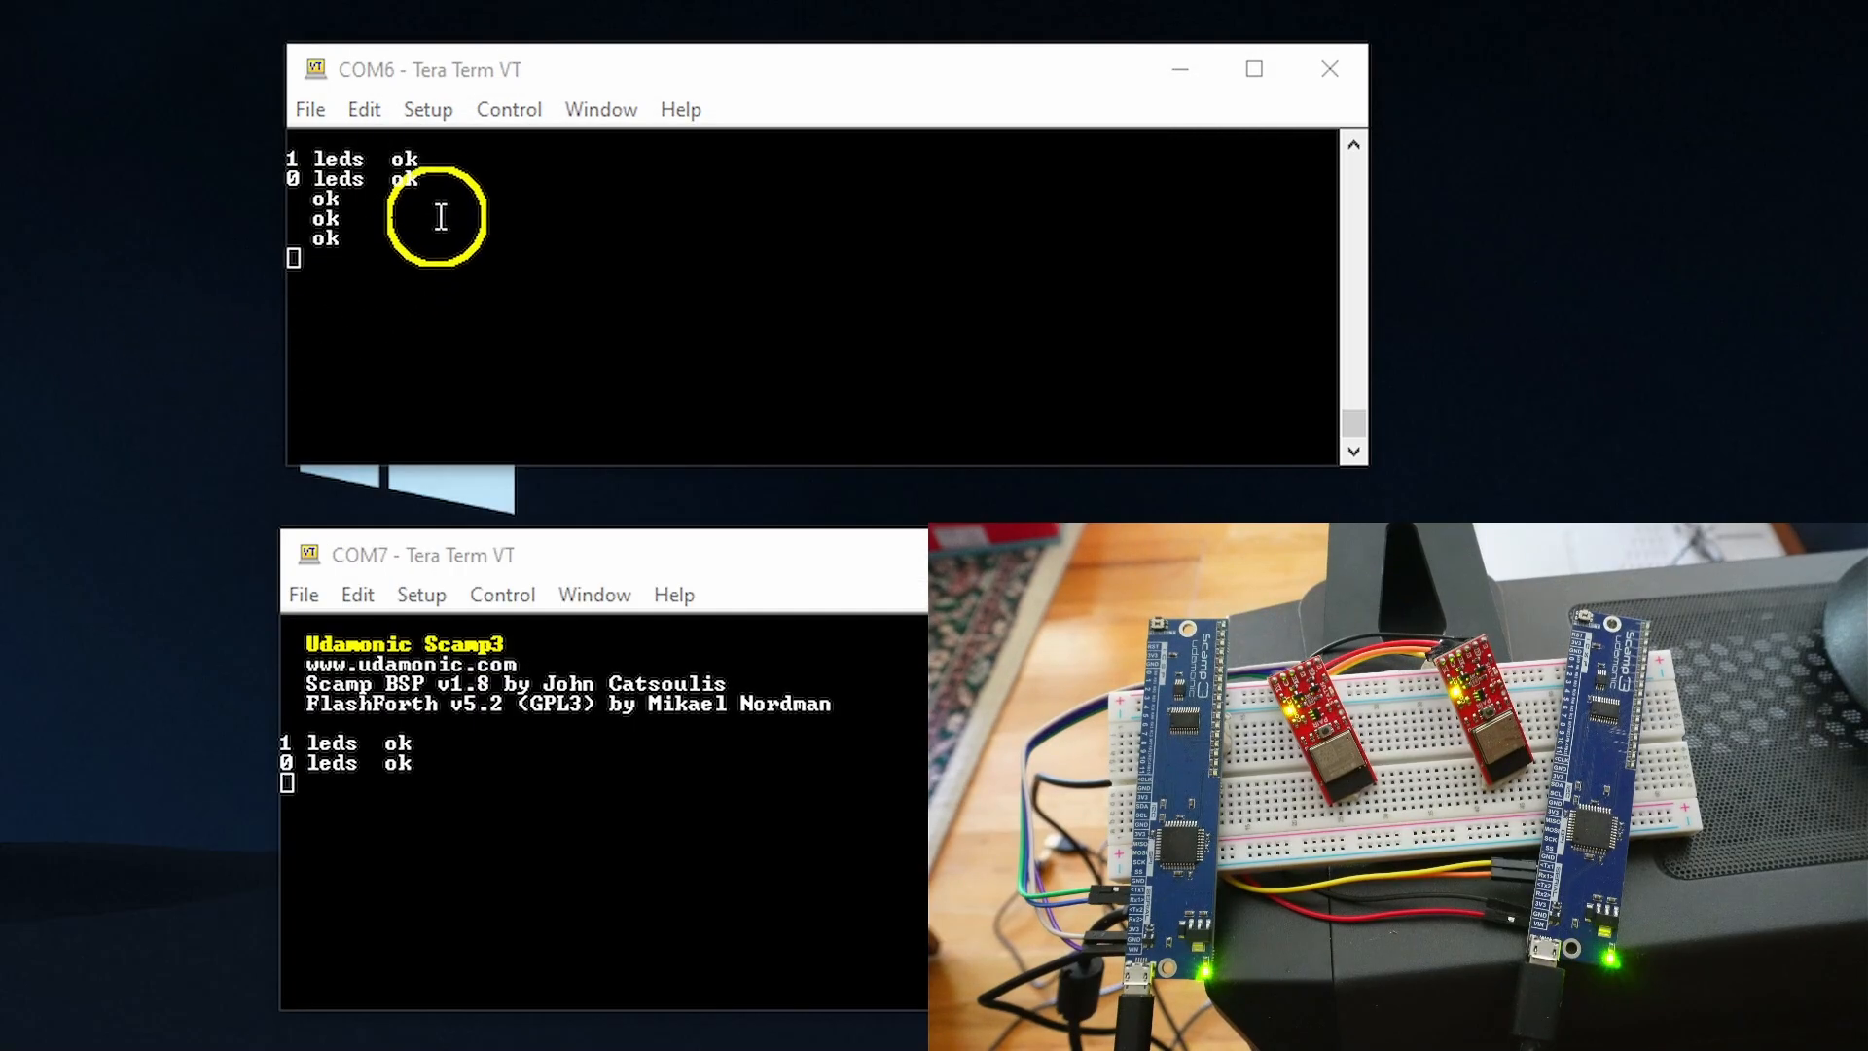
- Clear the COM6 buffer and the COM7 screen, then enter 'words' to list the dictionary
{"action": "left_click", "coordinate": [364, 109]}
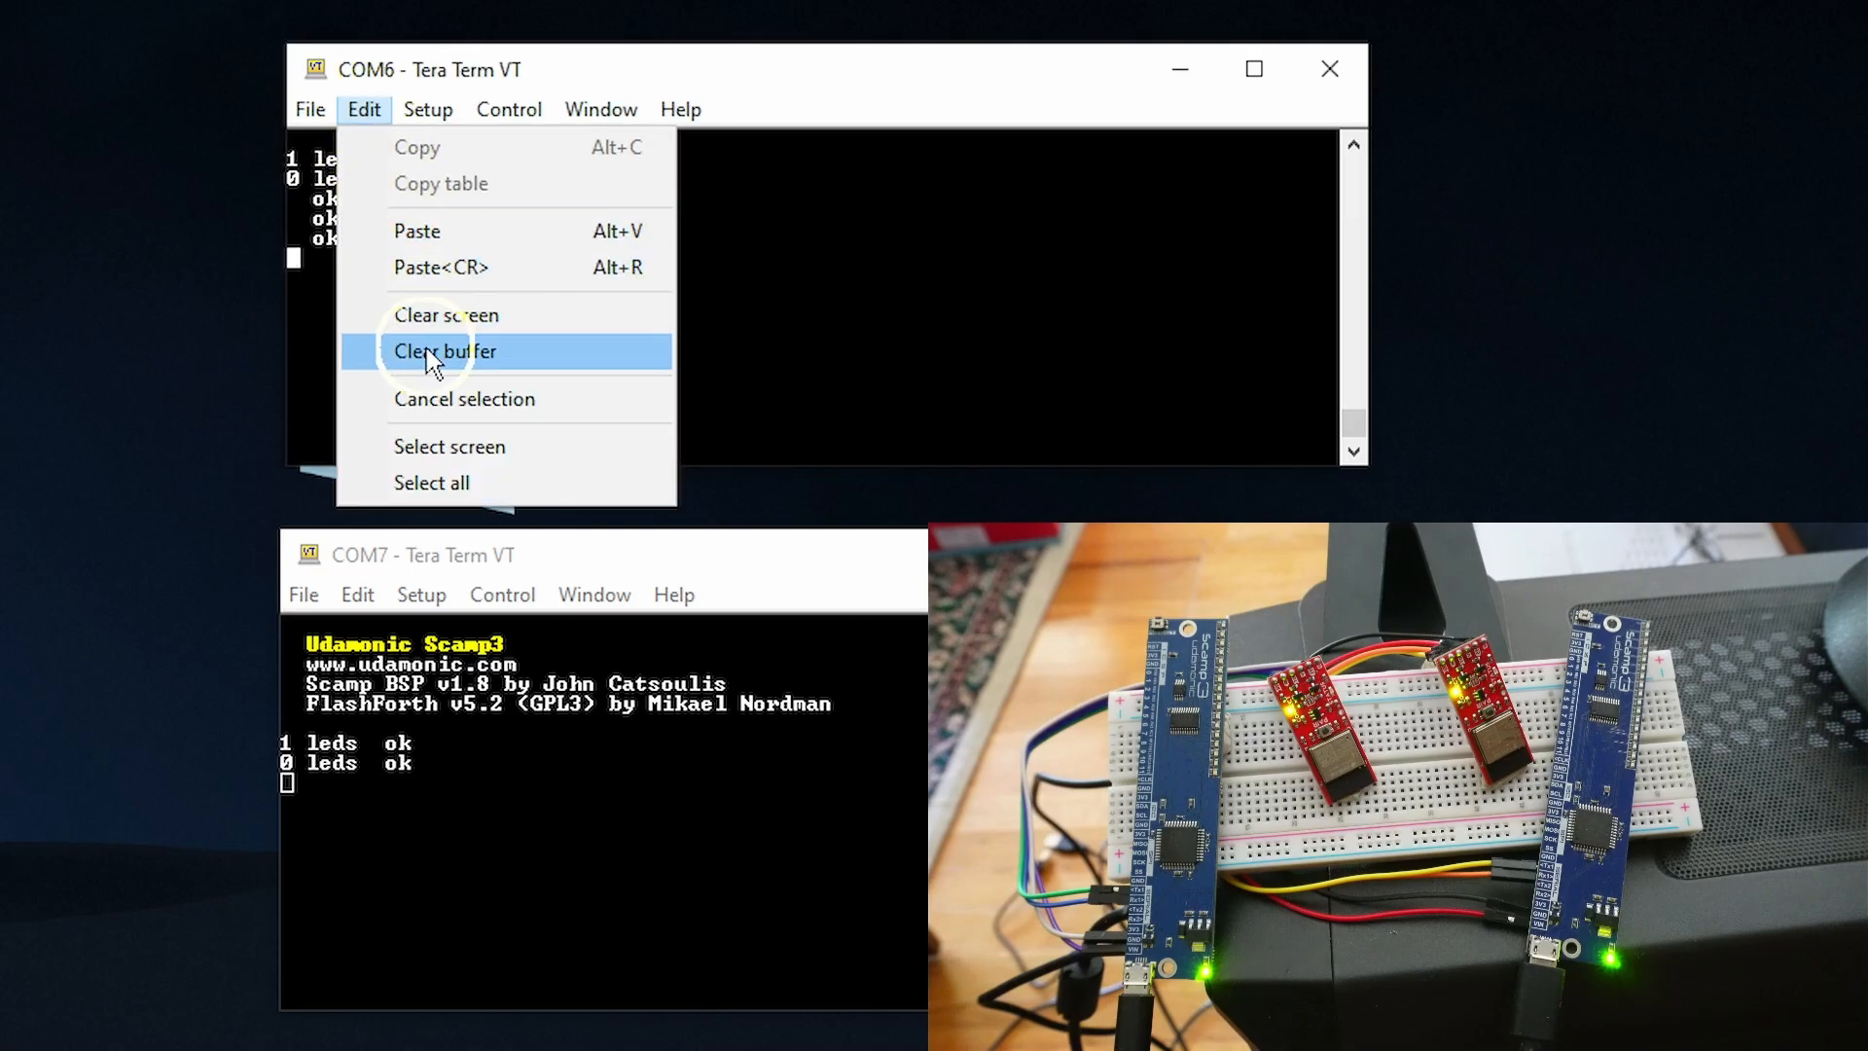
{"action": "left_click", "coordinate": [443, 350]}
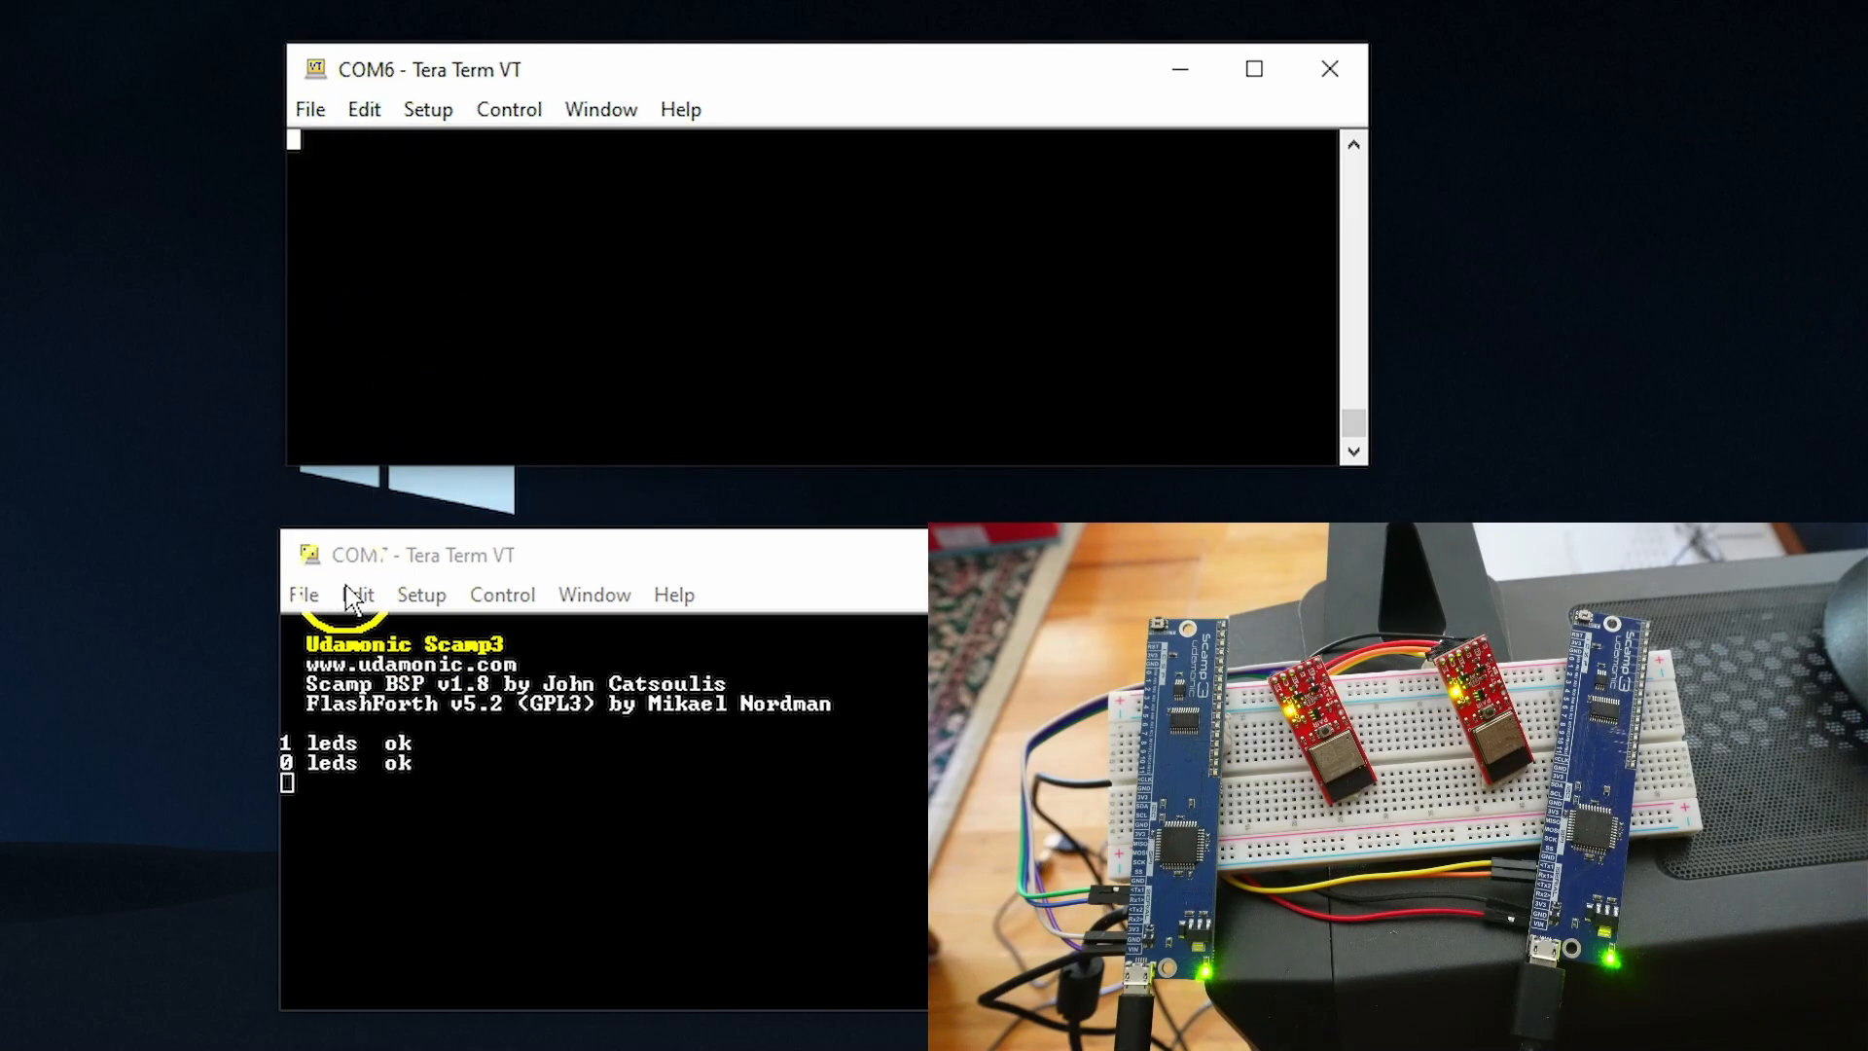
{"action": "left_click", "coordinate": [356, 595]}
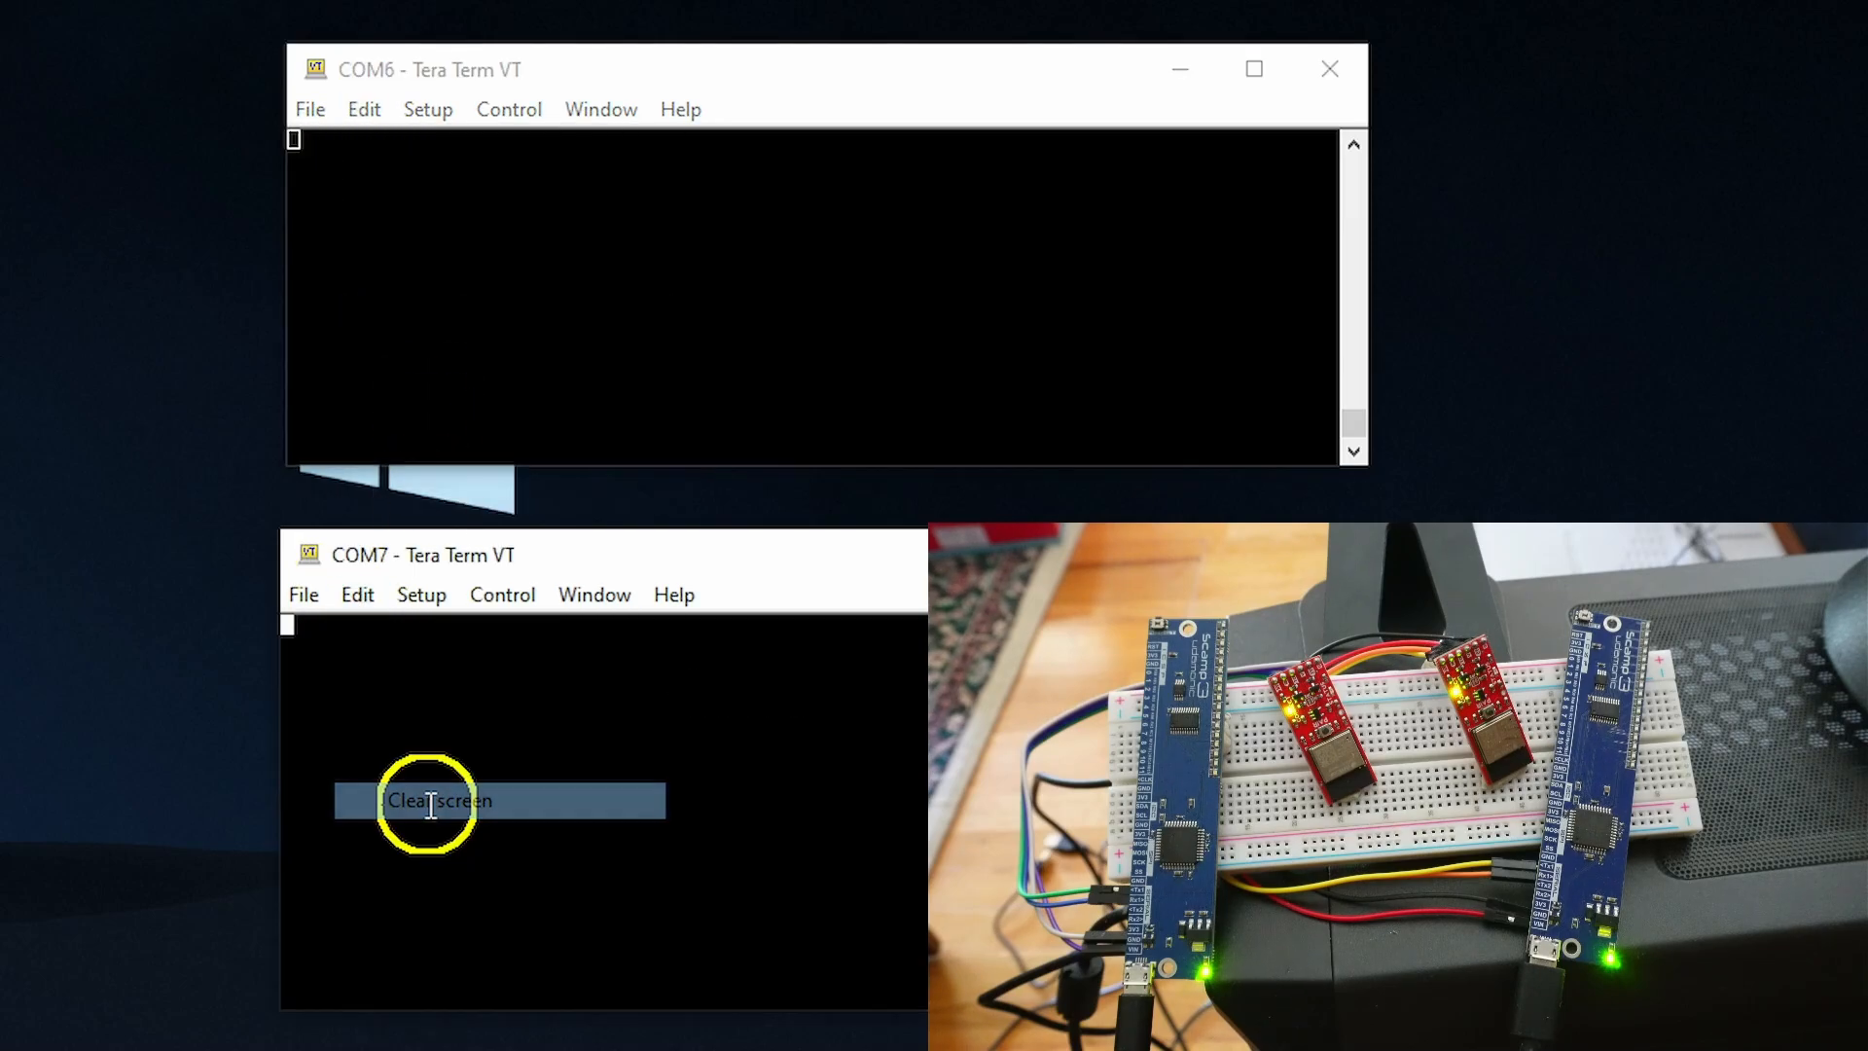
{"action": "left_click", "coordinate": [438, 800]}
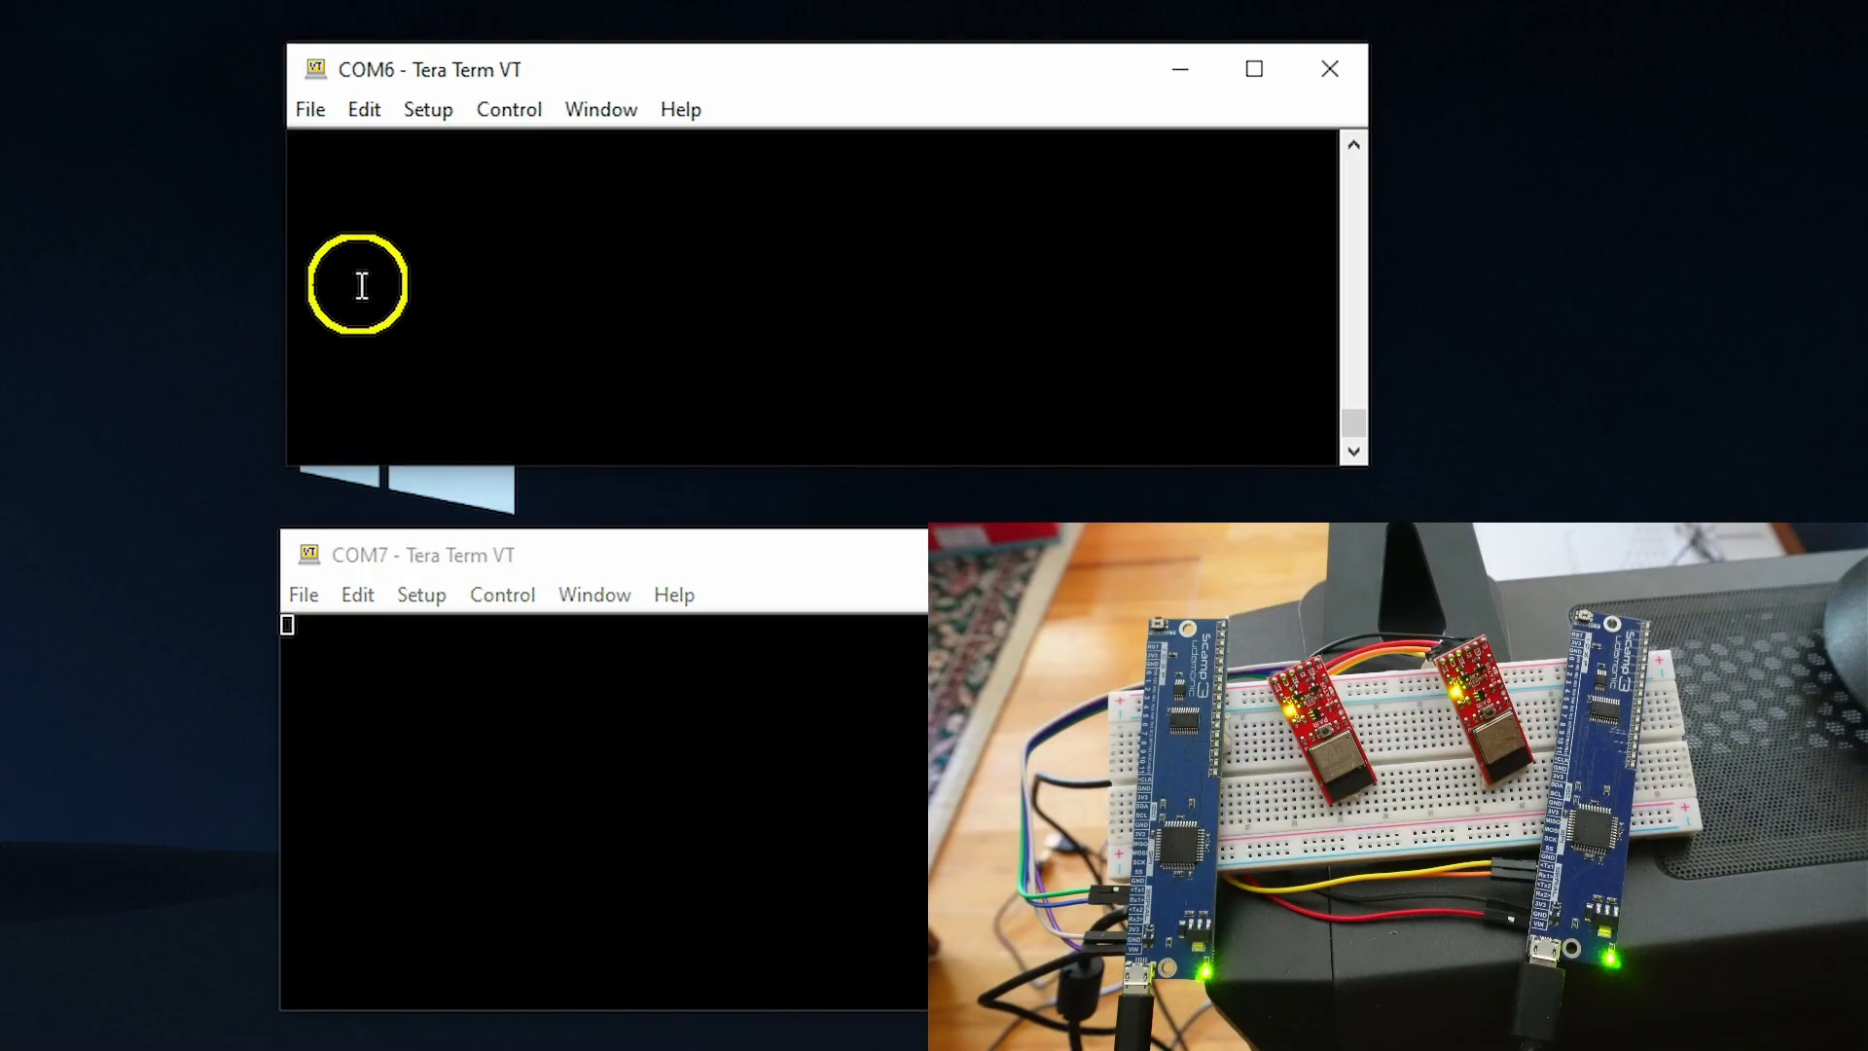
{"action": "type", "text": "words"}
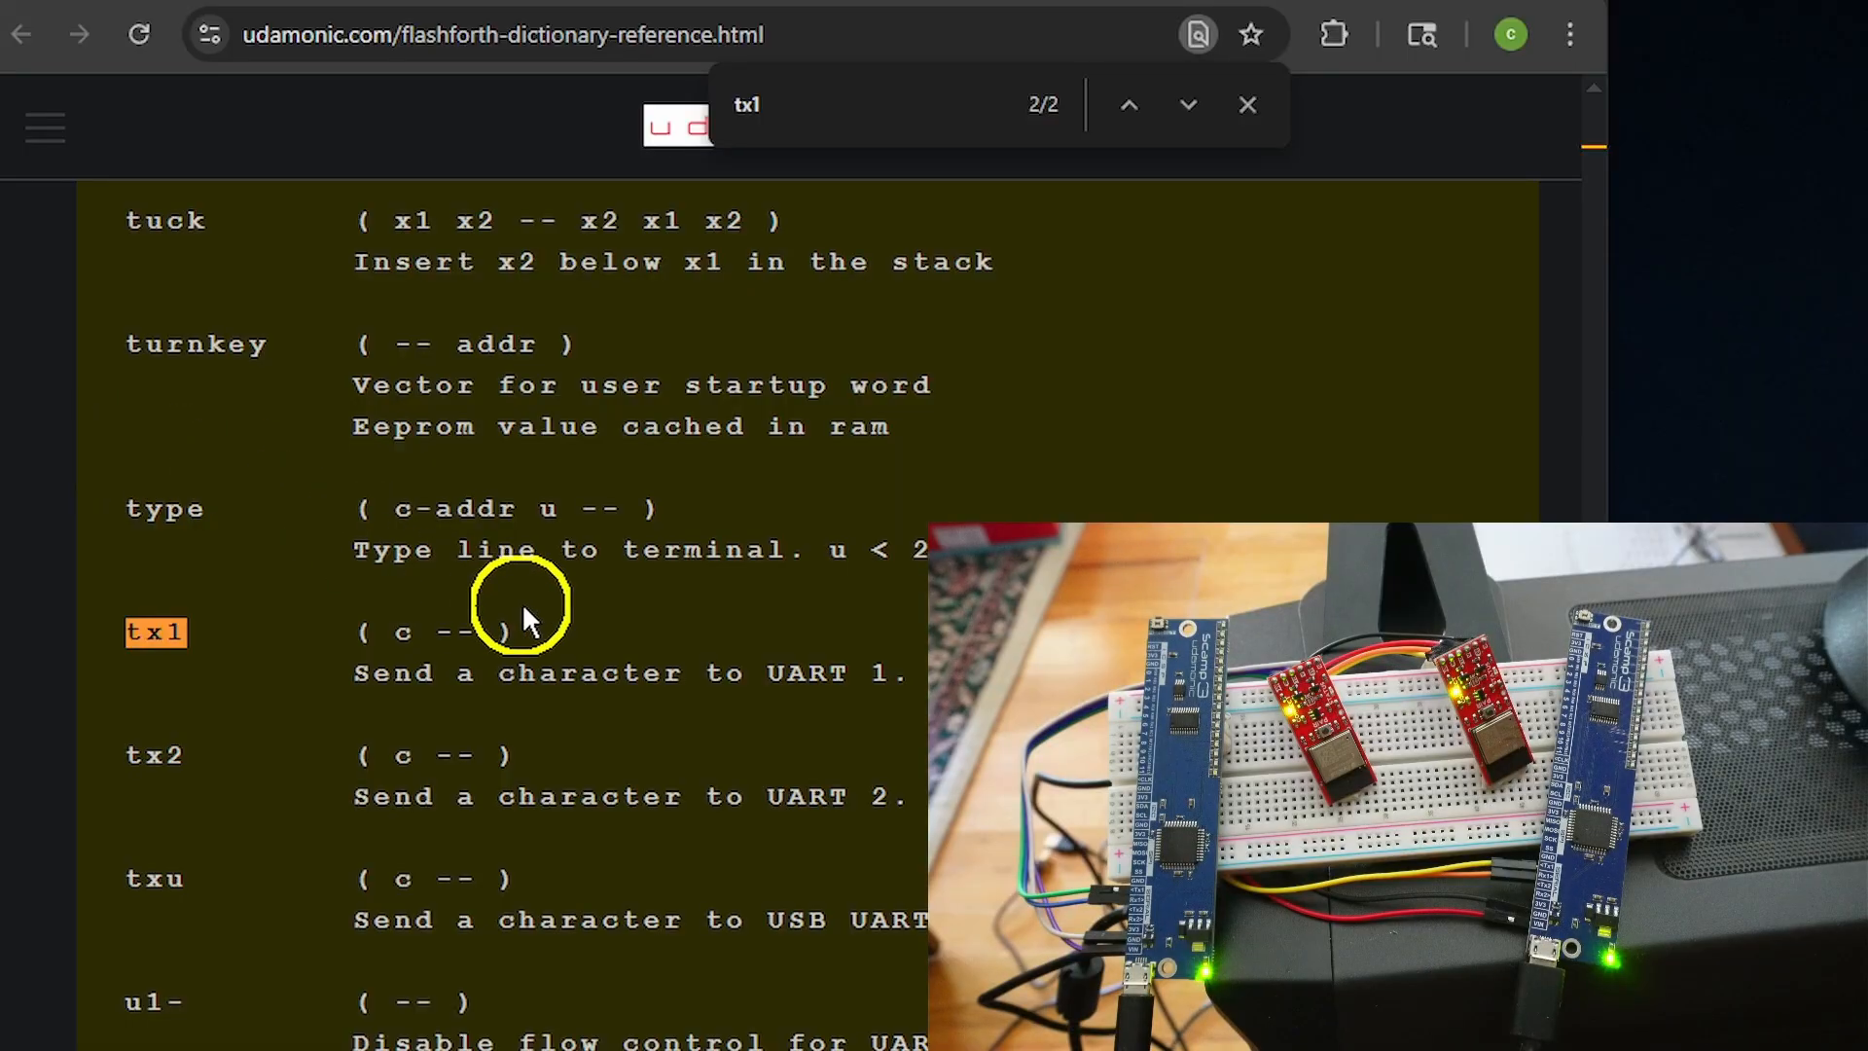
- Select the tx1 entry, 'Send a character to UART 1', on the FlashForth reference page
{"action": "left_click_drag", "start_coordinate": [572, 673], "coordinate": [888, 673]}
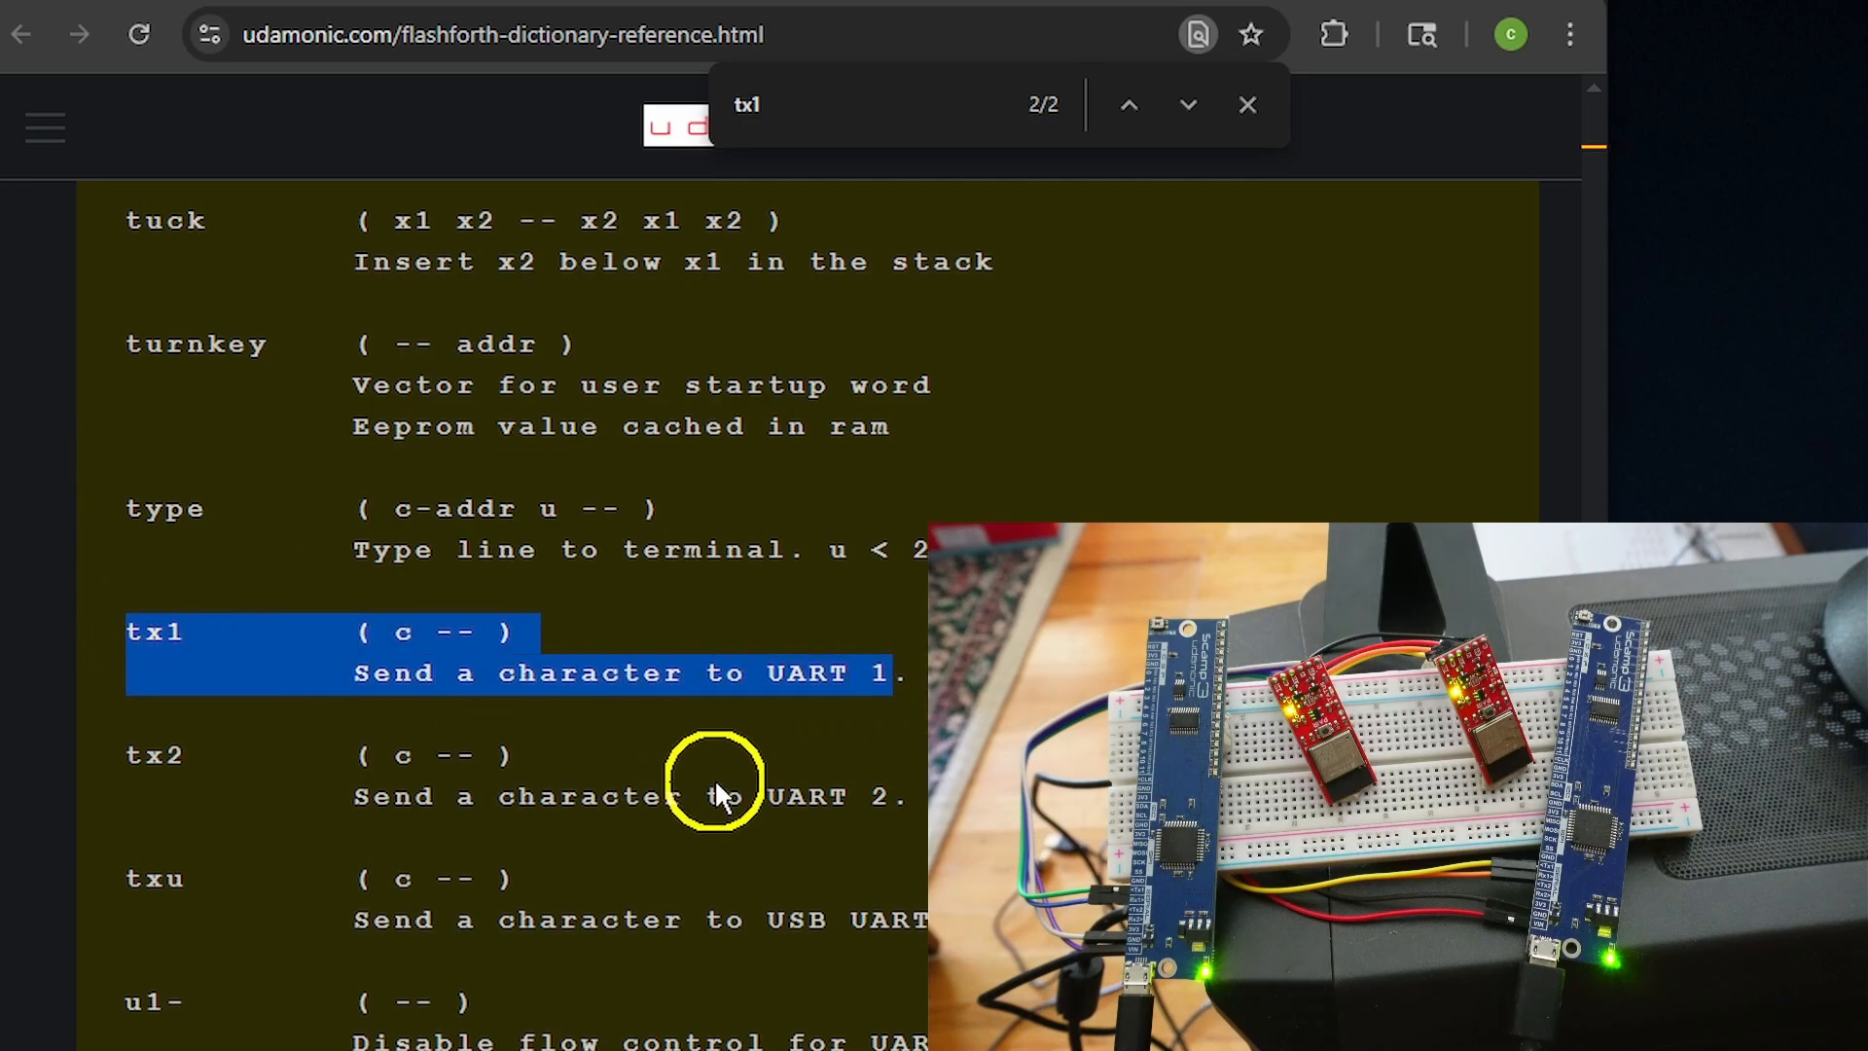
{"action": "mouse_move", "coordinate": [809, 757]}
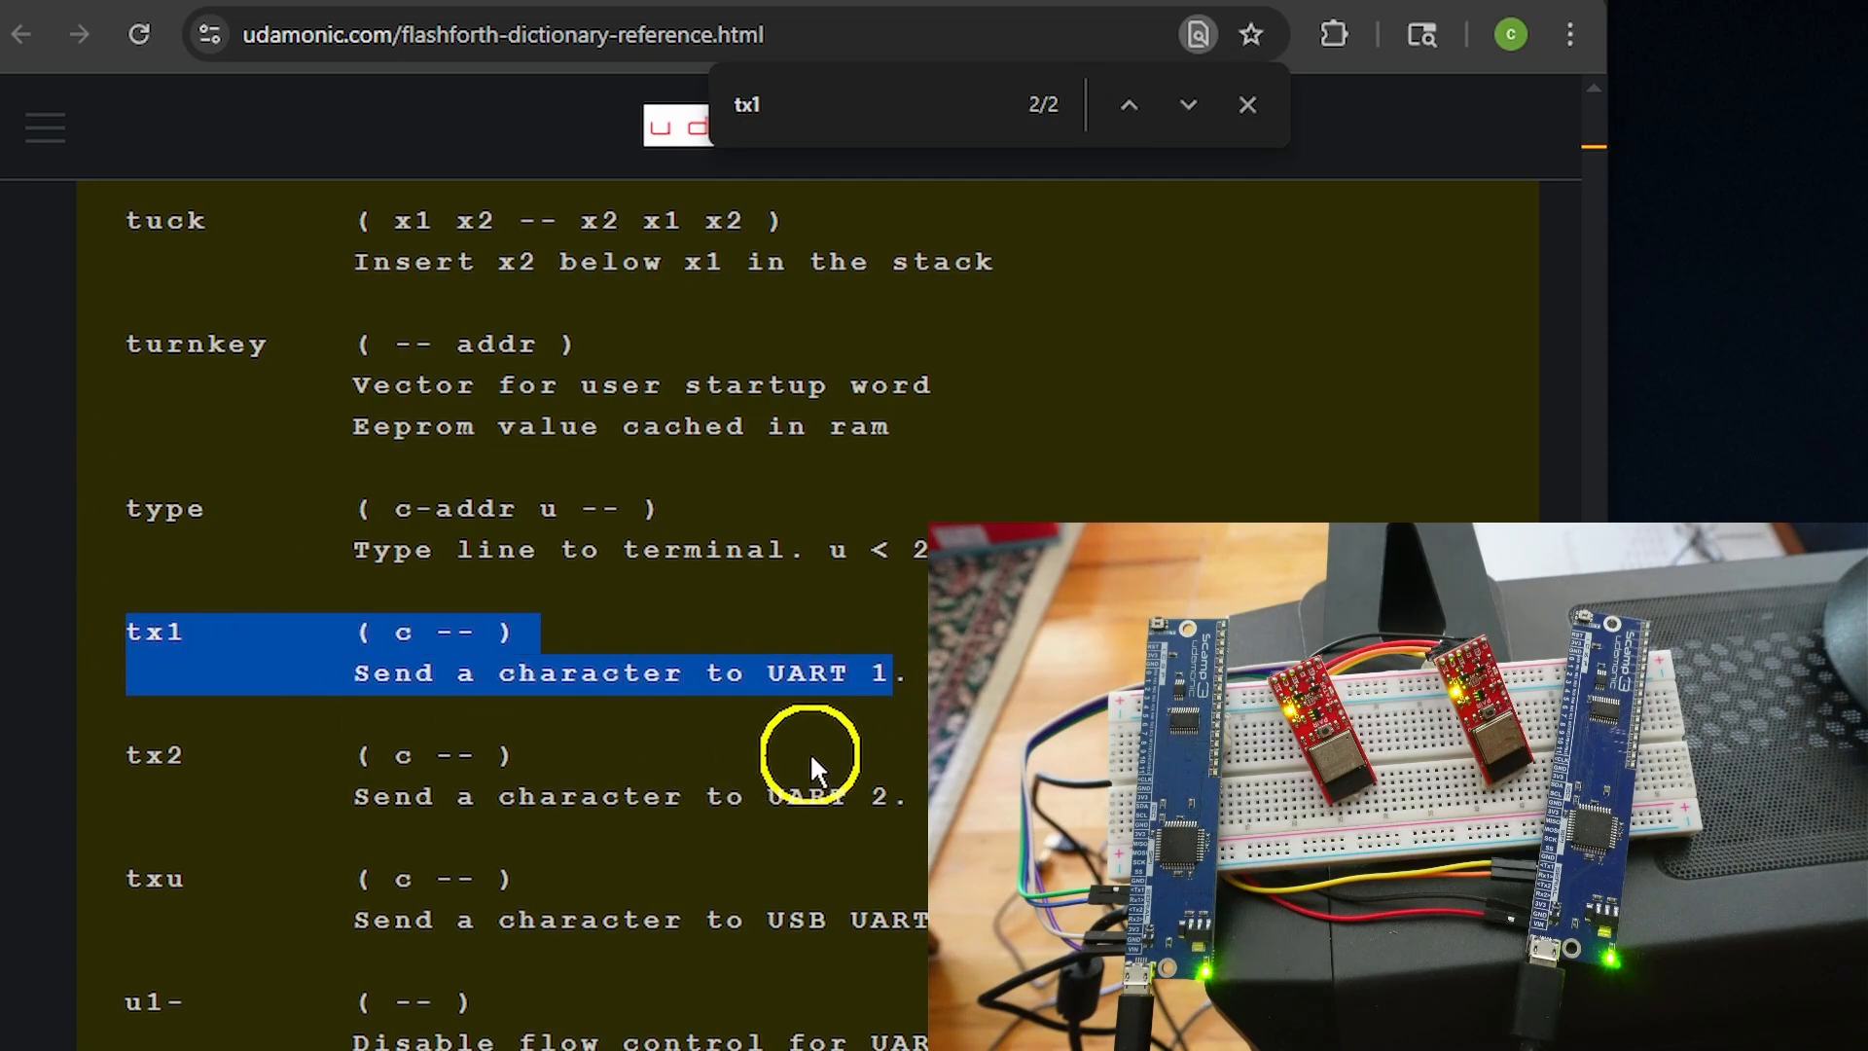
{"action": "mouse_move", "coordinate": [1090, 465]}
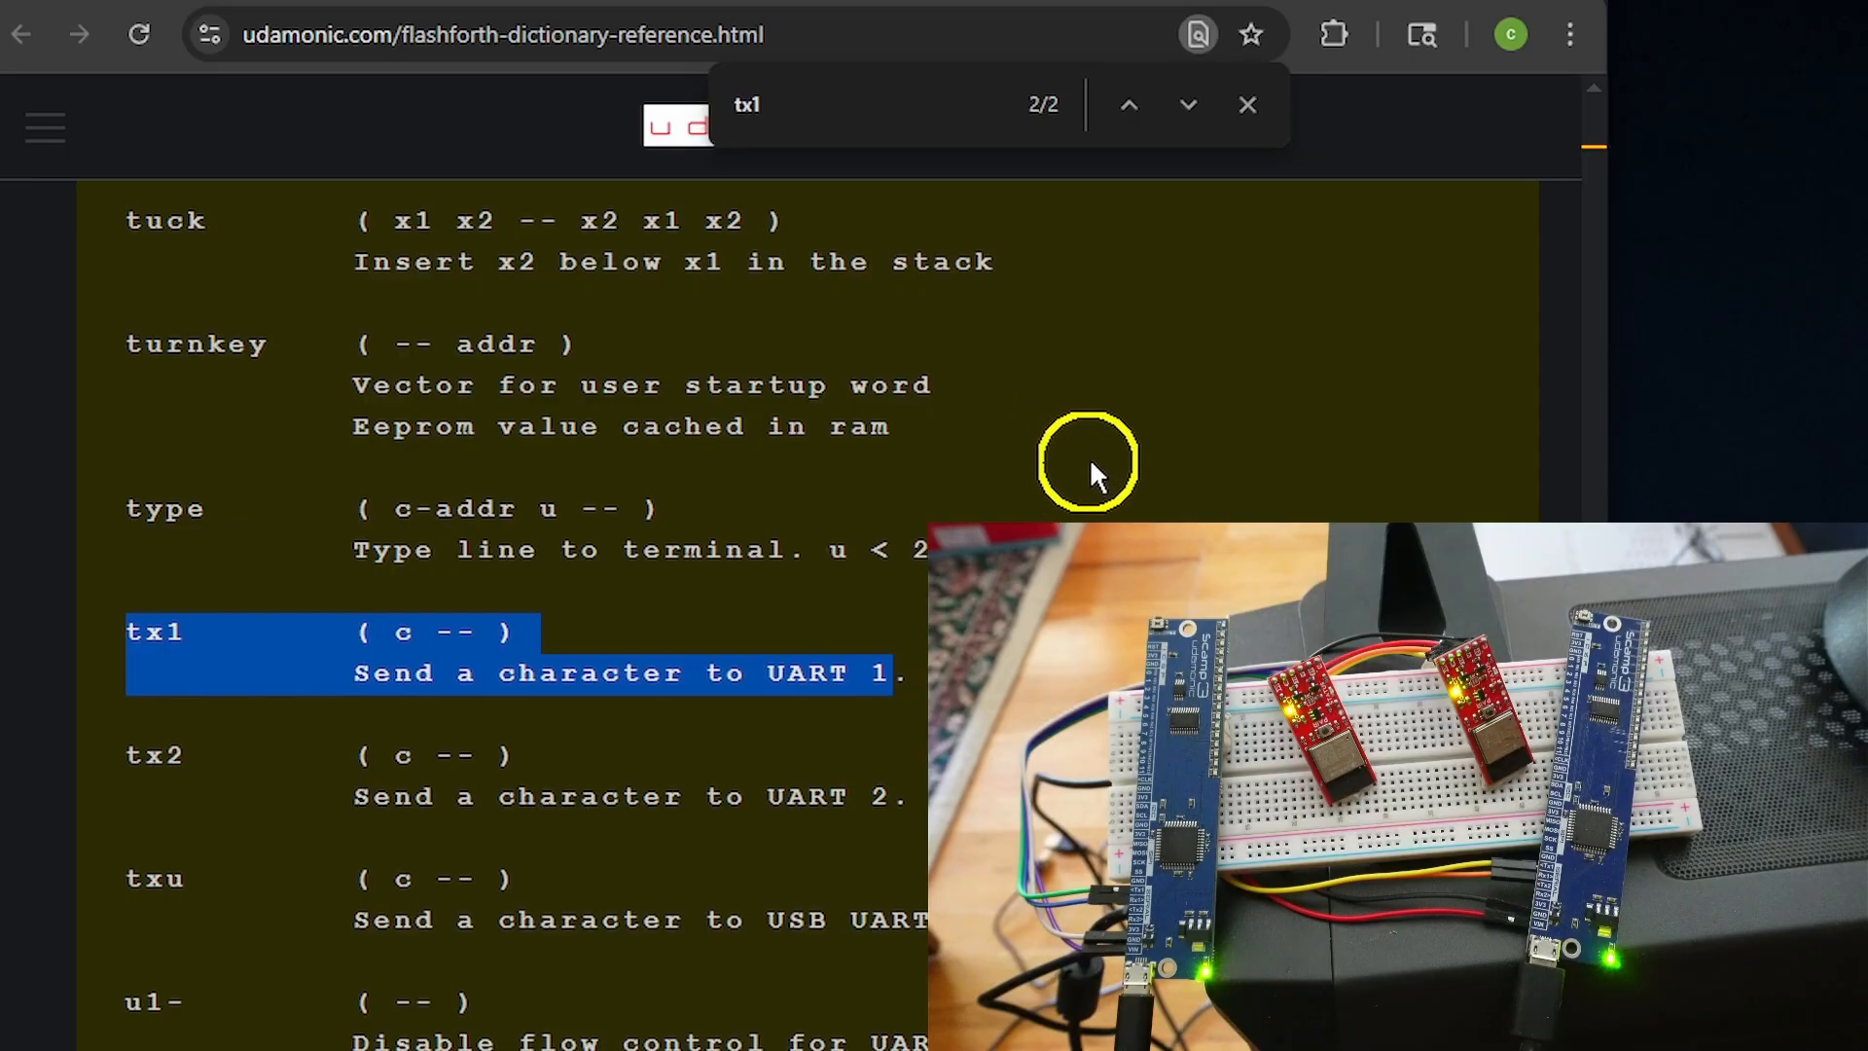
{"action": "mouse_move", "coordinate": [1537, 500]}
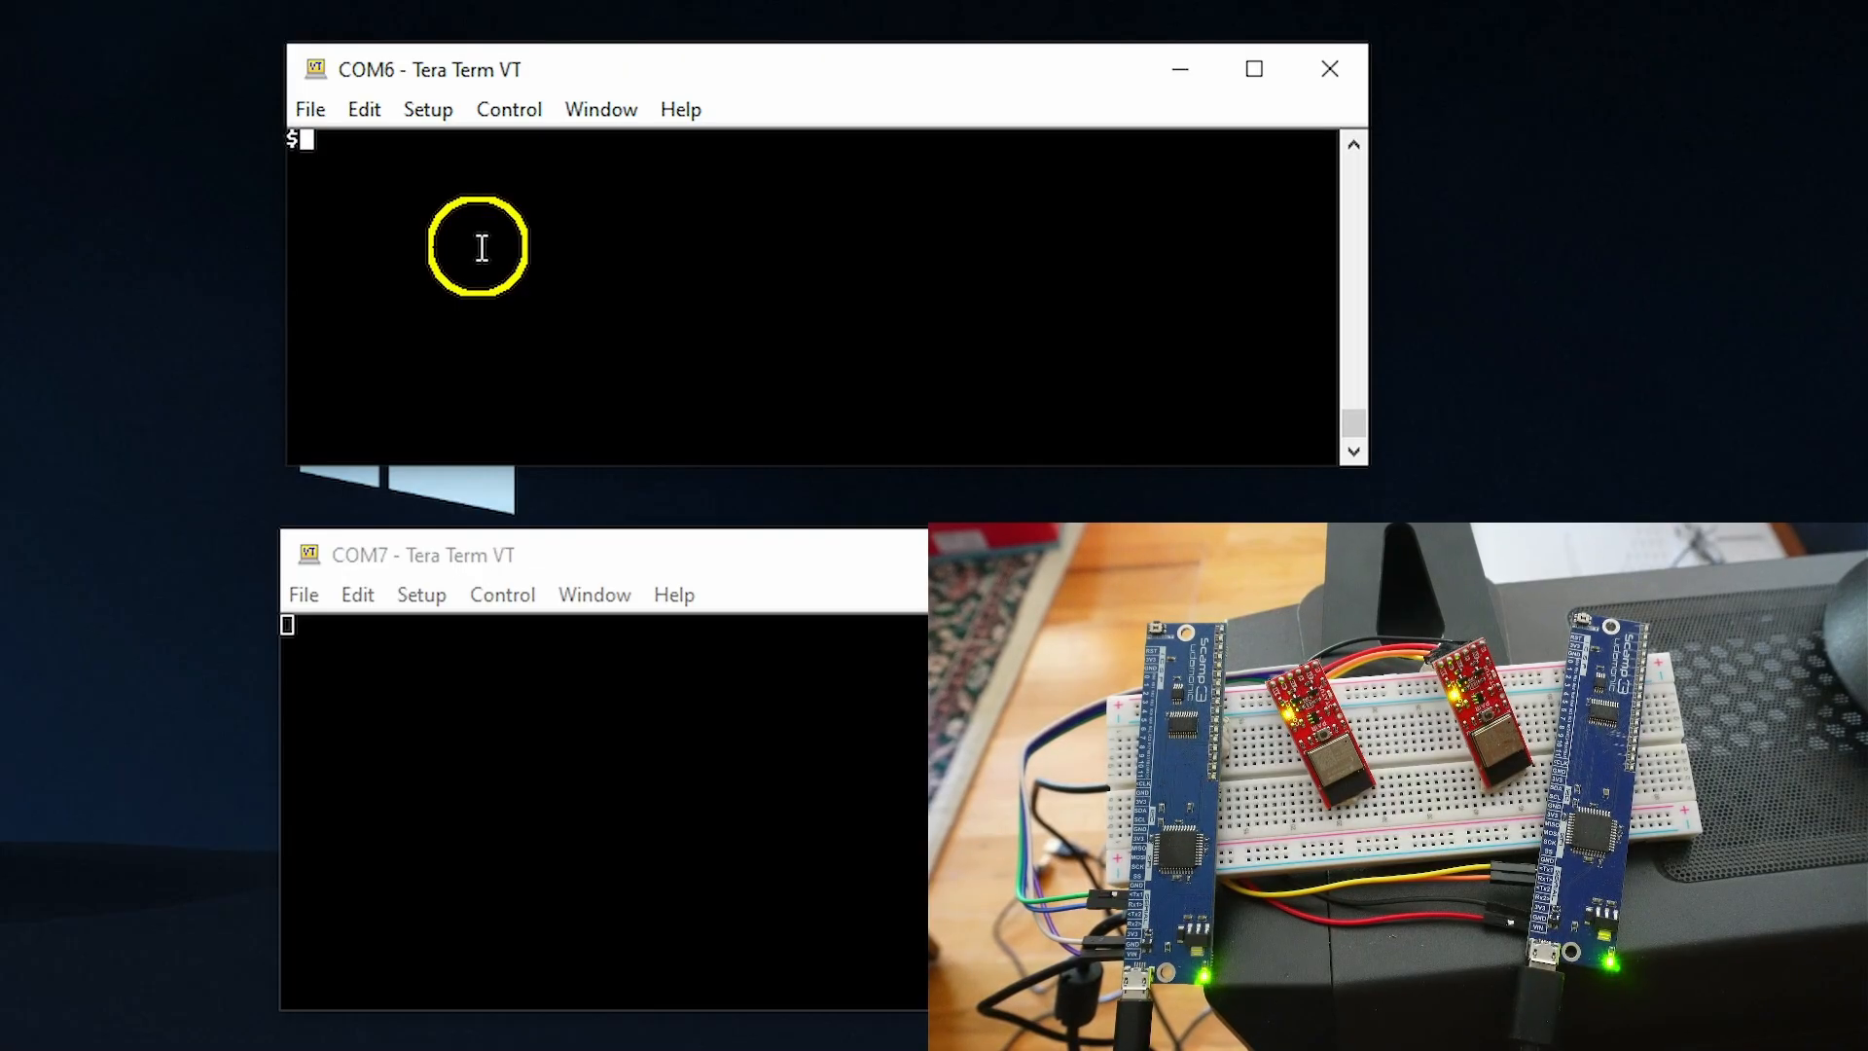
- Send $55 with tx1 from COM6, then check rx1? on COM7, which answers 1, and read the byte
{"action": "type", "text": "55  ok"}
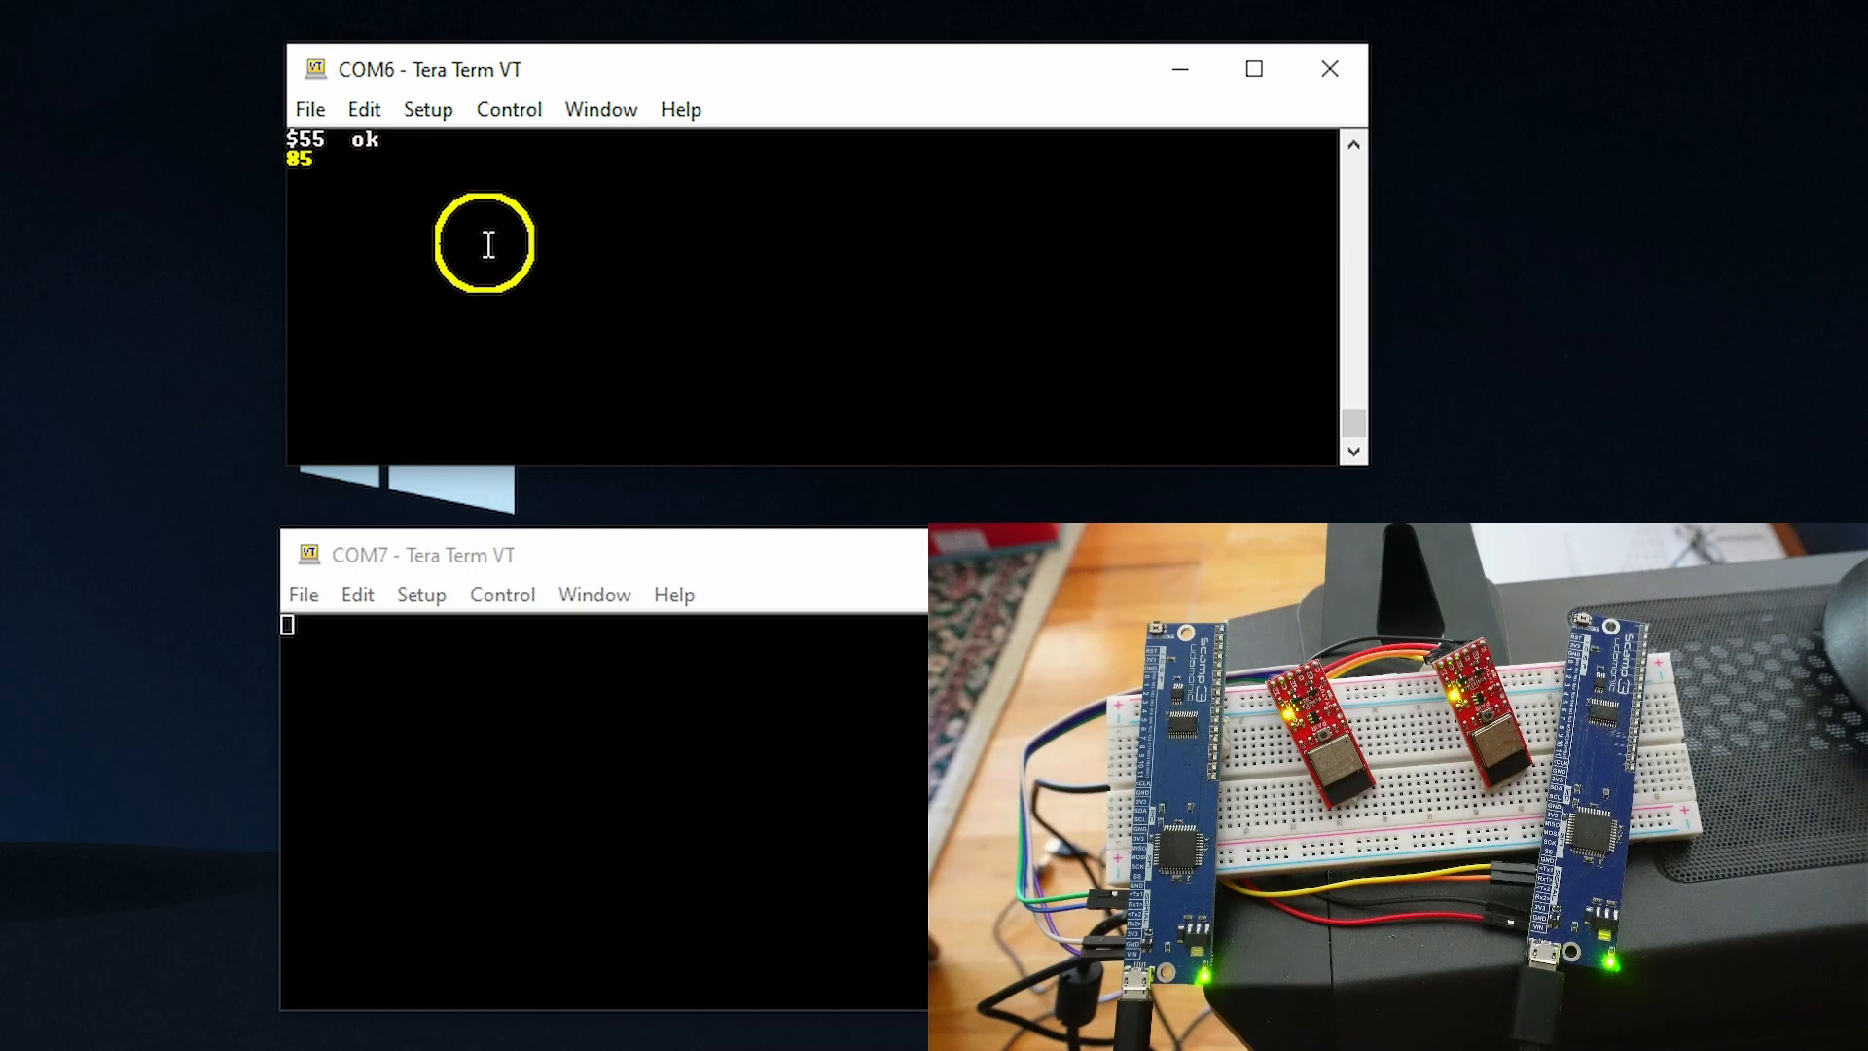
{"action": "mouse_move", "coordinate": [391, 216]}
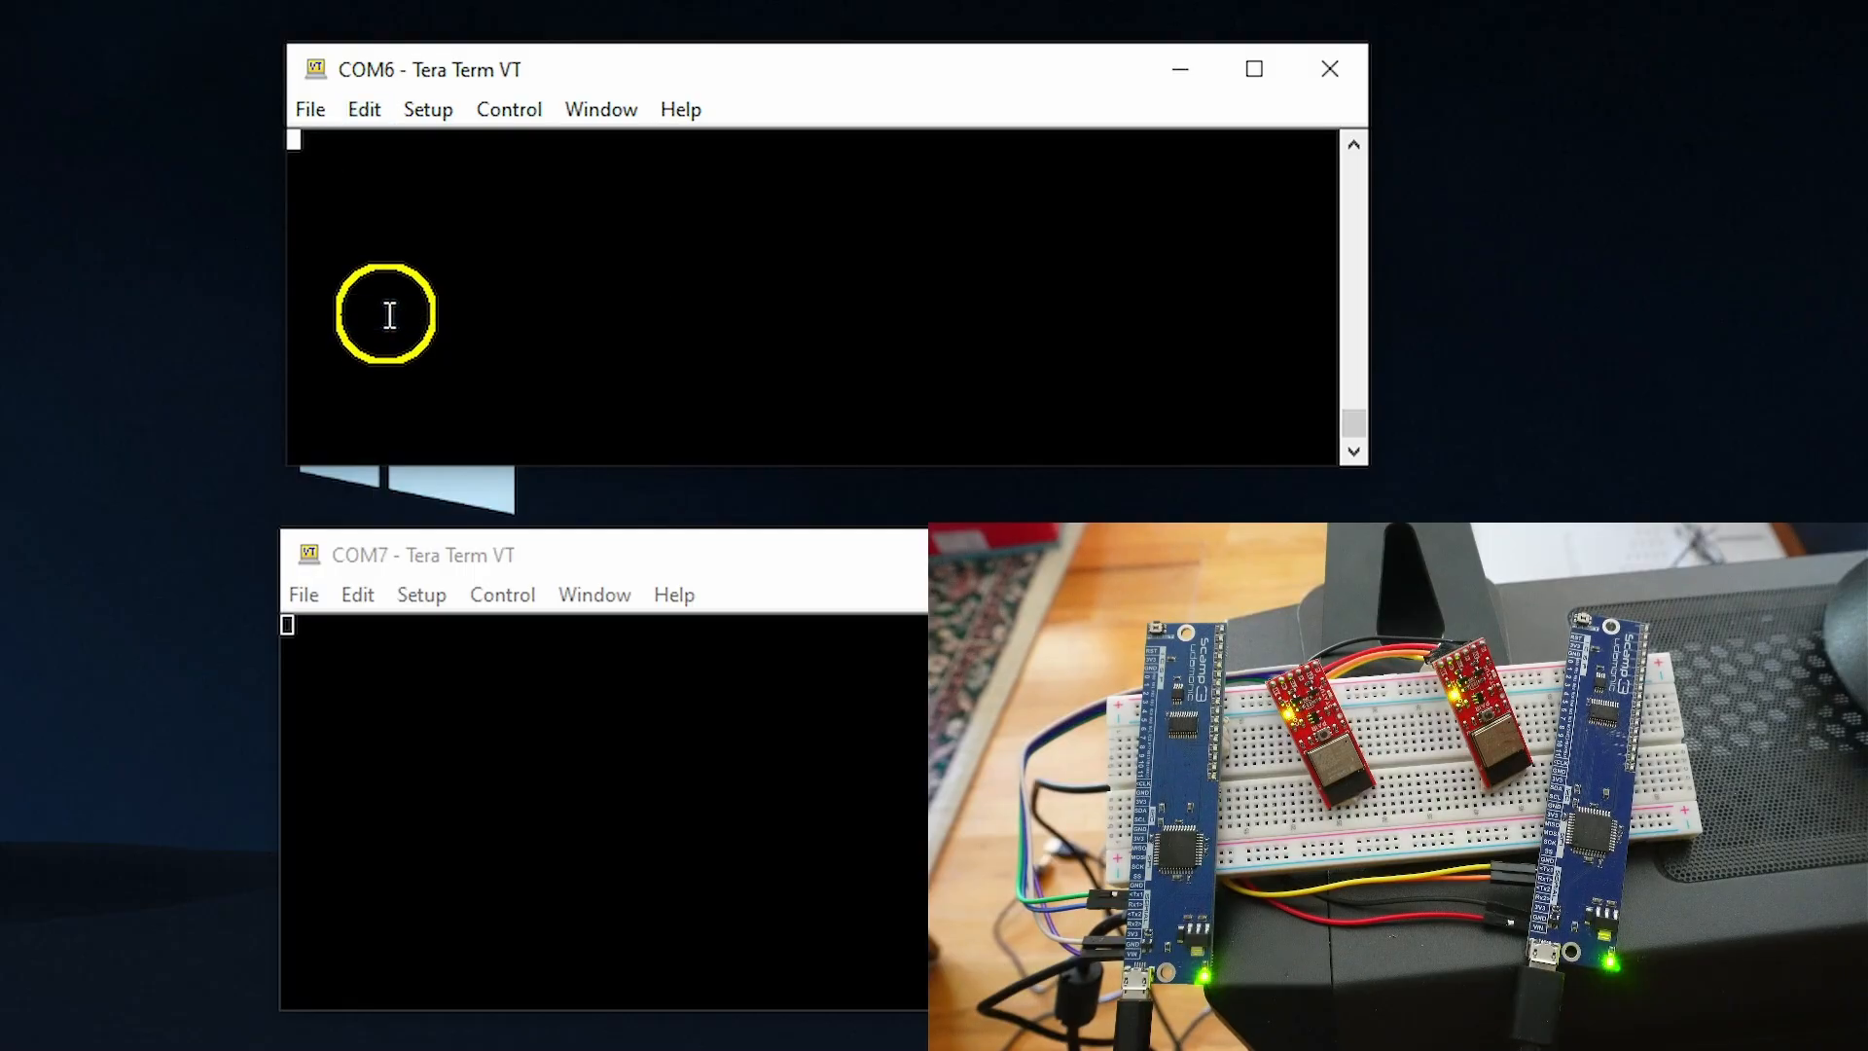
{"action": "type", "text": "$55 tx1  ok"}
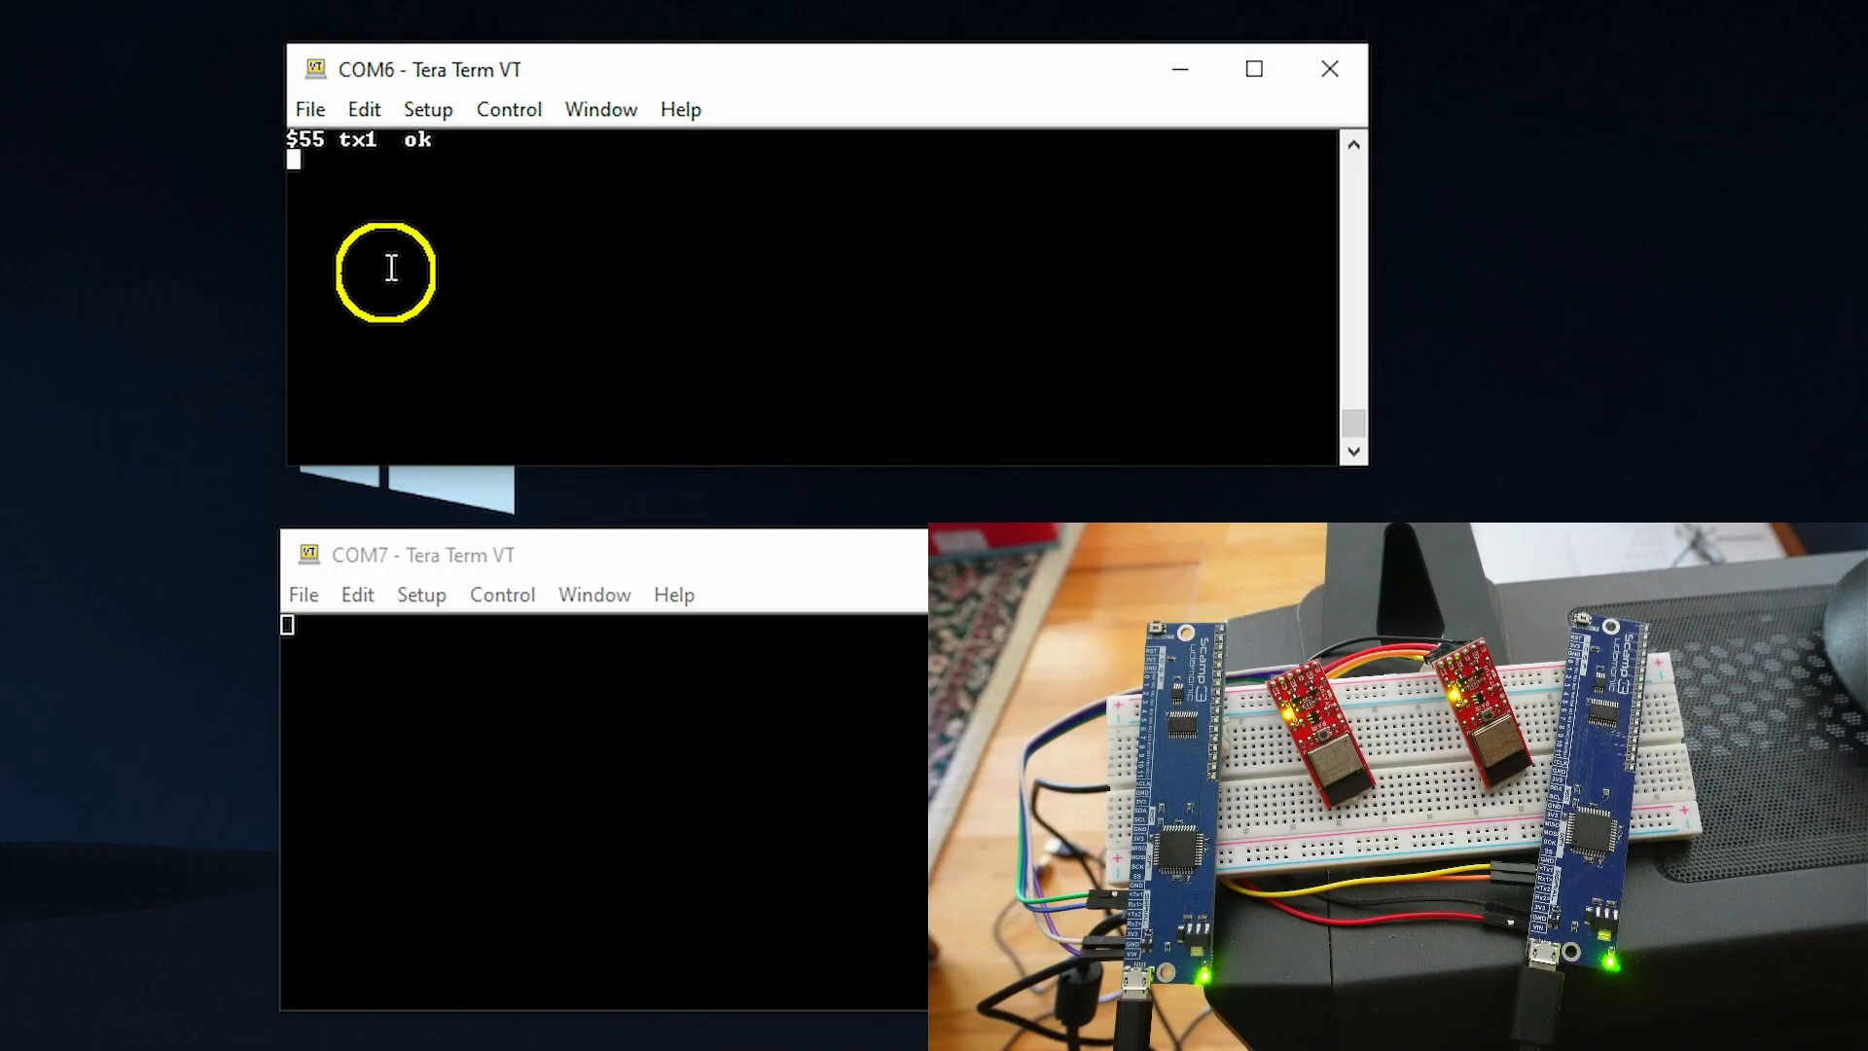
{"action": "mouse_move", "coordinate": [1169, 508]}
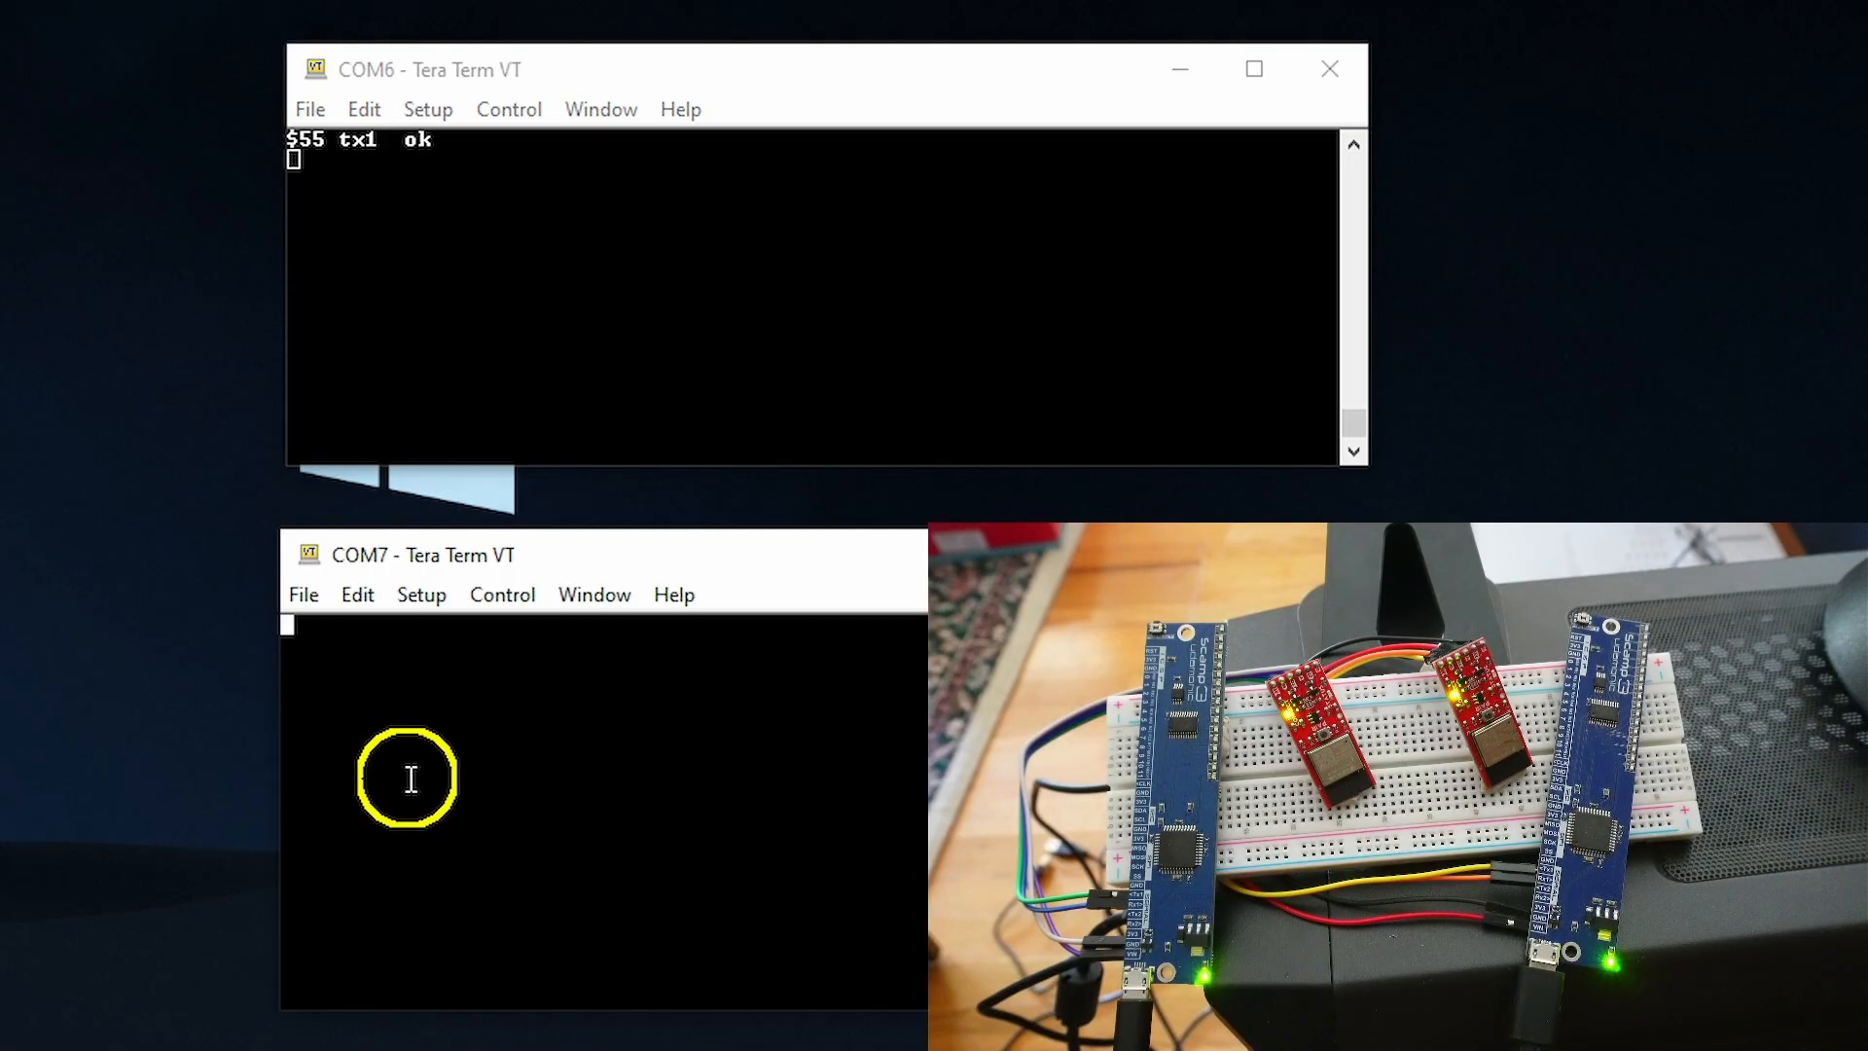
{"action": "type", "text": "rx1?  ok"}
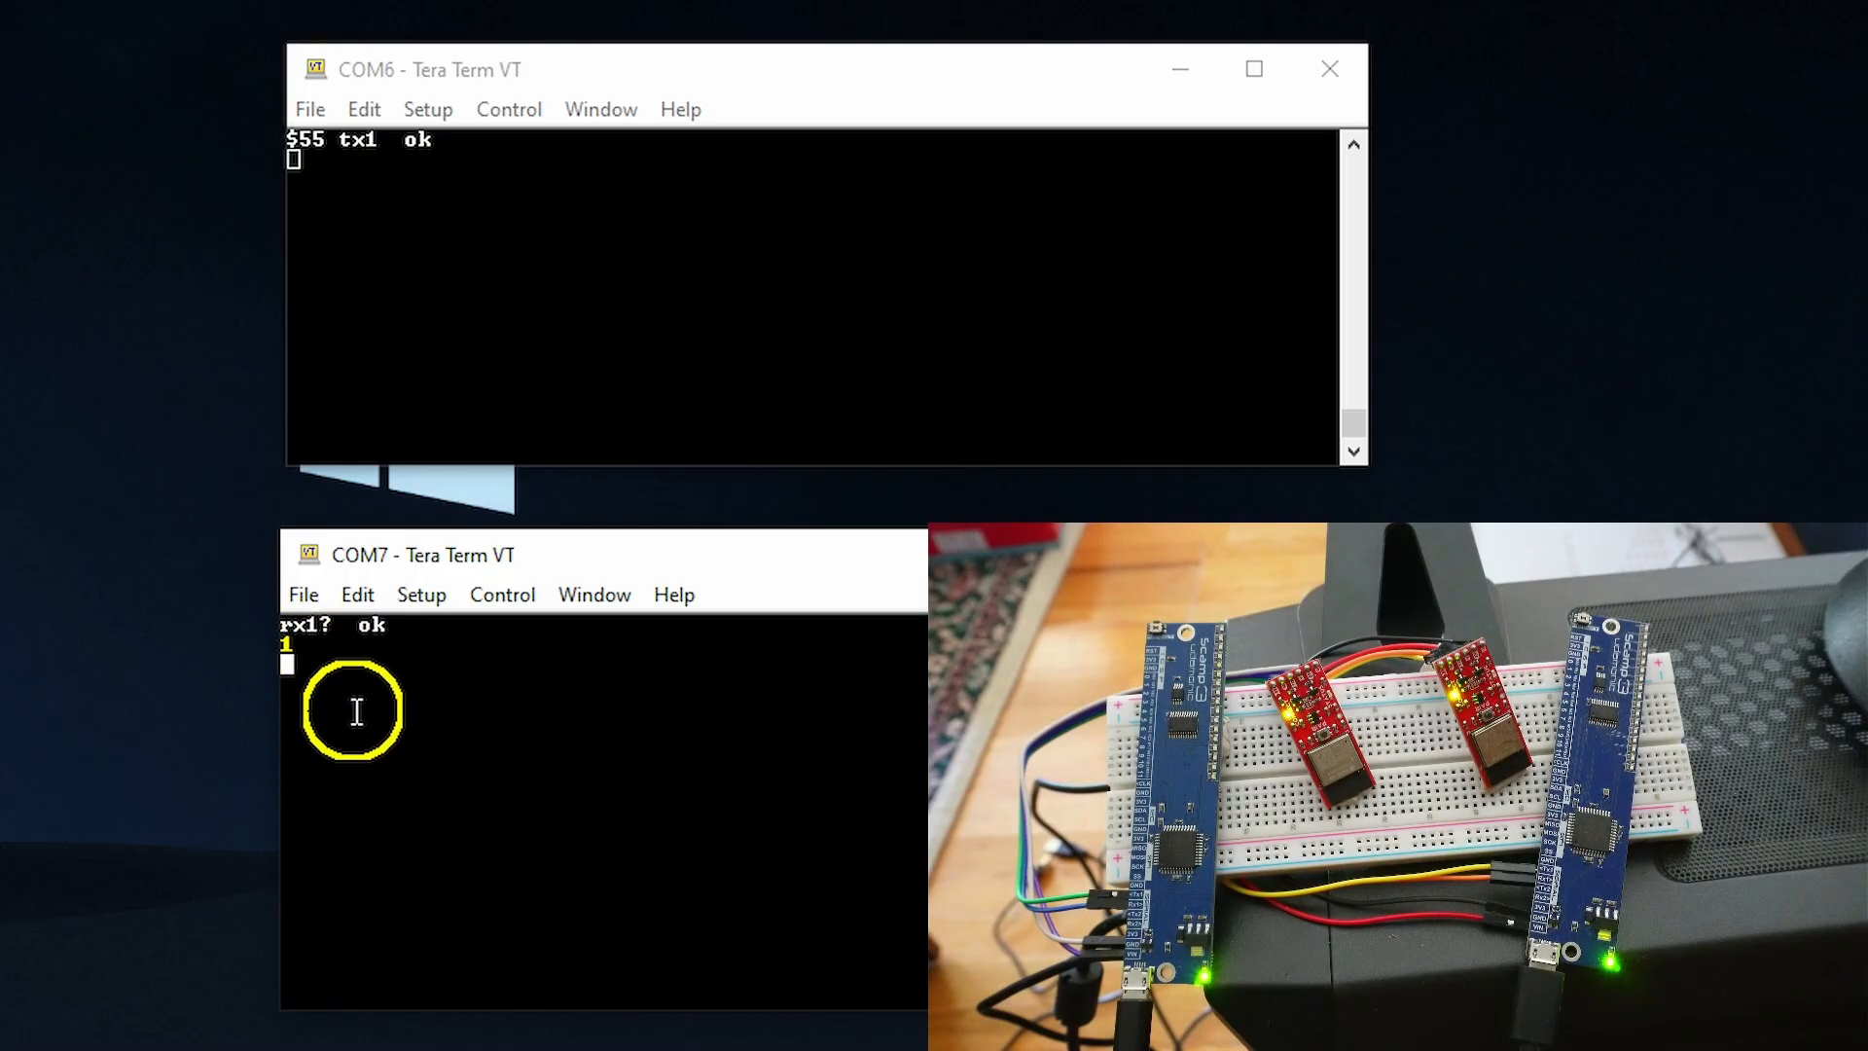
{"action": "mouse_move", "coordinate": [687, 735]}
{"action": "type", "text": "rx1"}
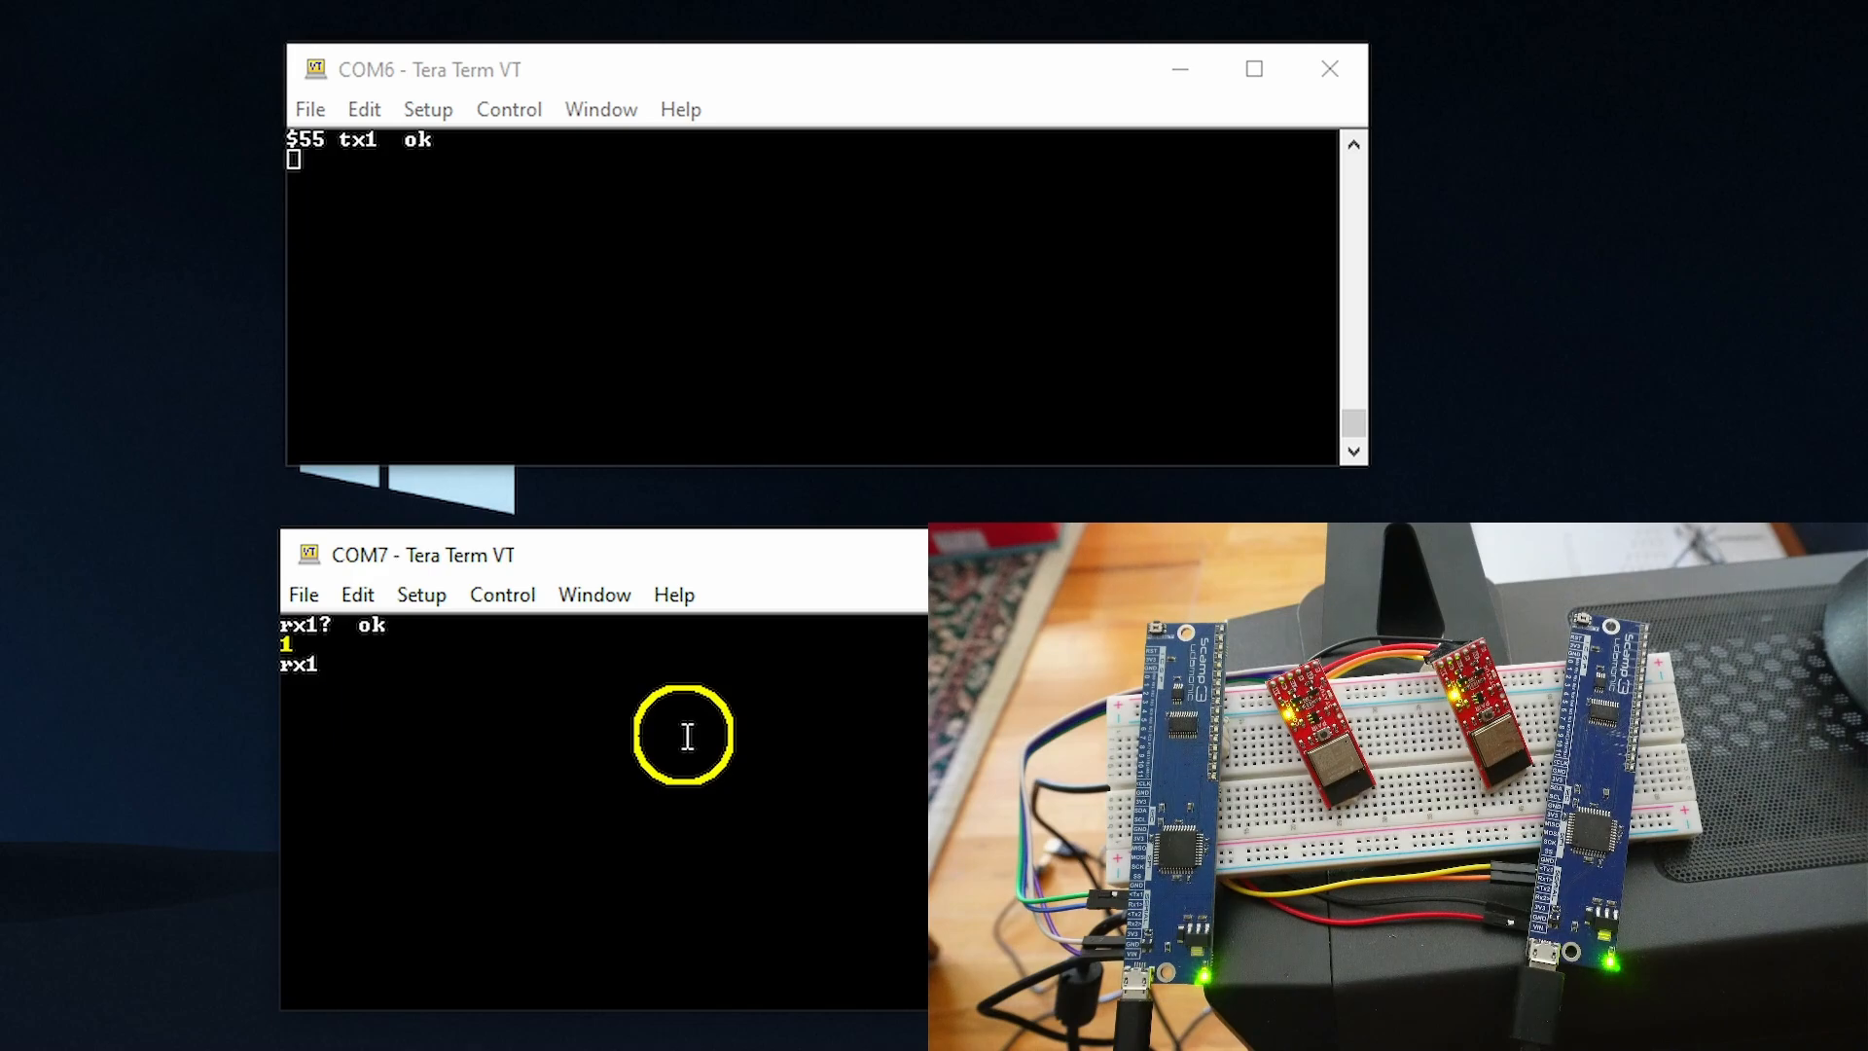
{"action": "type", "text": "."}
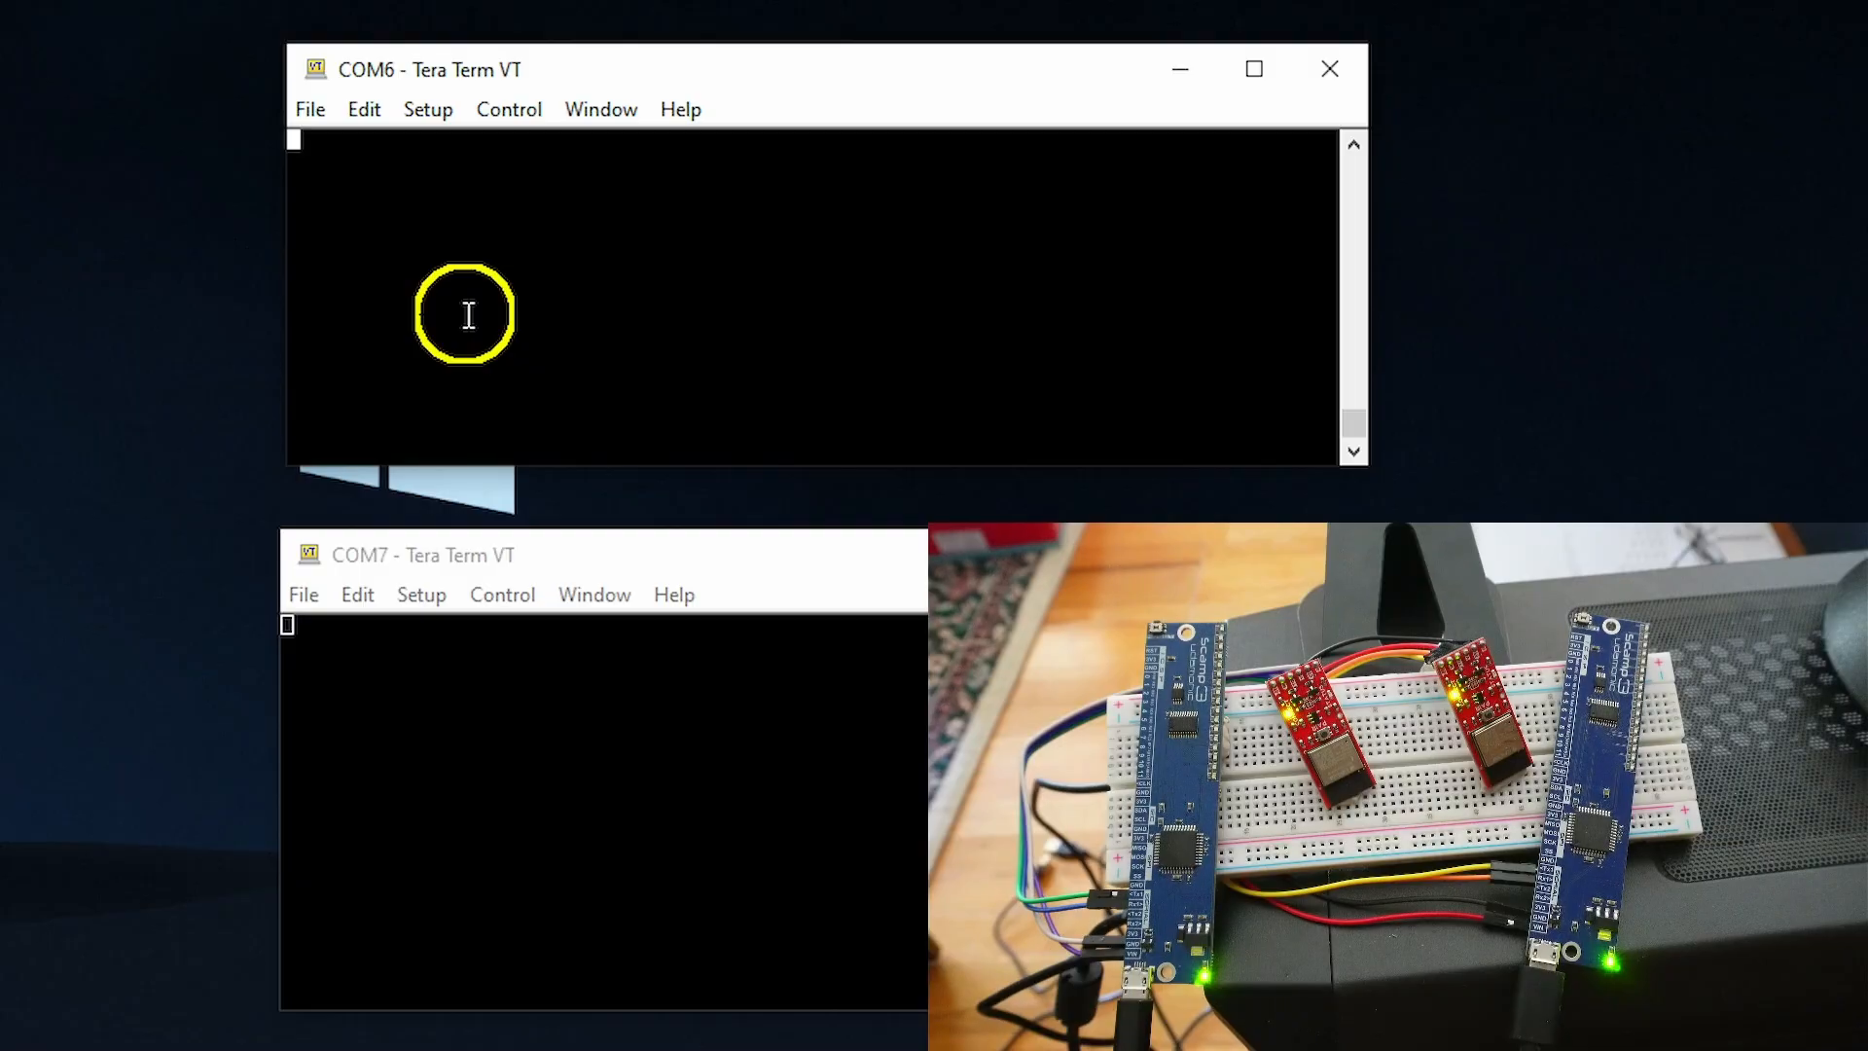
{"action": "mouse_move", "coordinate": [1234, 358]}
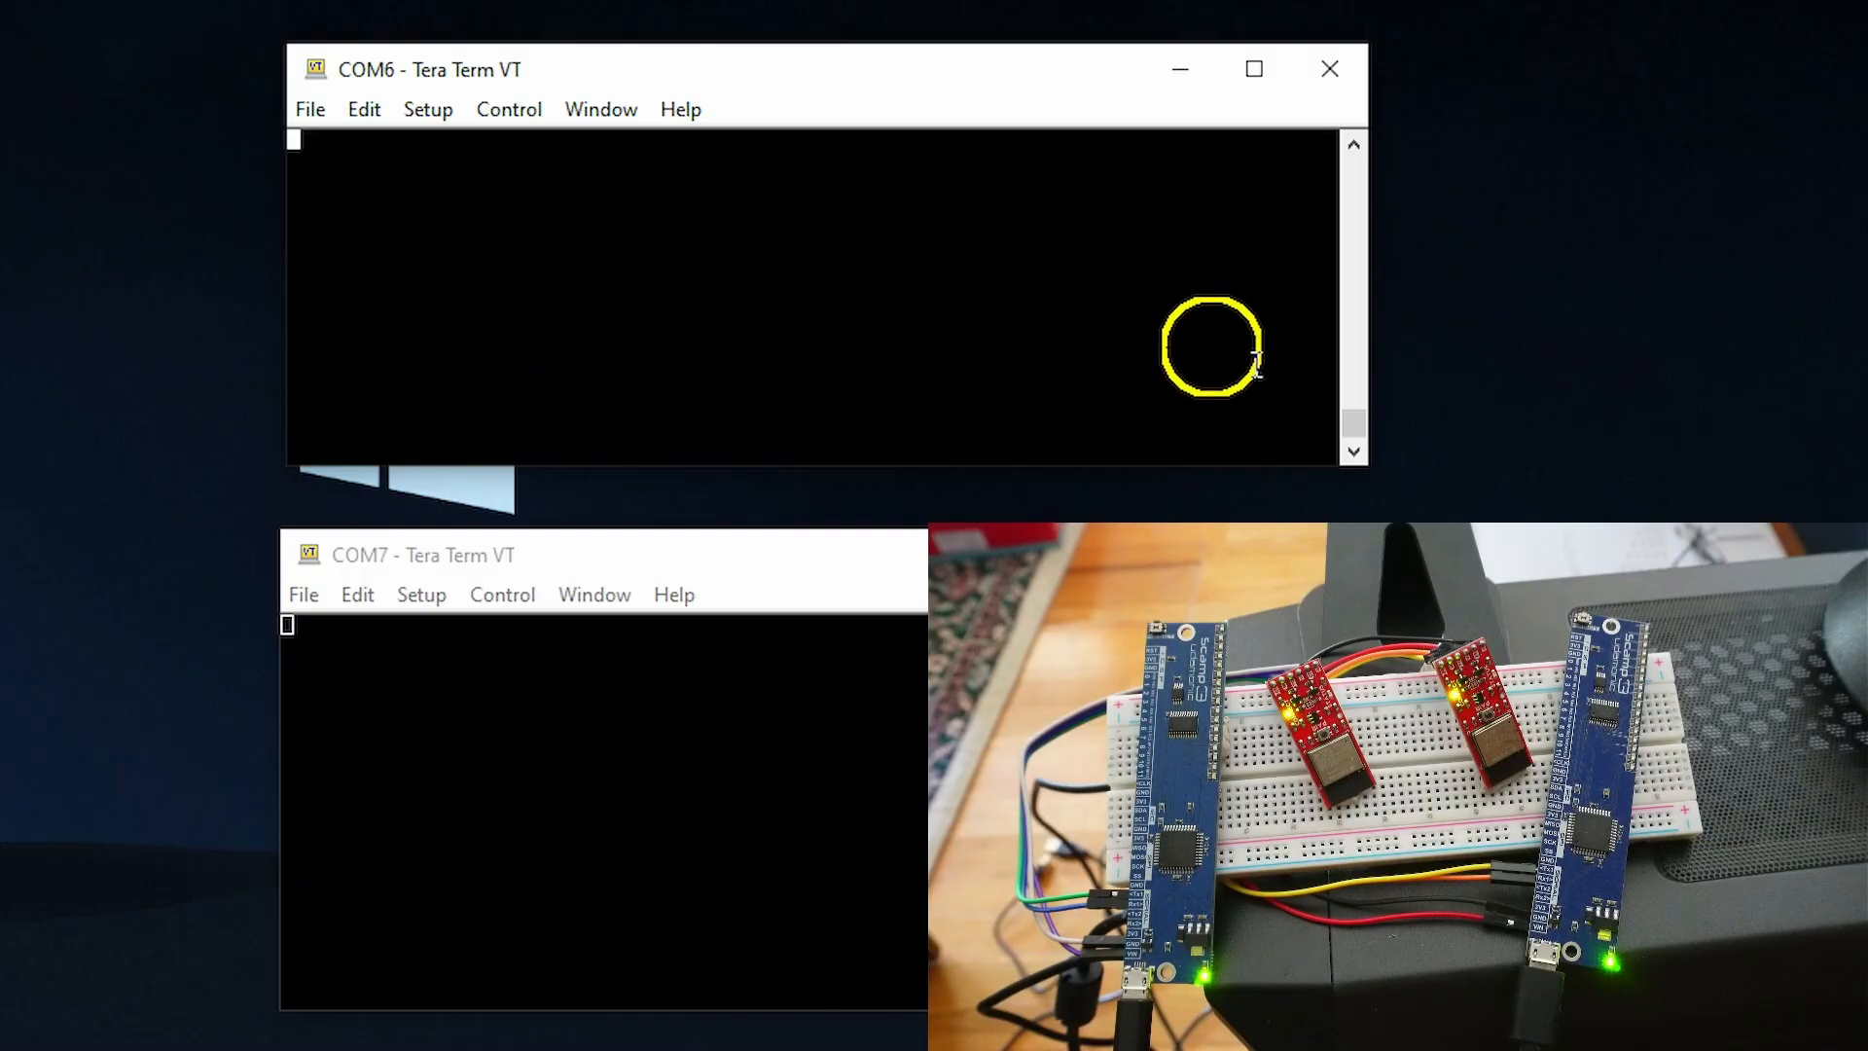
{"action": "mouse_move", "coordinate": [492, 288]}
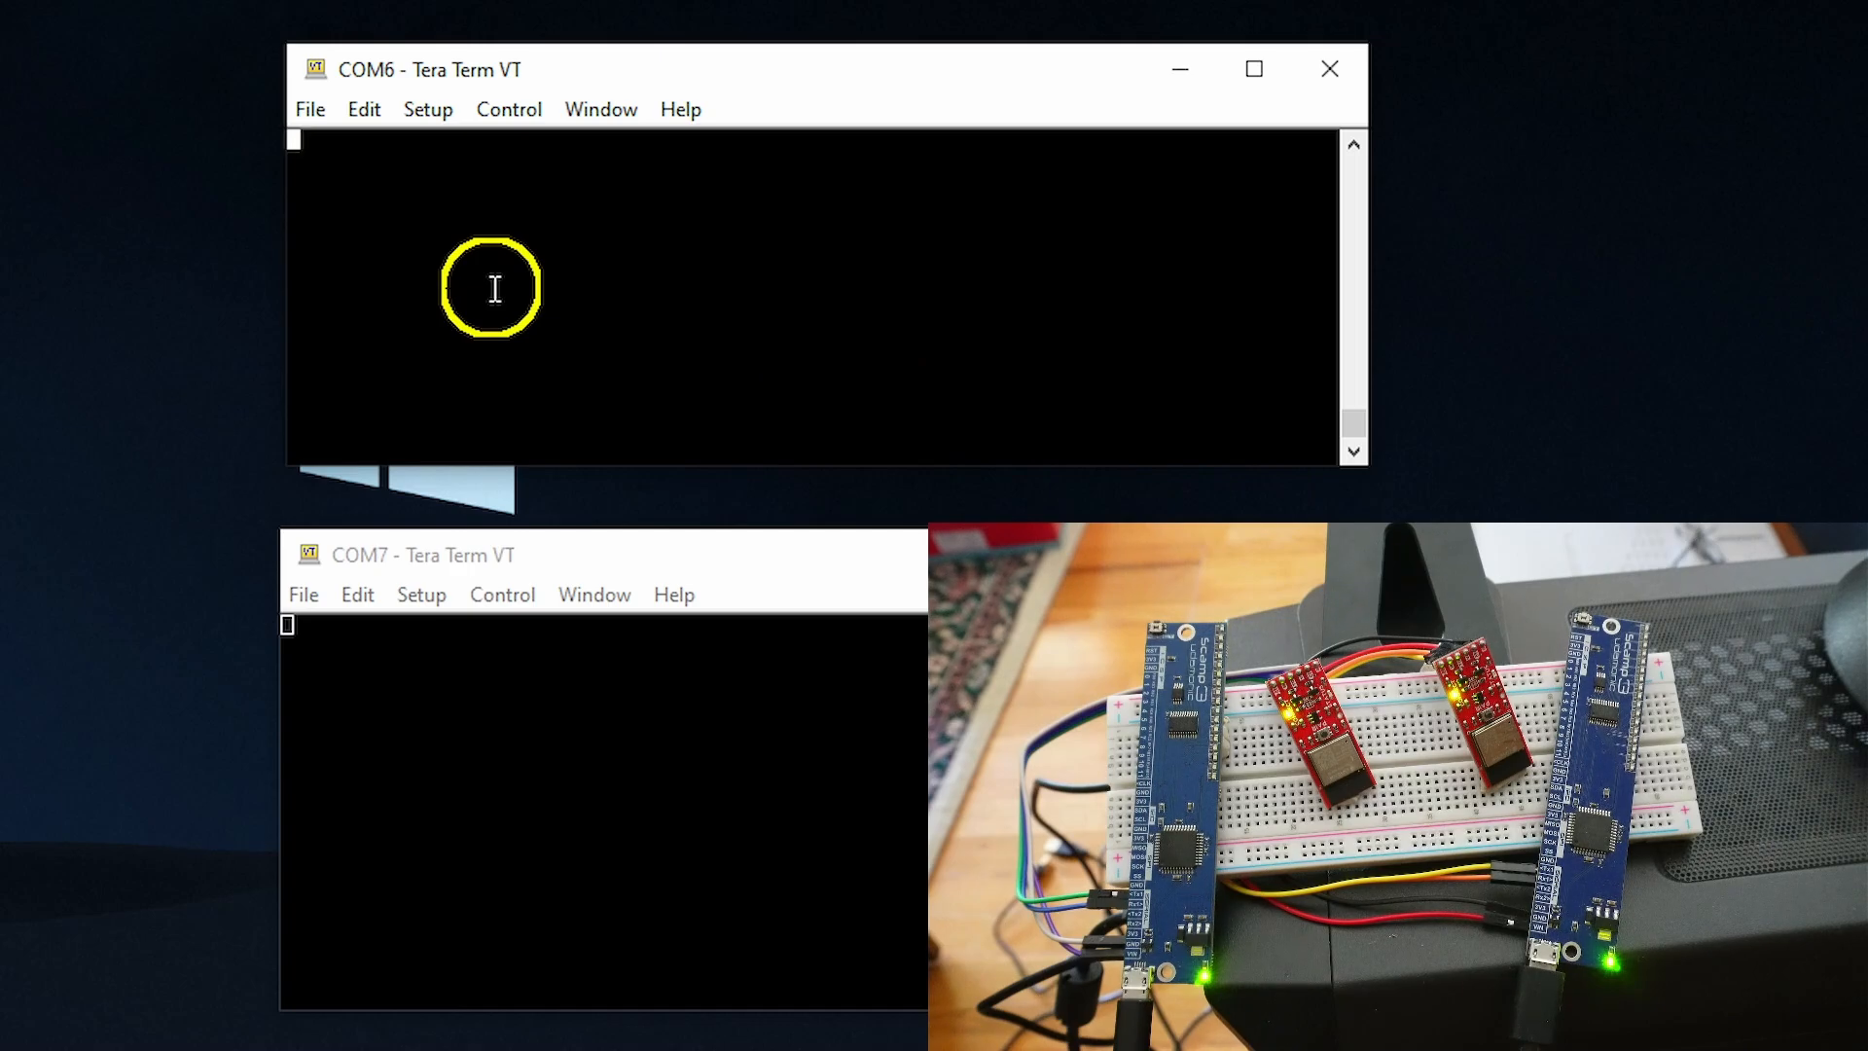
- Run key . on COM6 to read a keypress returning 104, then emit it as h
{"action": "type", "text": "key  ok"}
{"action": "type", "text": "emit"}
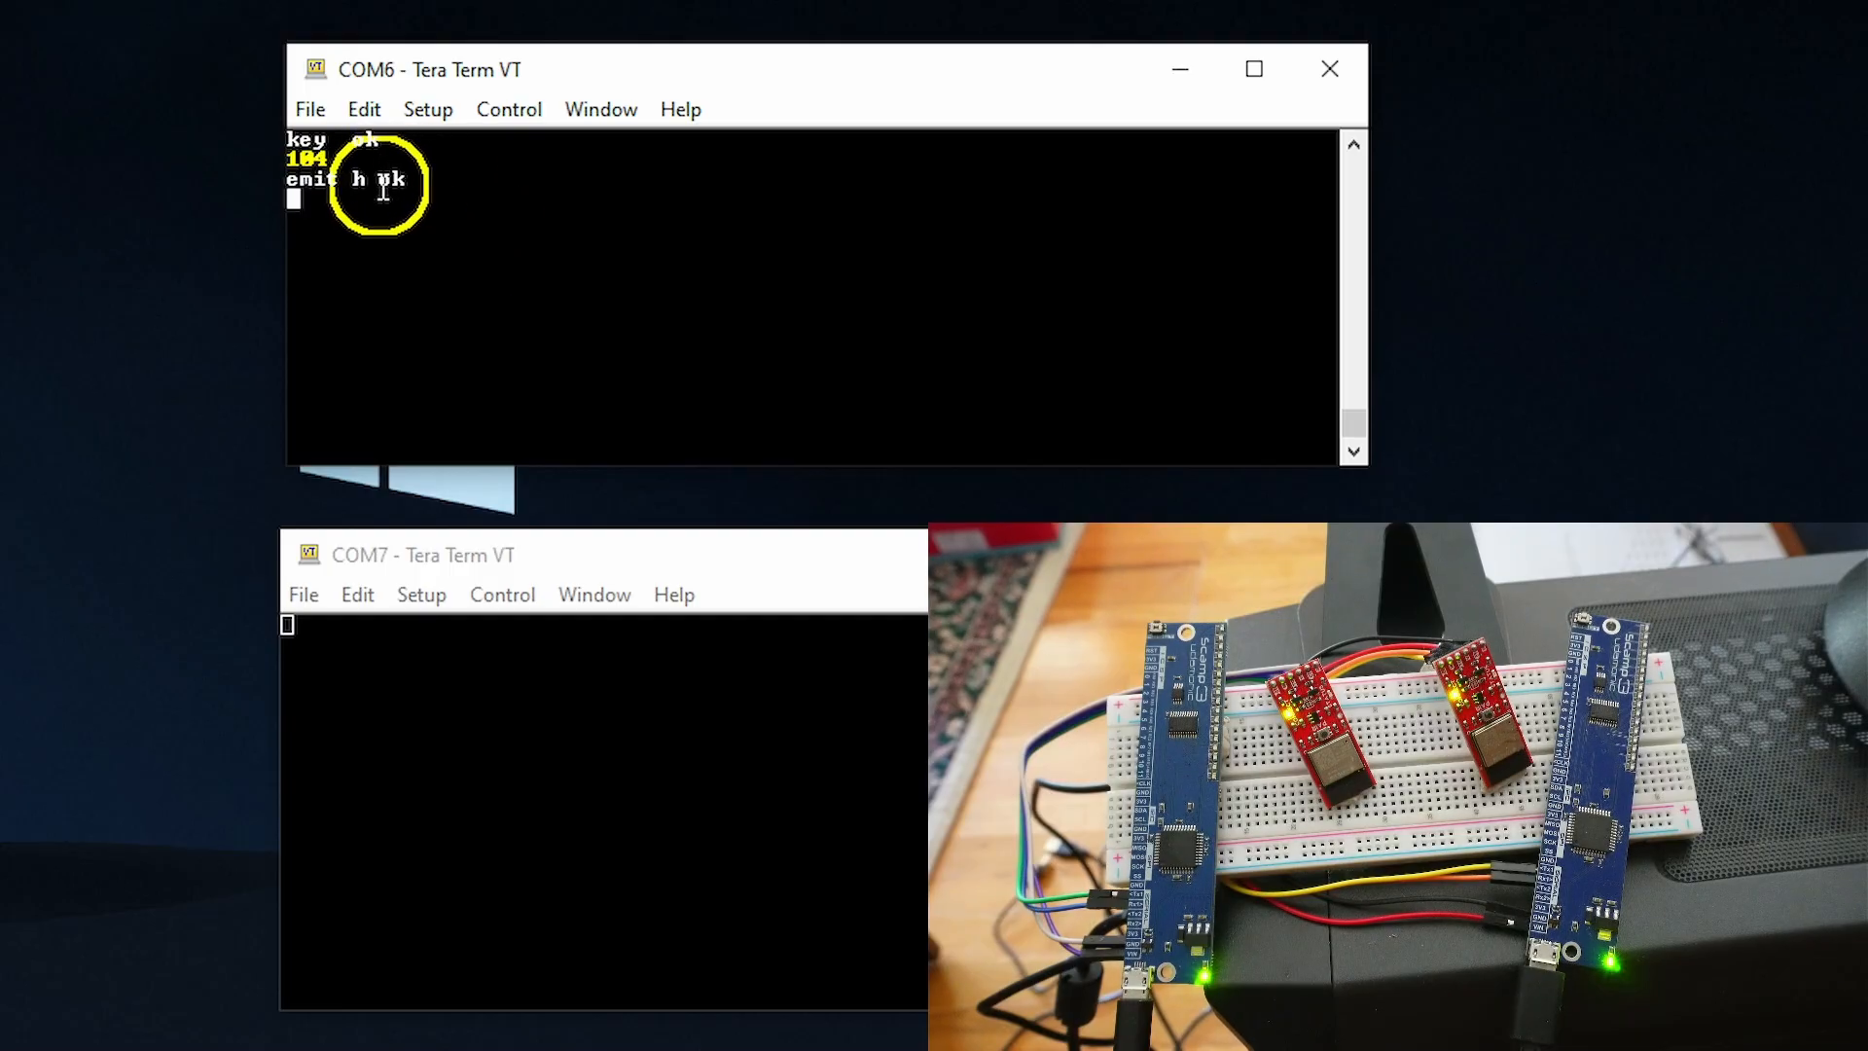
- Clear COM6's output and enter 104 tx1 101 tx1 108 tx1 108 tx1 111 tx1
{"action": "left_click", "coordinate": [364, 108]}
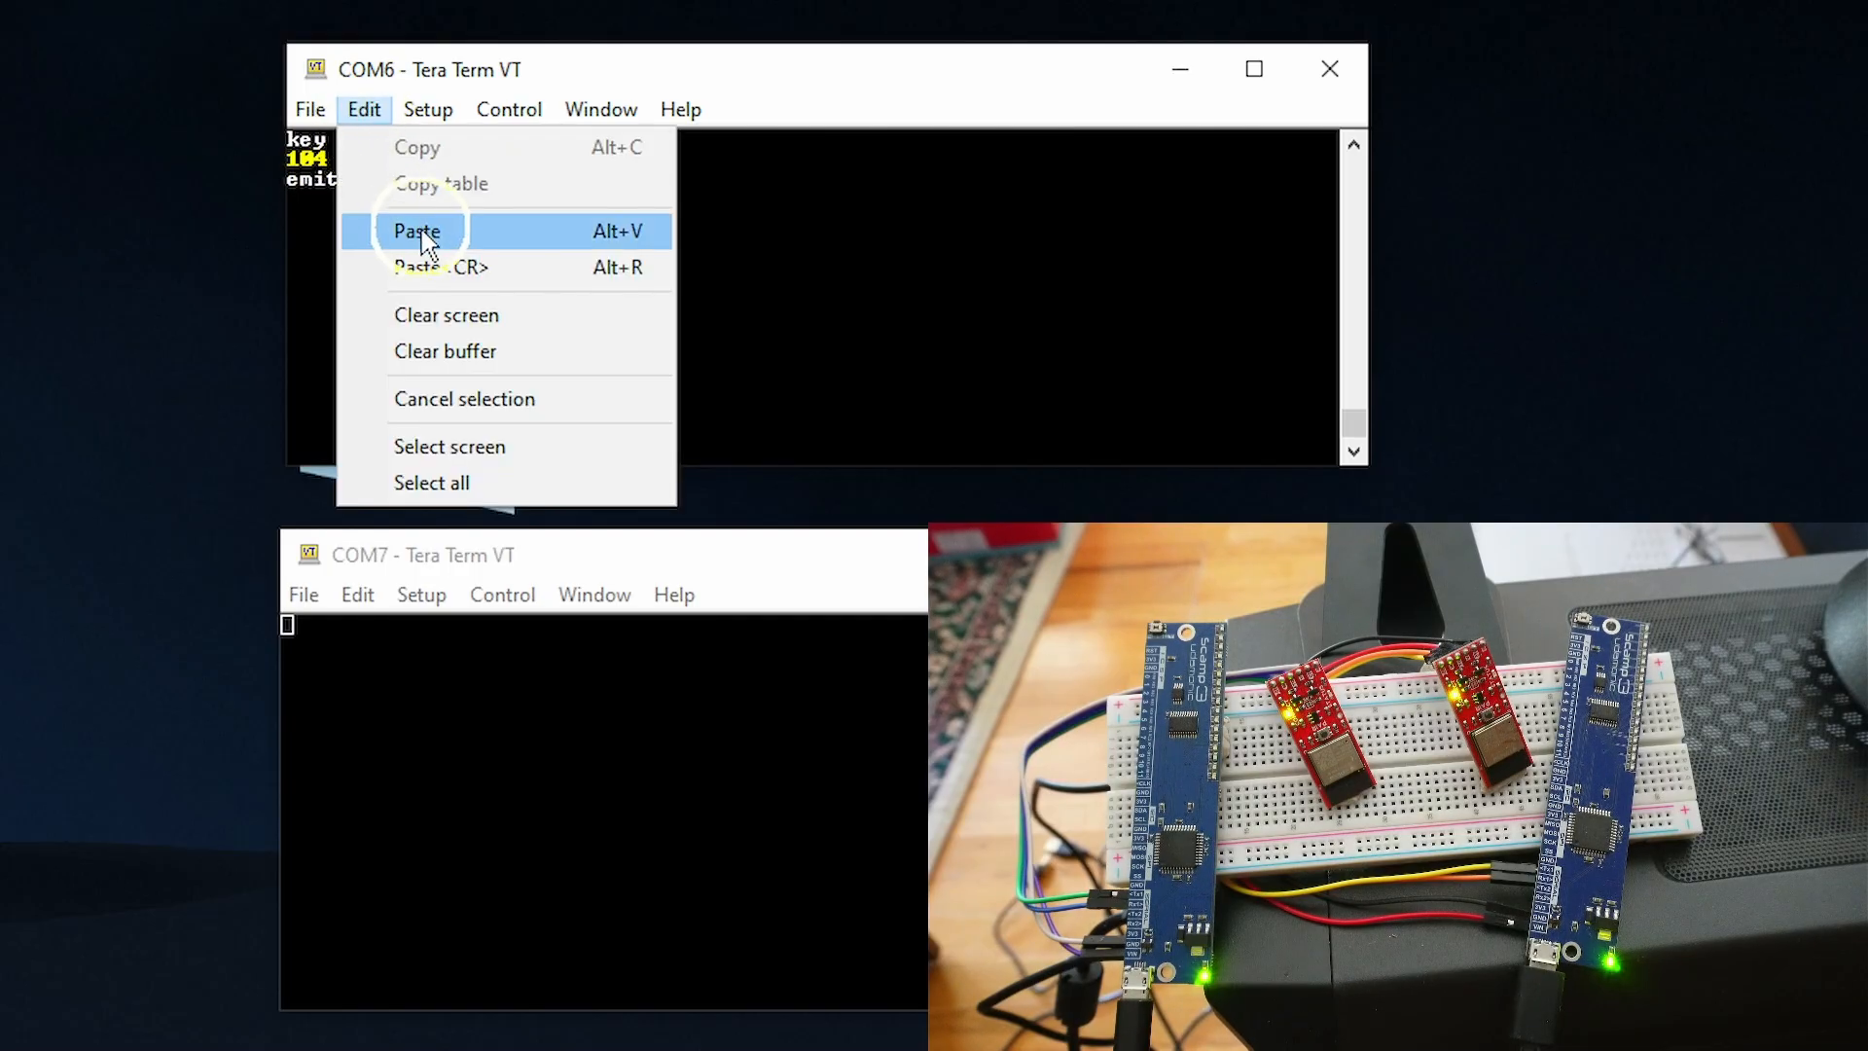
{"action": "left_click", "coordinate": [416, 229]}
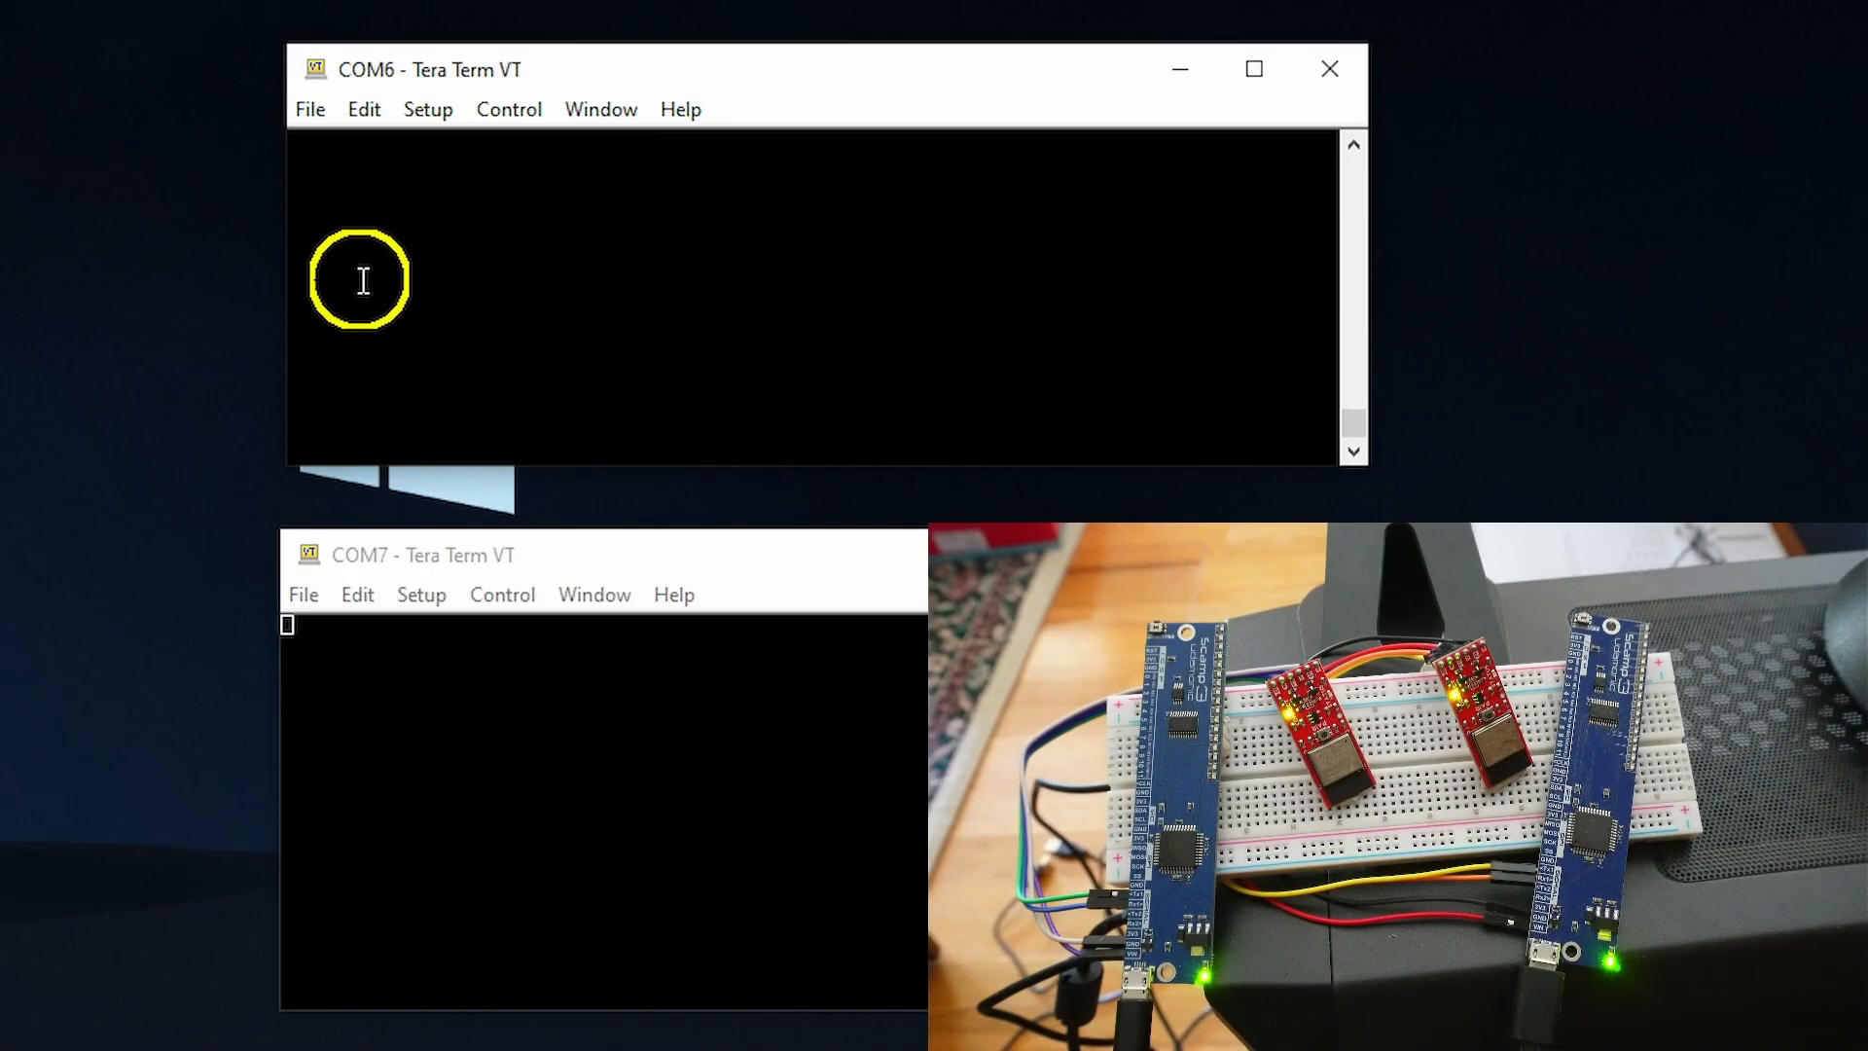
{"action": "type", "text": "10"}
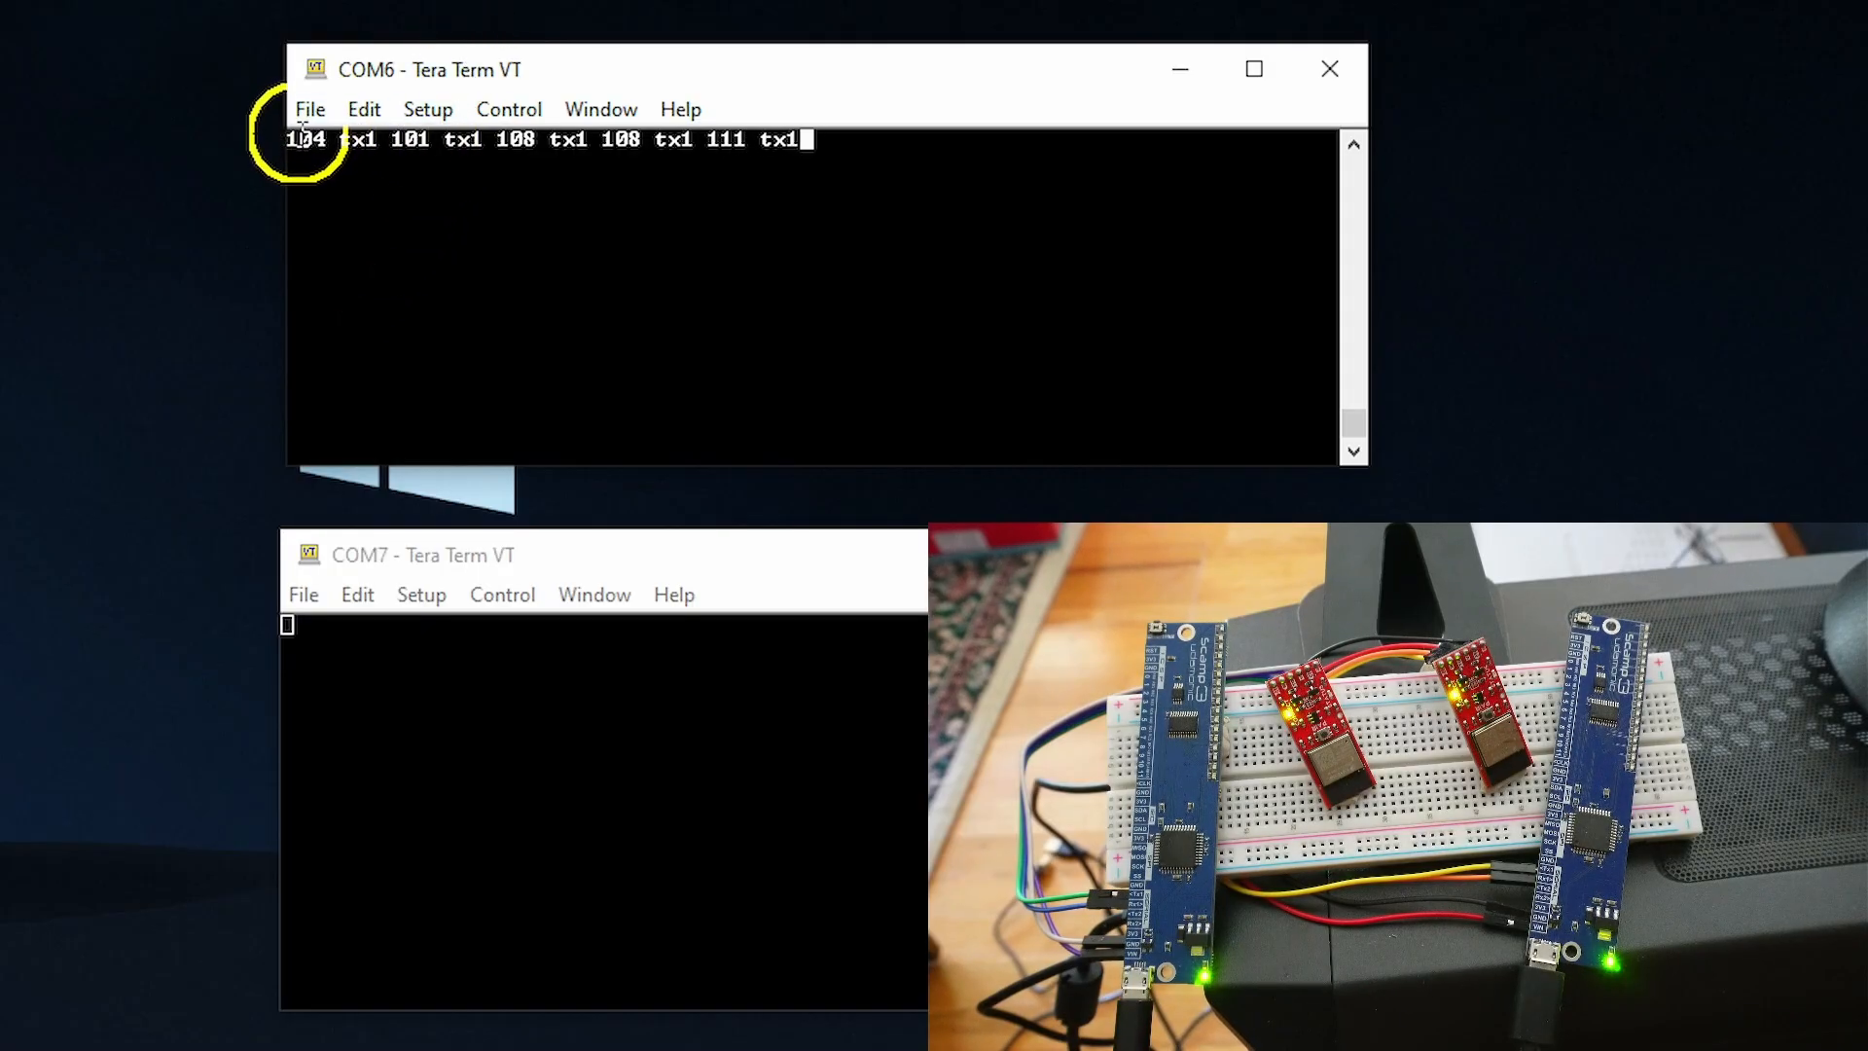
{"action": "mouse_move", "coordinate": [917, 168]}
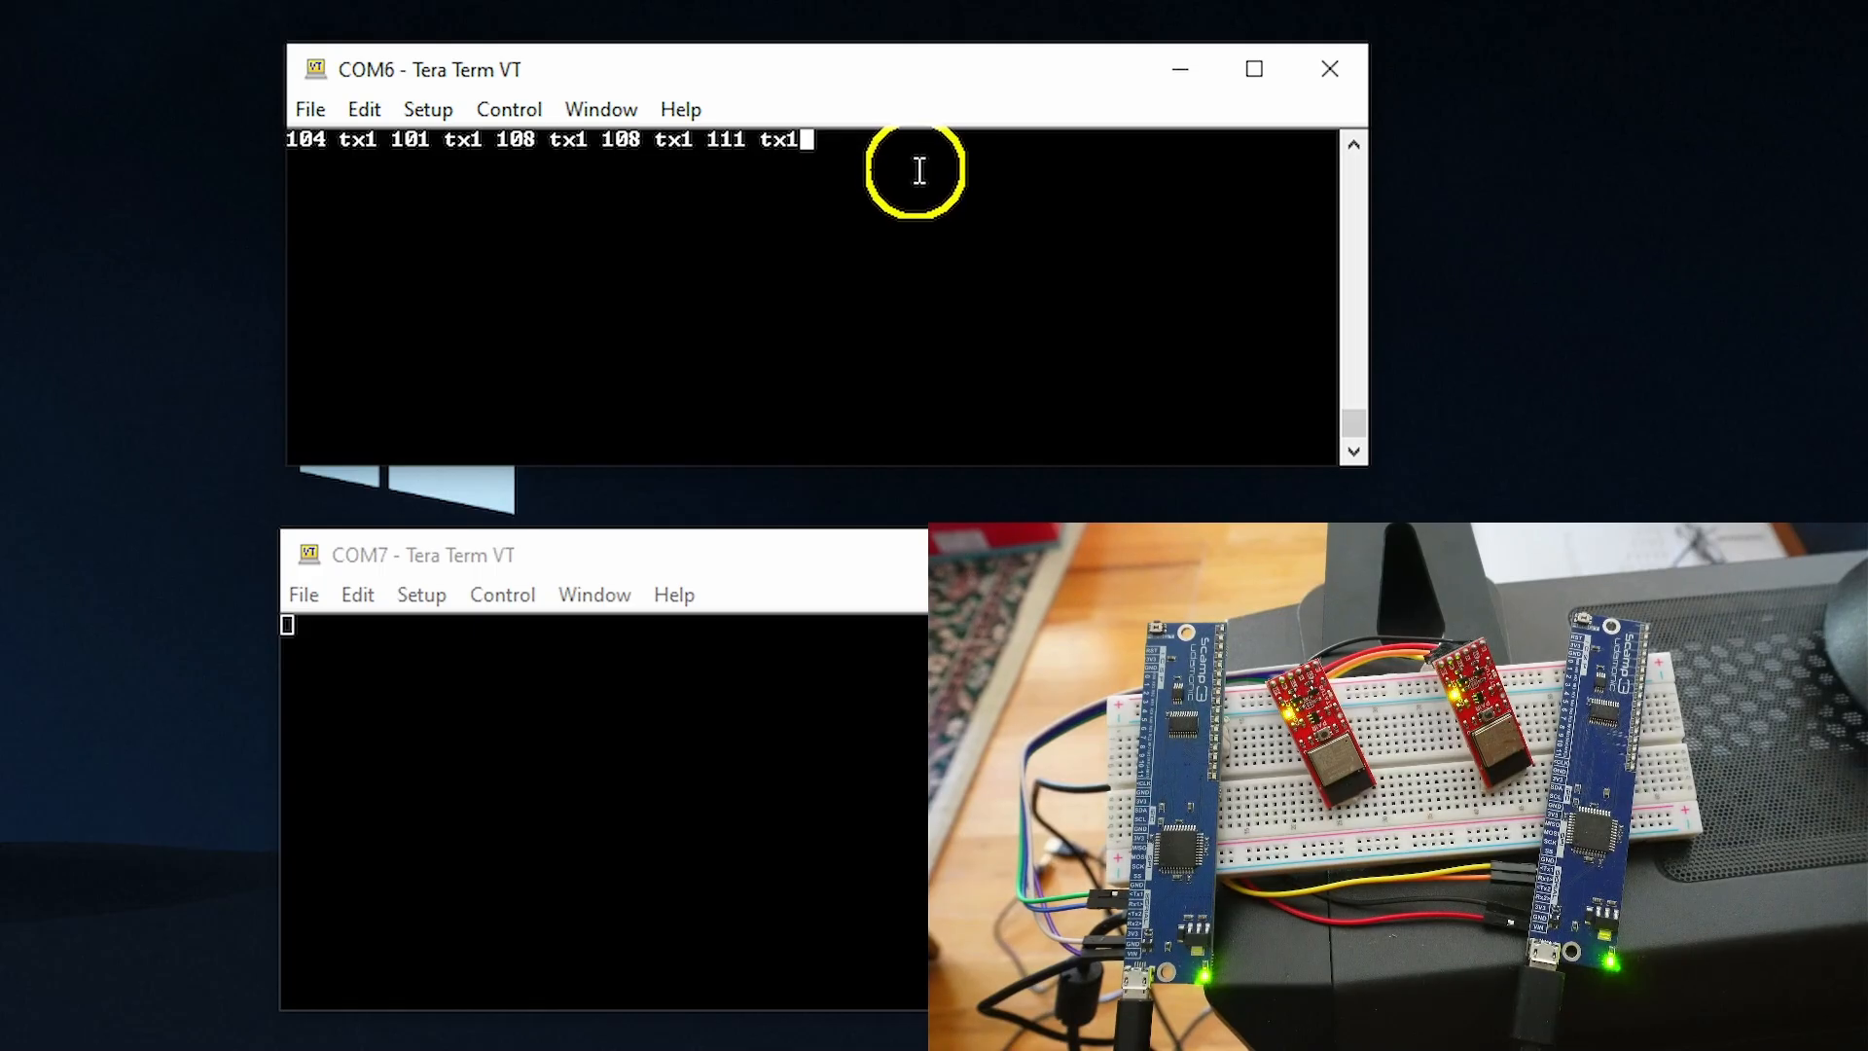
{"action": "mouse_move", "coordinate": [362, 735]}
{"action": "type", "text": "rx1 rx1 rx1 rx1 rx1"}
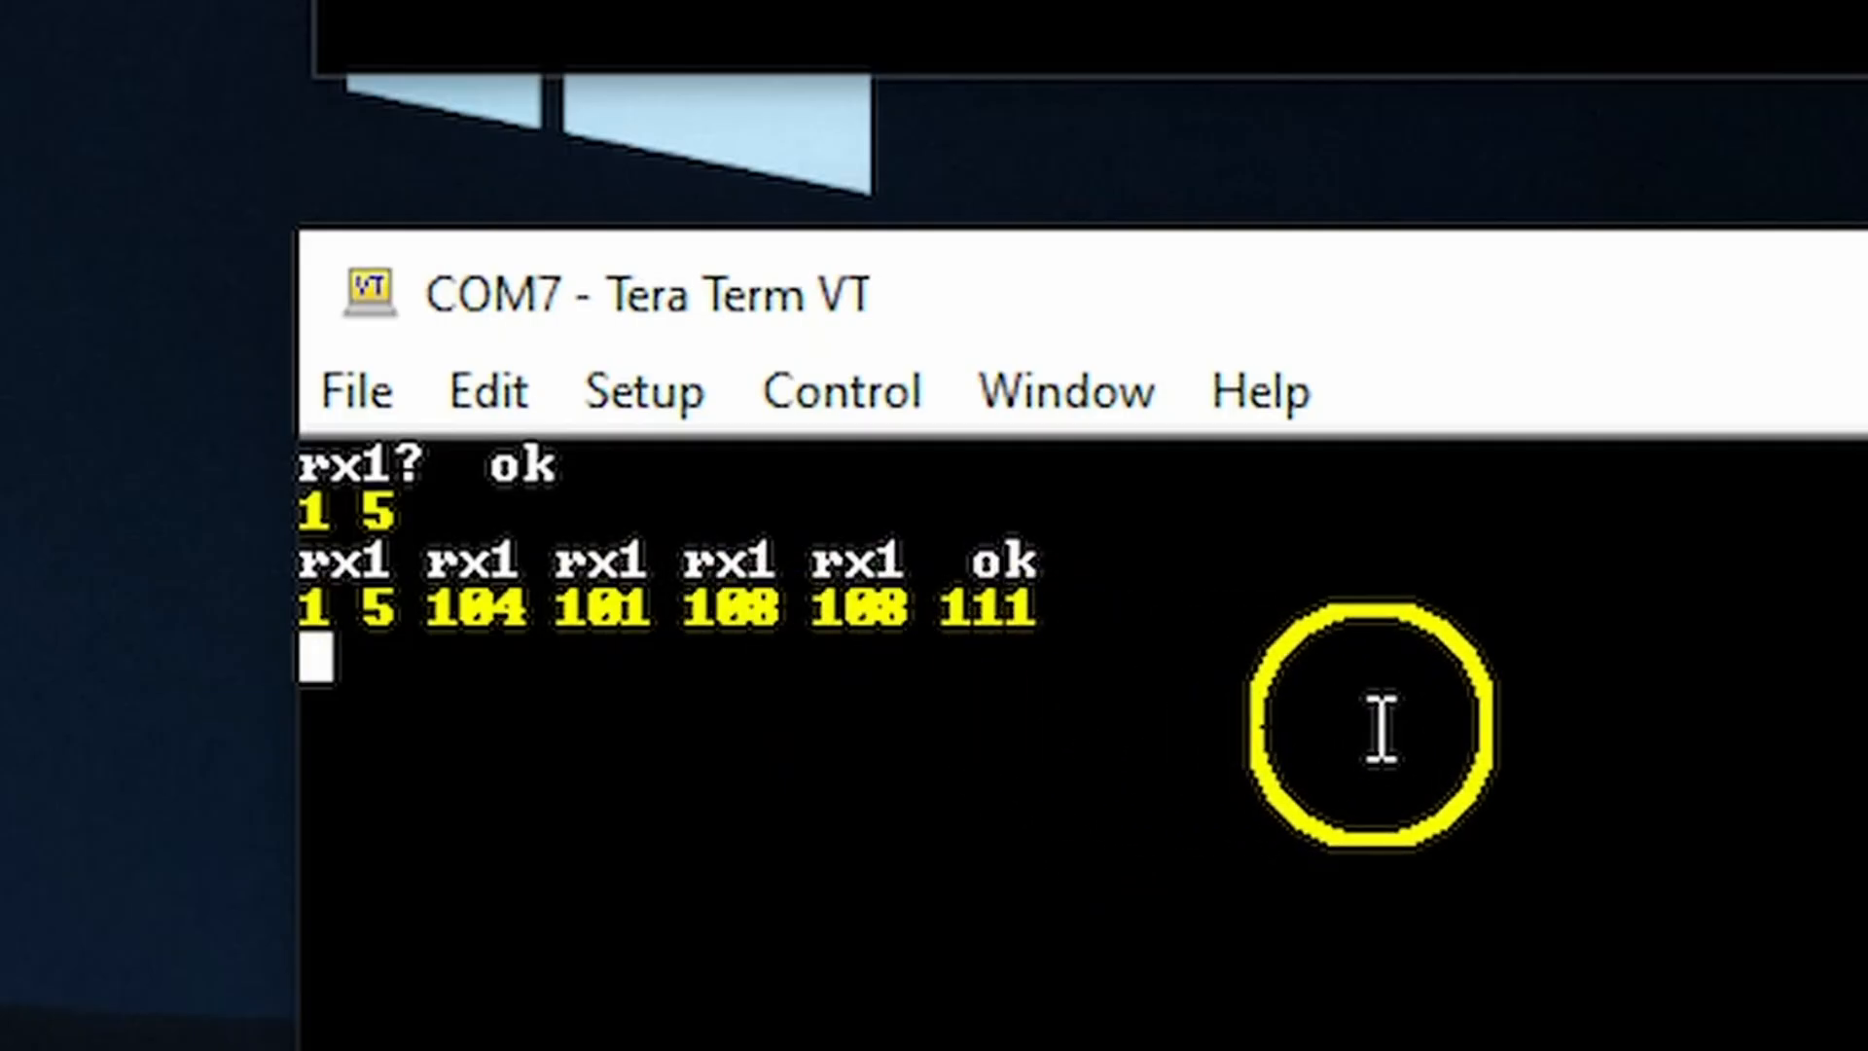
{"action": "type", "text": "emit"}
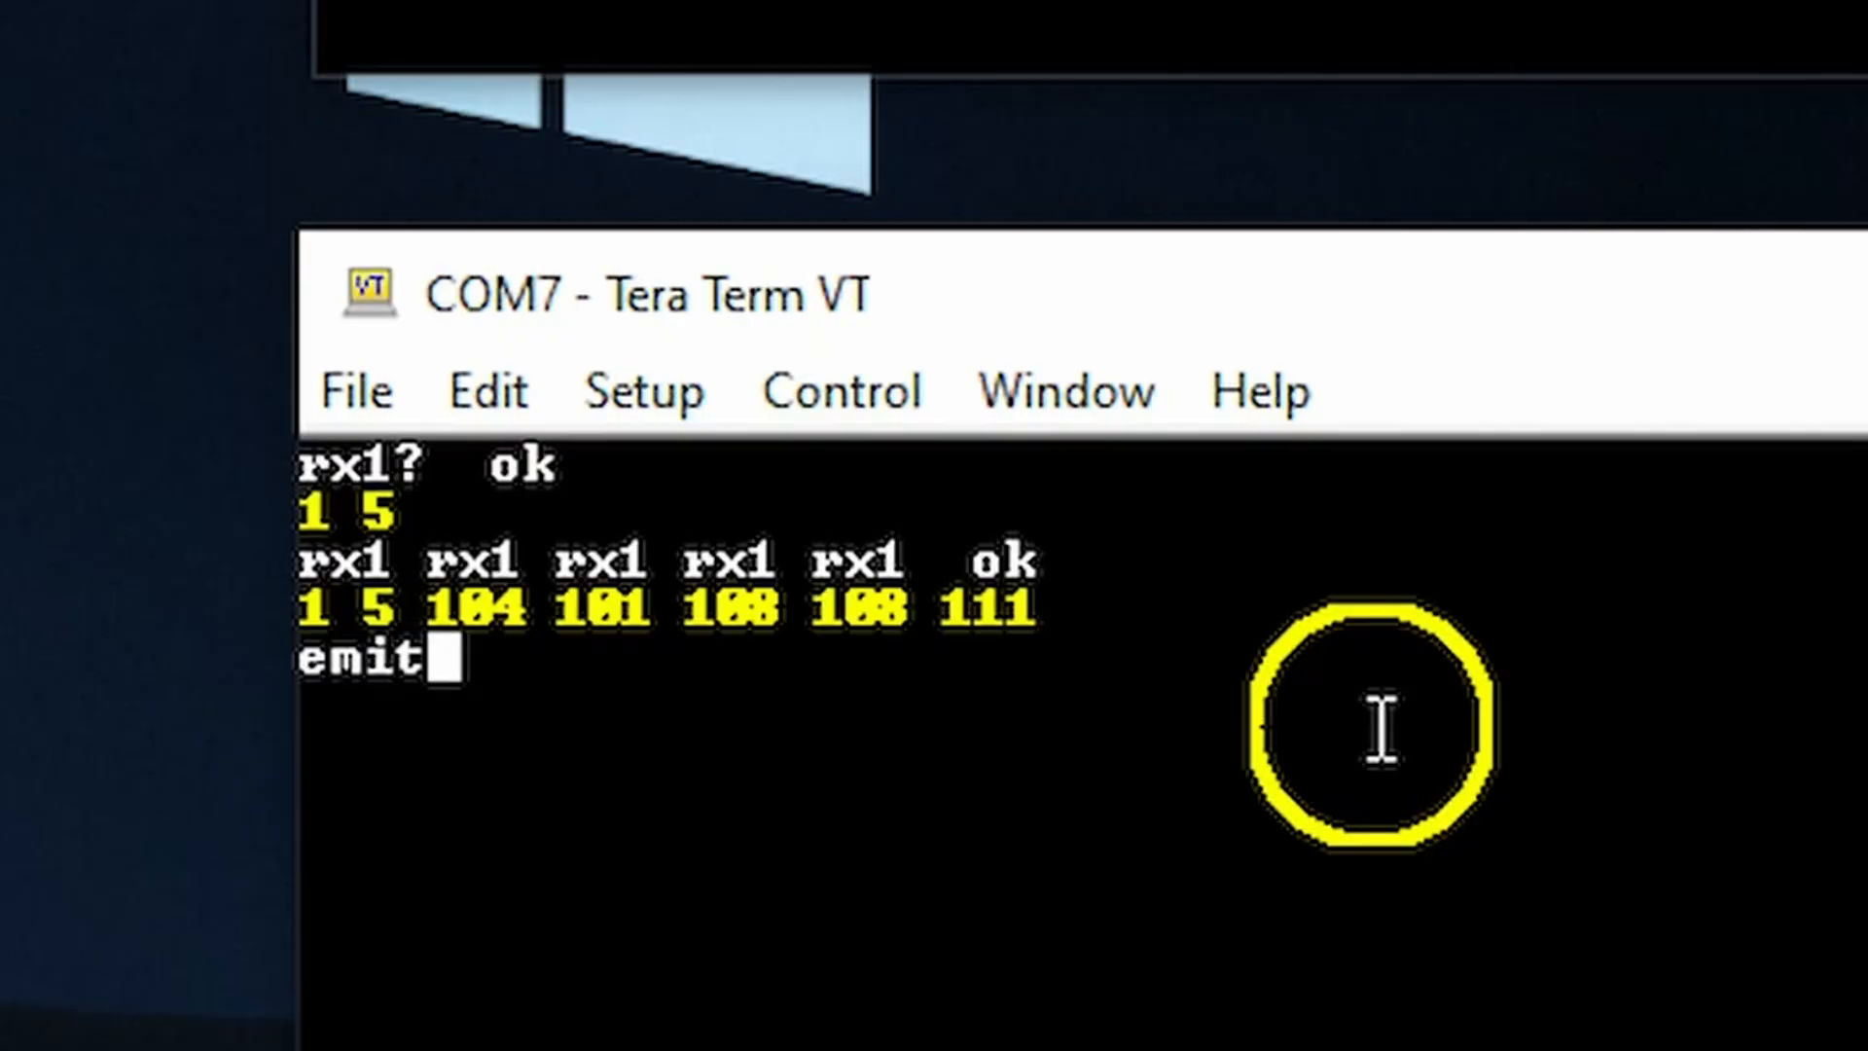
{"action": "type", "text": "emit emit emit emit olleh ok"}
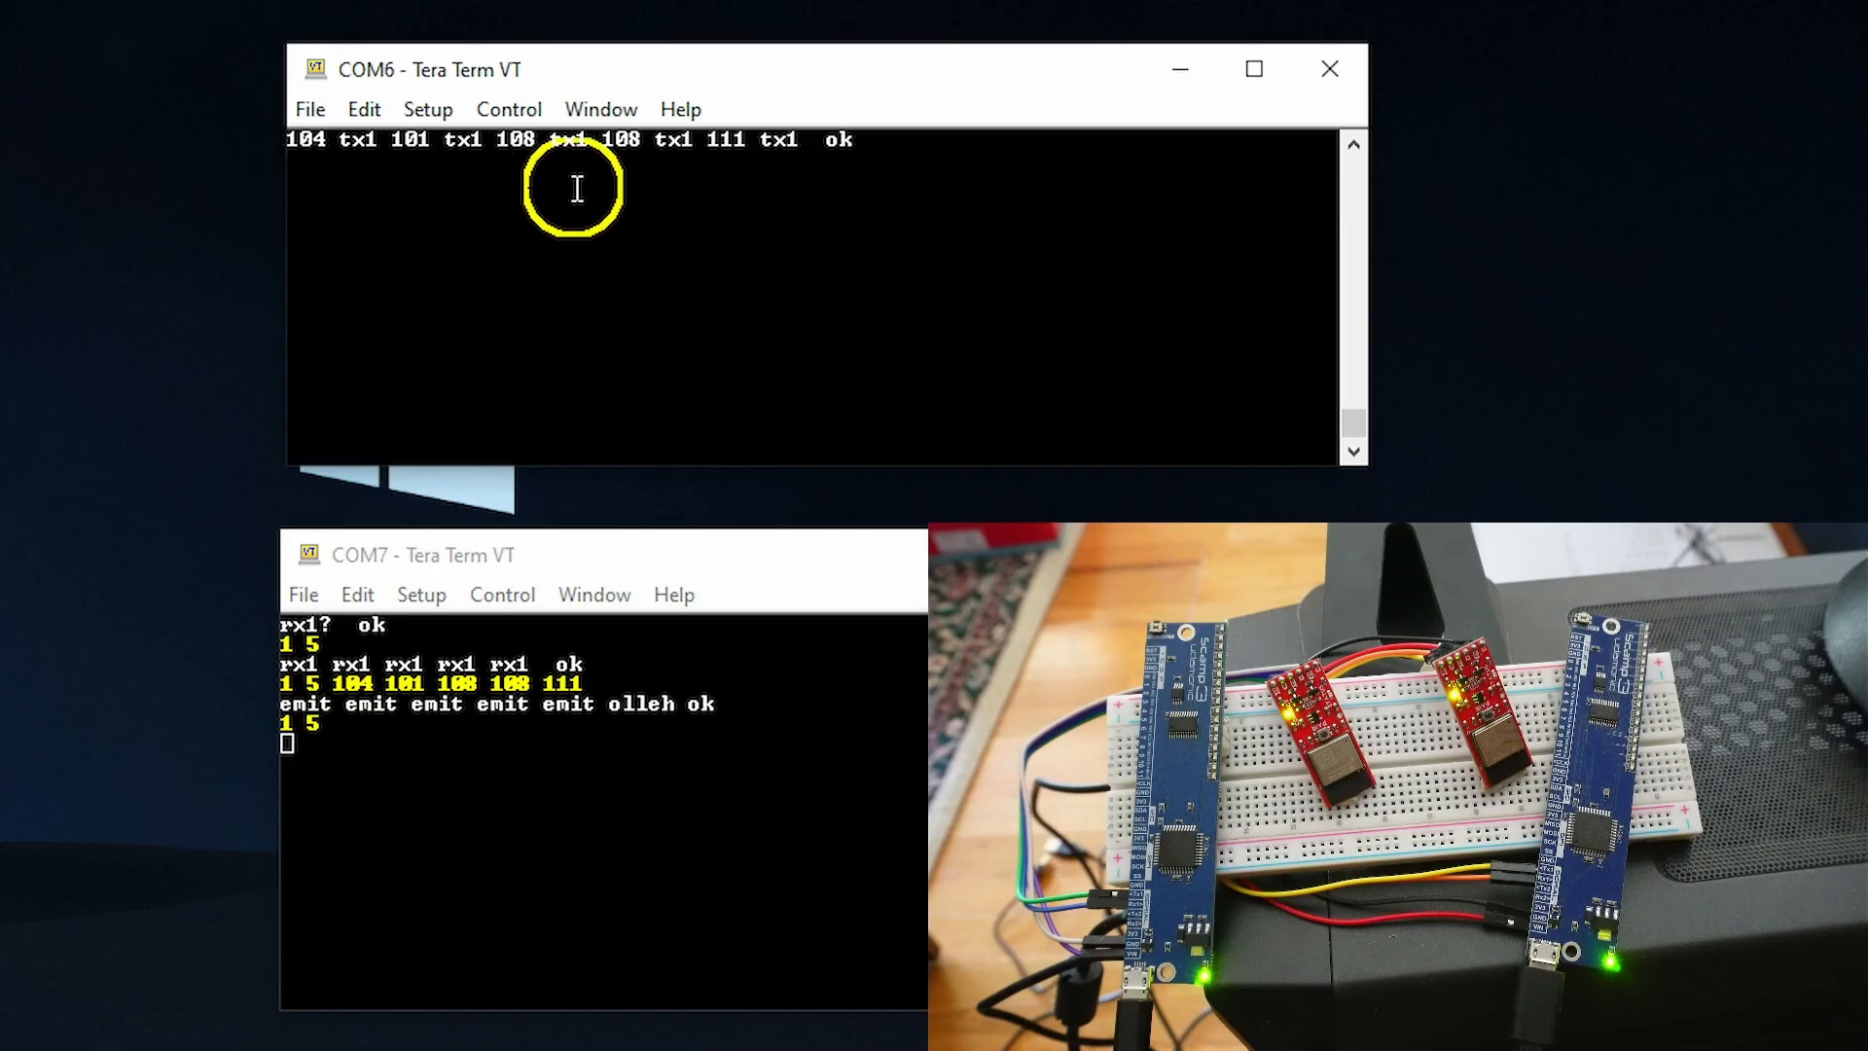
{"action": "mouse_move", "coordinate": [842, 171]}
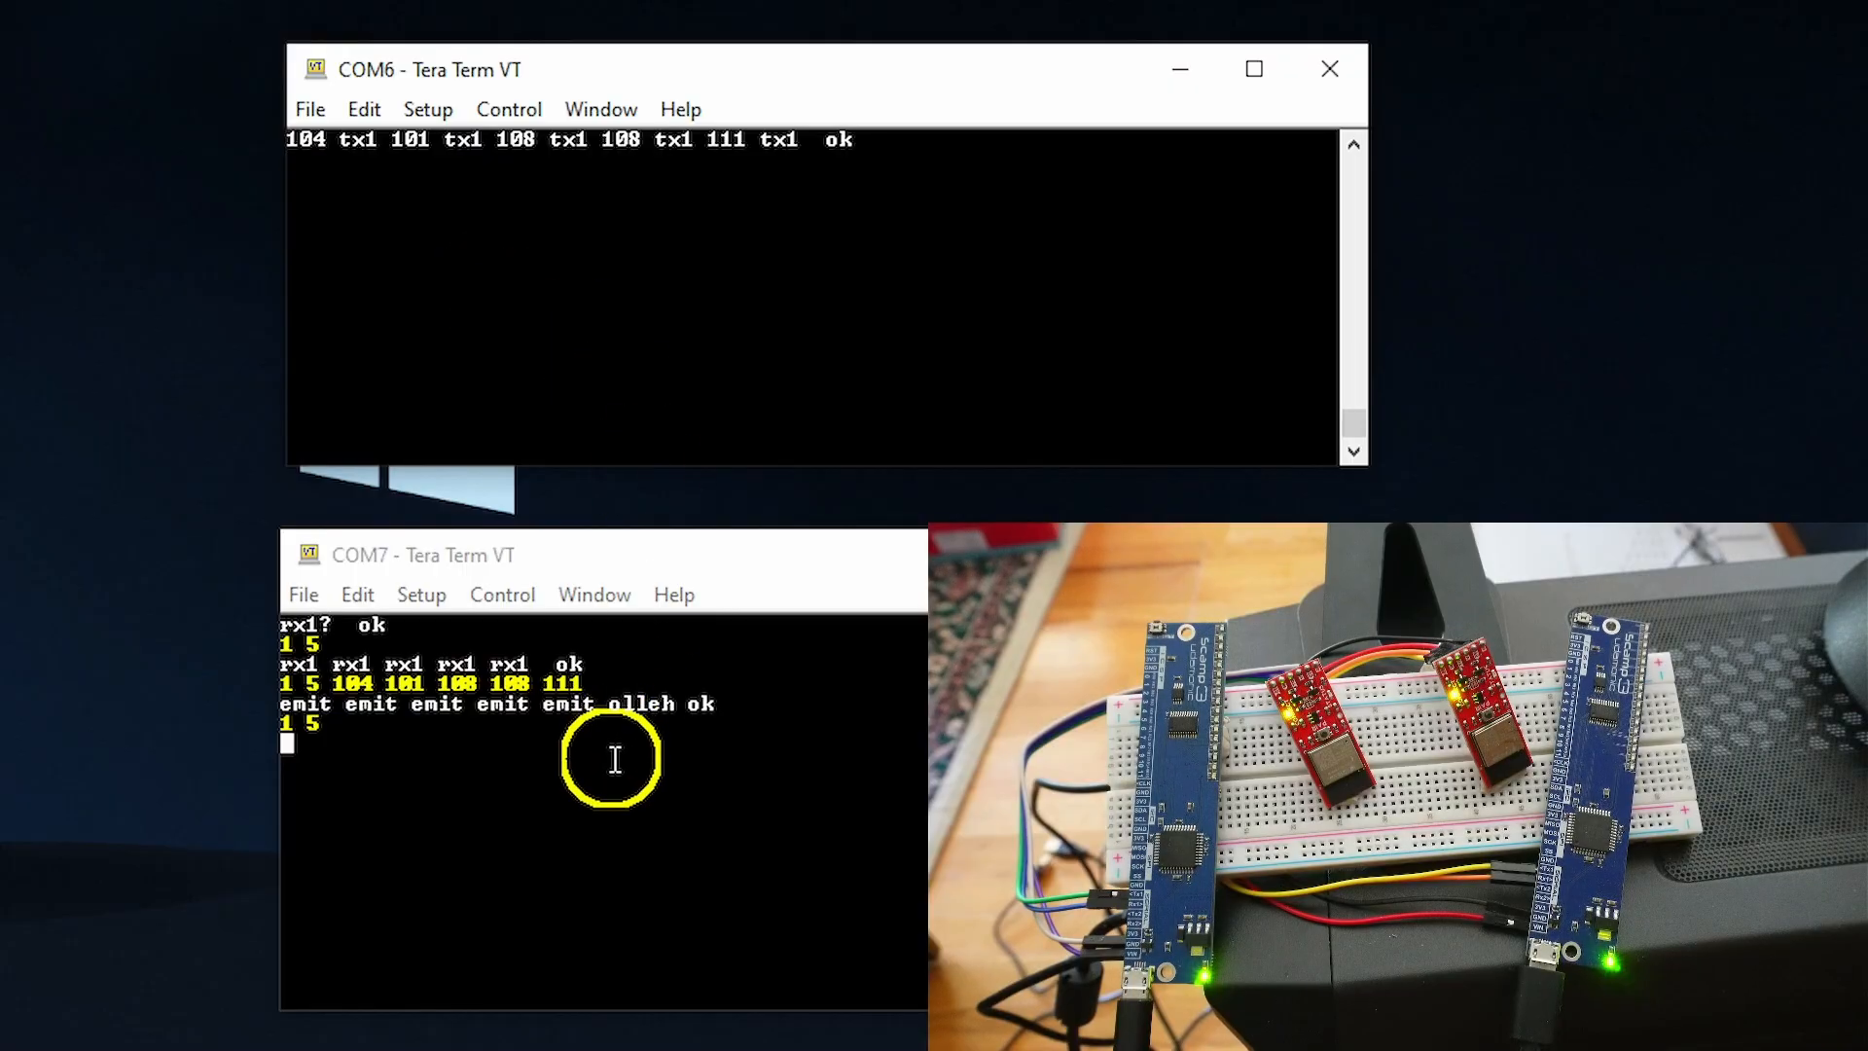
{"action": "mouse_move", "coordinate": [560, 354]}
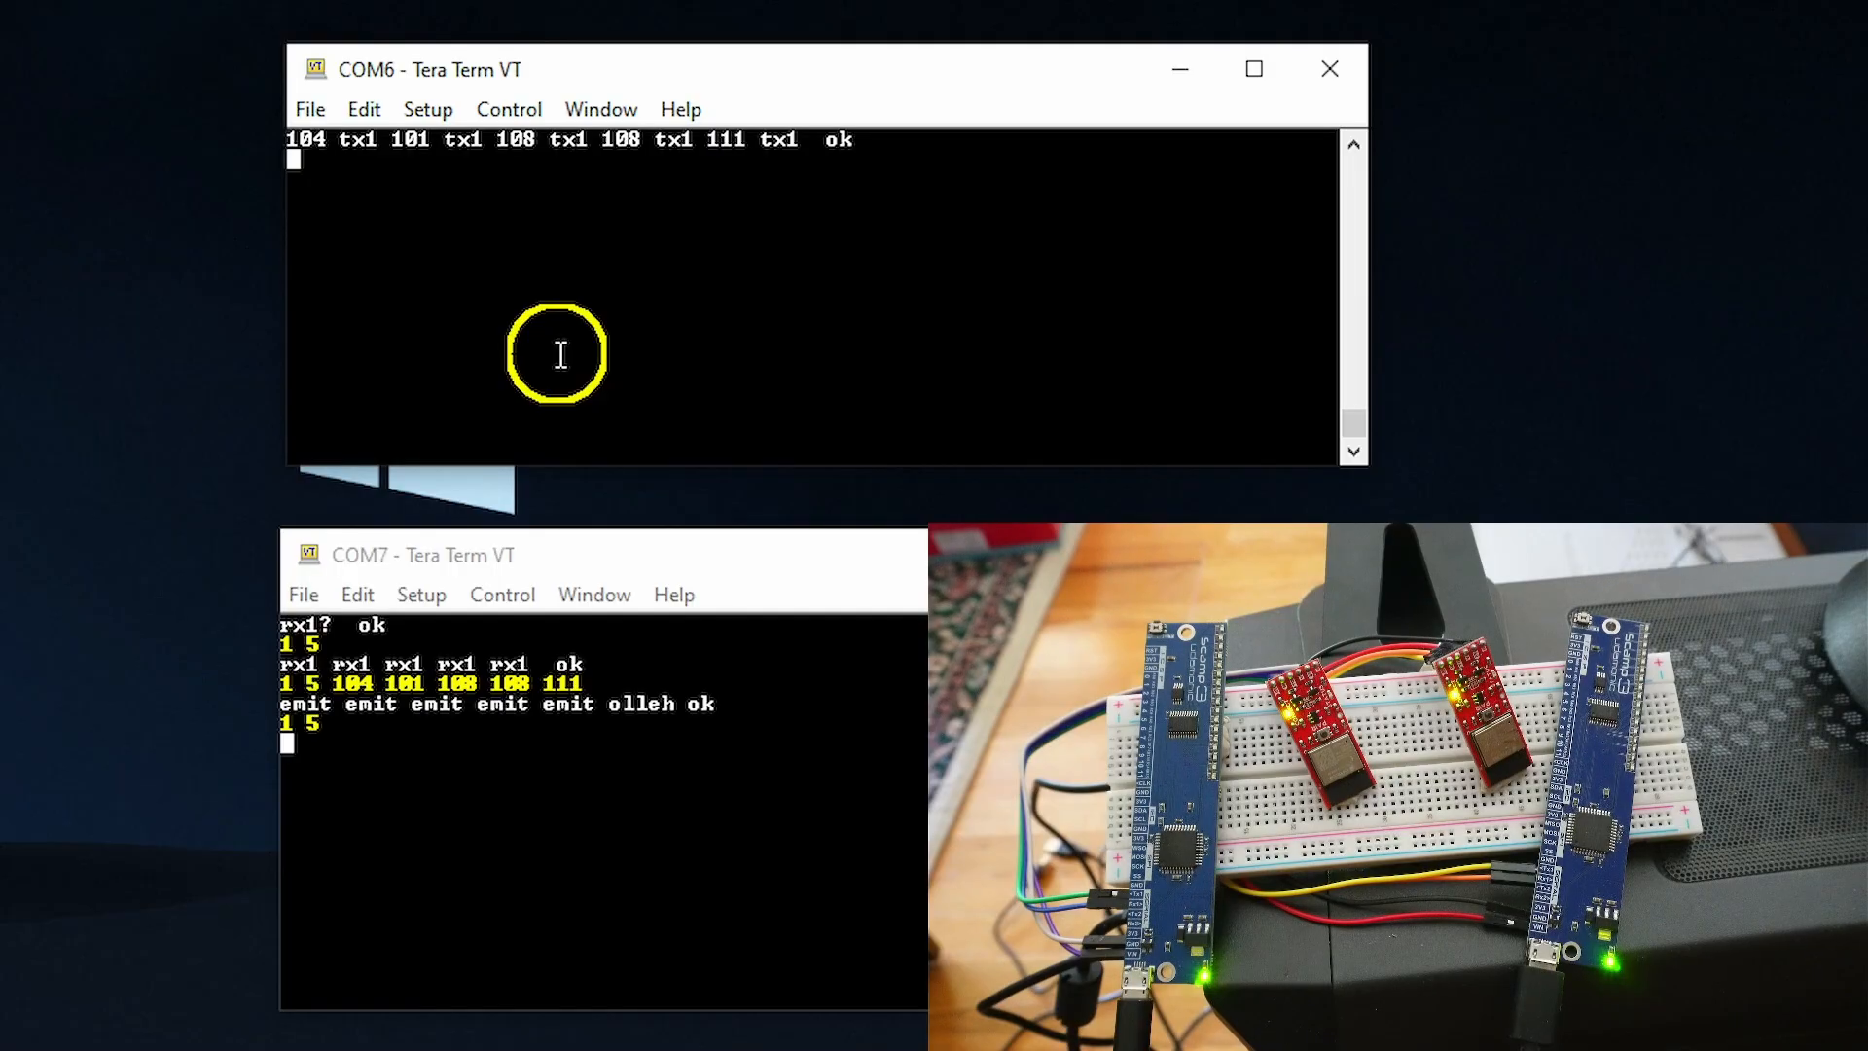
{"action": "mouse_move", "coordinate": [490, 739]}
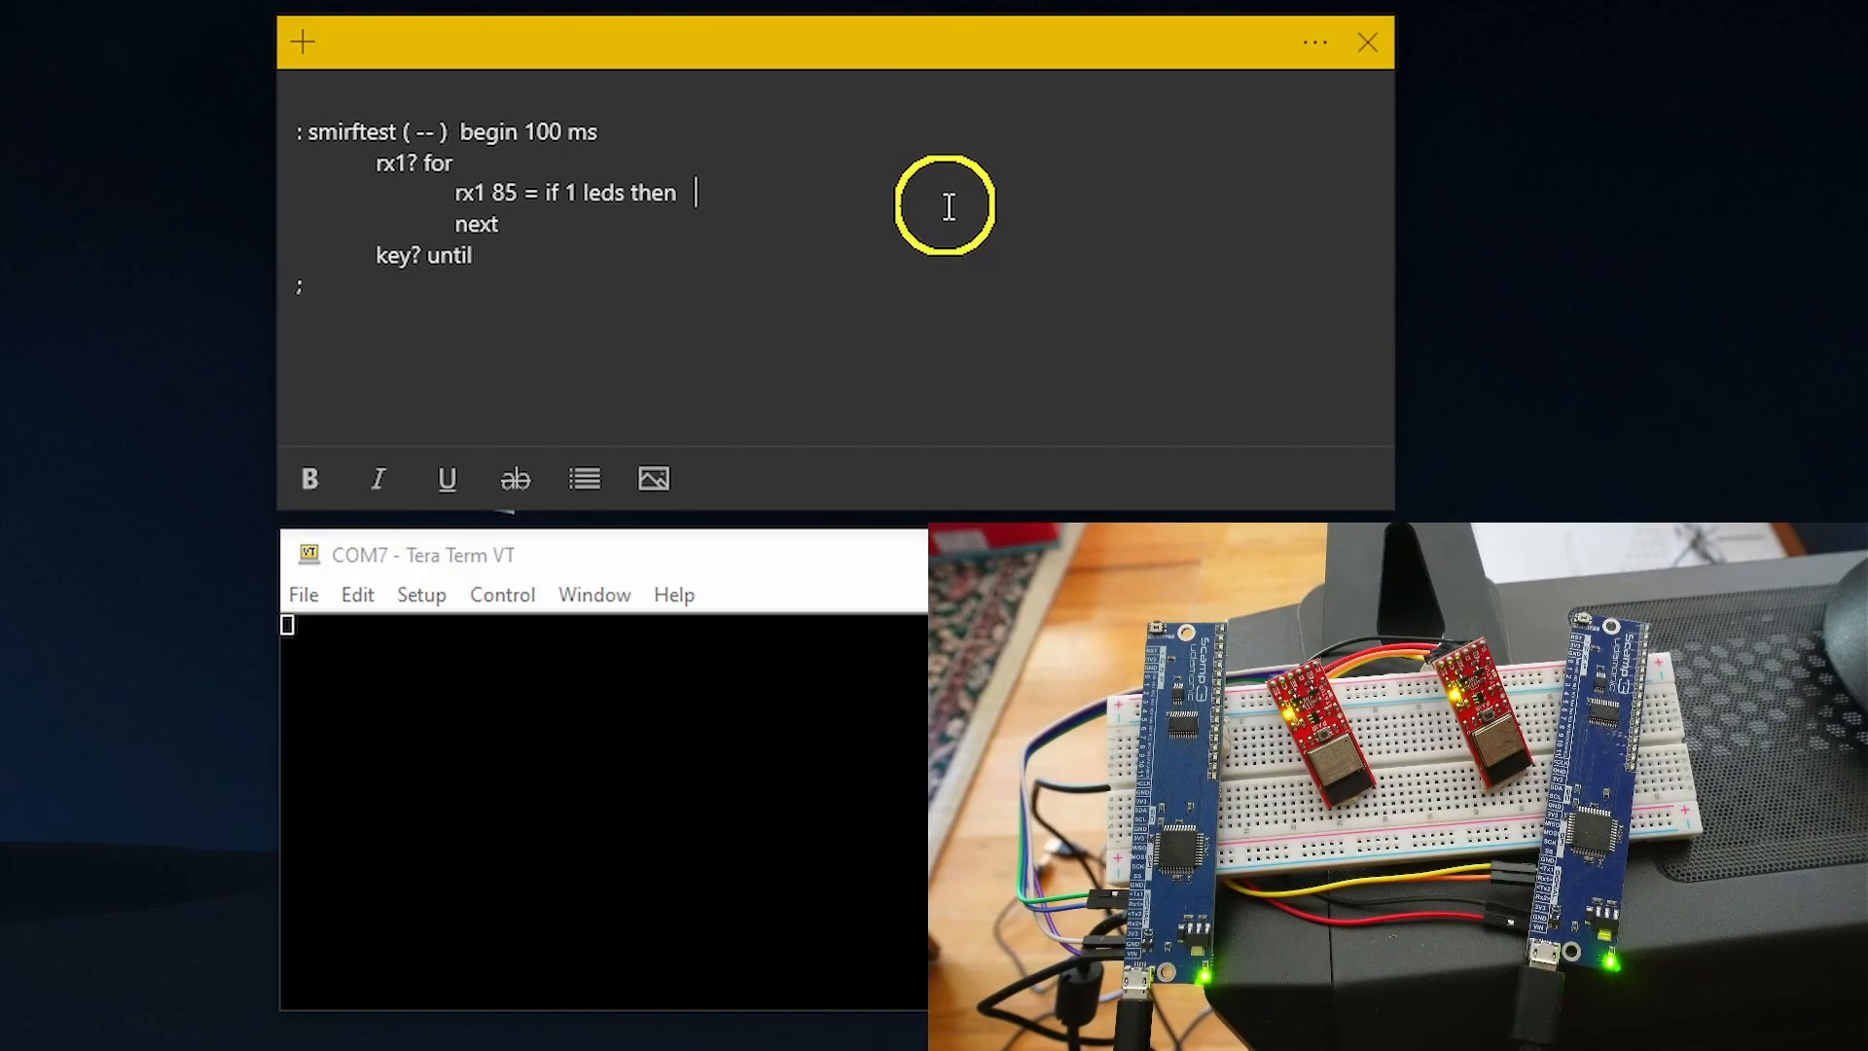
- Add the comment '\ $55 hex is 85 decimal' after the rx1 line and copy the whole smirftest code
{"action": "type", "text": "\\ $55"}
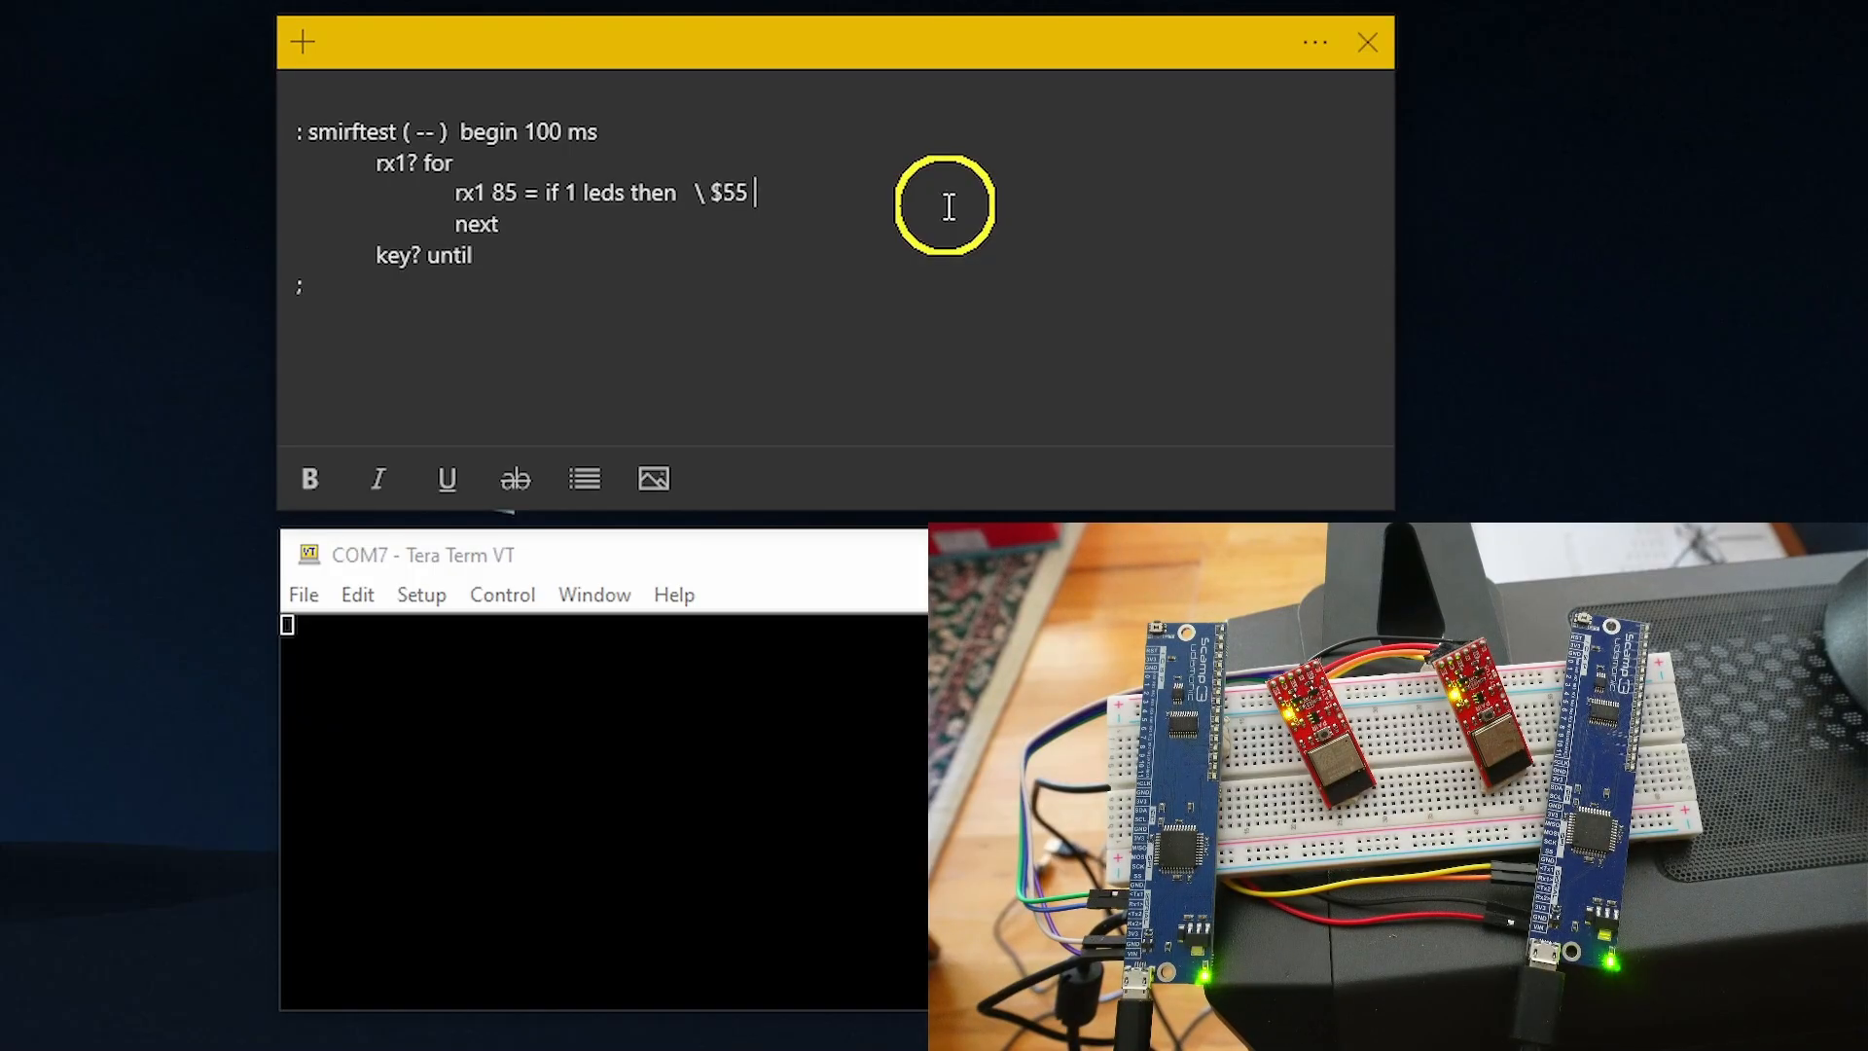
{"action": "type", "text": "hex is 85 d"}
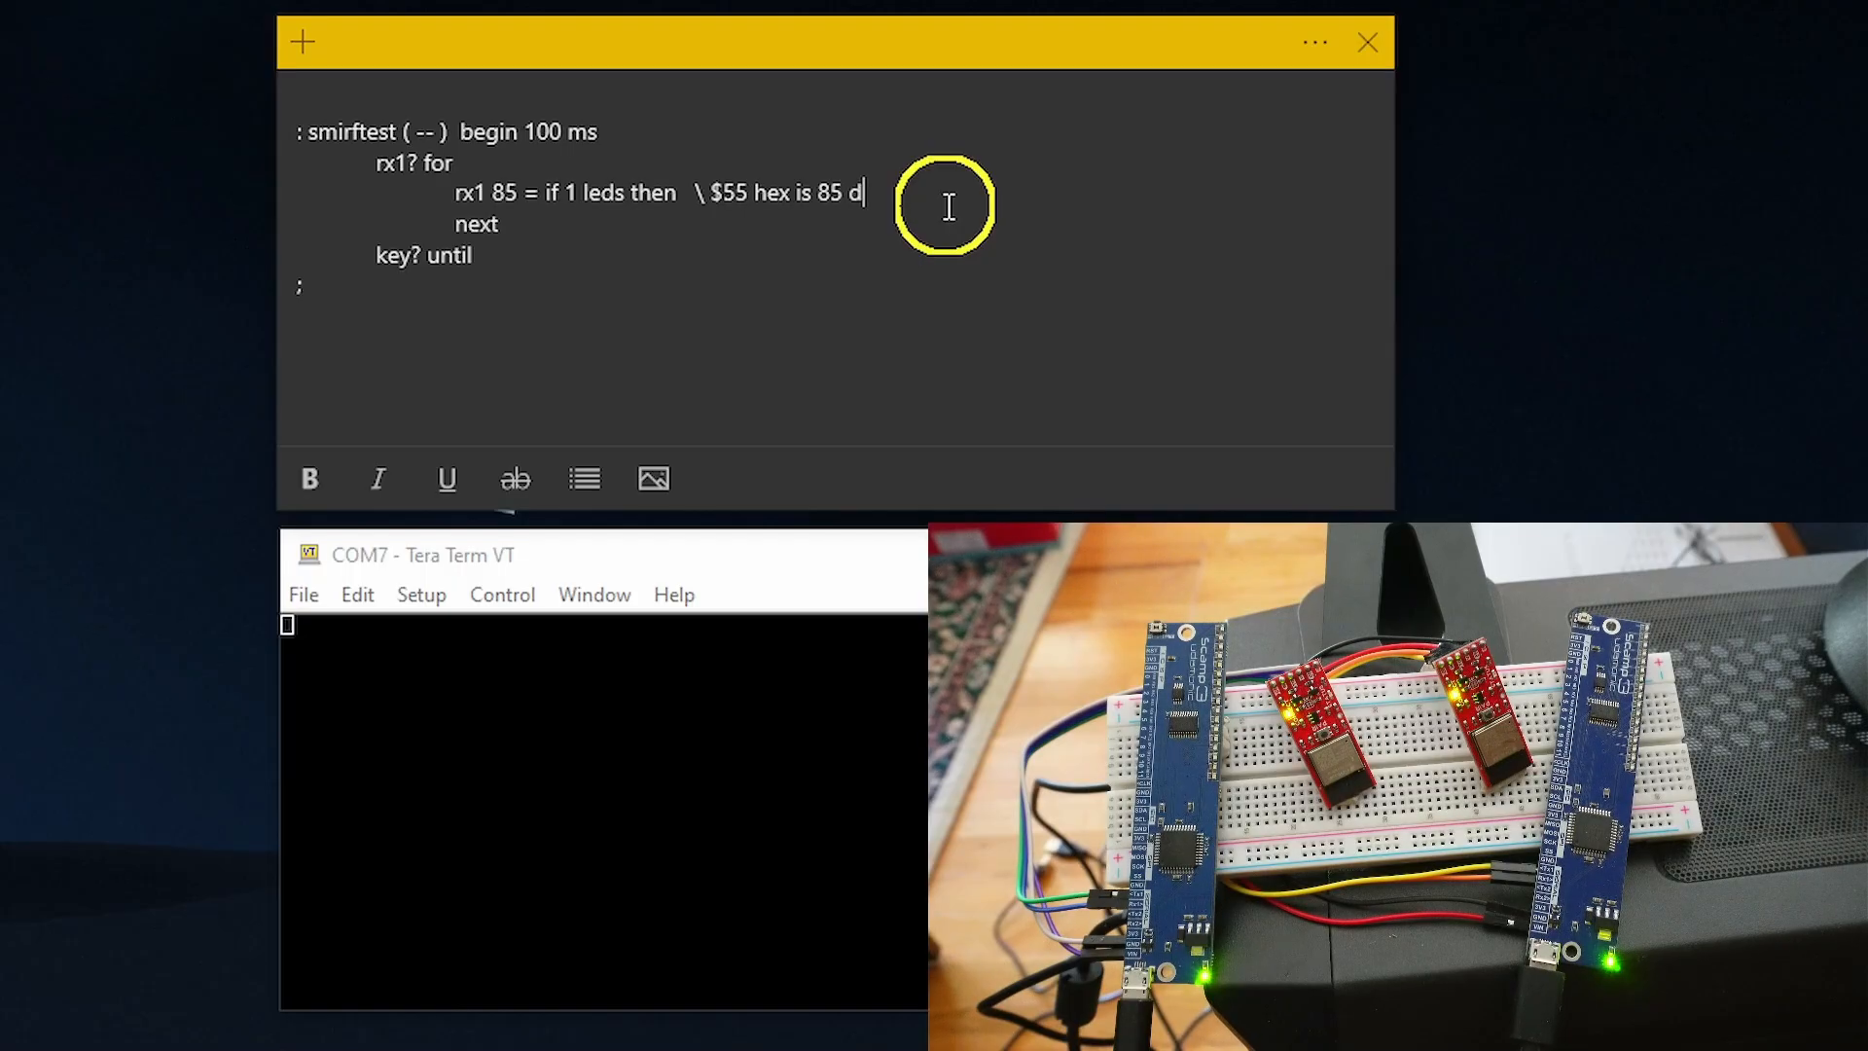
{"action": "type", "text": "ecimal"}
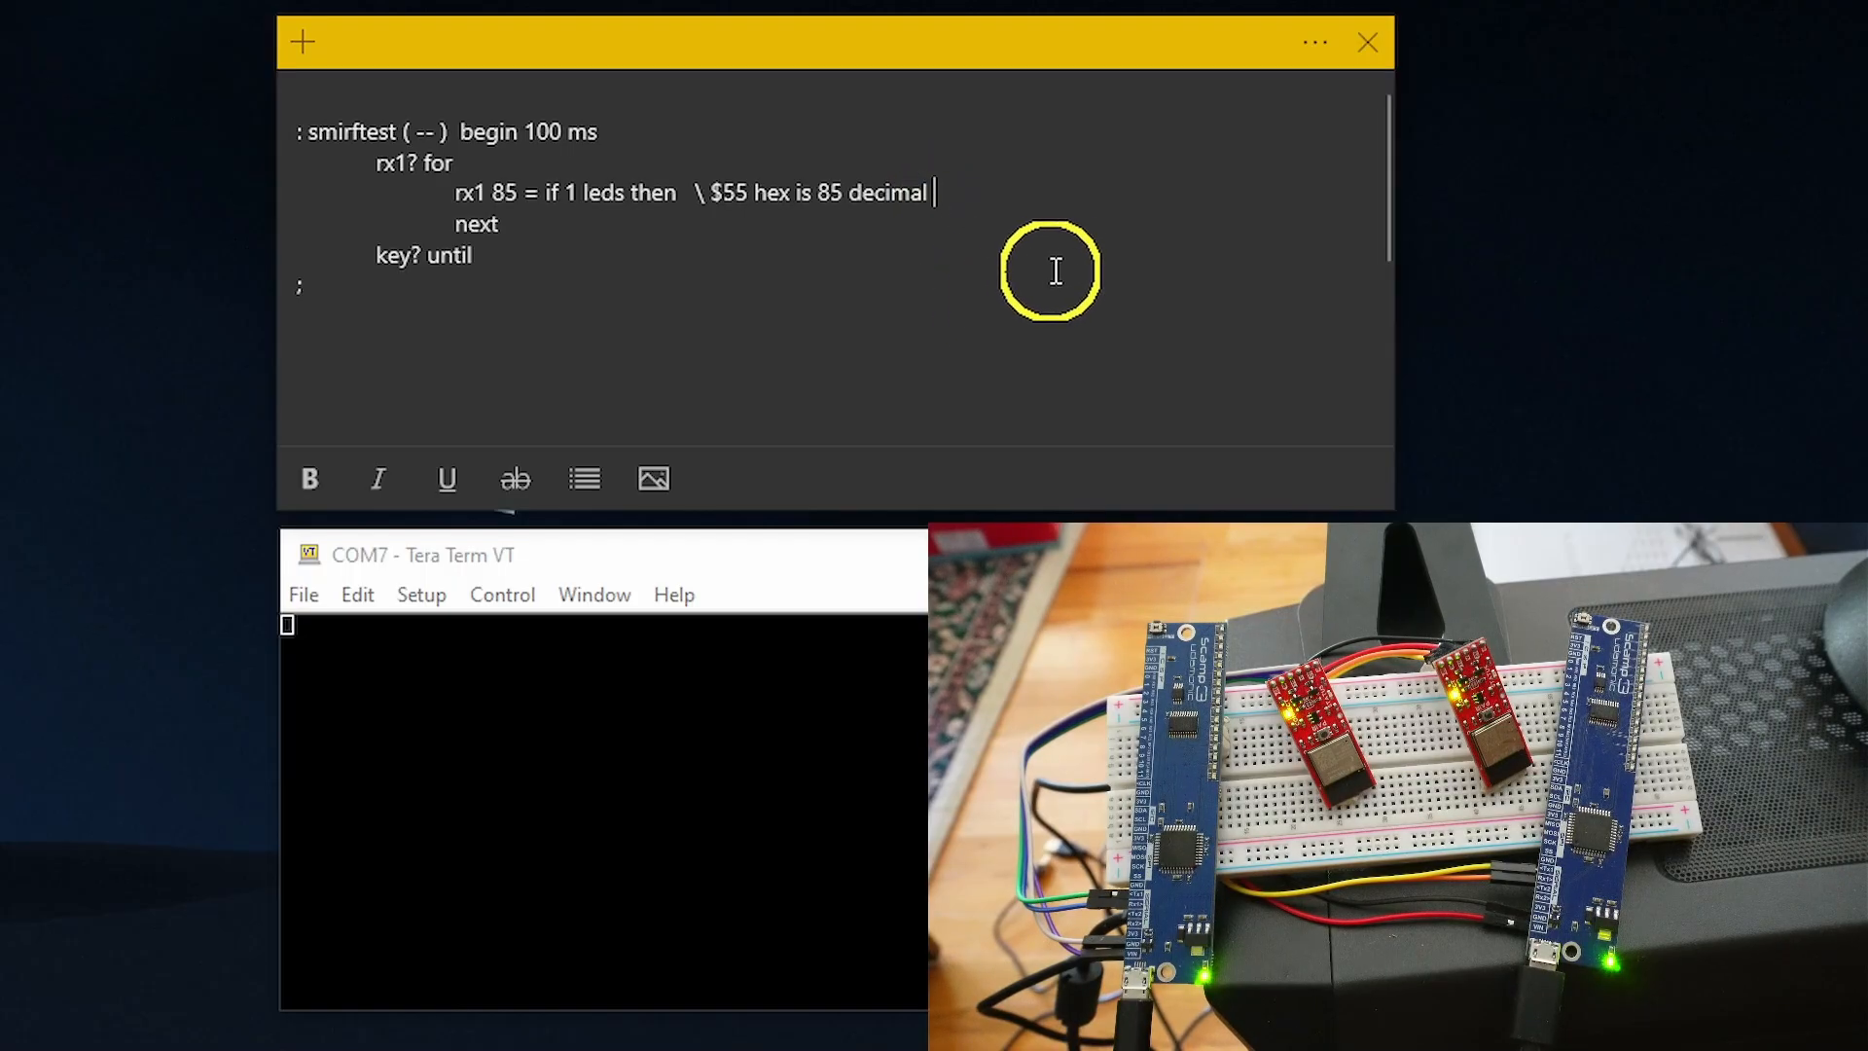
{"action": "key", "text": "ctrl+a"}
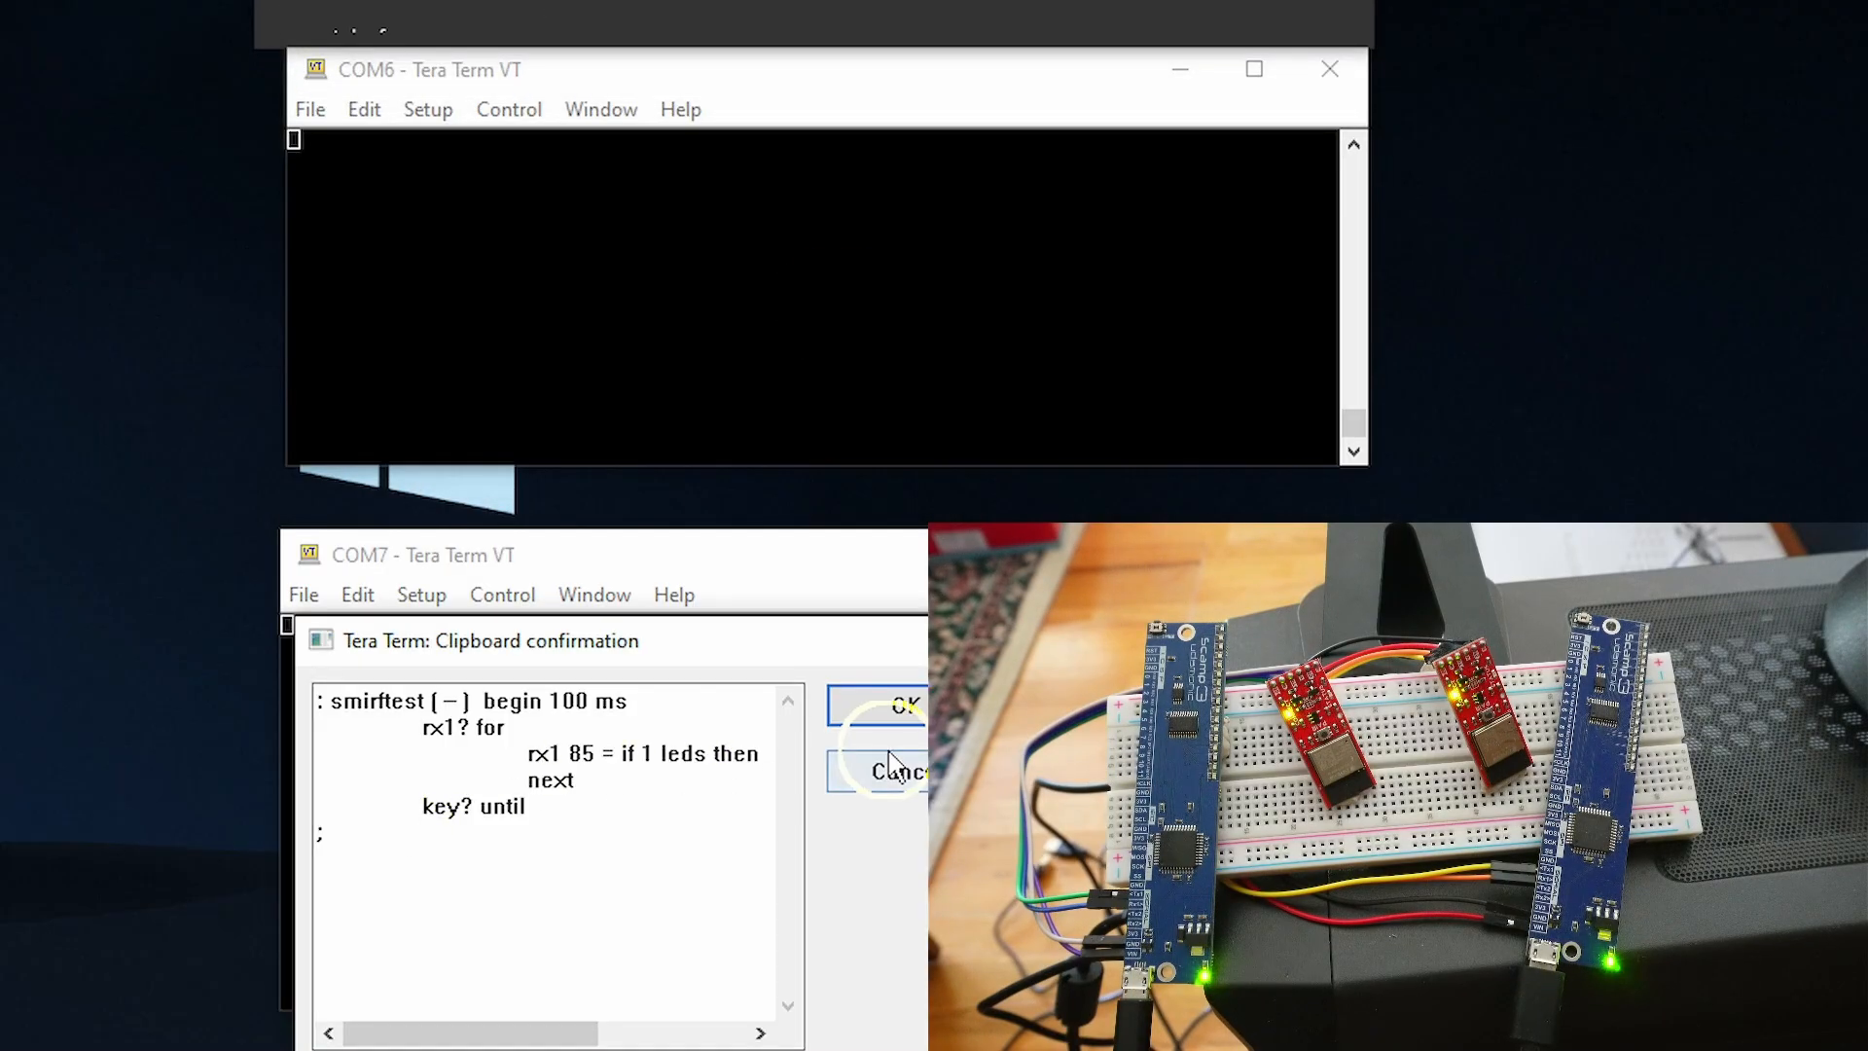
- Confirm the clipboard paste so COM7 compiles smirftest with ok, leaving Setup unchanged
{"action": "left_click", "coordinate": [903, 704]}
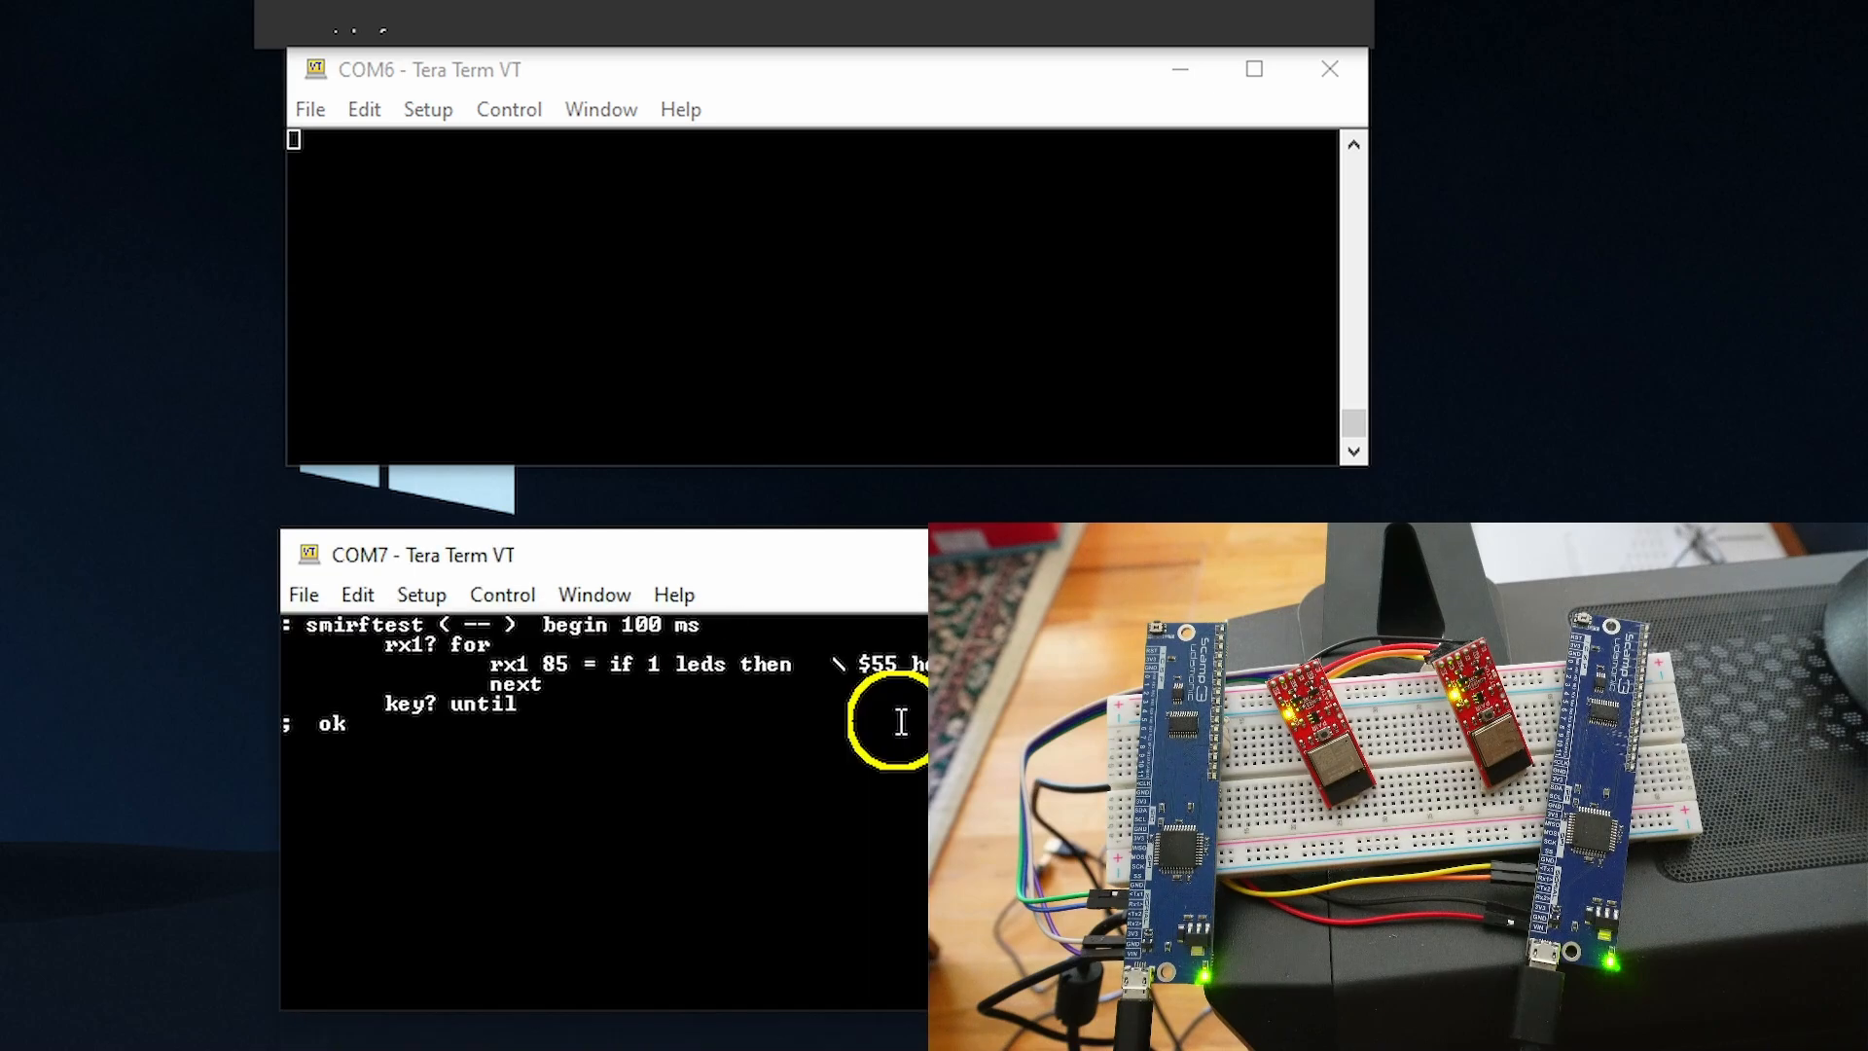
{"action": "mouse_move", "coordinate": [671, 776]}
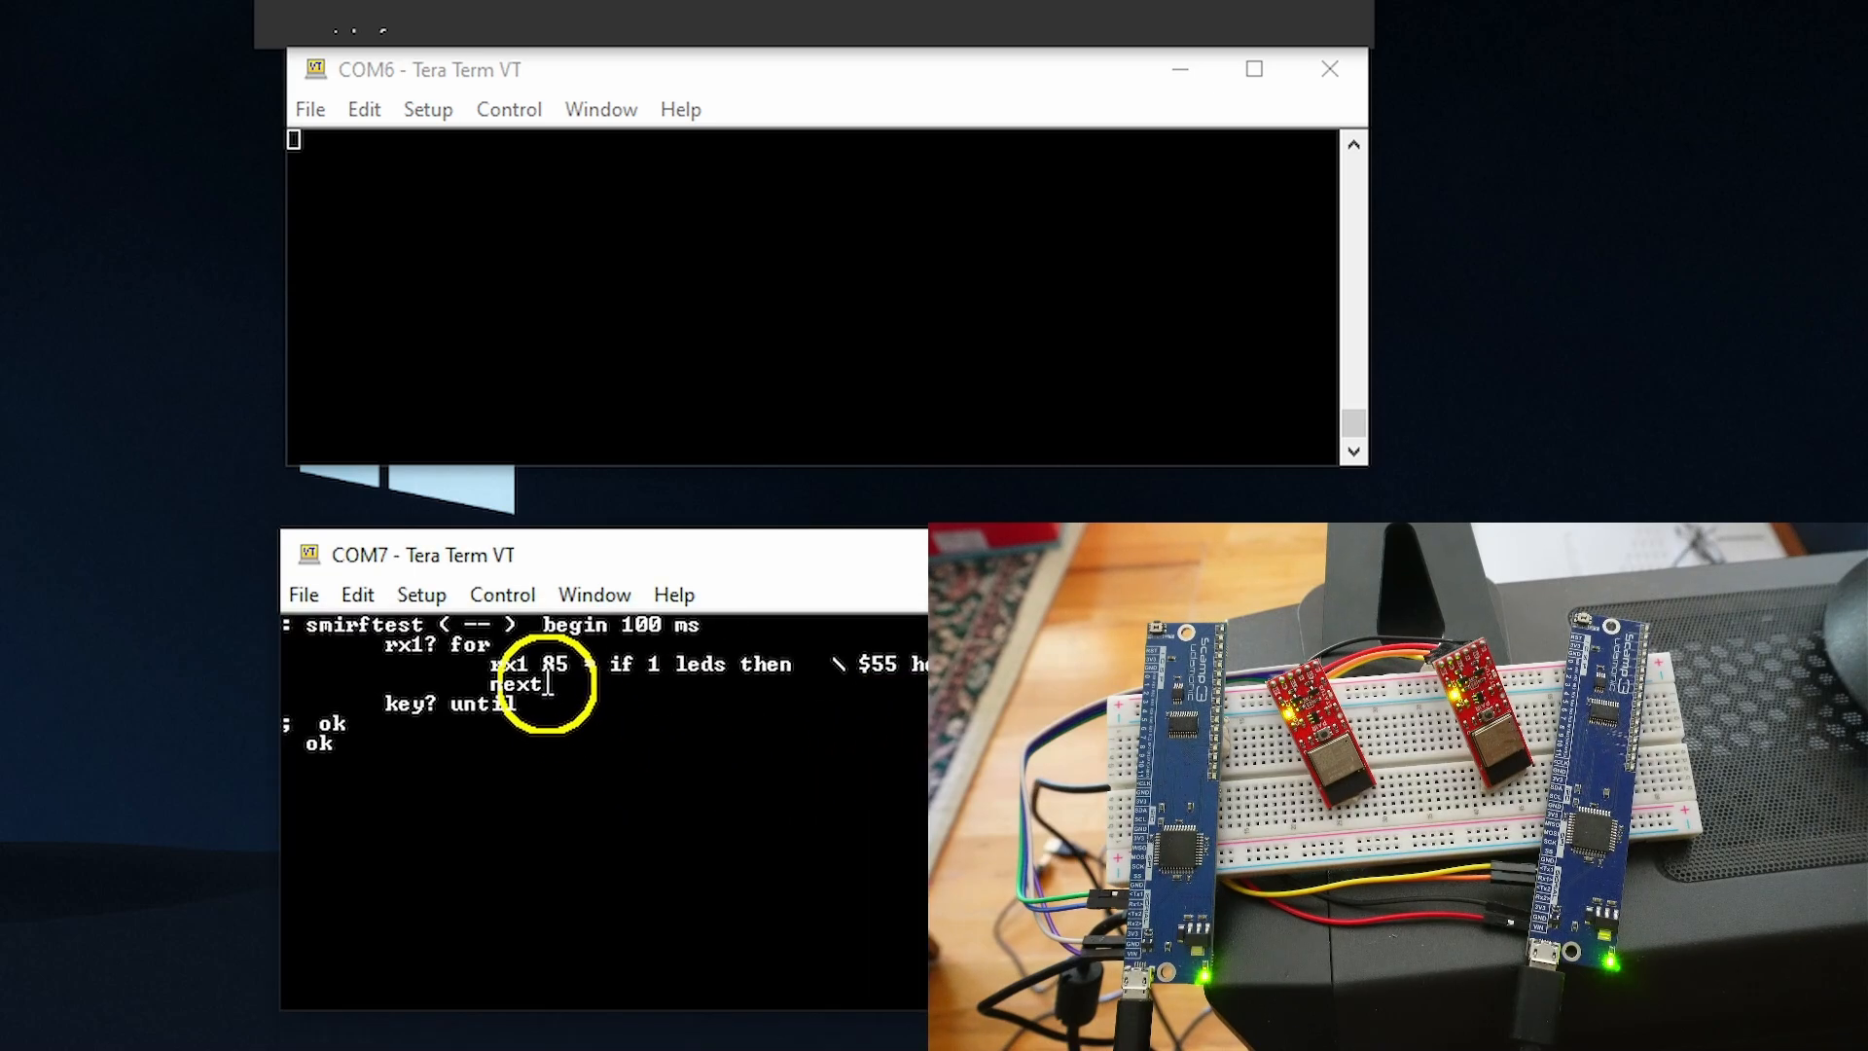
{"action": "left_click", "coordinate": [421, 596]}
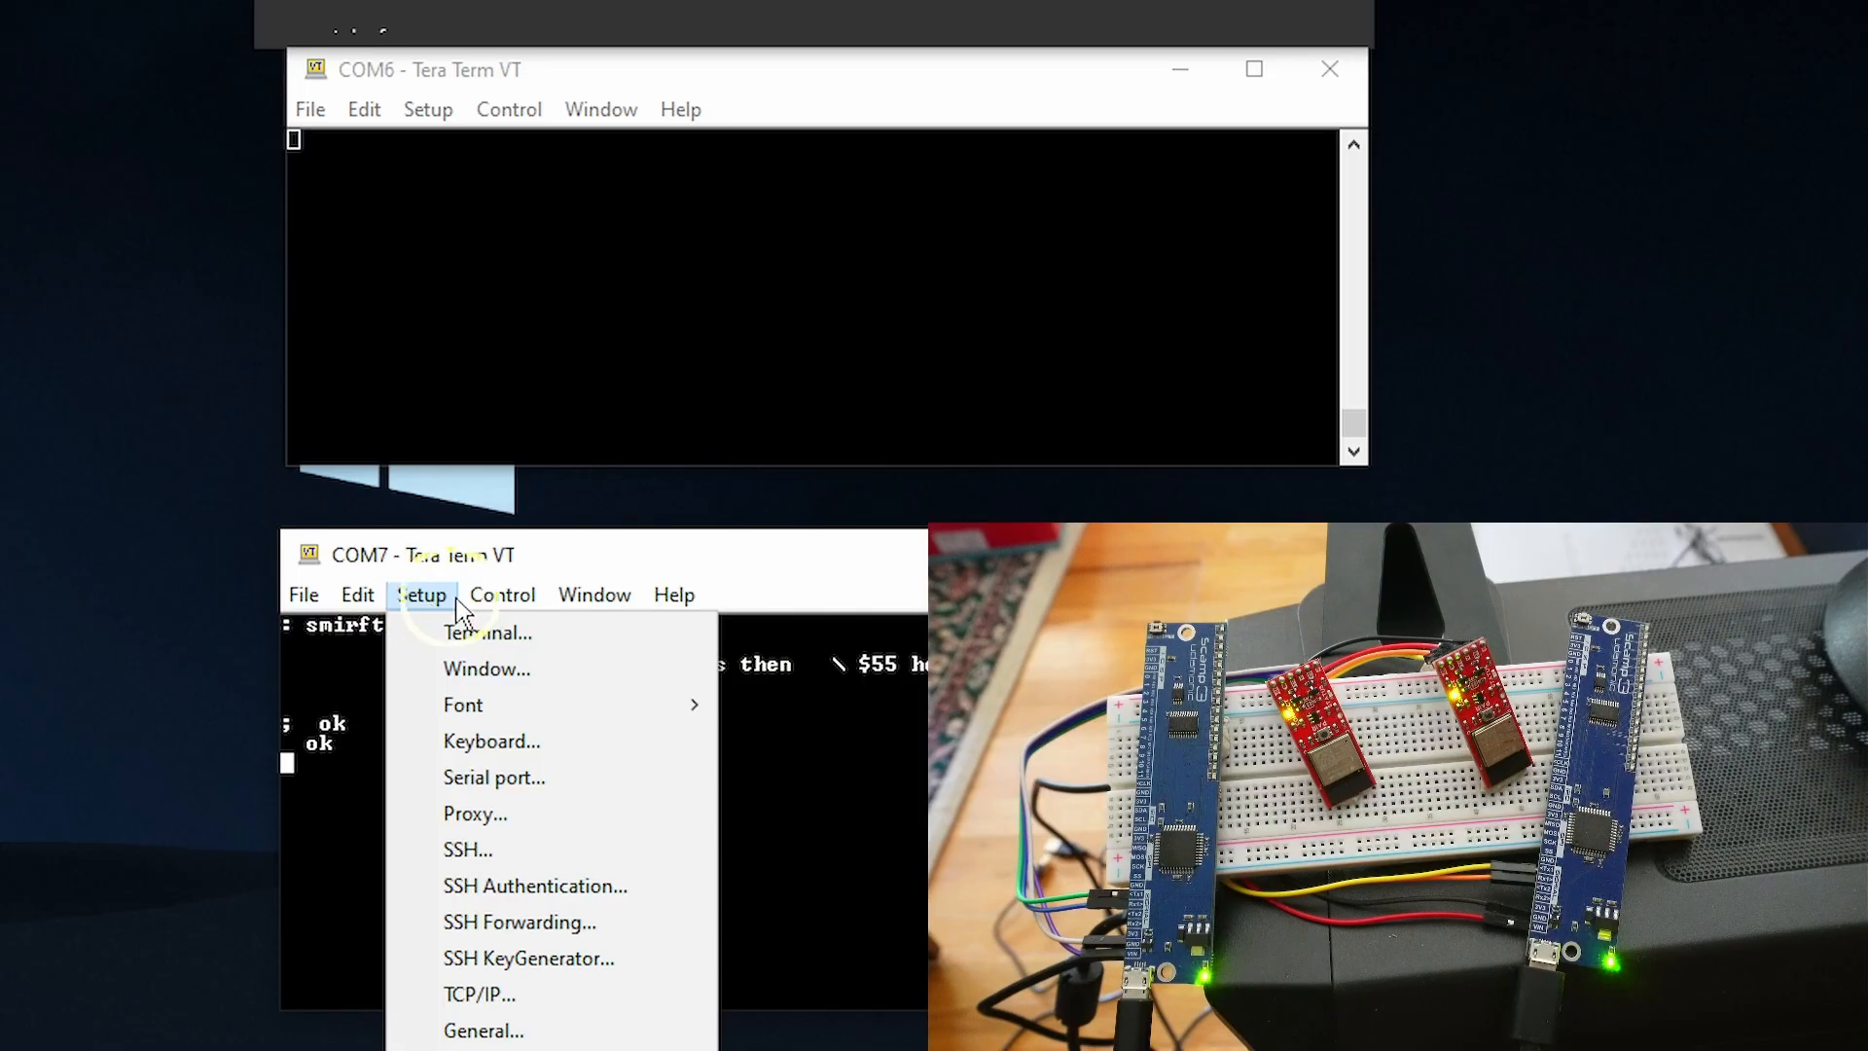
{"action": "left_click", "coordinate": [484, 631]}
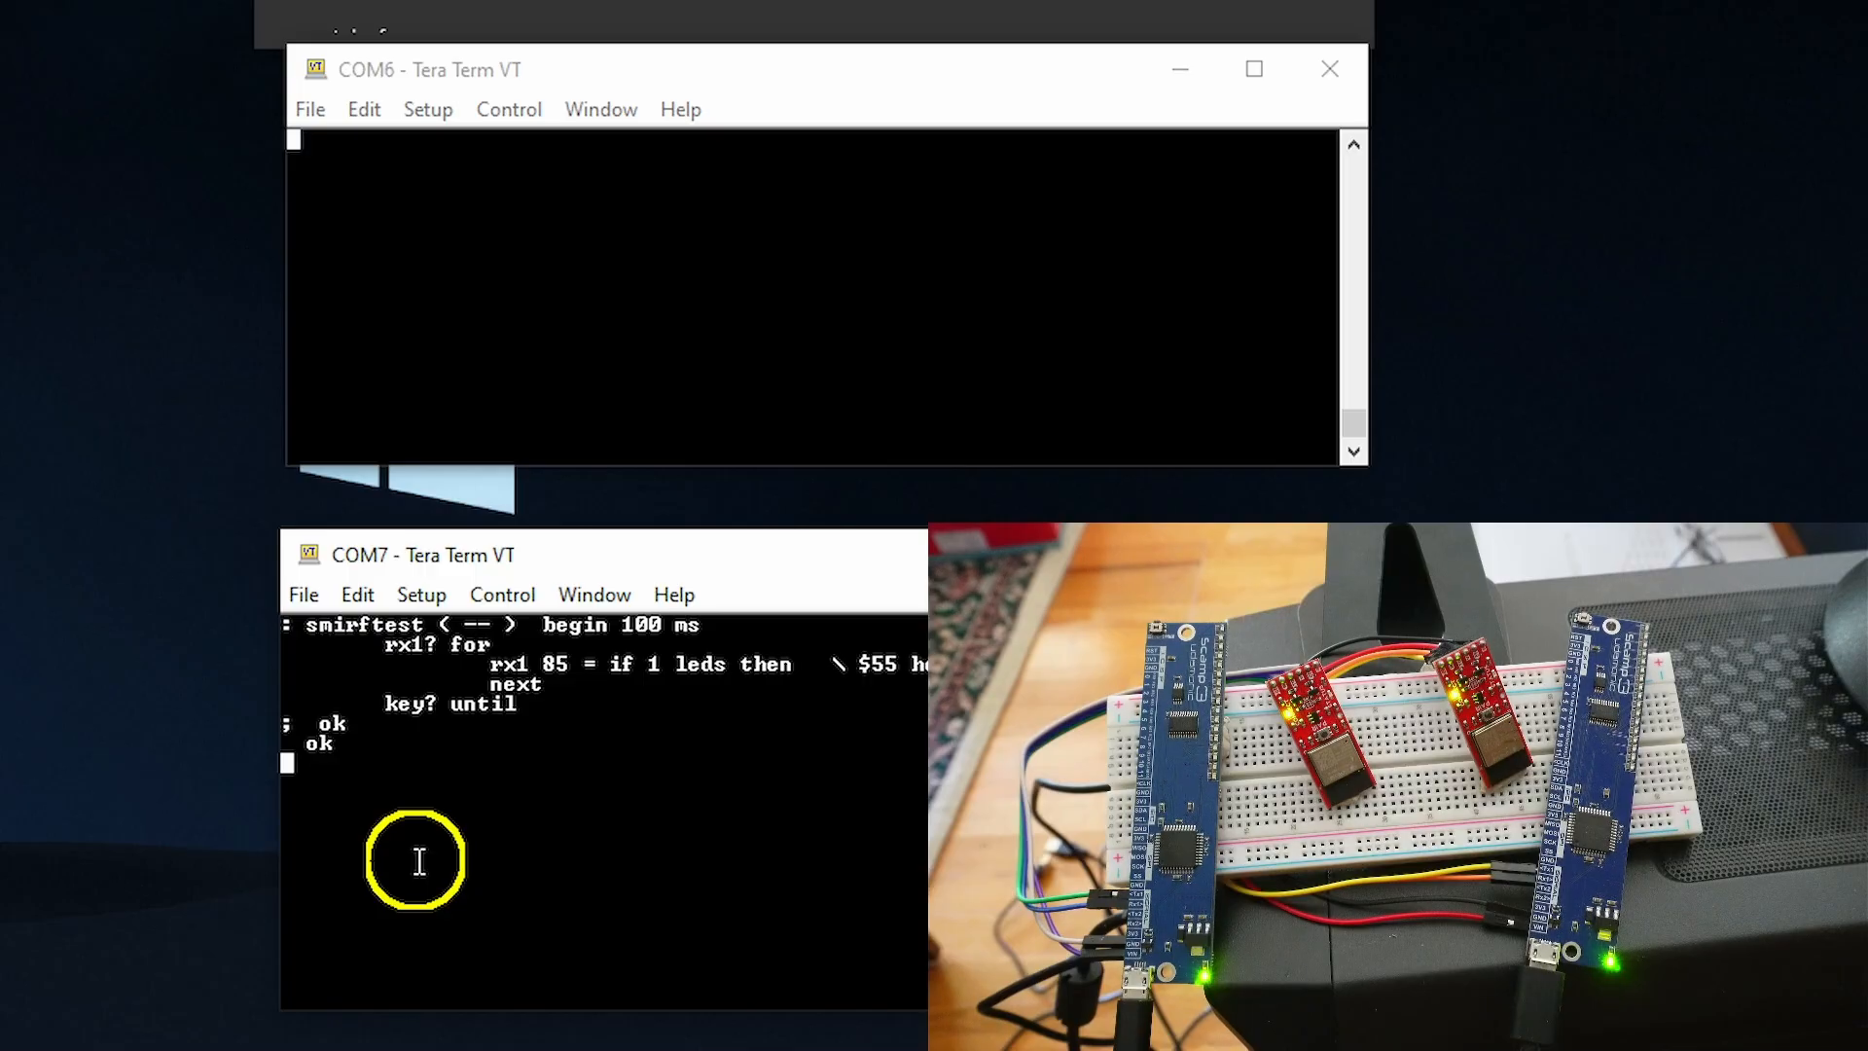
- Start smirftest on COM7 and send $55 tx1 from COM6 to light the LED
{"action": "type", "text": "smirftest"}
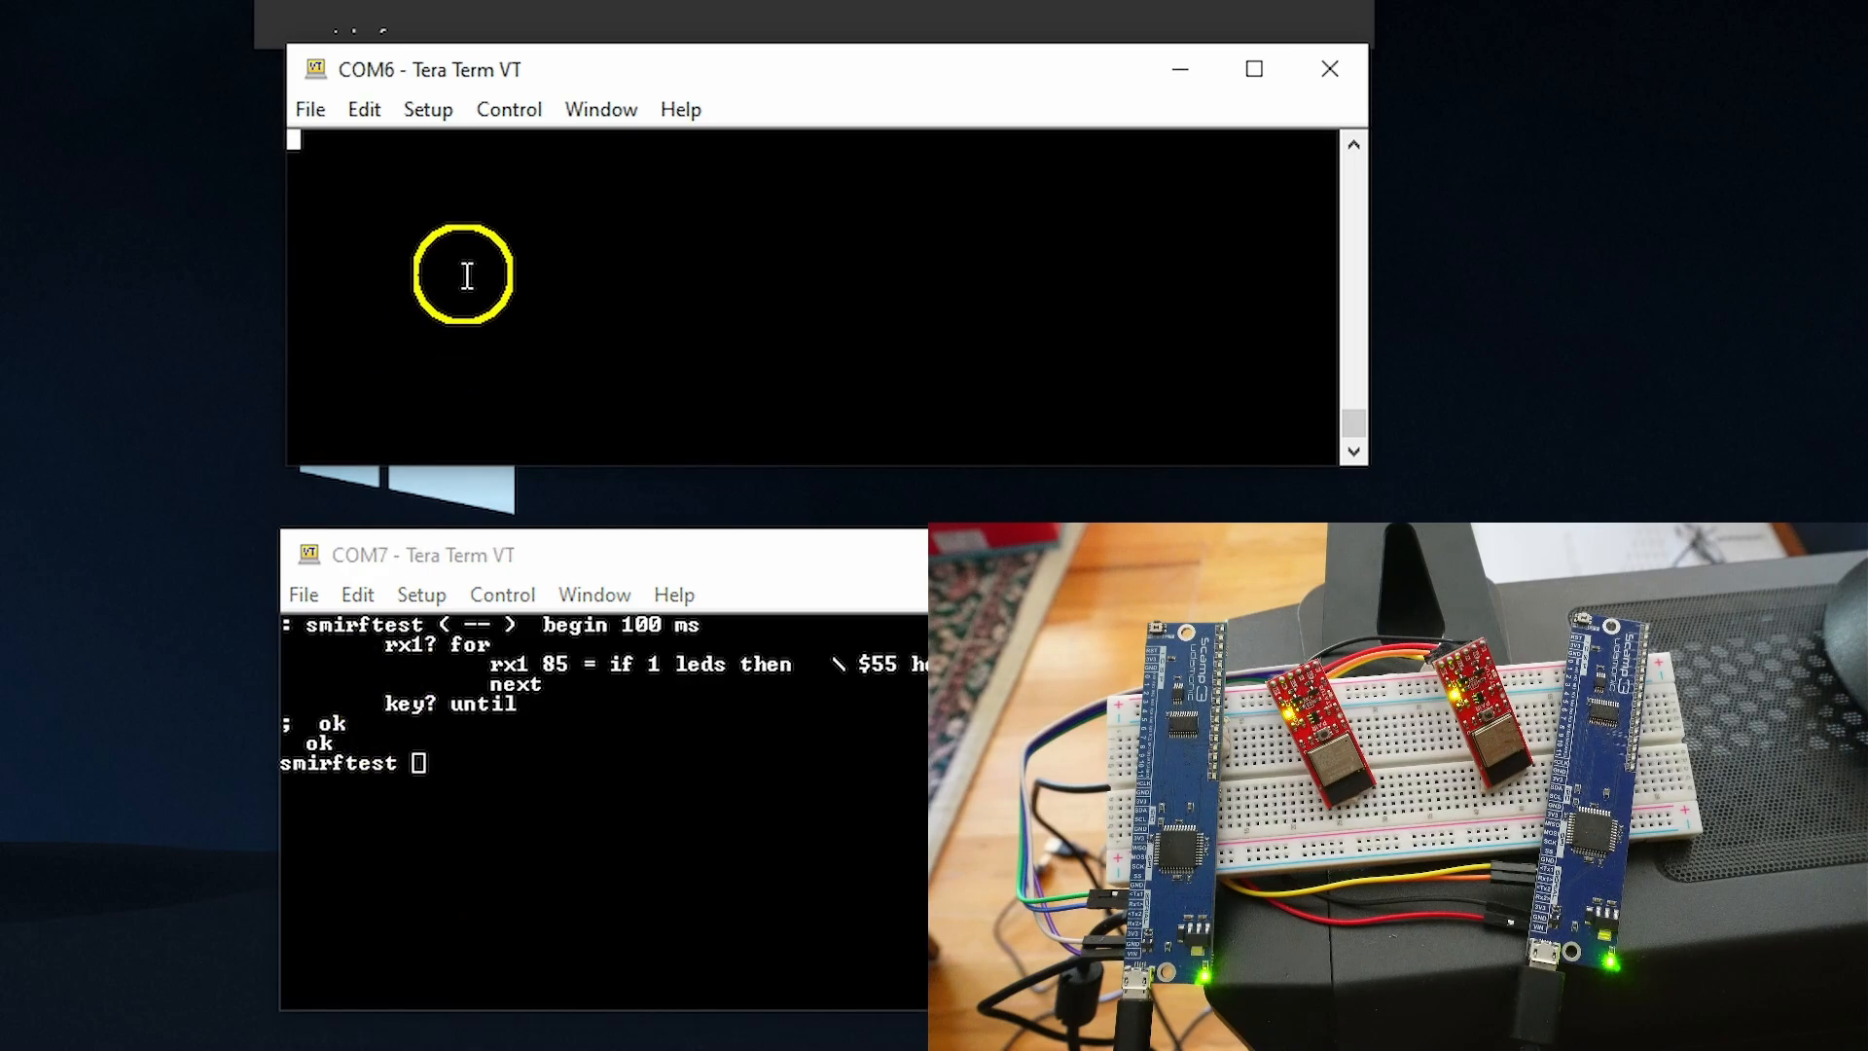
{"action": "type", "text": "$tx"}
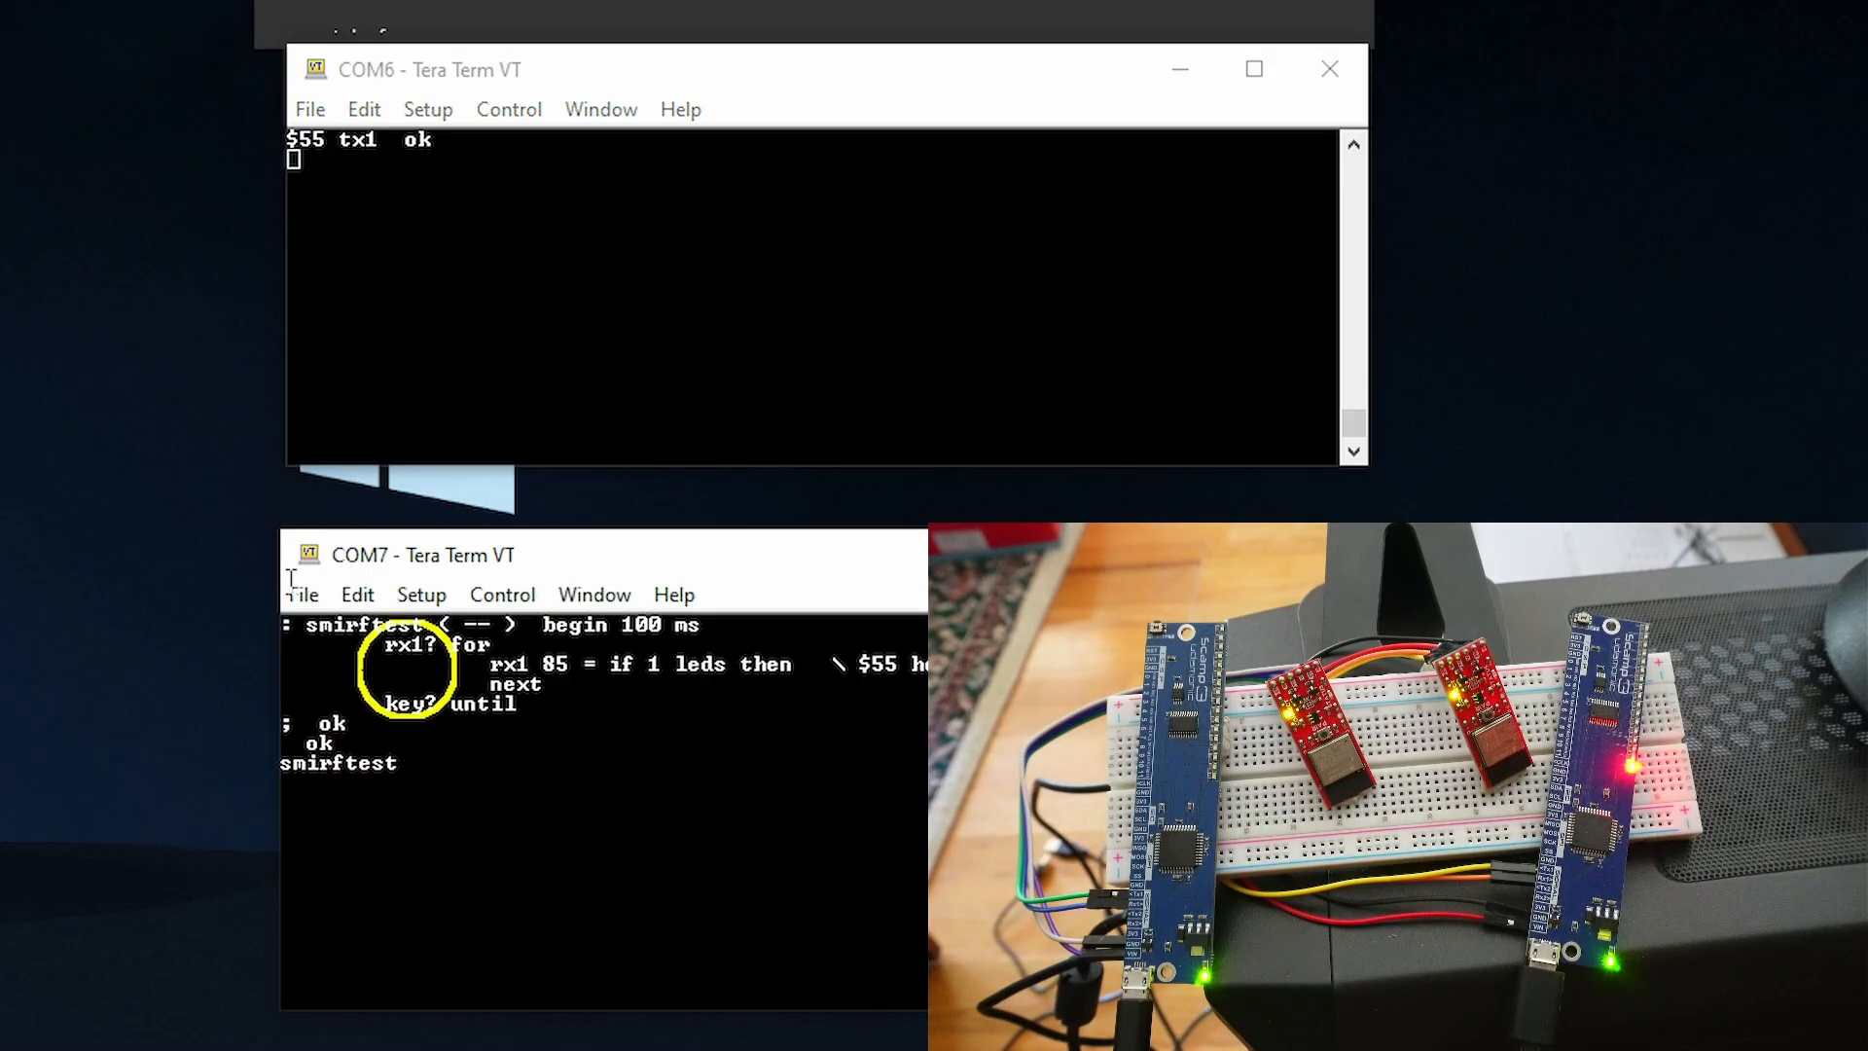
{"action": "mouse_move", "coordinate": [1572, 465]}
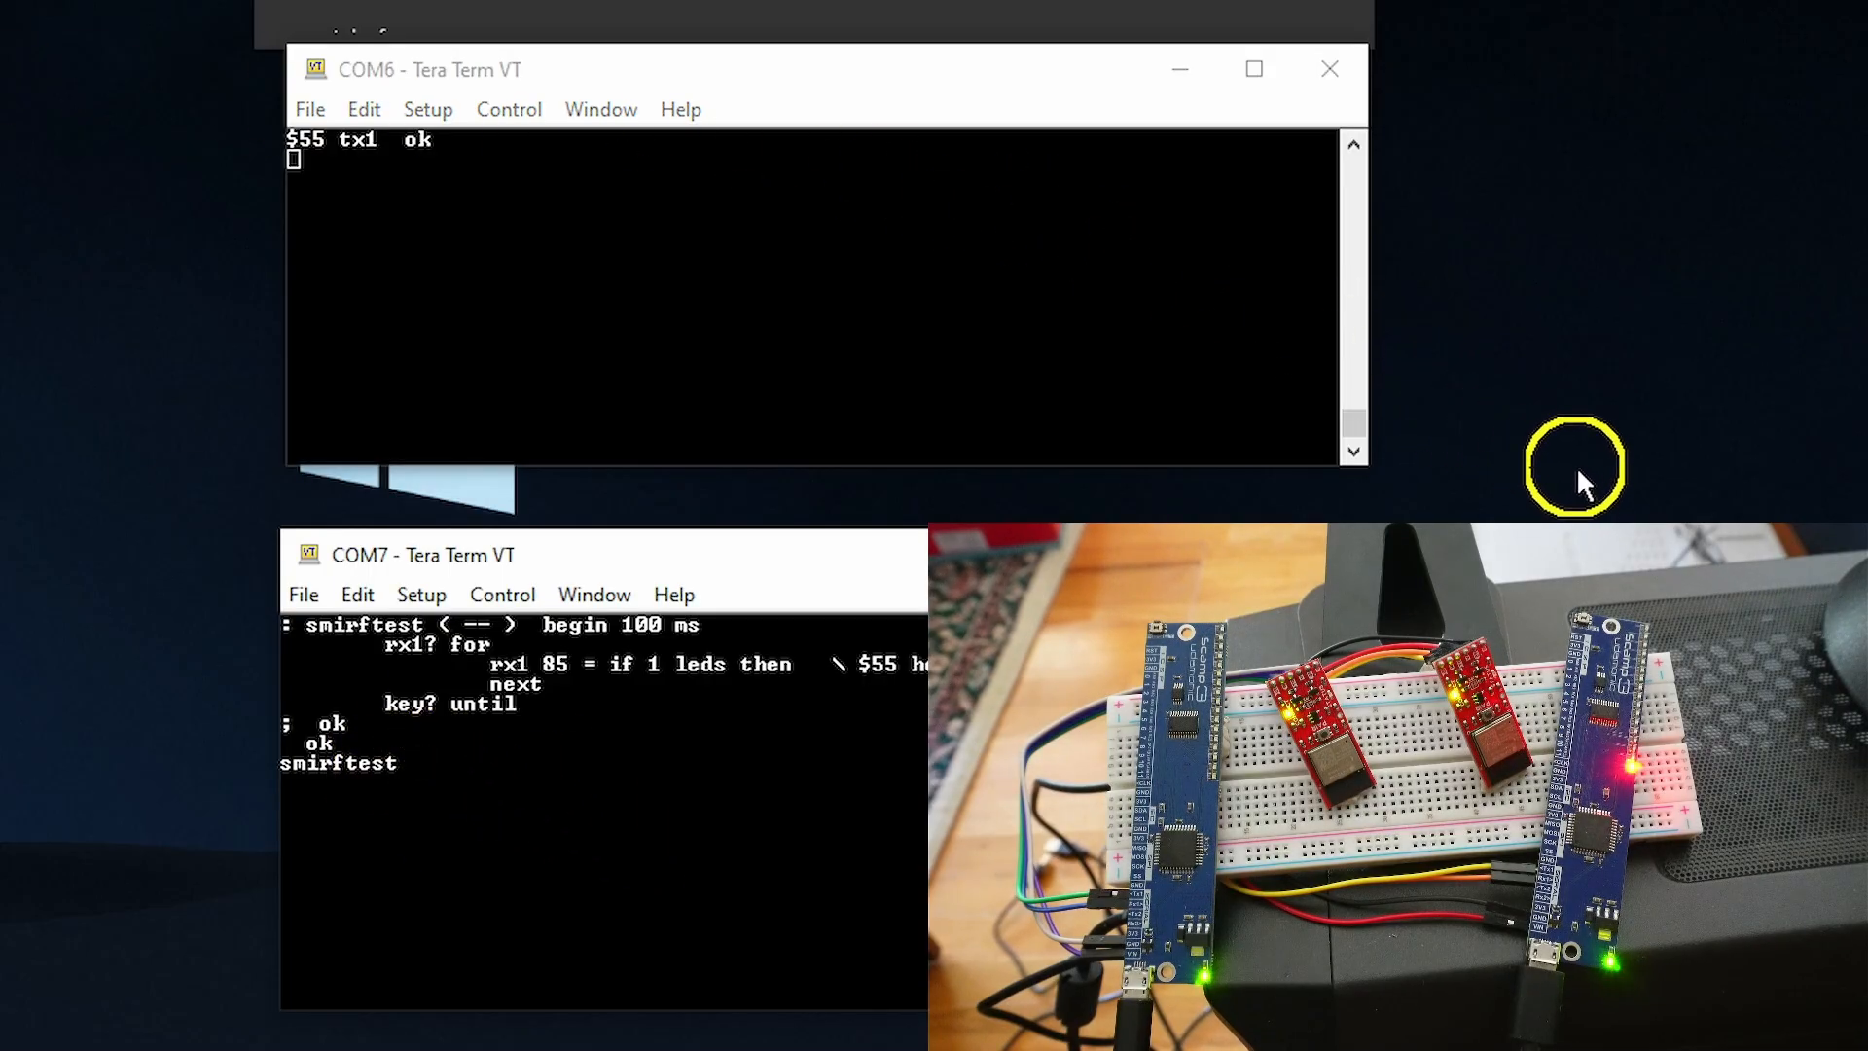
{"action": "mouse_move", "coordinate": [841, 527]}
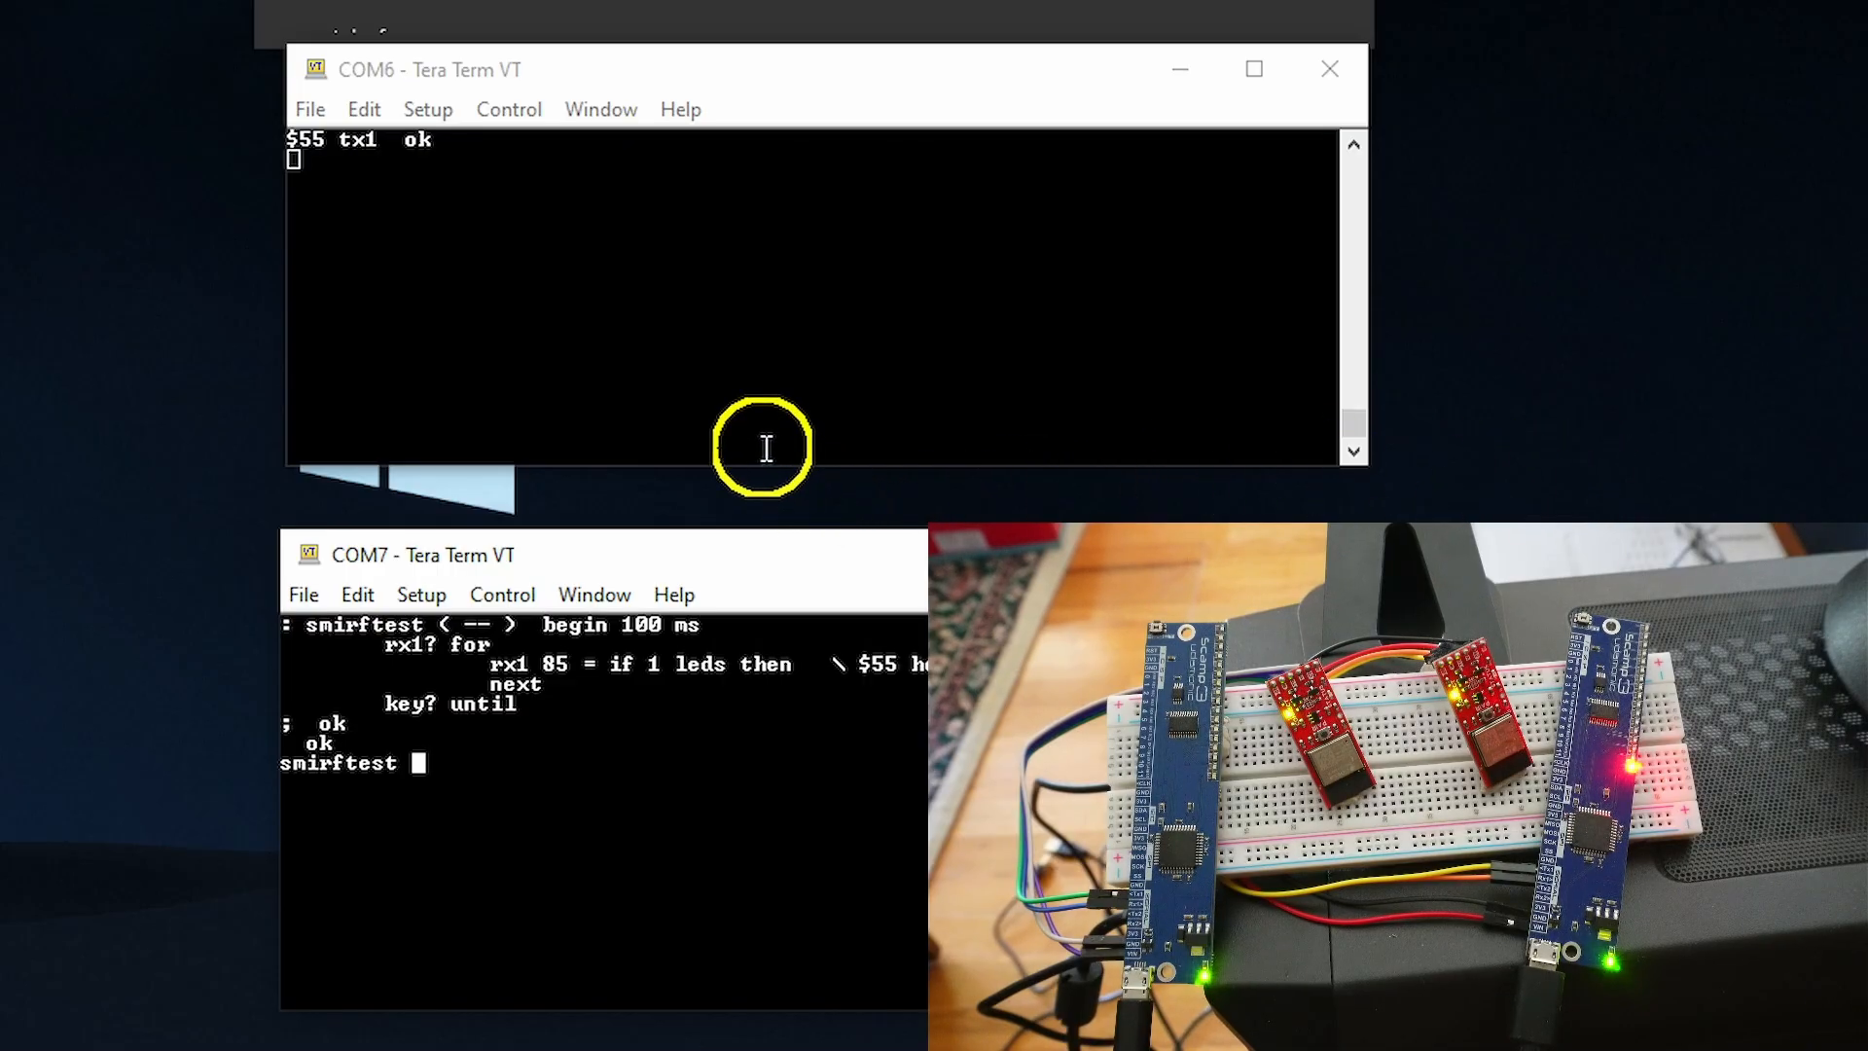
{"action": "mouse_move", "coordinate": [518, 803]}
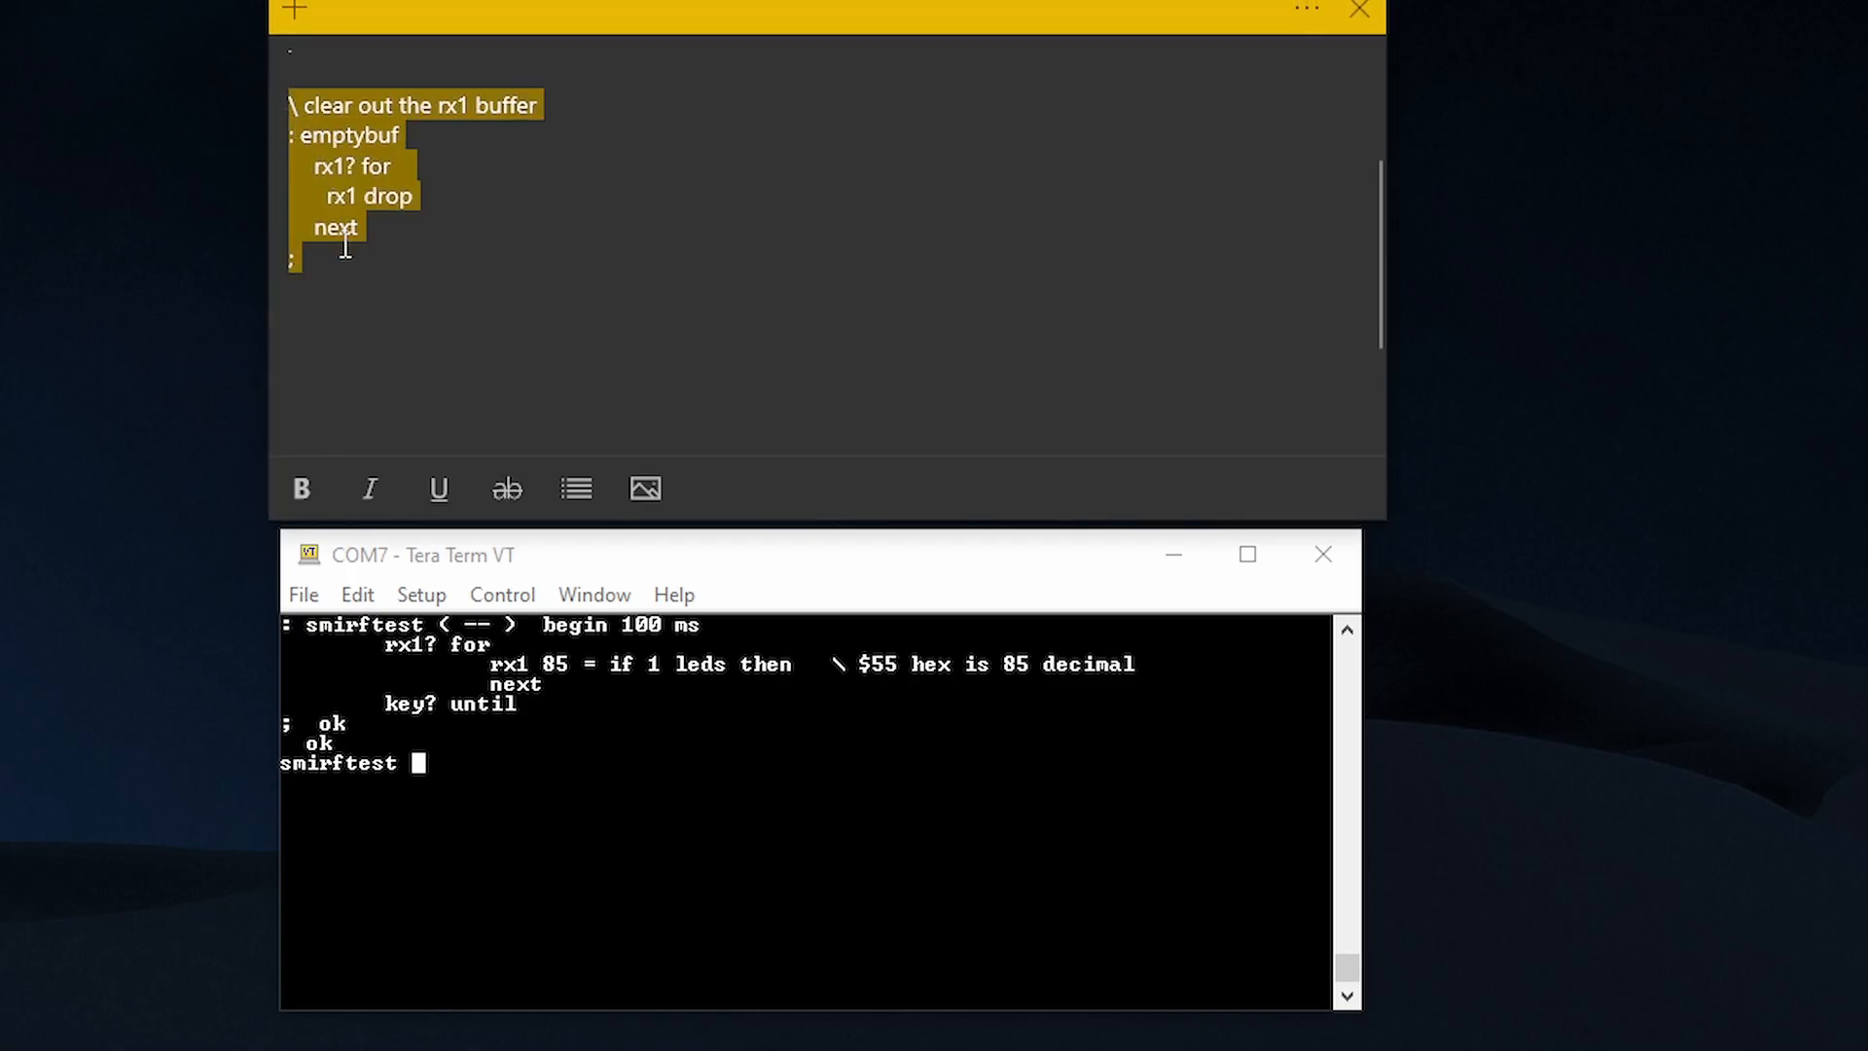
- Copy the emptybuf code from the note, run emptybuf on COM6 and check rx1? reports 0
{"action": "left_click", "coordinate": [337, 278]}
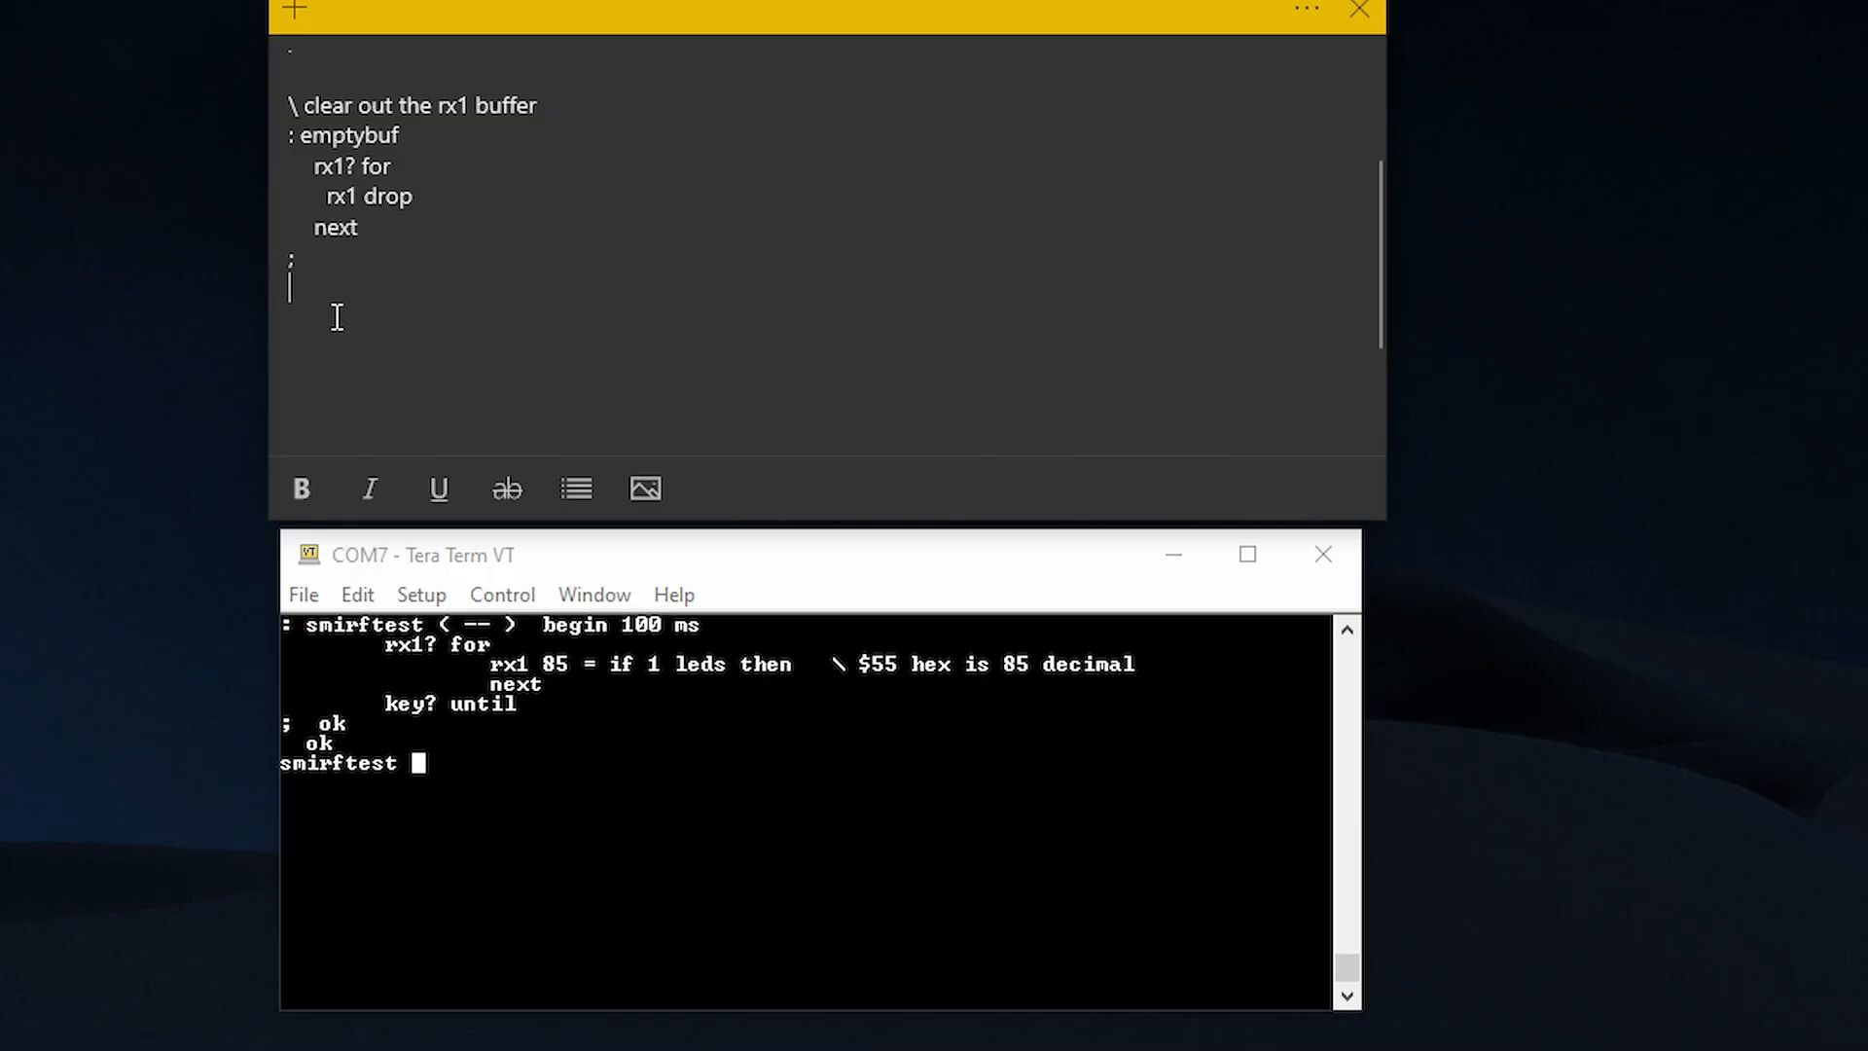
{"action": "left_click_drag", "start_coordinate": [288, 128], "coordinate": [294, 262]}
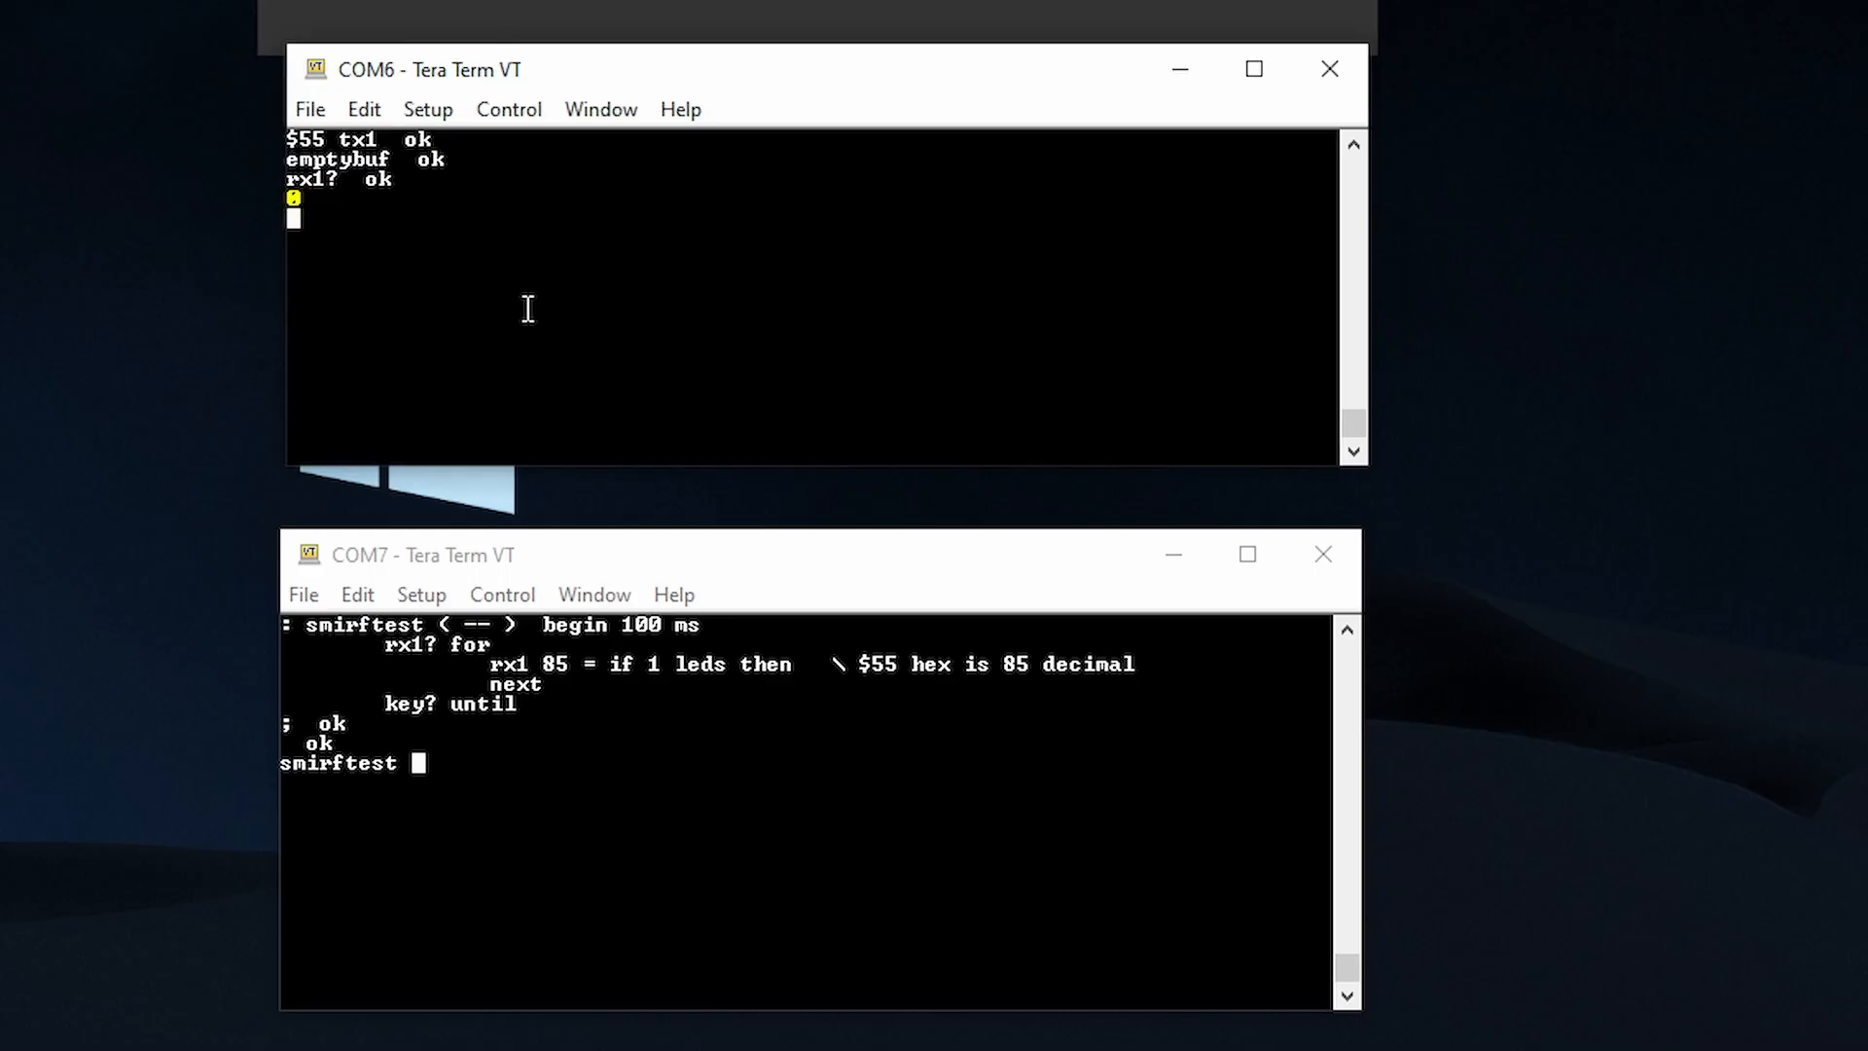
{"action": "type", "text": "emptybuf  ok"}
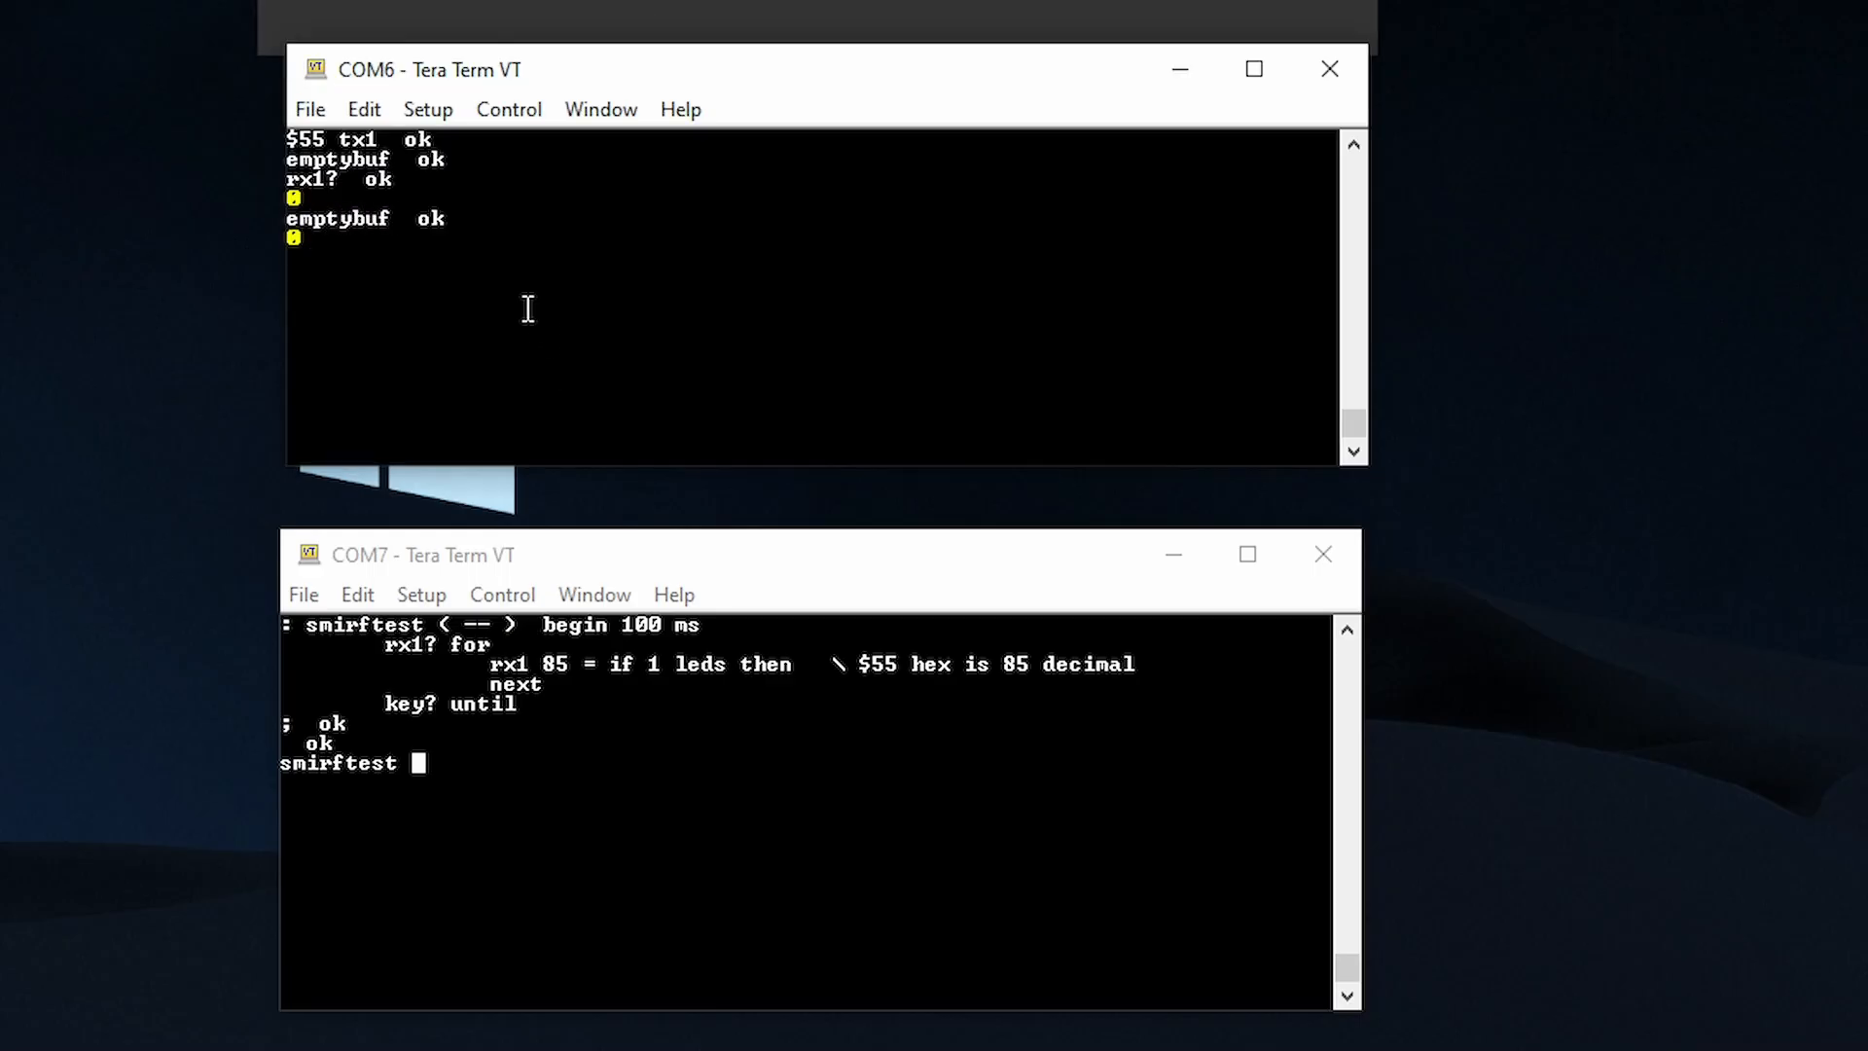
{"action": "type", "text": "rx1"}
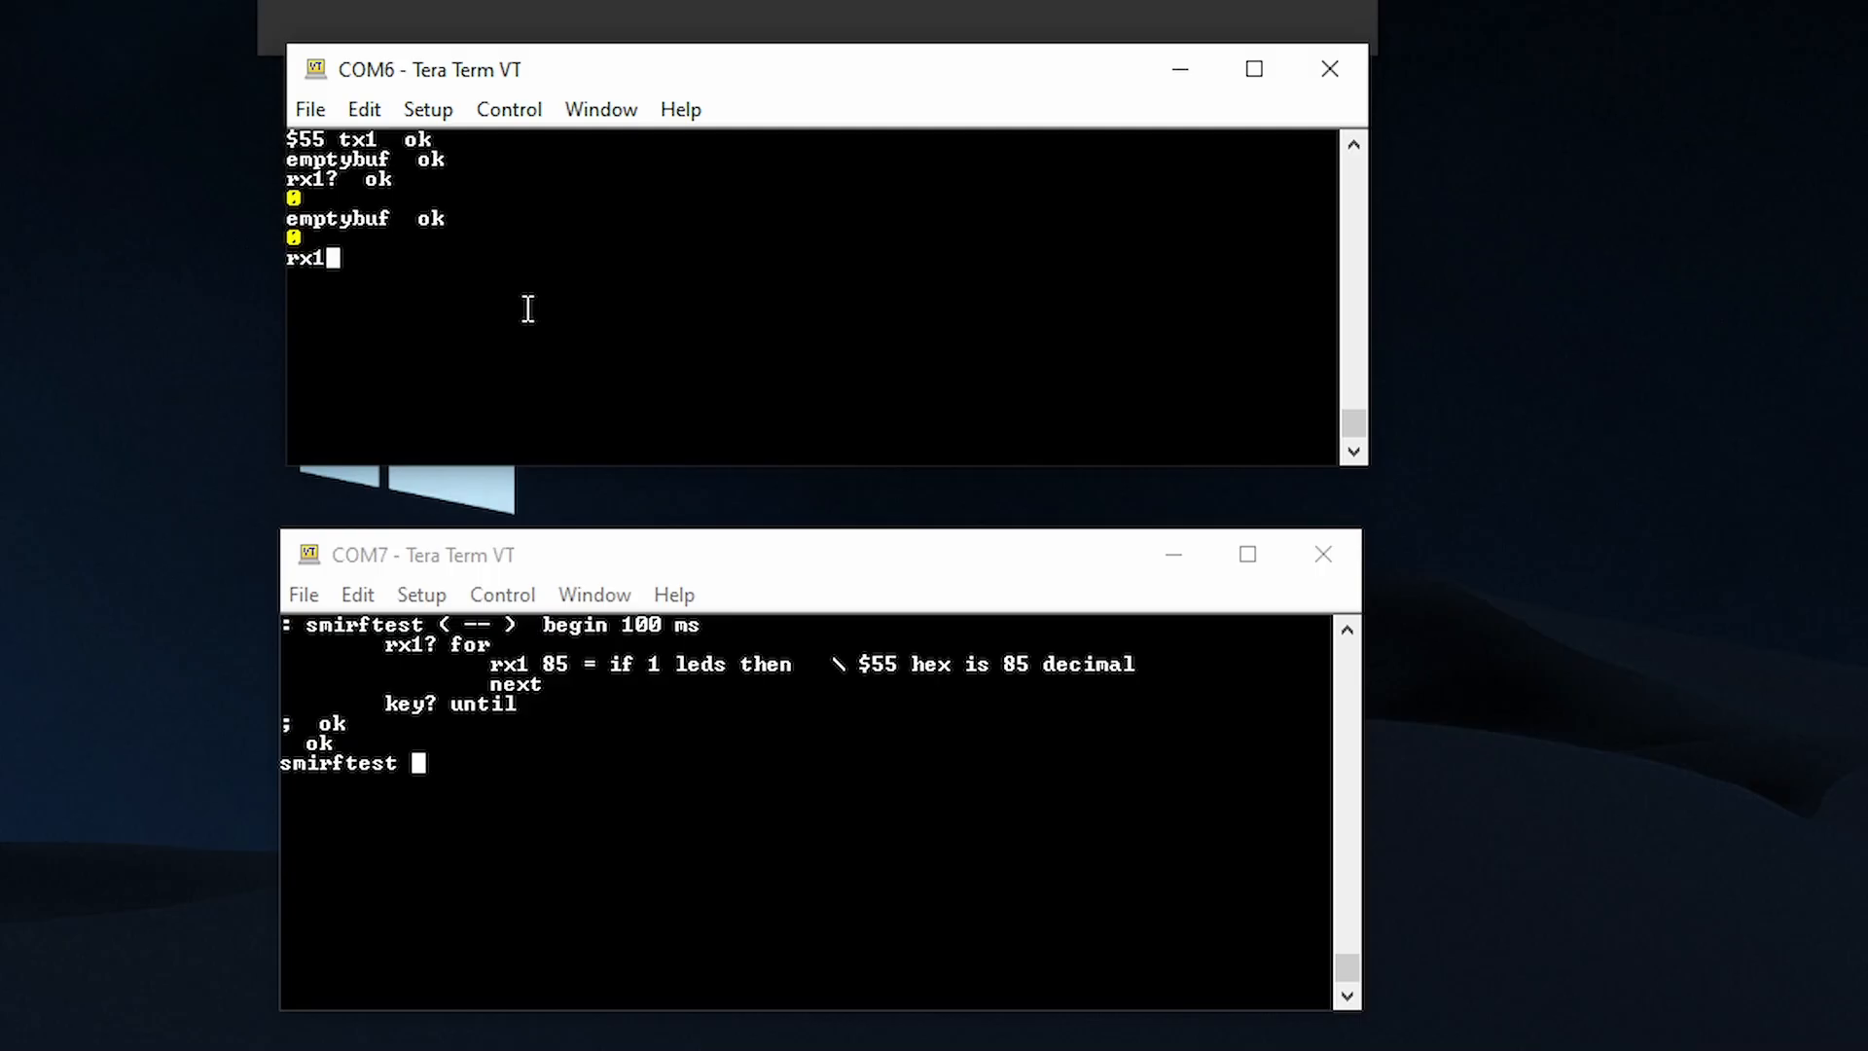